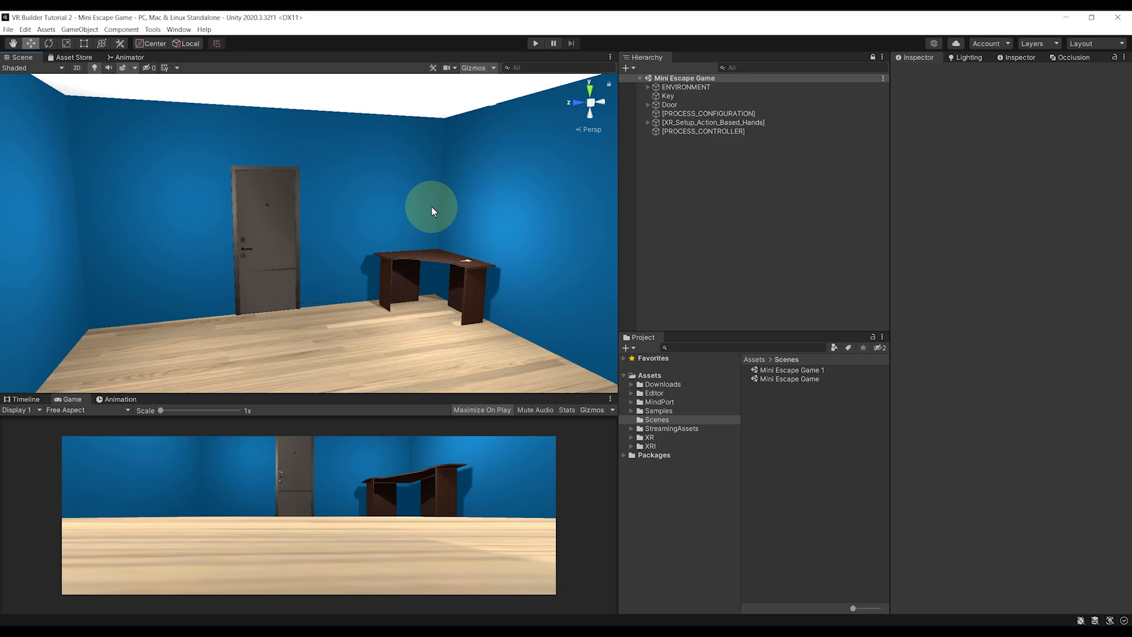
mouse_move(260, 79)
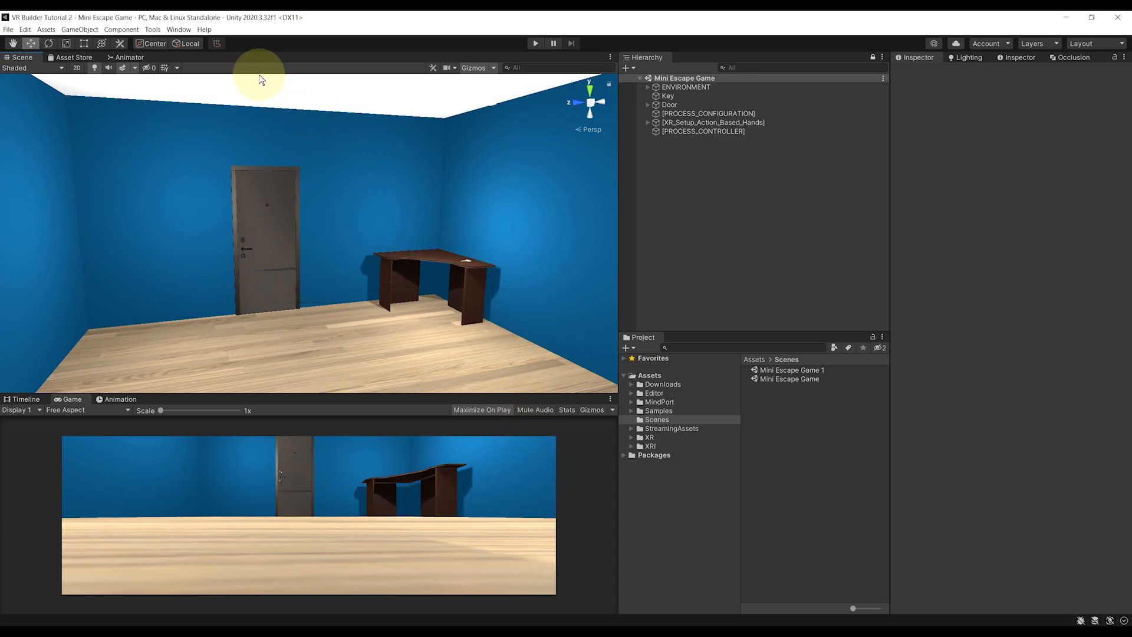
Open the VR Builder Process Editor from Tools and position it over the scene.
click(152, 29)
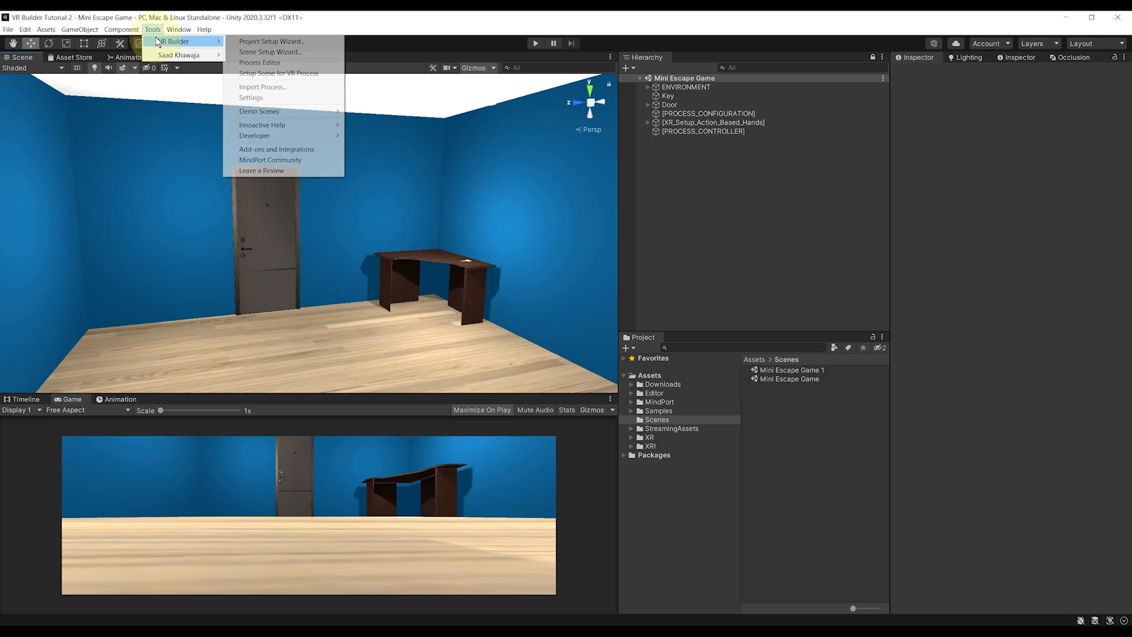
click(260, 62)
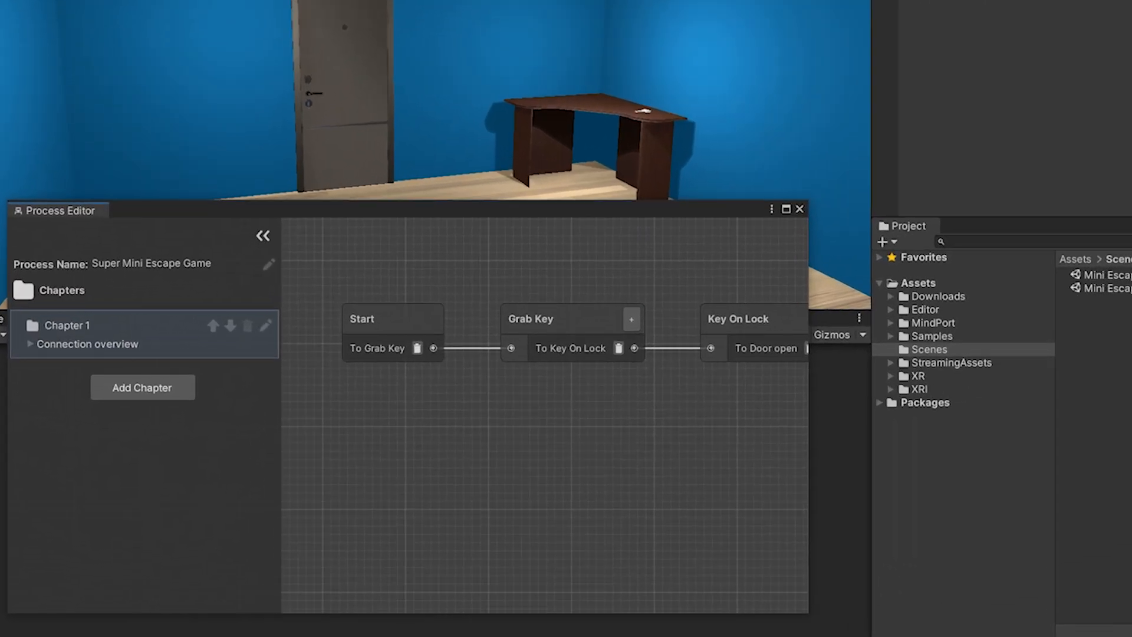
drag(58, 210, 278, 66)
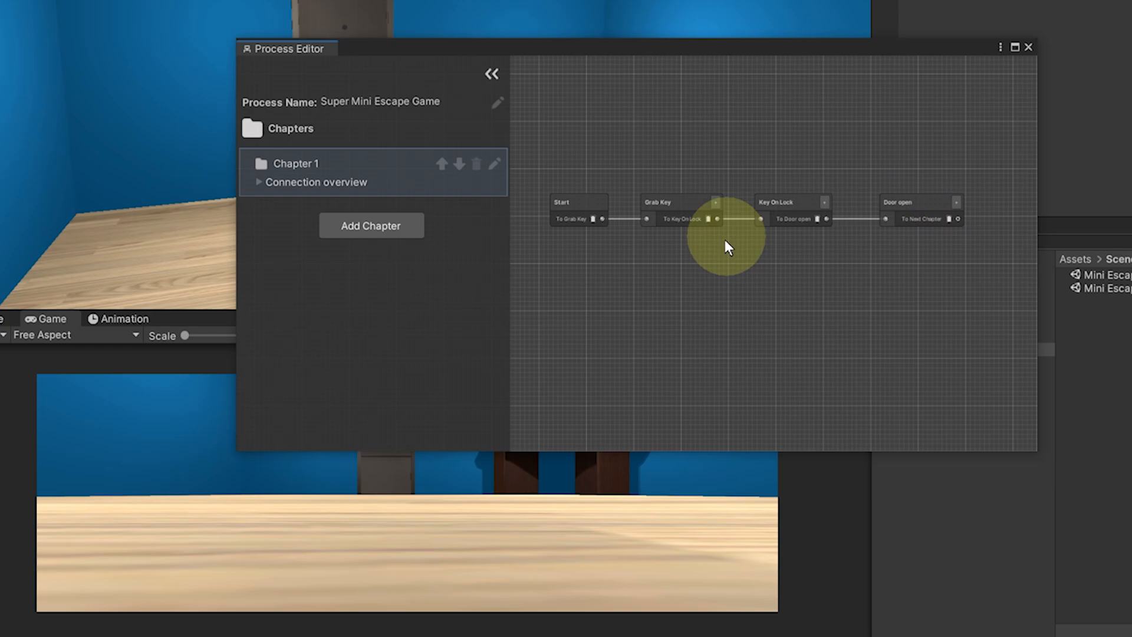
mouse_move(836, 331)
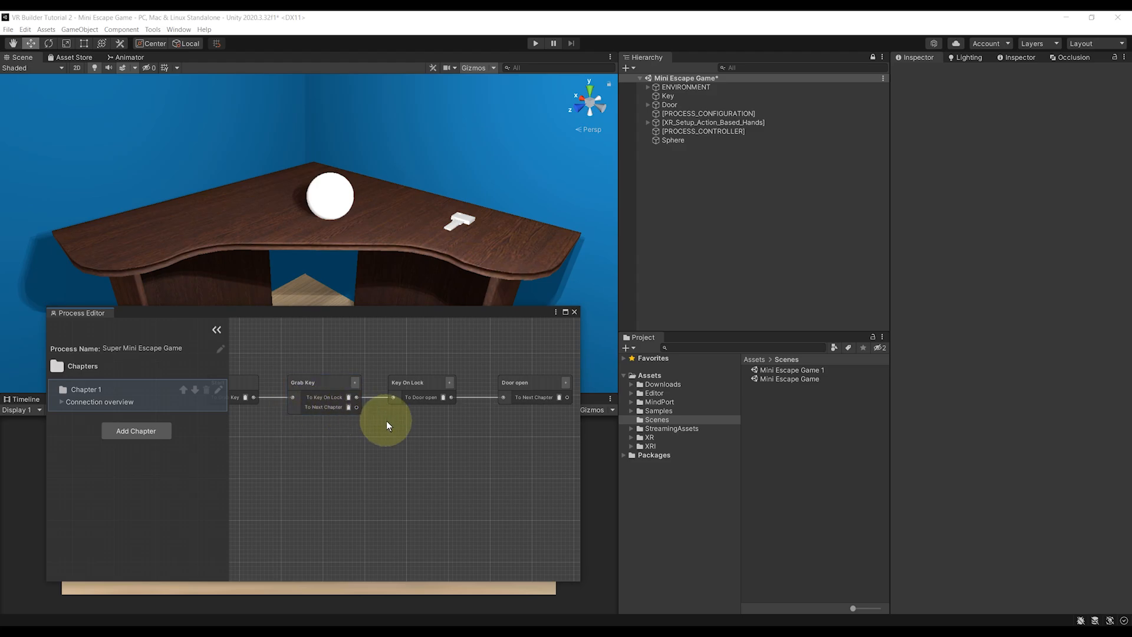
mouse_move(354, 415)
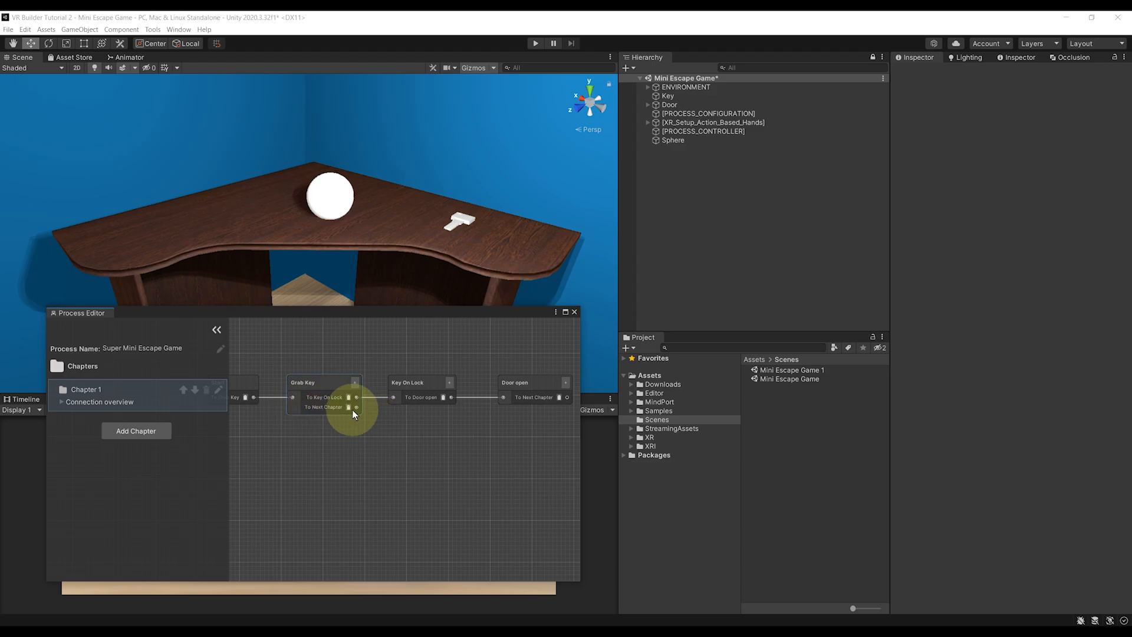
mouse_move(344, 436)
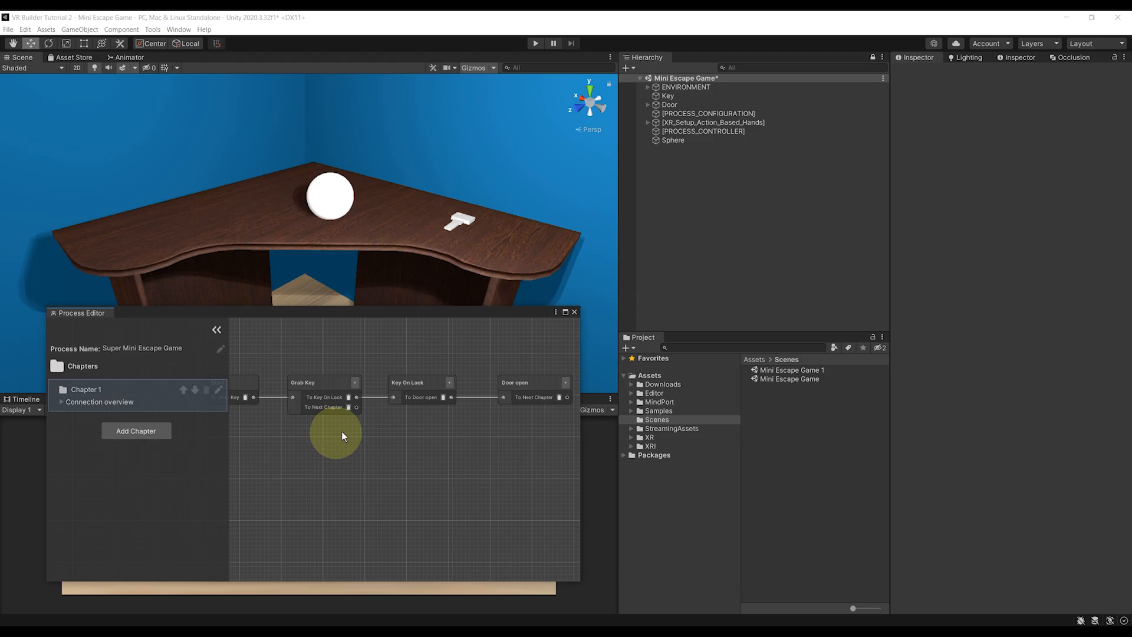
Give Grab Key's end-of-chapter transition a Grab Object condition on the Sphere, making it grabbable.
click(324, 382)
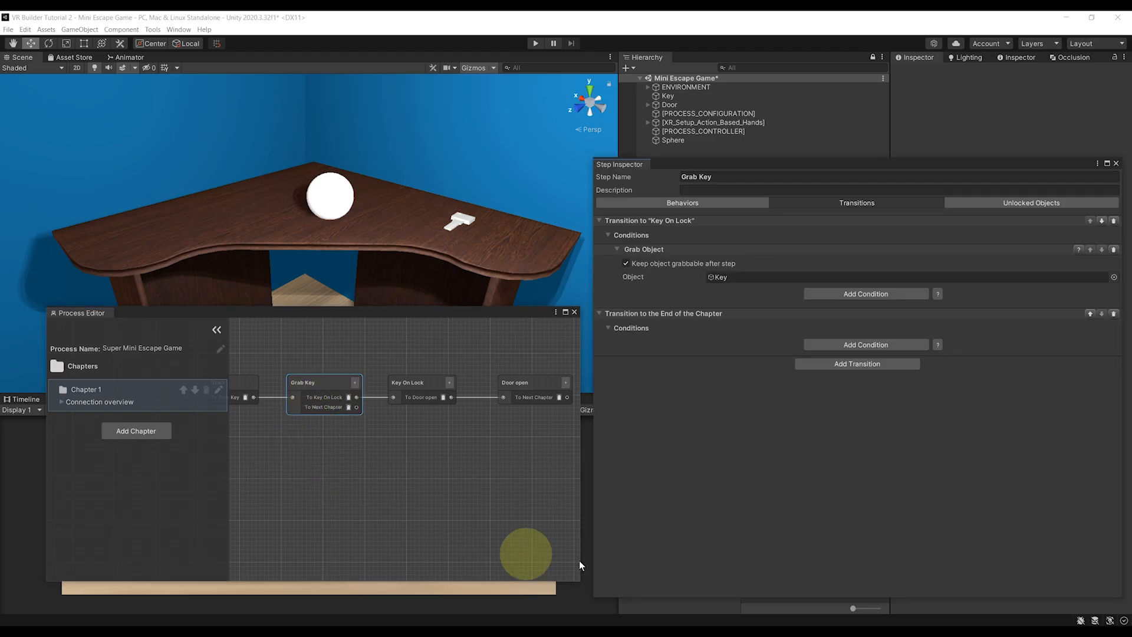
mouse_move(724, 392)
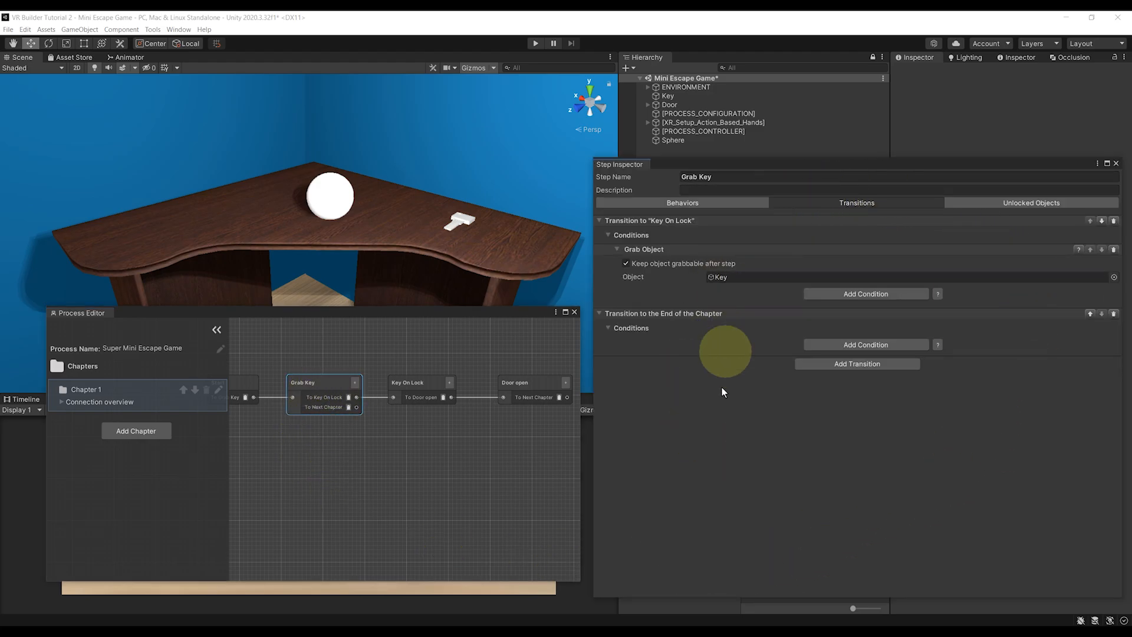
click(865, 345)
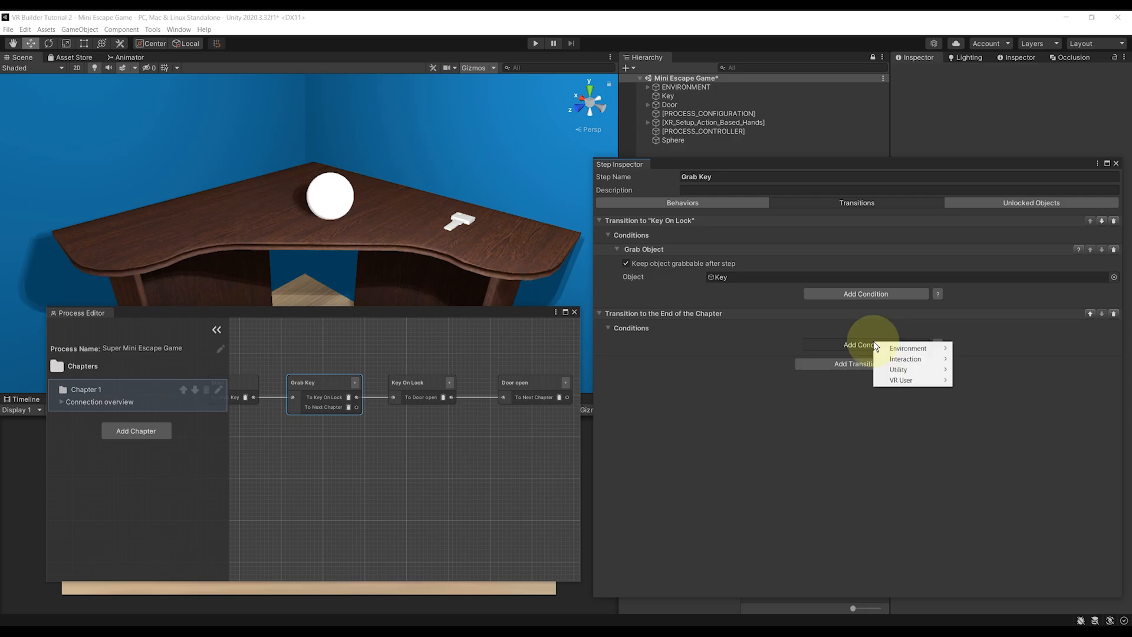
mouse_move(903, 359)
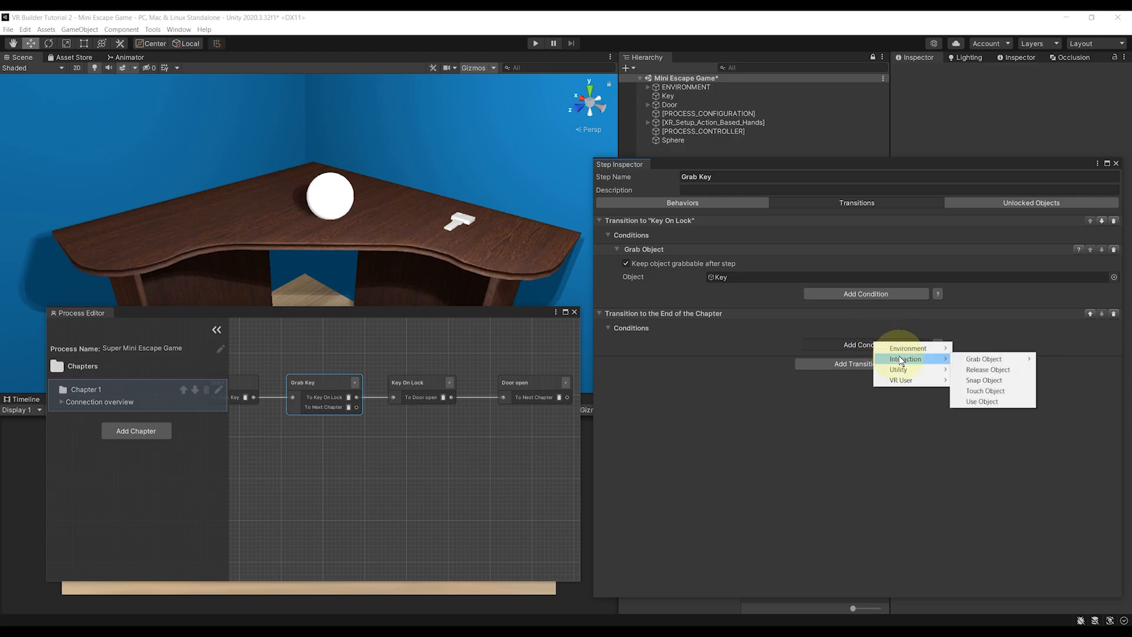
mouse_move(983, 359)
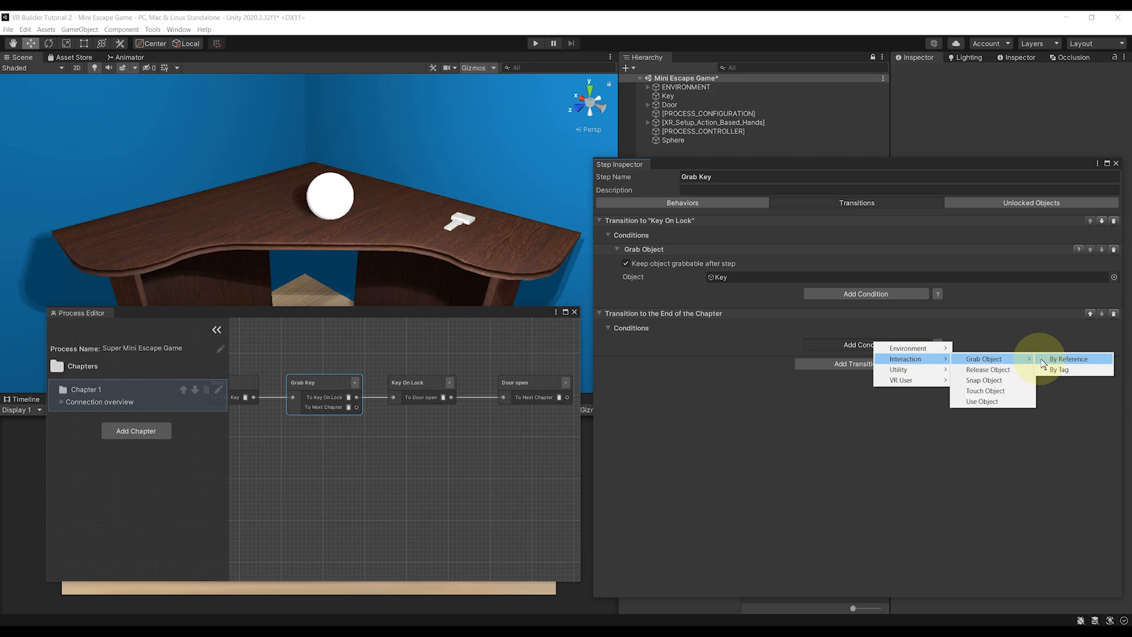
click(1068, 359)
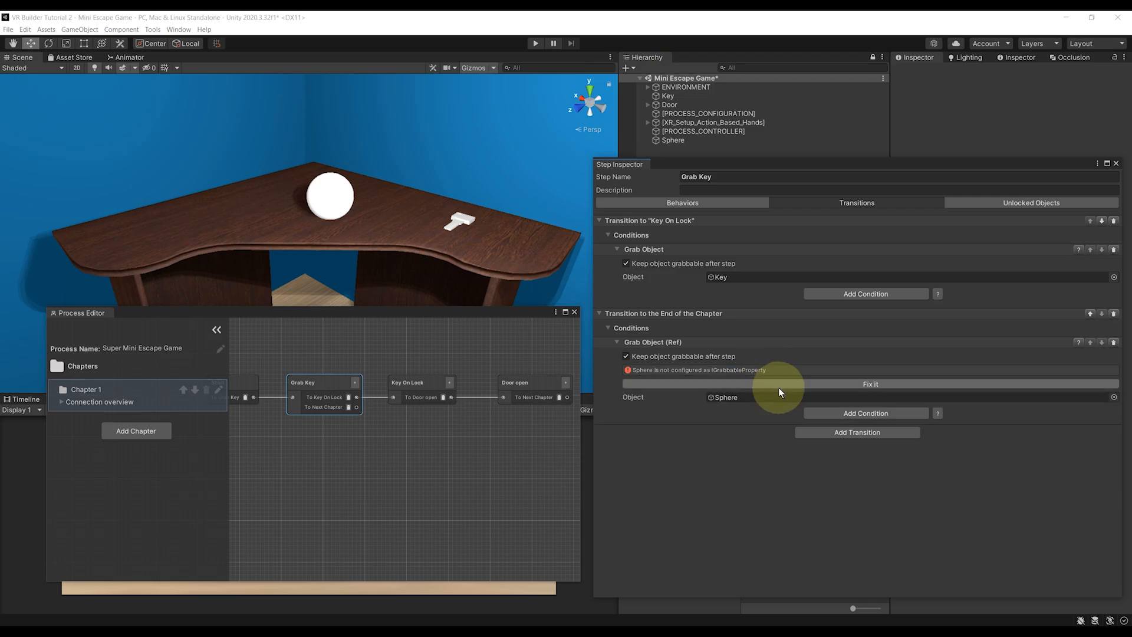
mouse_move(991, 390)
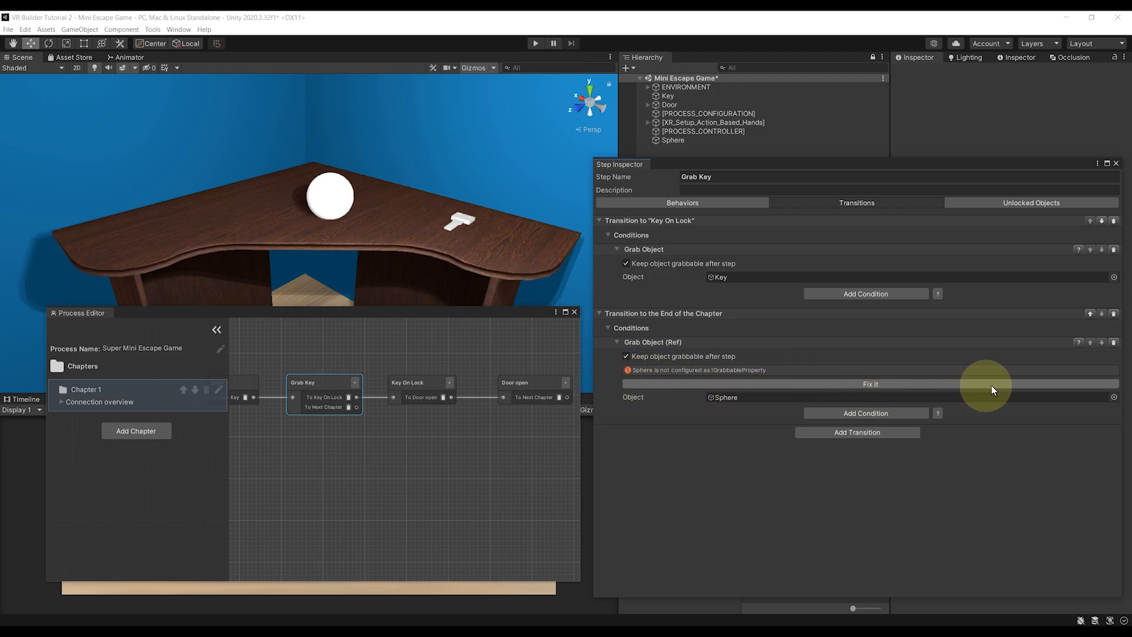
click(870, 383)
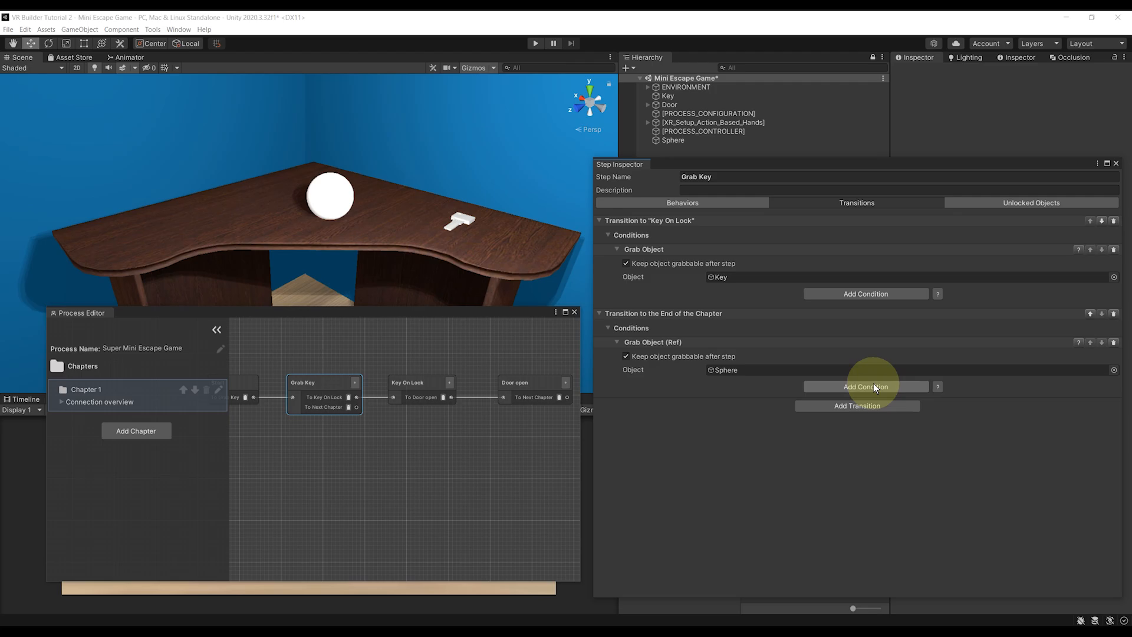
mouse_move(426, 397)
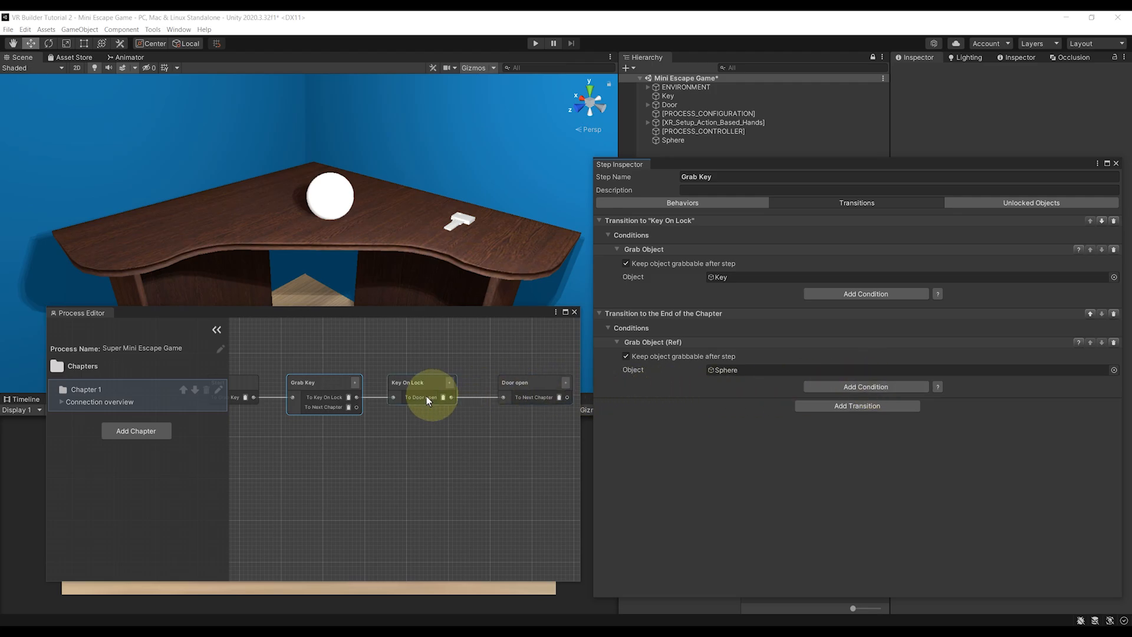
mouse_move(393, 457)
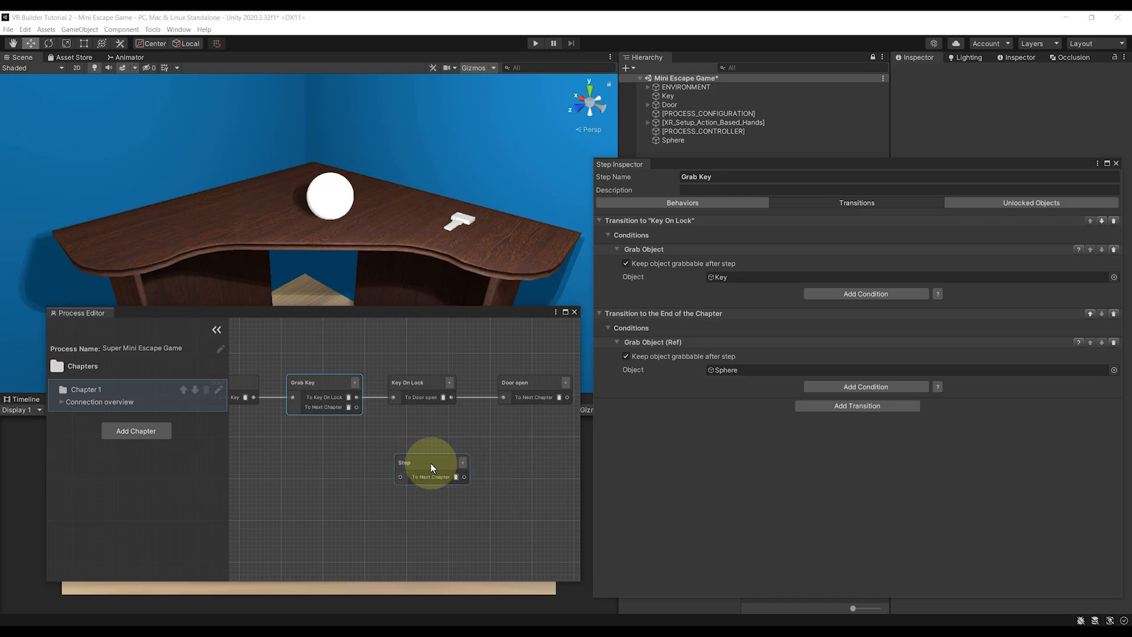
Open the new Step node fed by Grab Key's second transition.
click(425, 462)
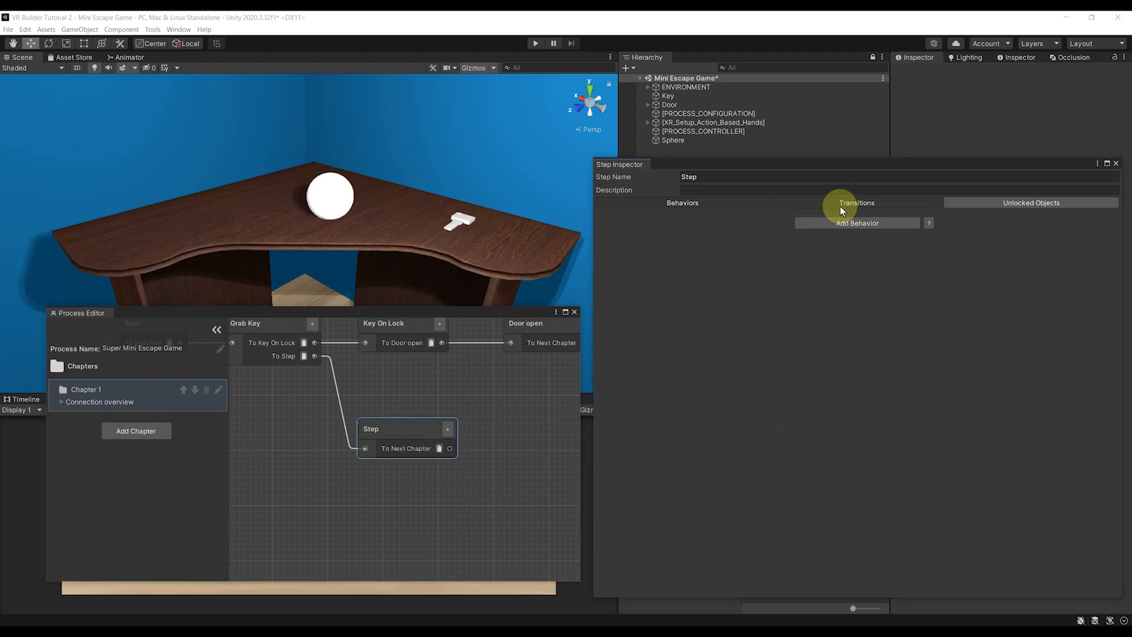
mouse_move(995, 210)
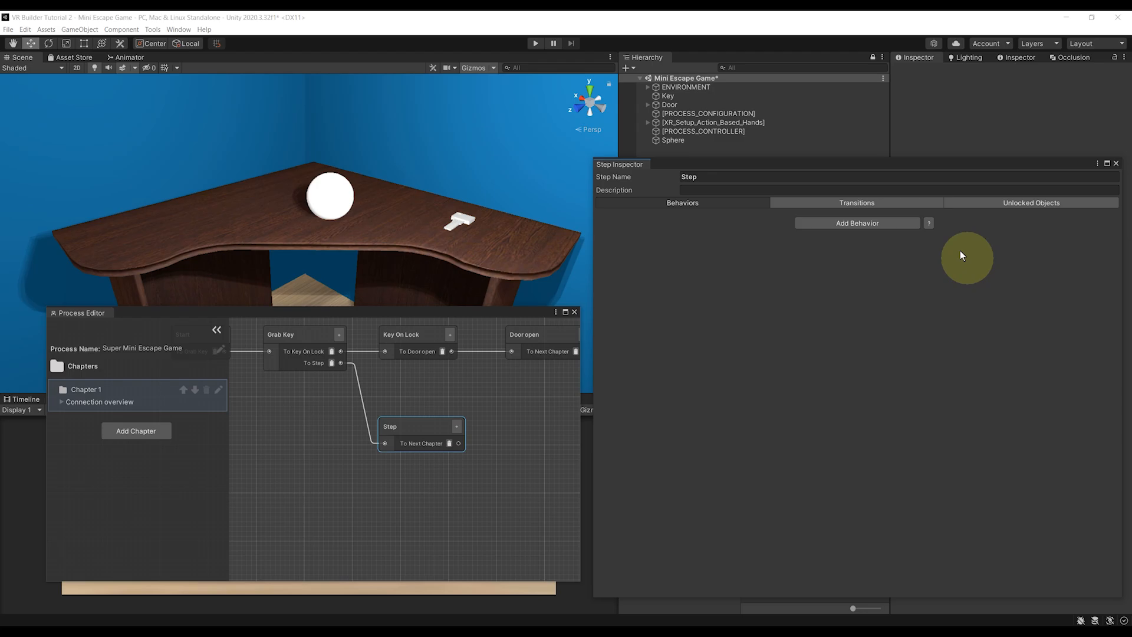
Add a sequence behavior with a text-to-speech child saying "That's not a key".
click(856, 223)
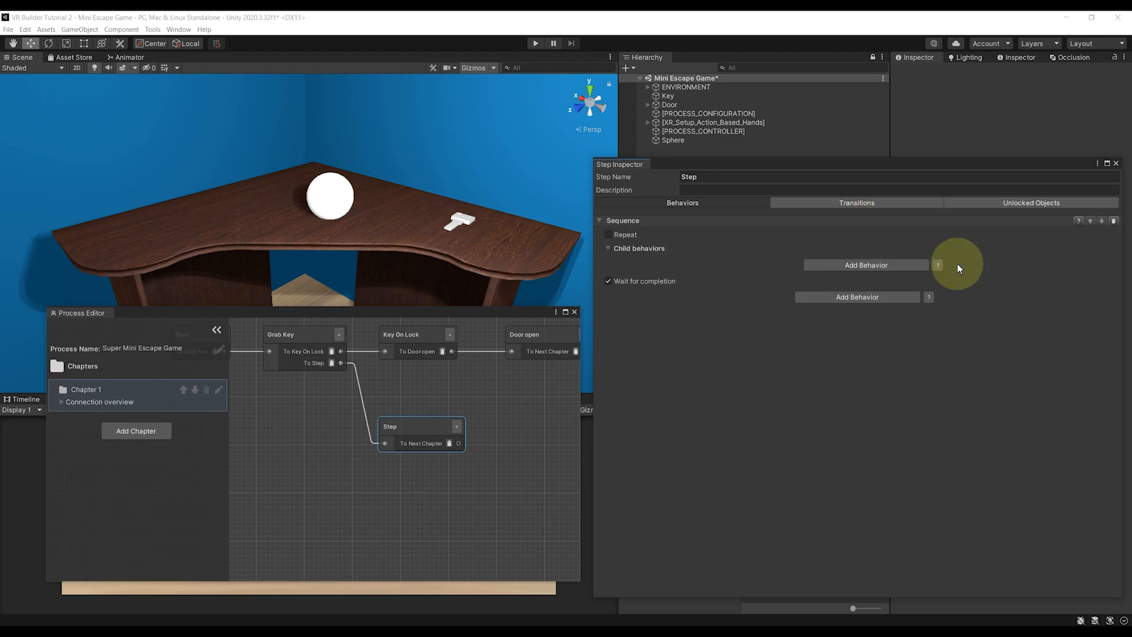
mouse_move(731, 307)
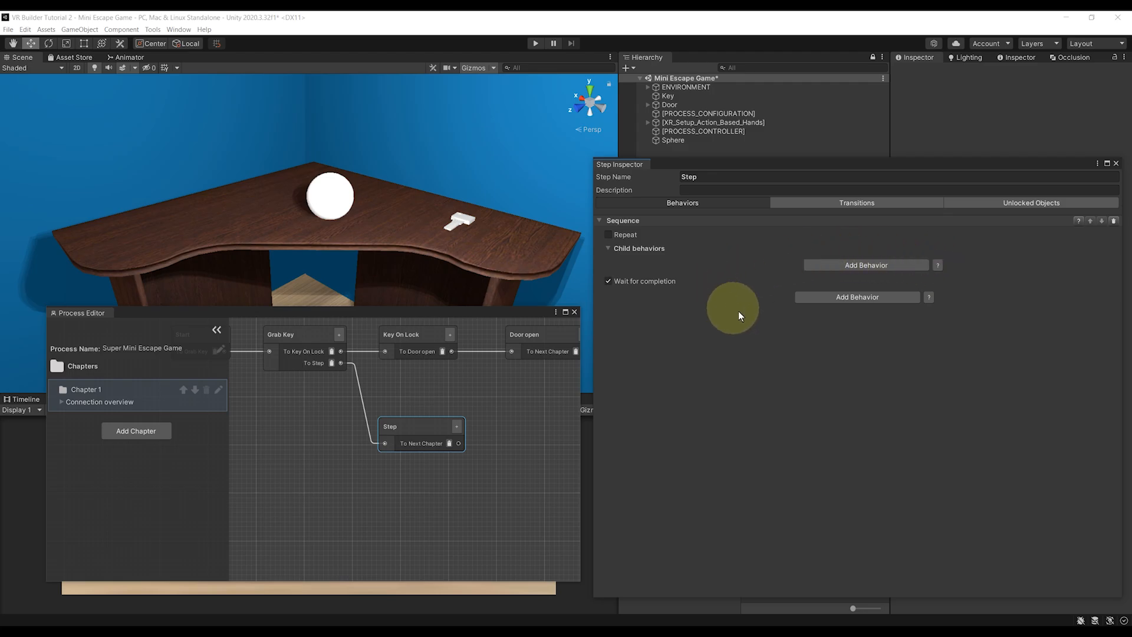
mouse_move(859, 273)
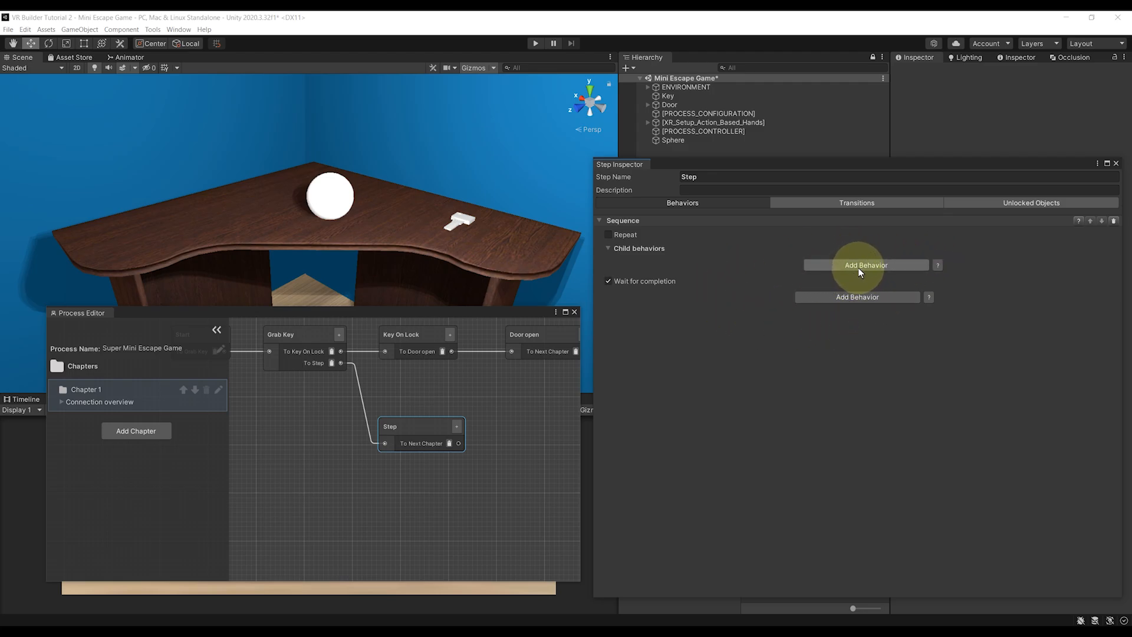
click(865, 265)
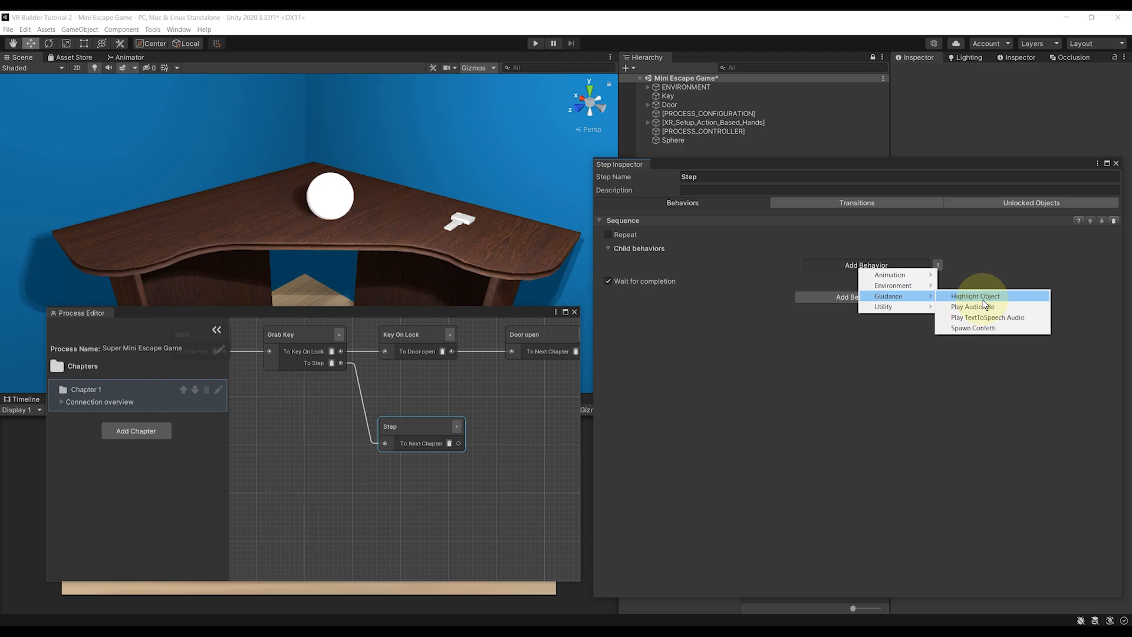
mouse_move(987, 317)
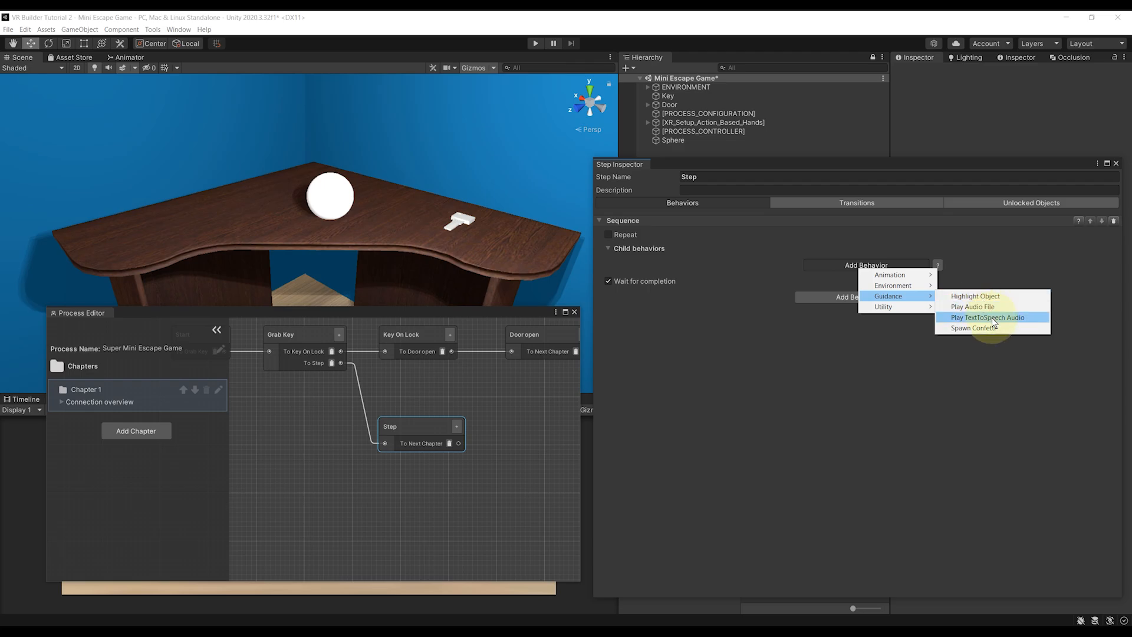
click(972, 306)
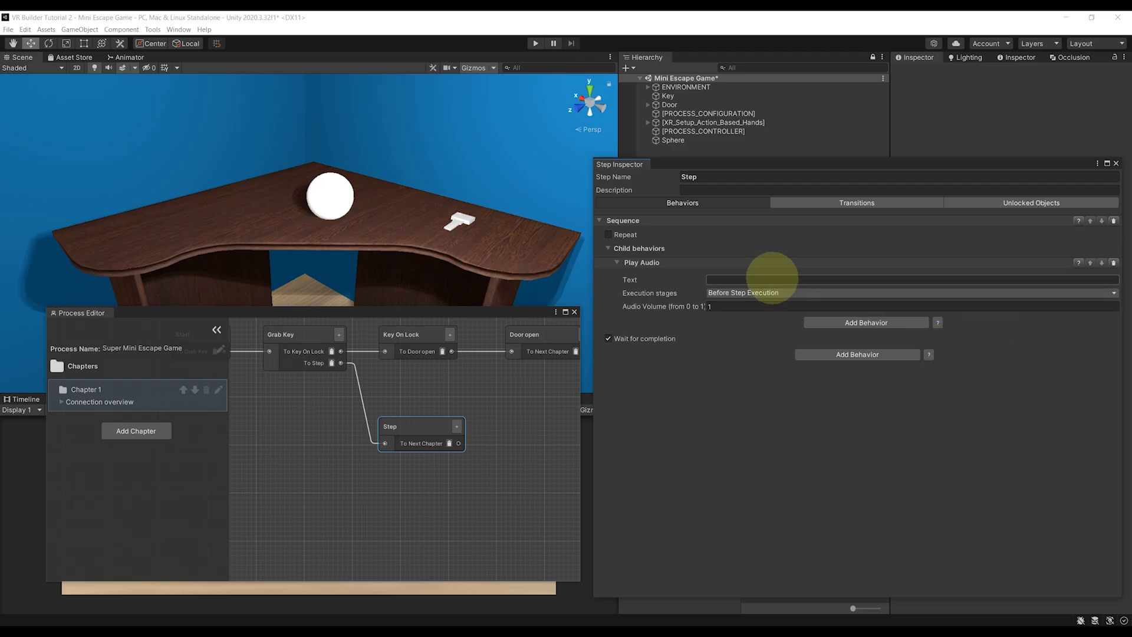
text(That's no)
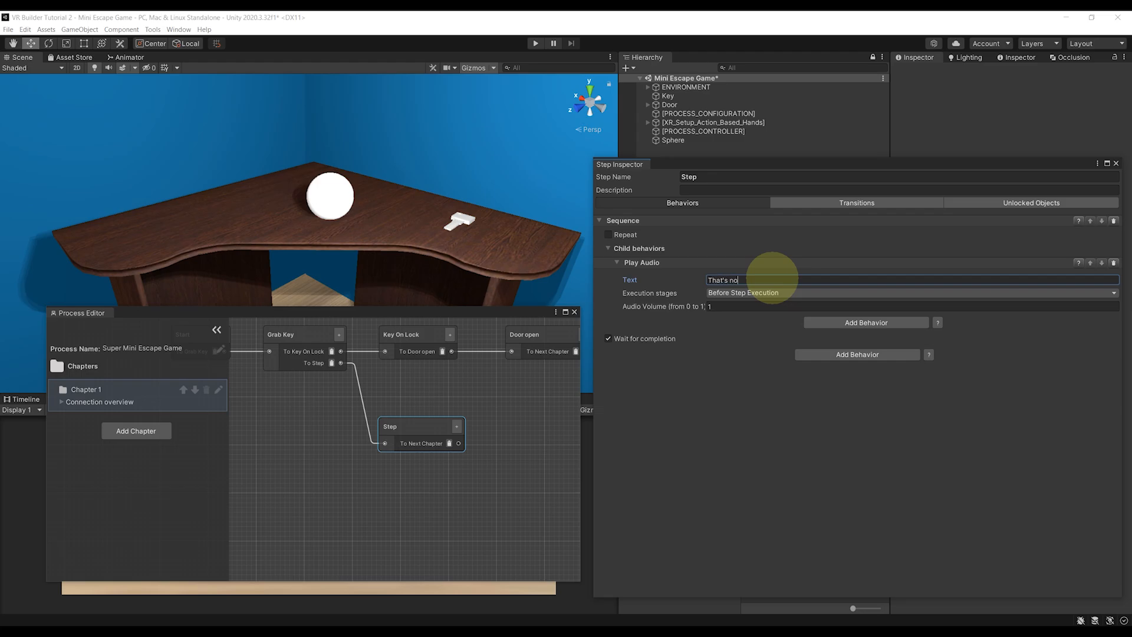
text(t a key)
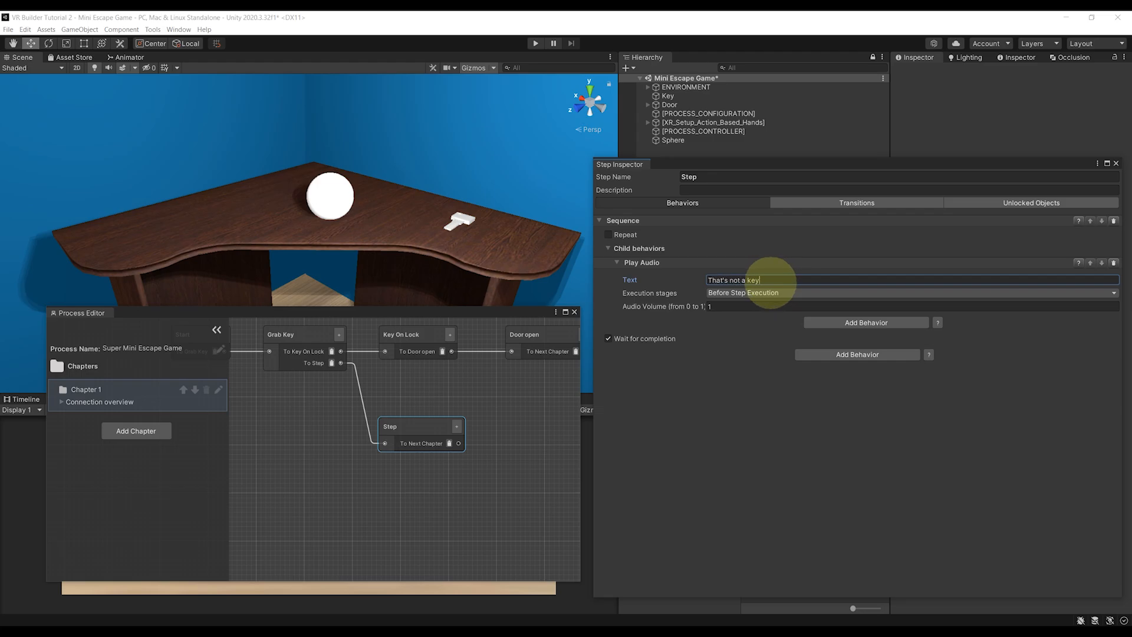
Add a Highlight Object behavior for the Key and fix its highlight configuration error.
click(865, 322)
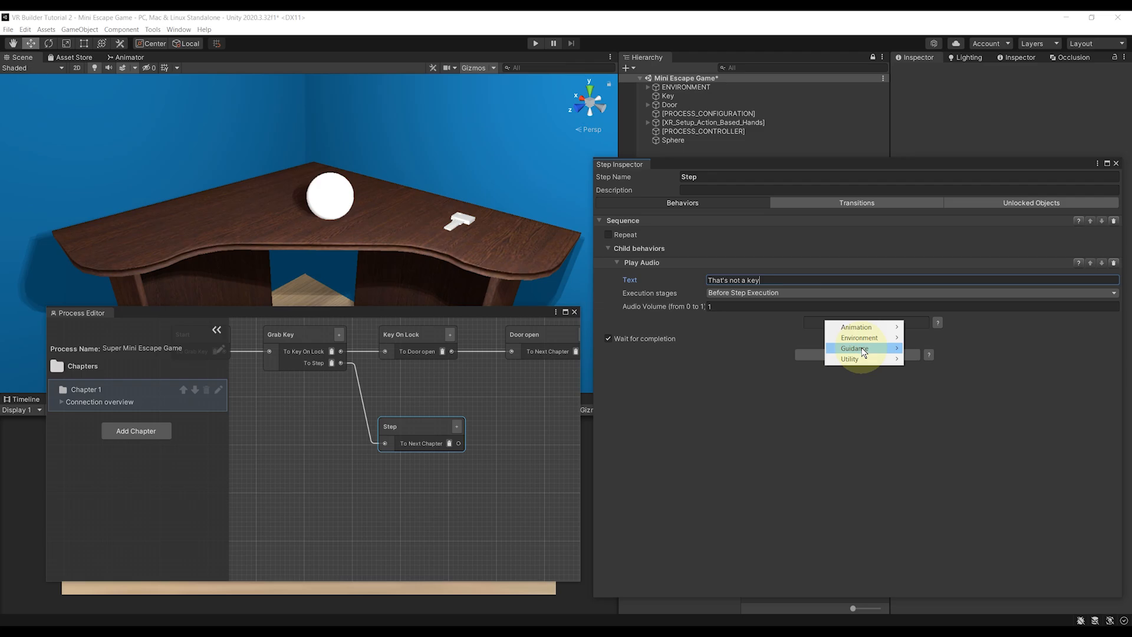
click(856, 348)
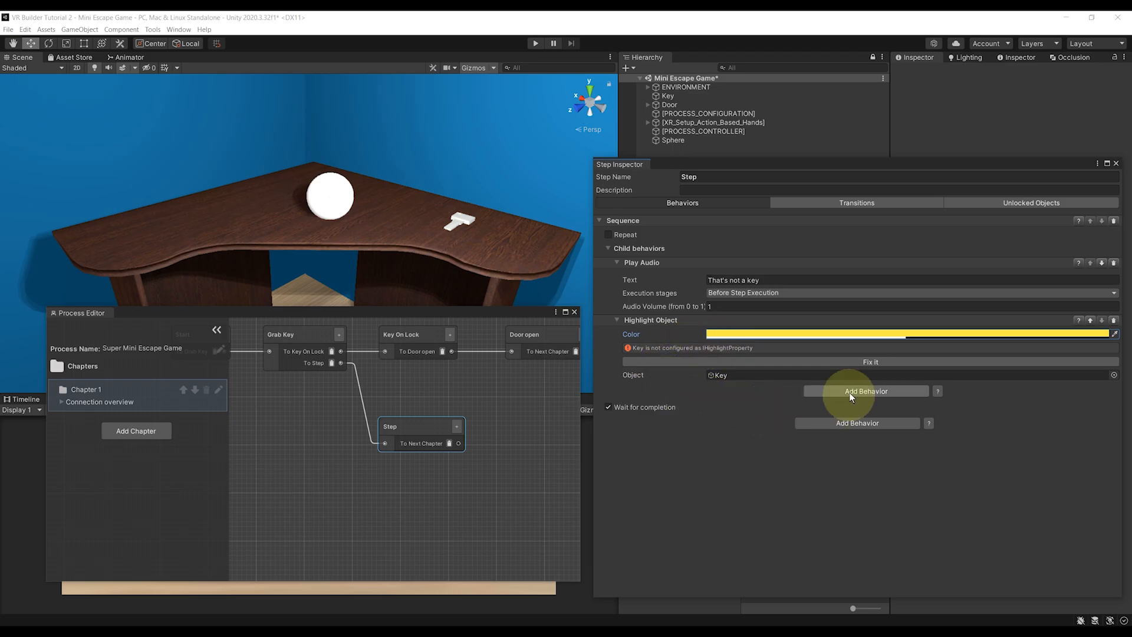
mouse_move(870, 361)
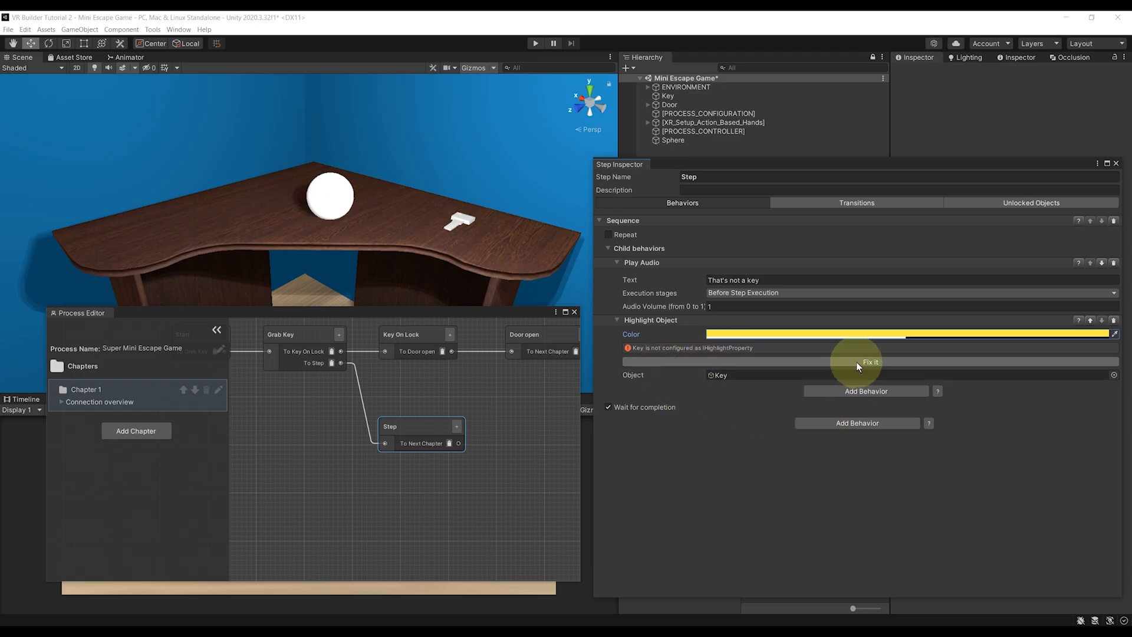
click(871, 361)
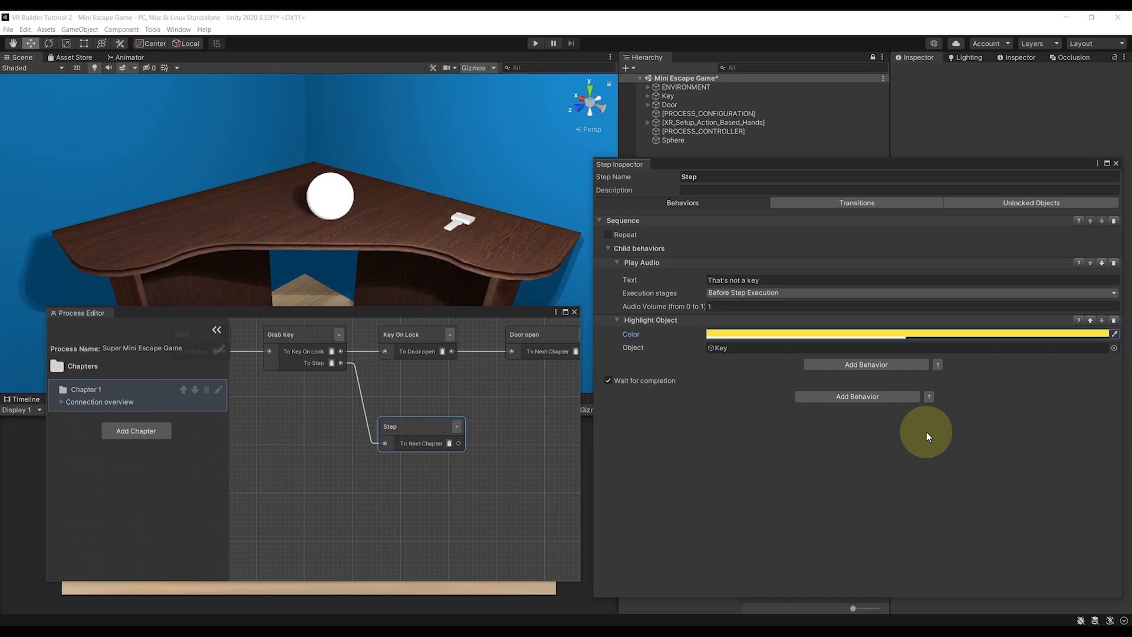
mouse_move(866, 364)
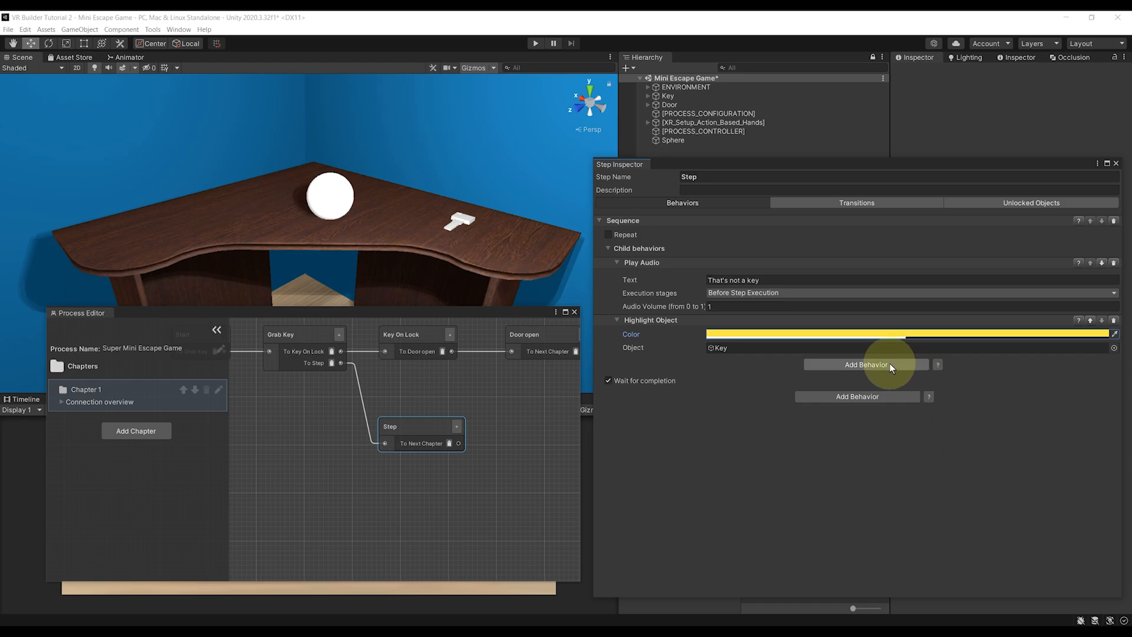
Add a 1-second Delay before Highlight Object and toggle waiting for behaviors to finish.
click(866, 364)
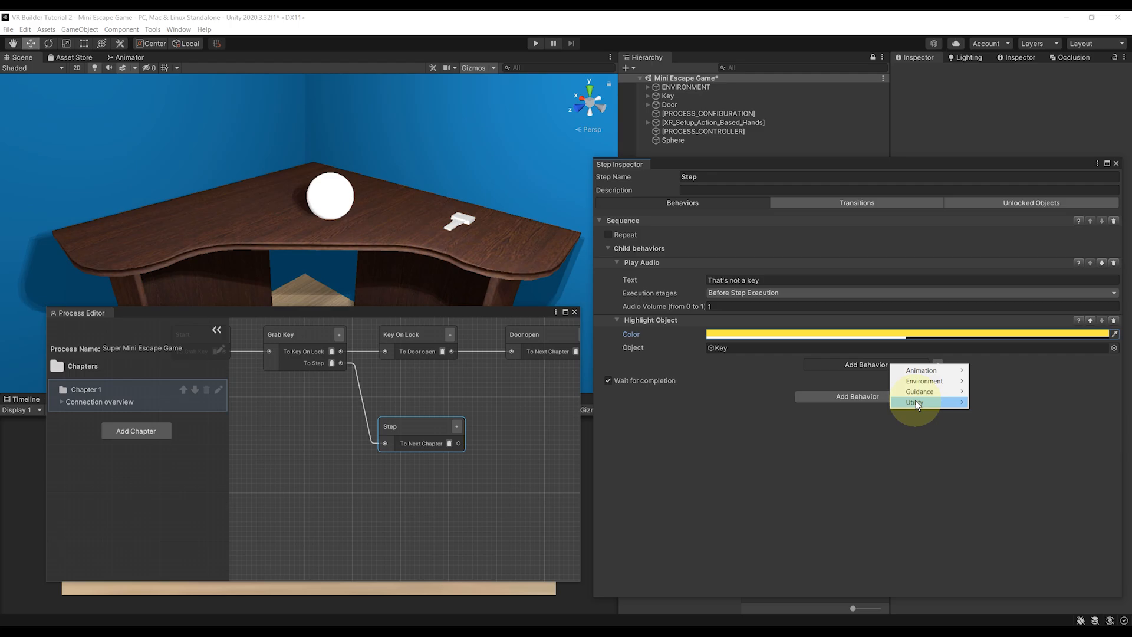
click(914, 402)
text(1)
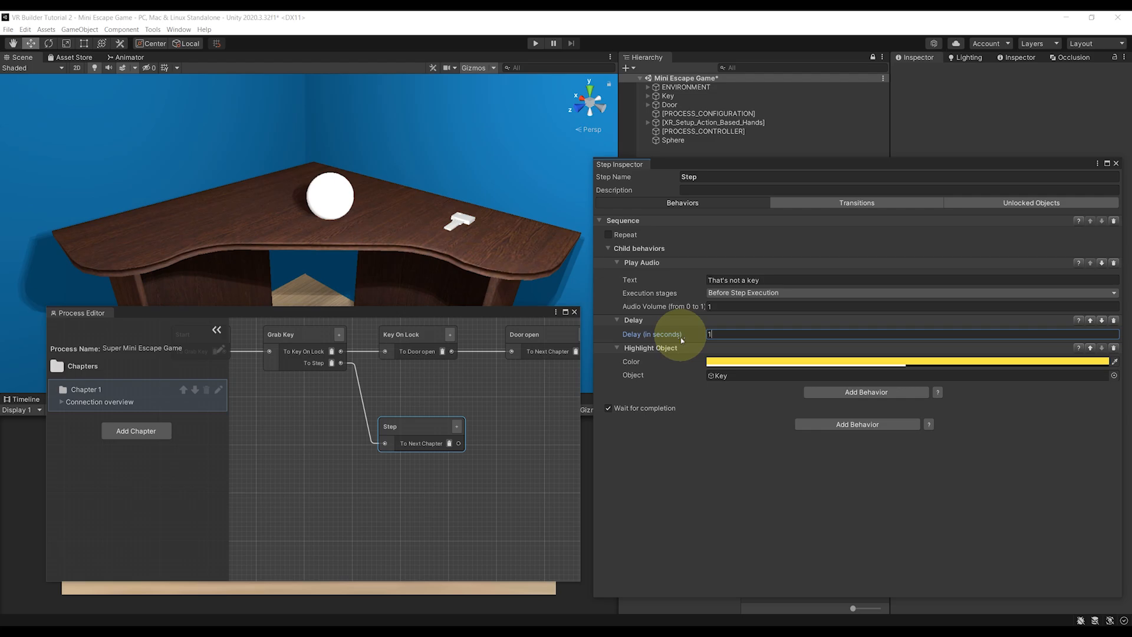
mouse_move(737, 483)
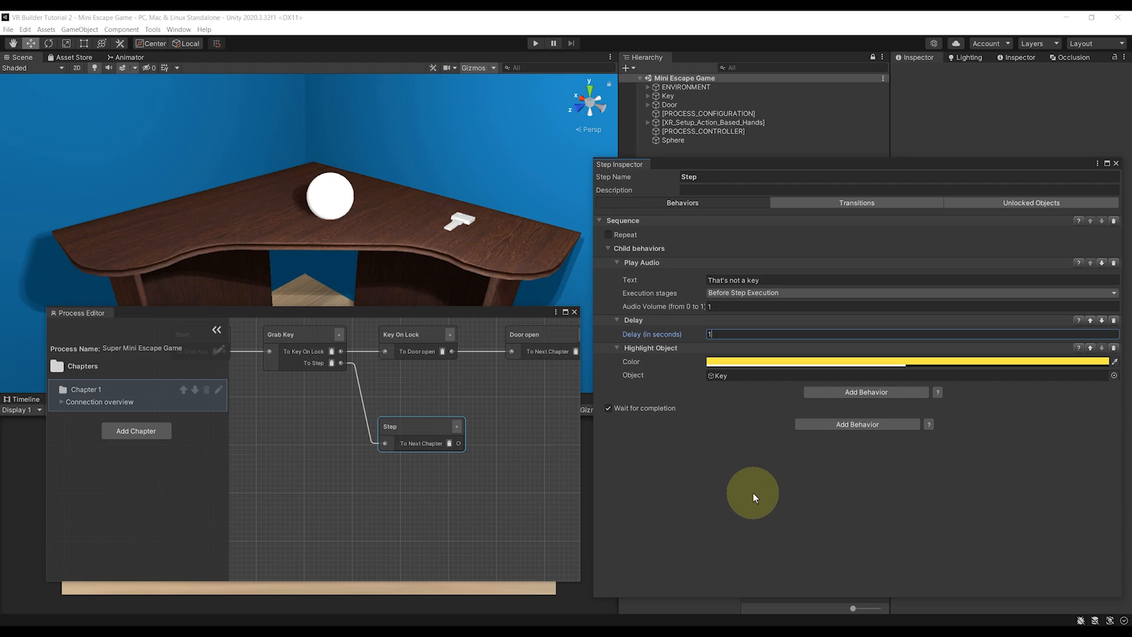
mouse_move(709, 470)
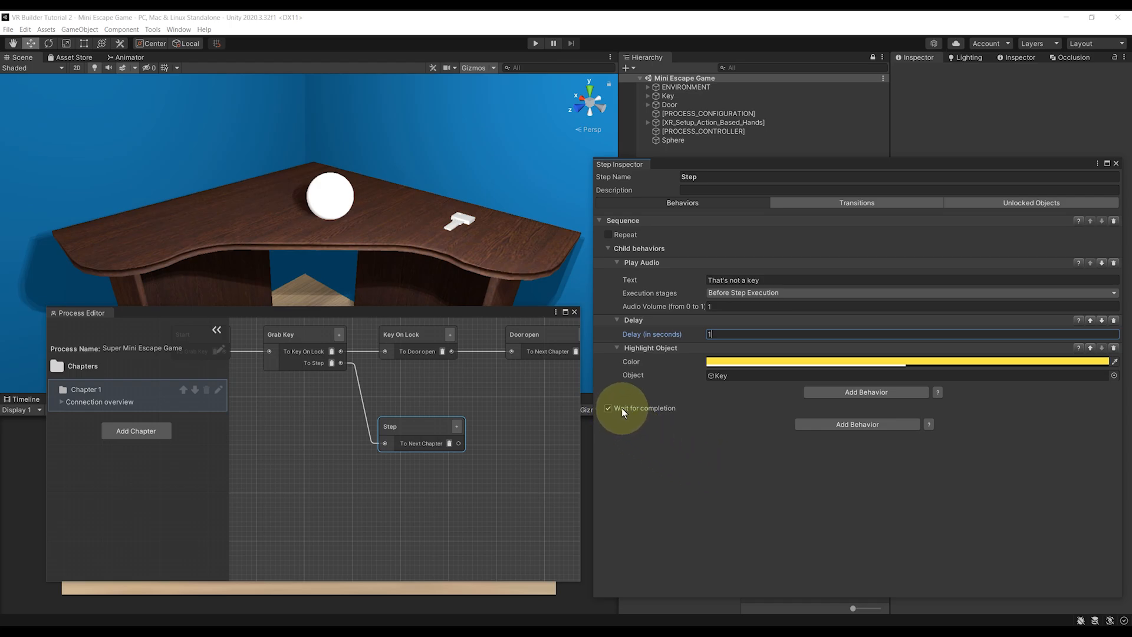
click(609, 408)
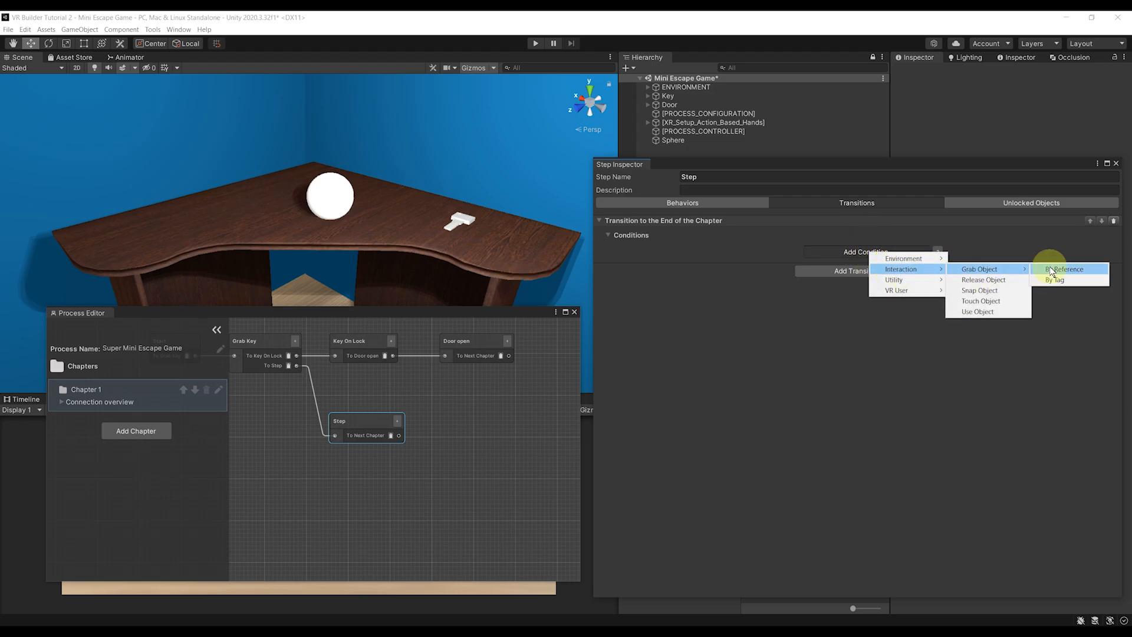
Add a Grab Object condition on the Key, leading to Key On Lock.
click(1062, 269)
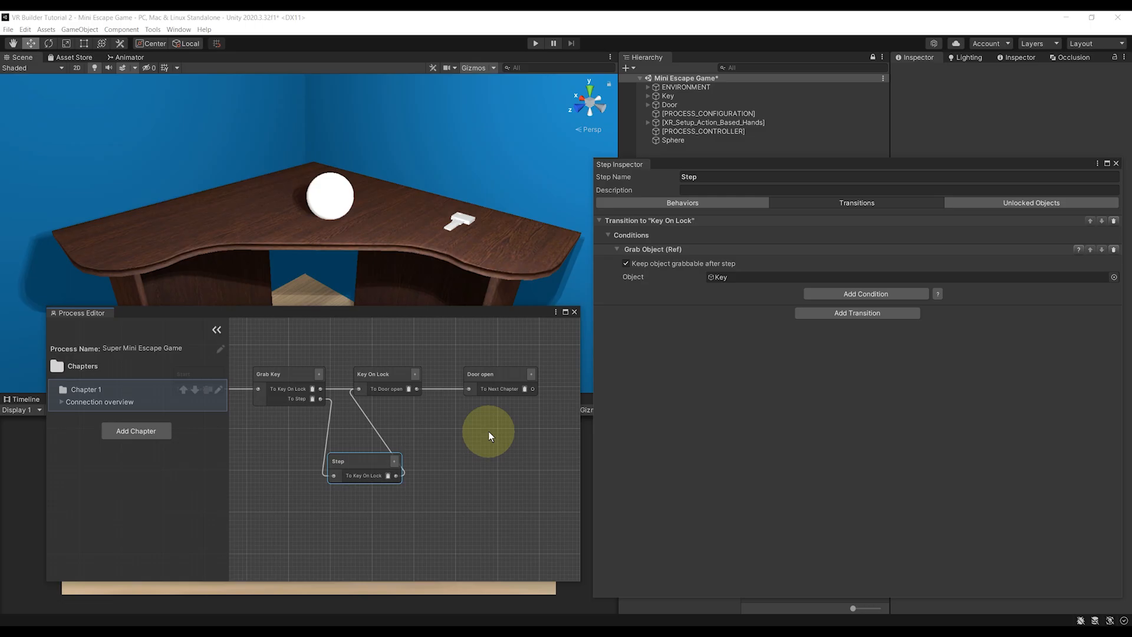
click(534, 43)
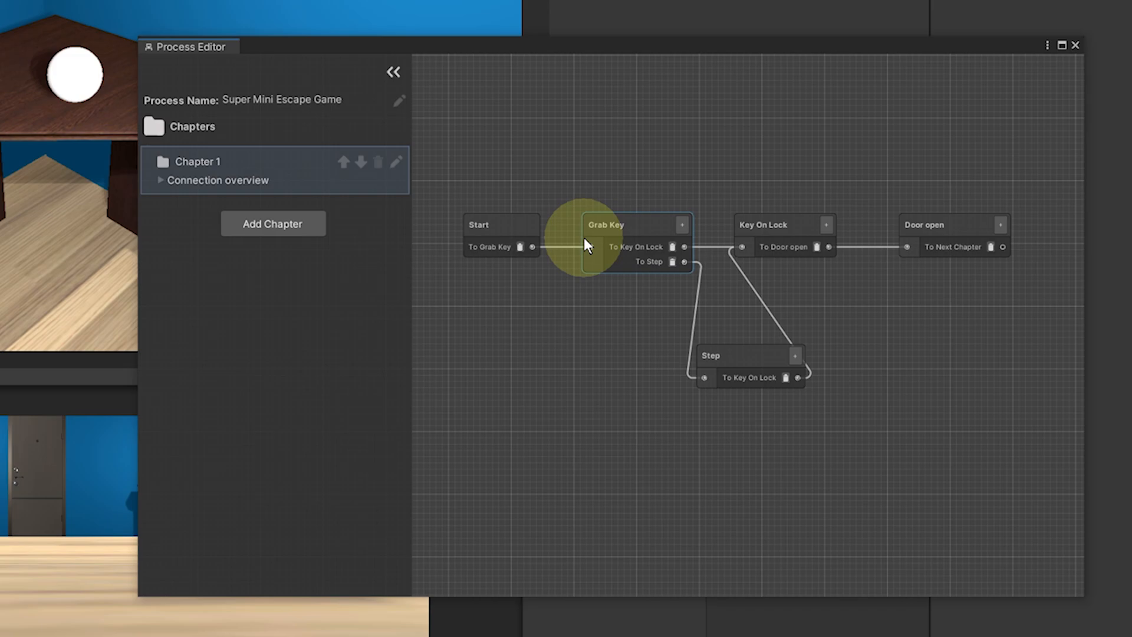
mouse_move(864, 212)
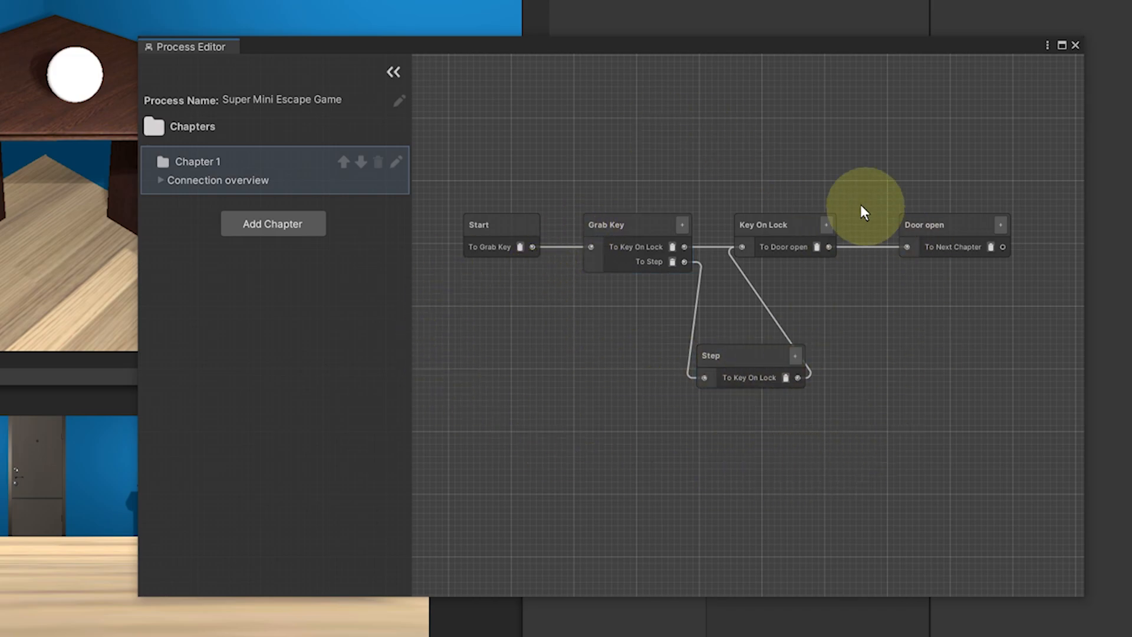
mouse_move(871, 384)
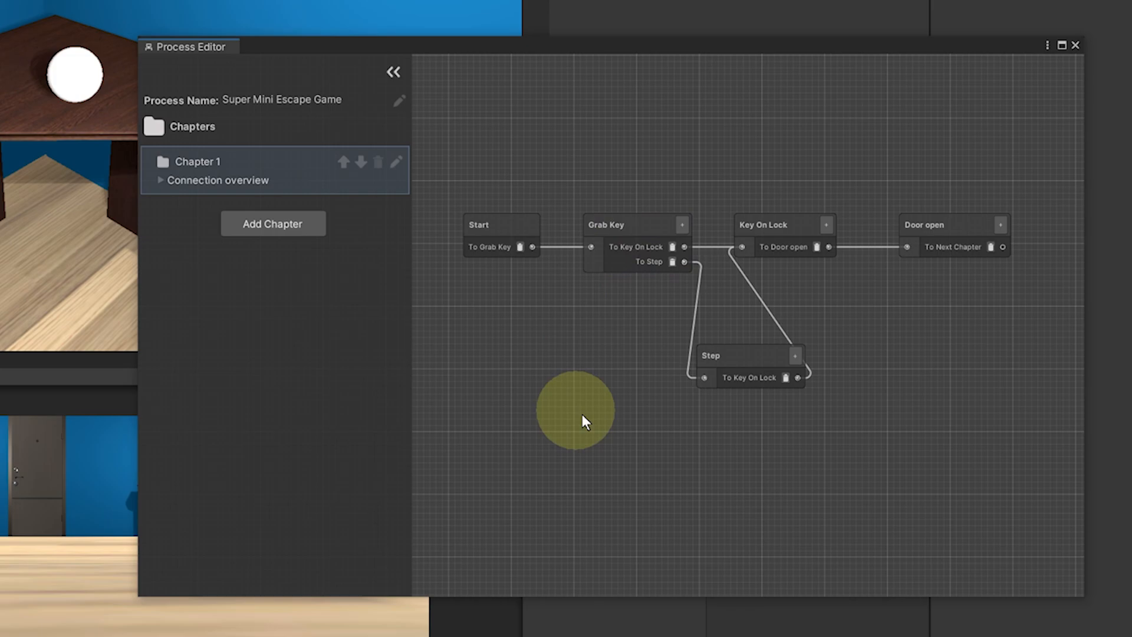
mouse_move(805, 160)
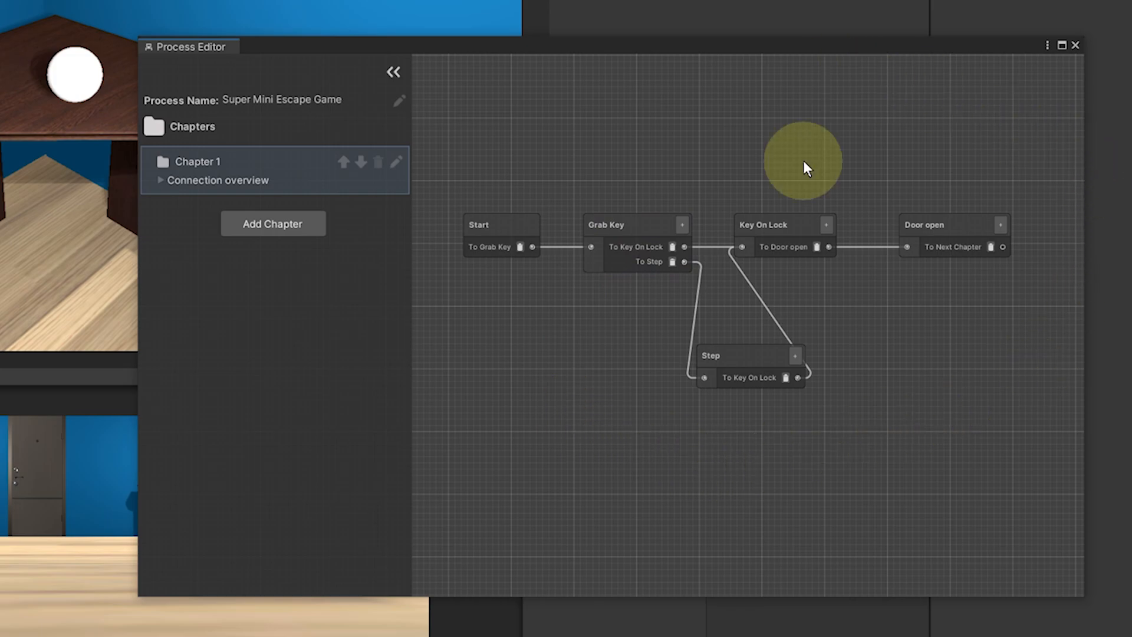
mouse_move(807, 165)
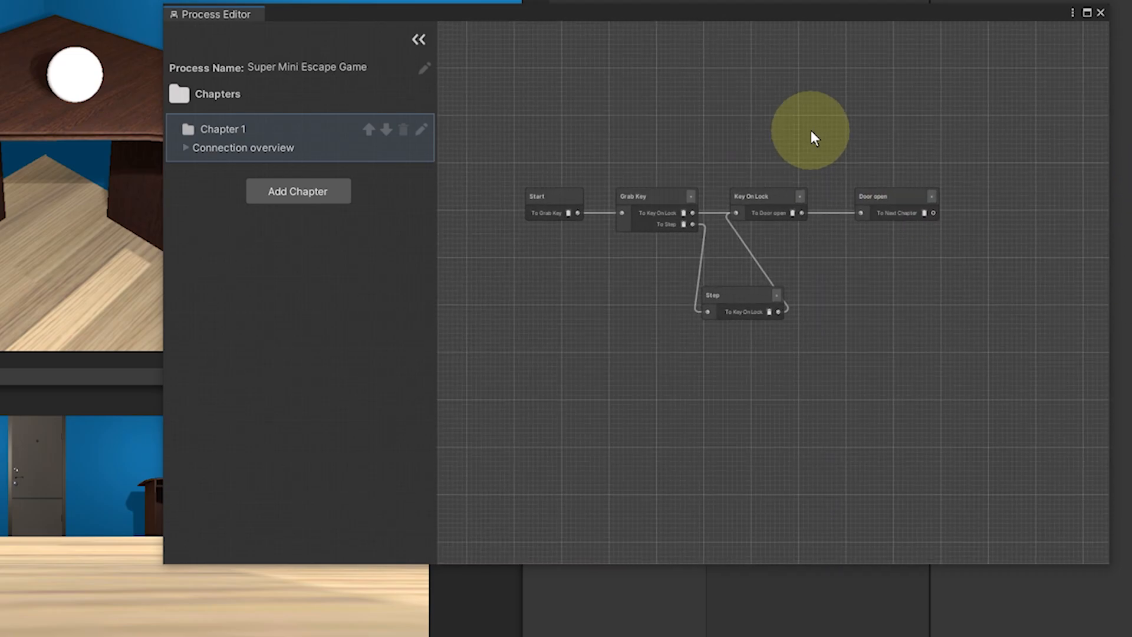
mouse_move(303, 139)
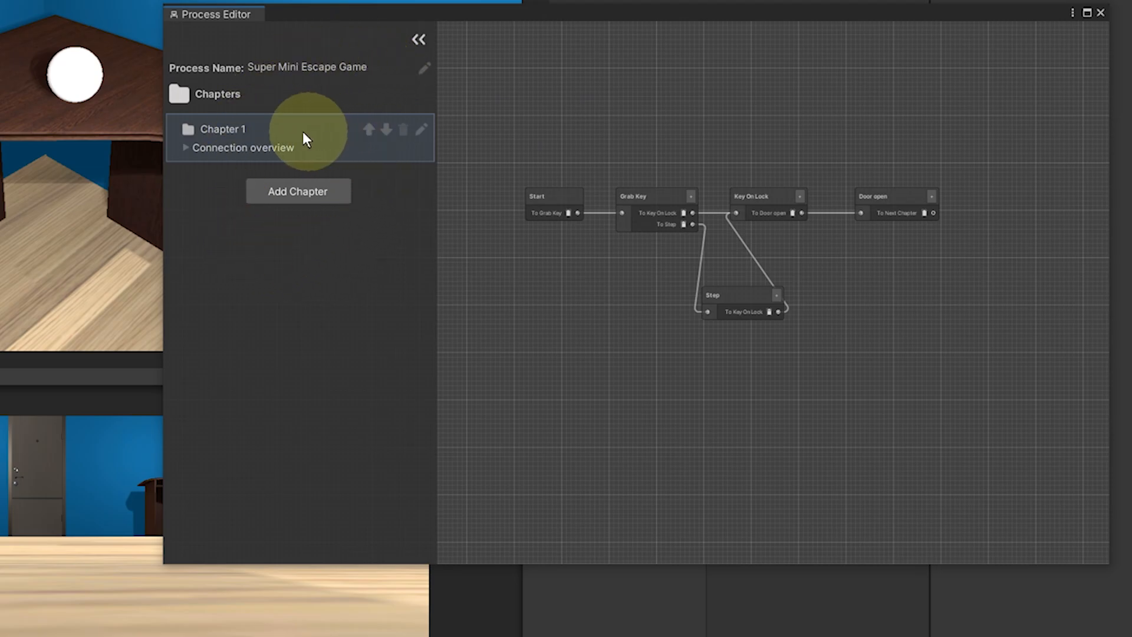
mouse_move(299, 191)
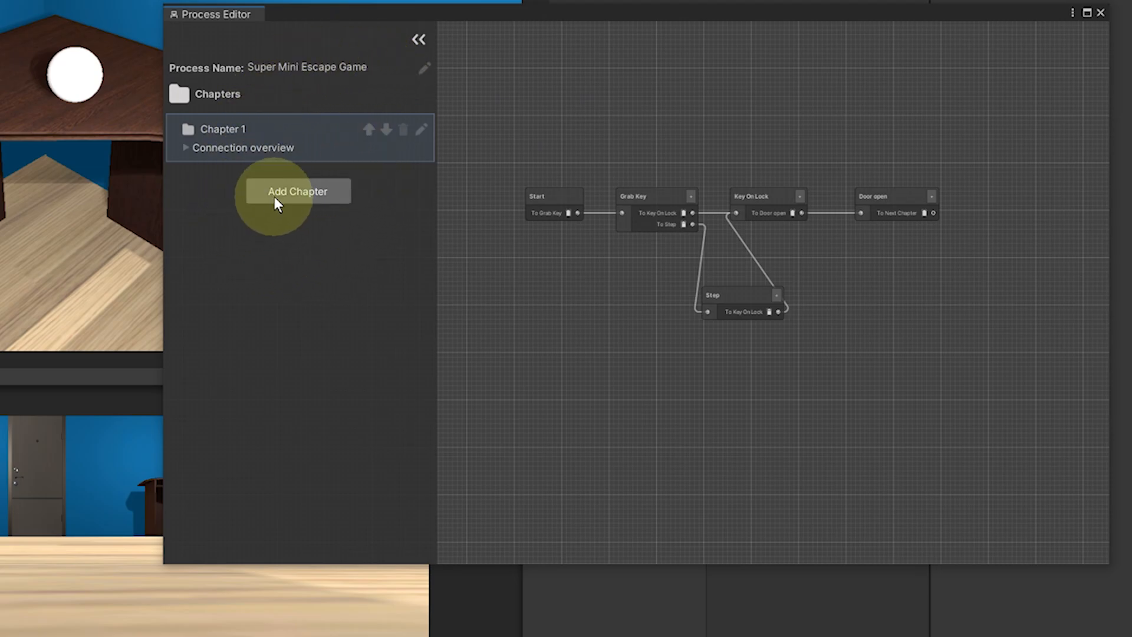
Add Next Chapter and rename Chapter 1 to Blue Room.
click(296, 191)
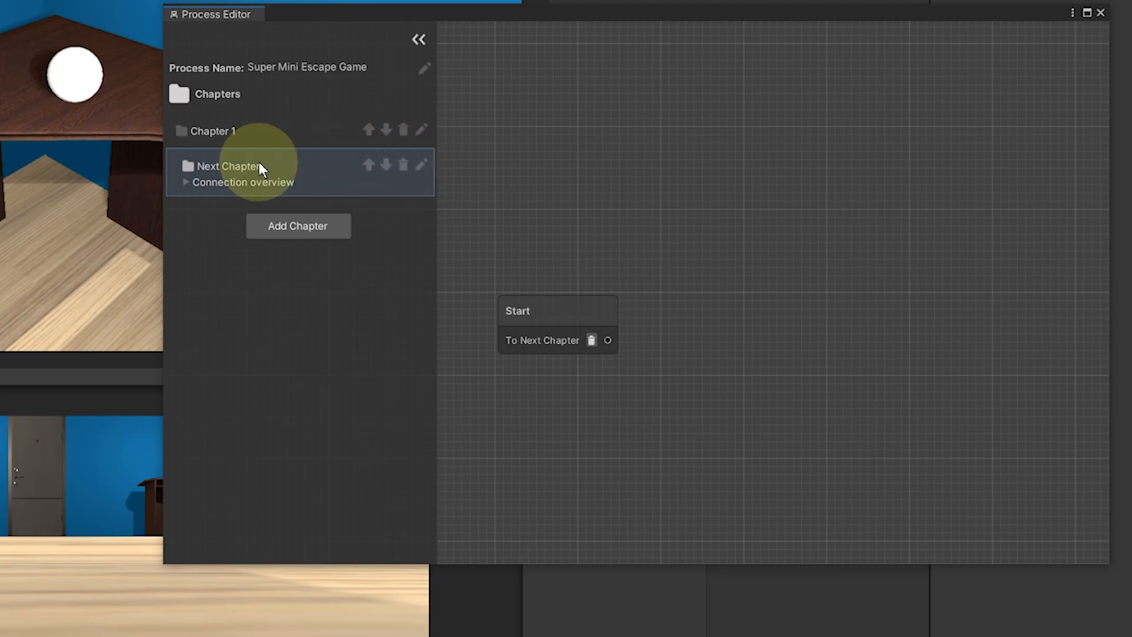
mouse_move(240, 154)
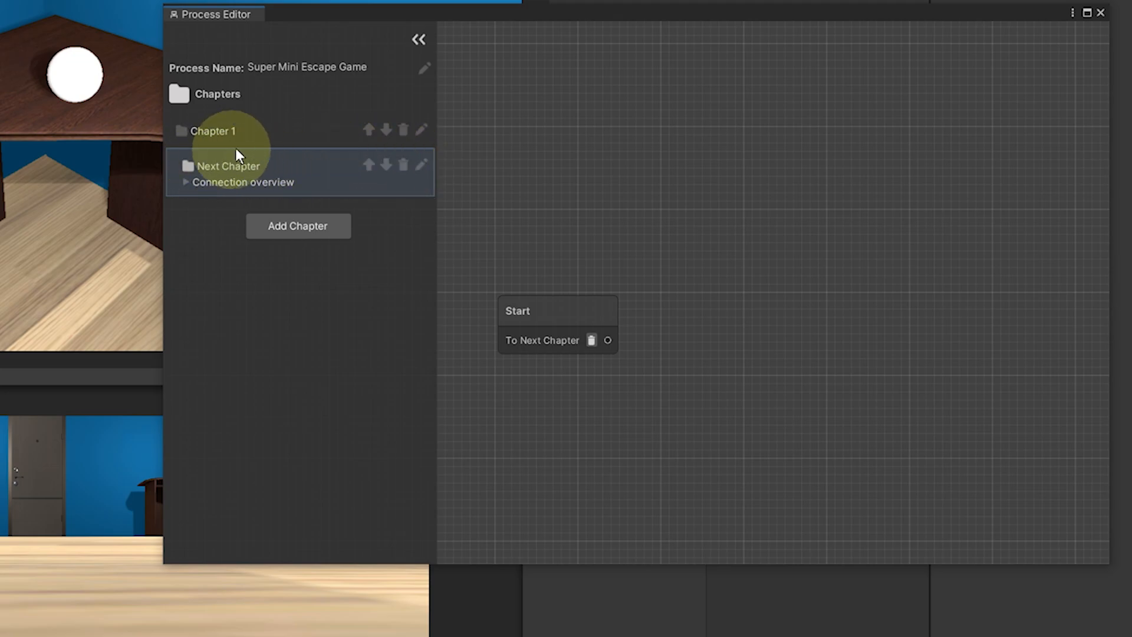
click(213, 131)
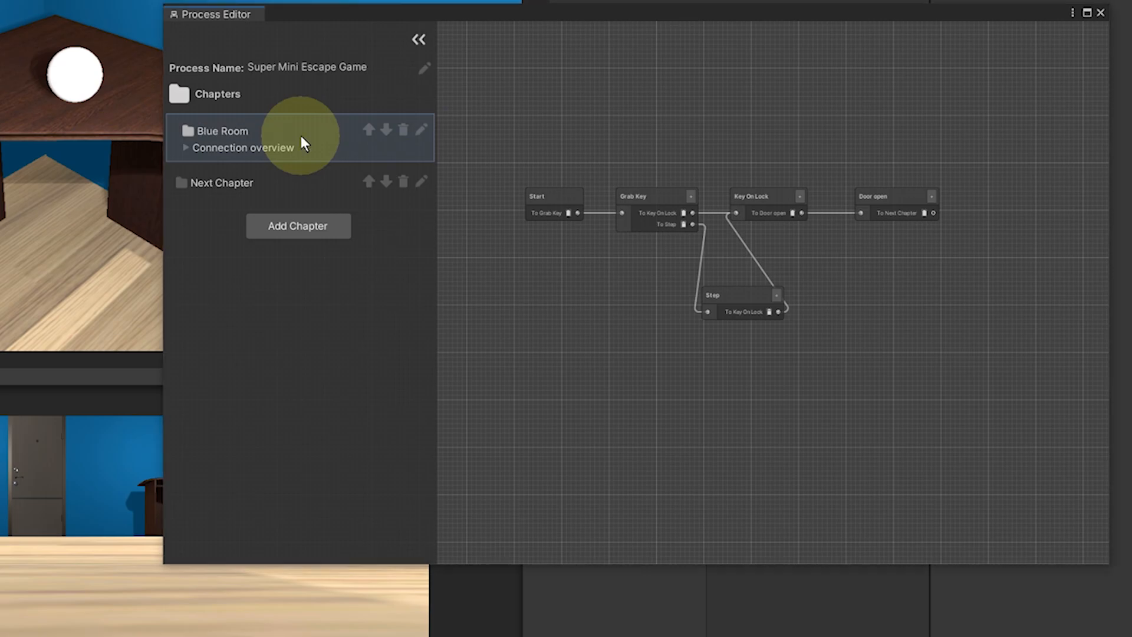
mouse_move(245, 180)
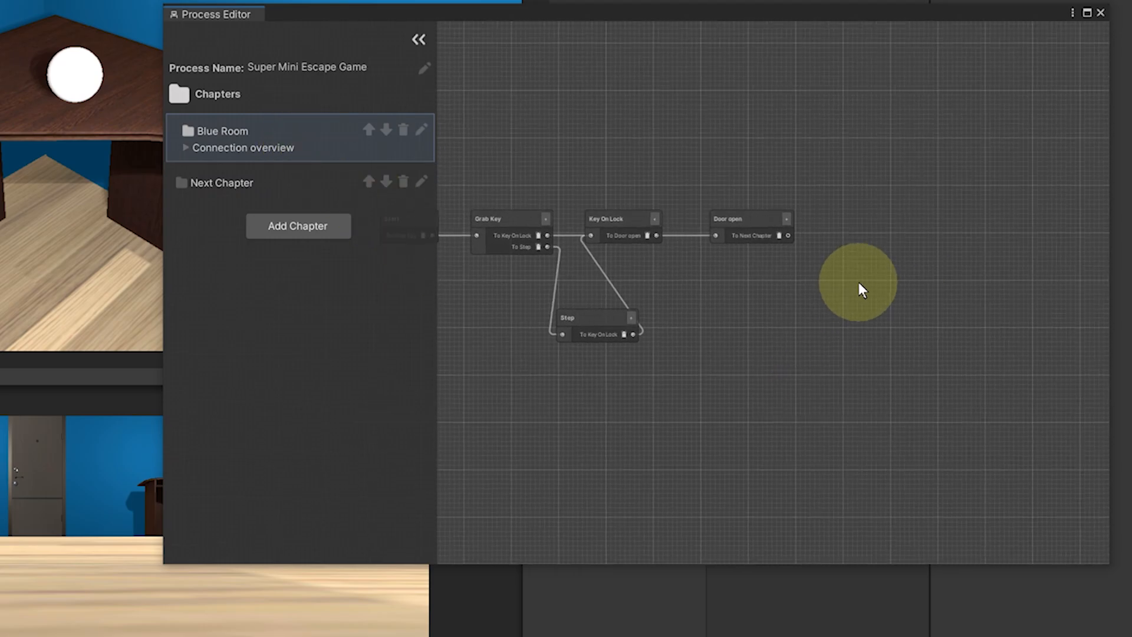
Create an End Chapter node and connect Door open's output to it.
right_click(858, 282)
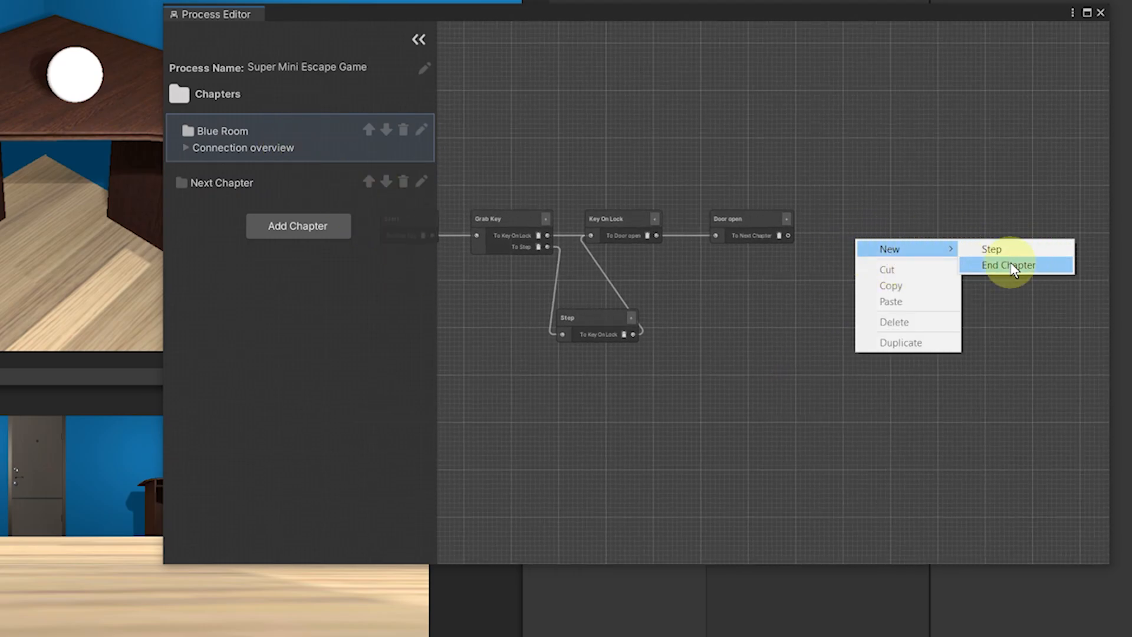
click(1007, 265)
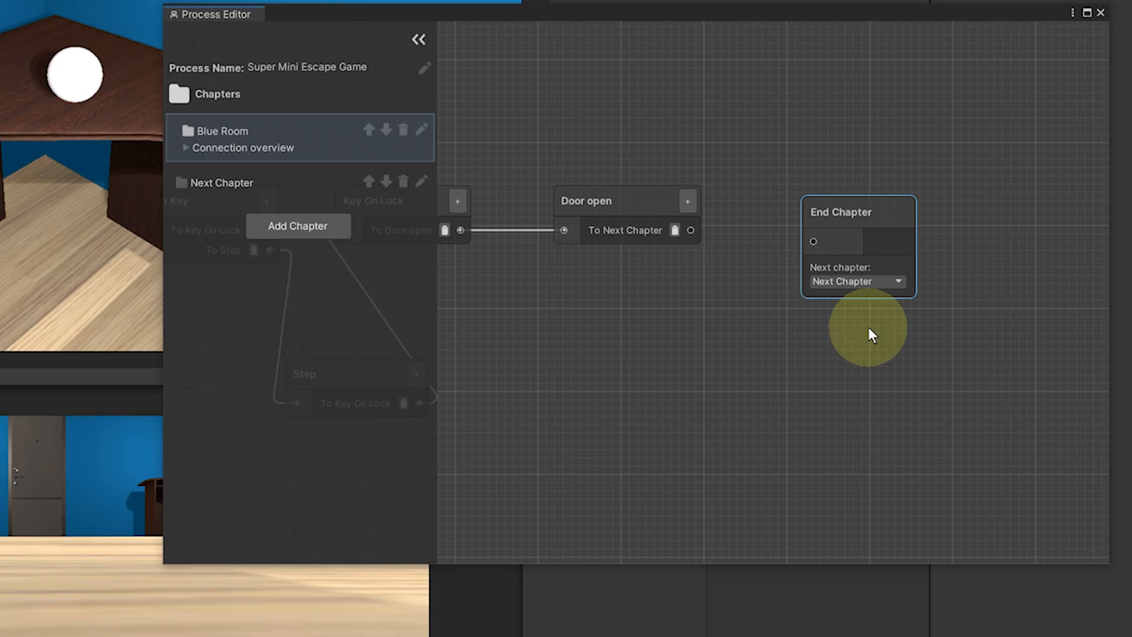
click(704, 241)
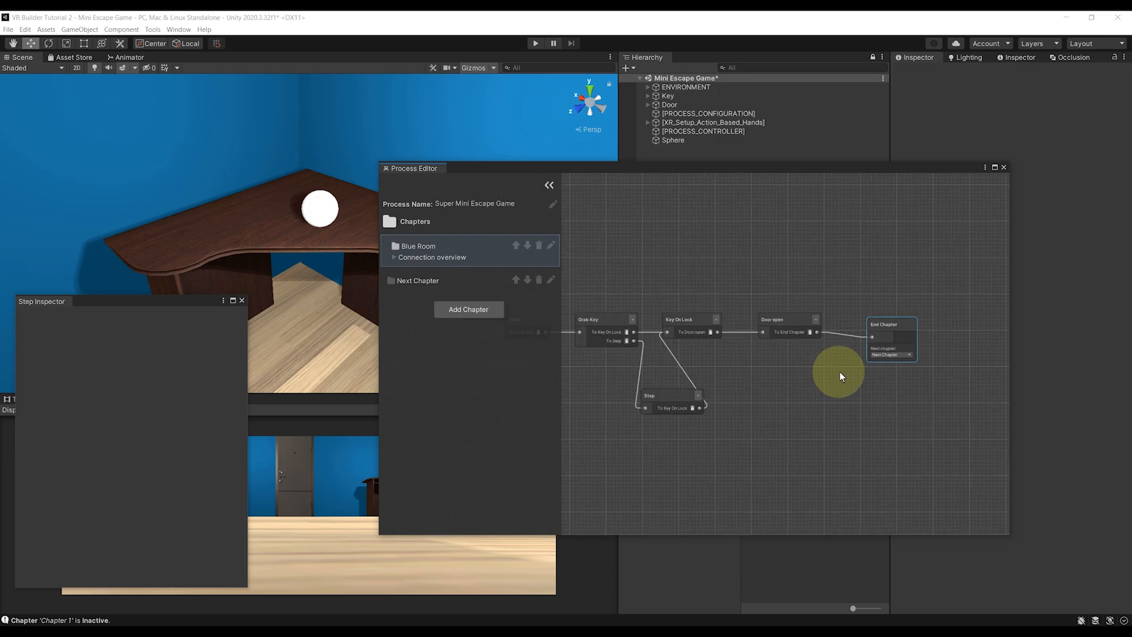
mouse_move(930, 324)
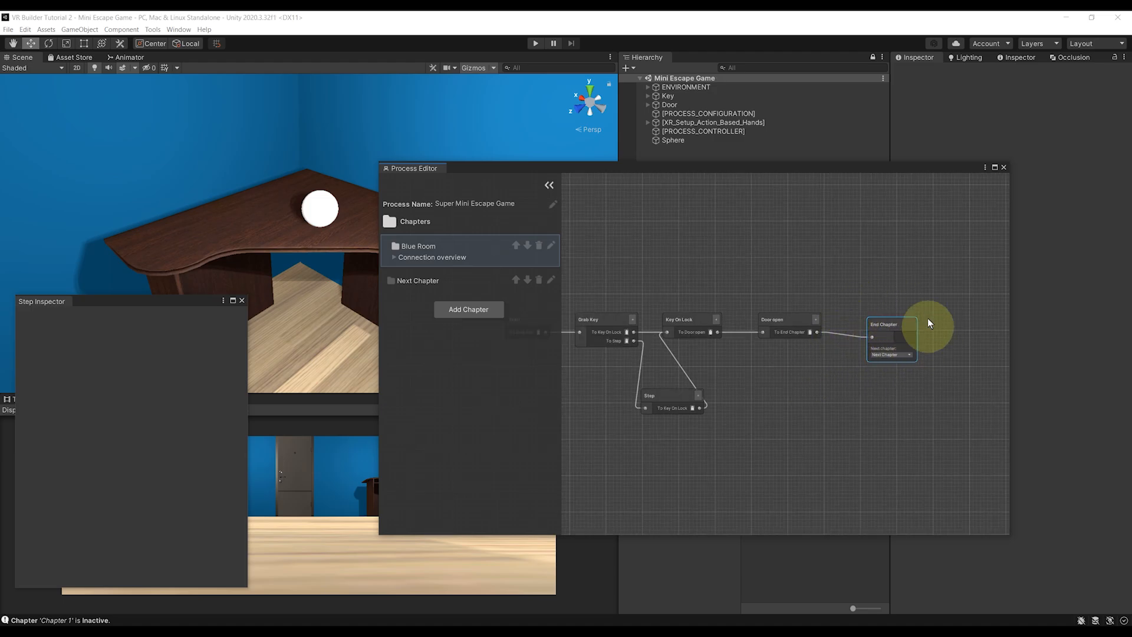
mouse_move(178, 29)
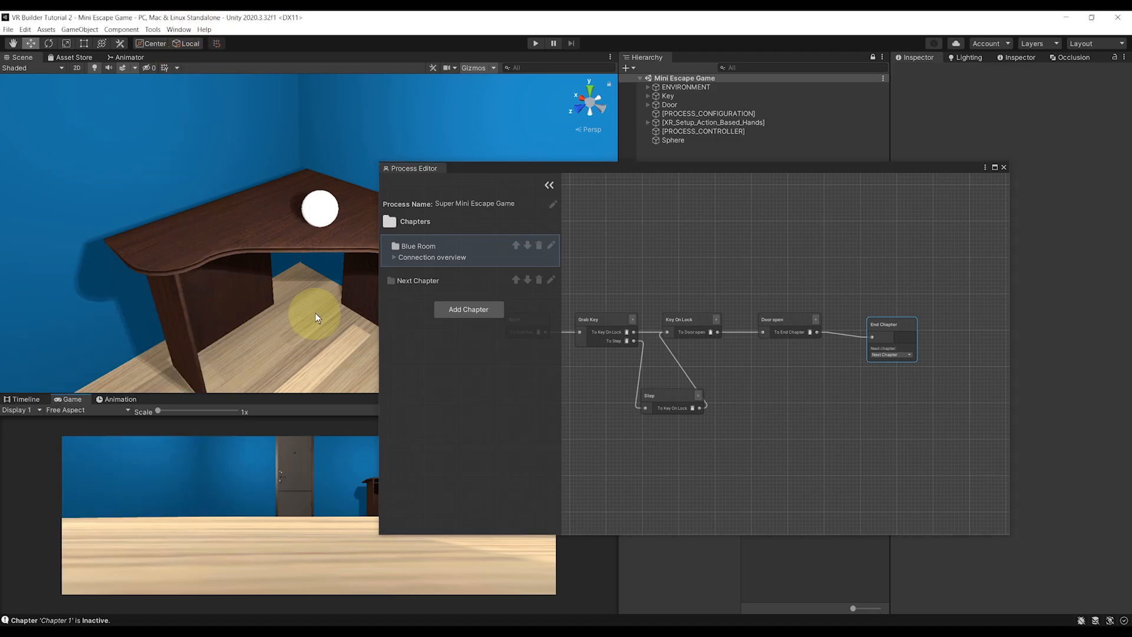
View the VR Builder 2.6.0 package details in the Package Manager.
click(178, 29)
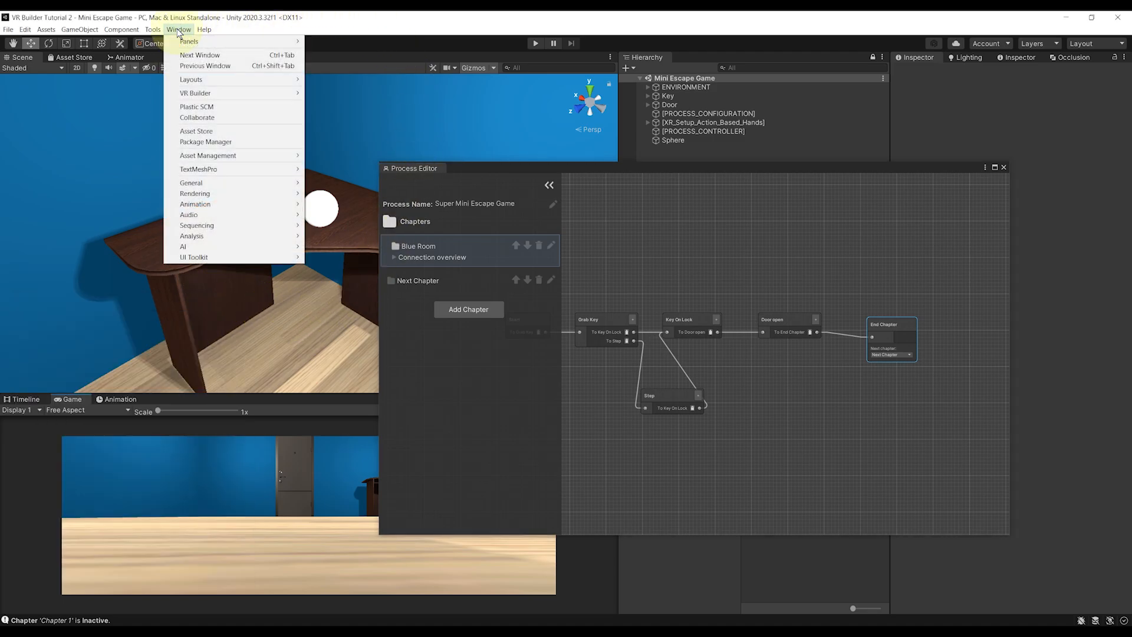
mouse_move(189, 41)
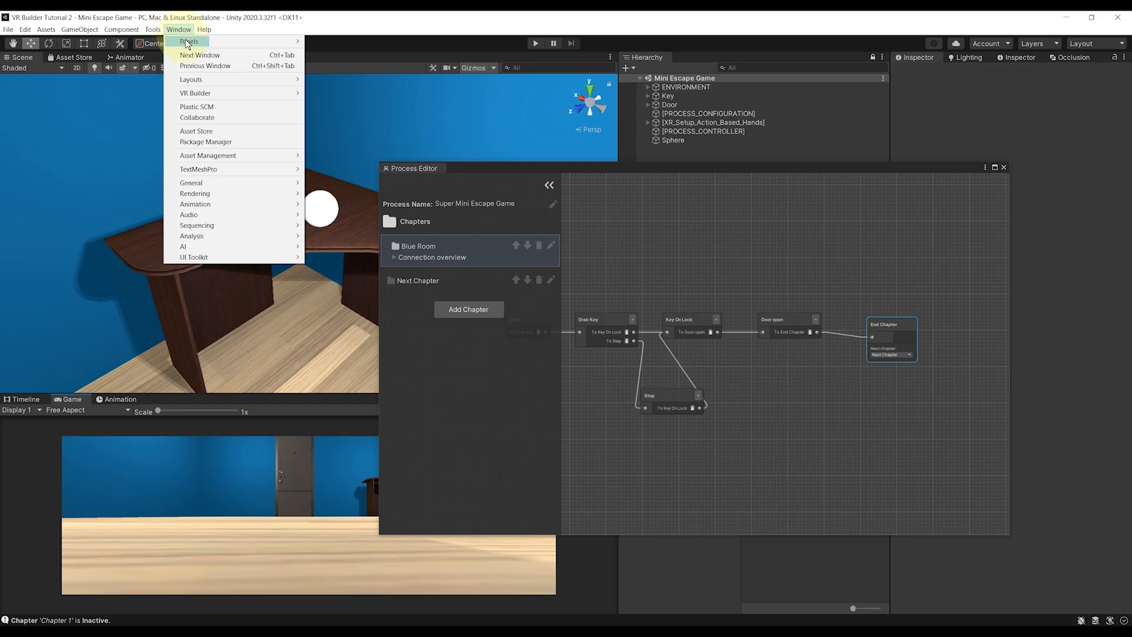
click(205, 141)
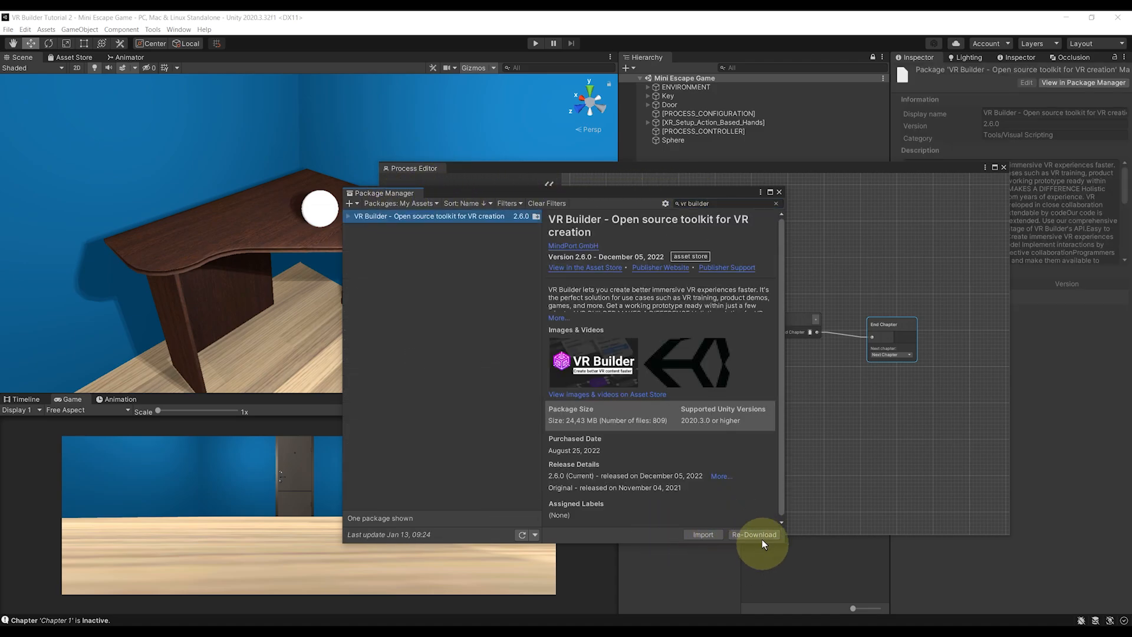
click(778, 192)
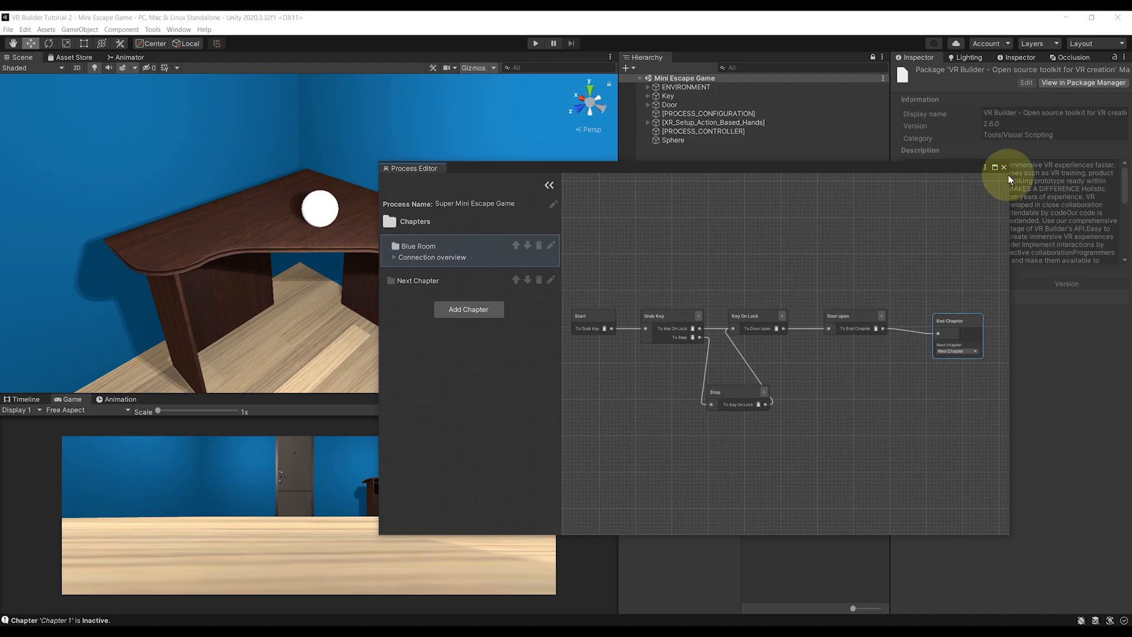
mouse_move(753, 194)
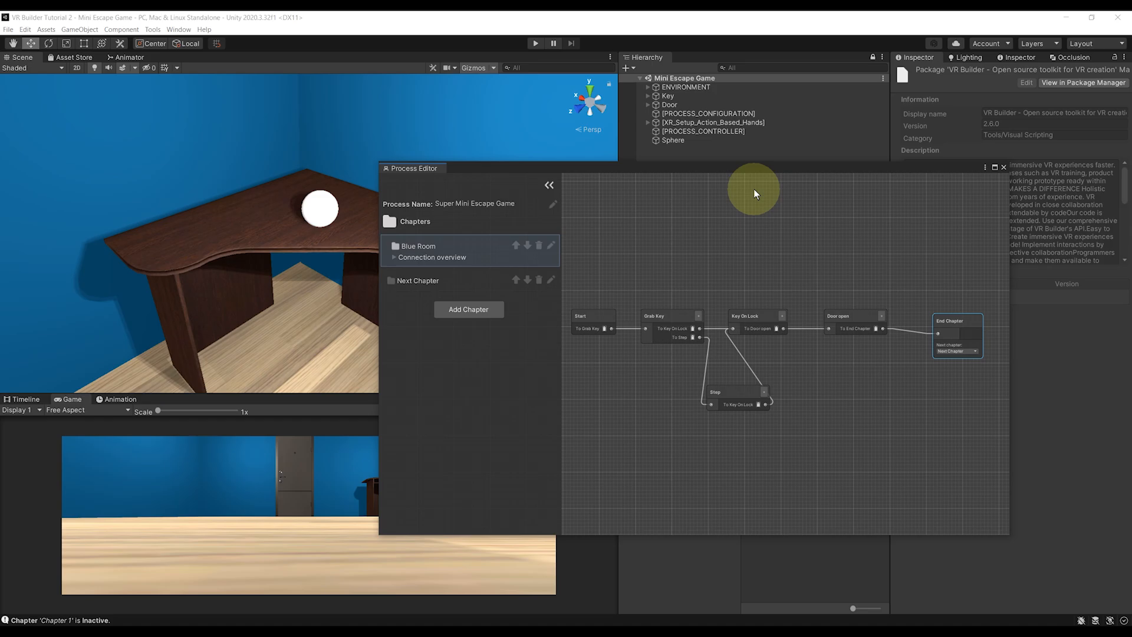
mouse_move(721, 179)
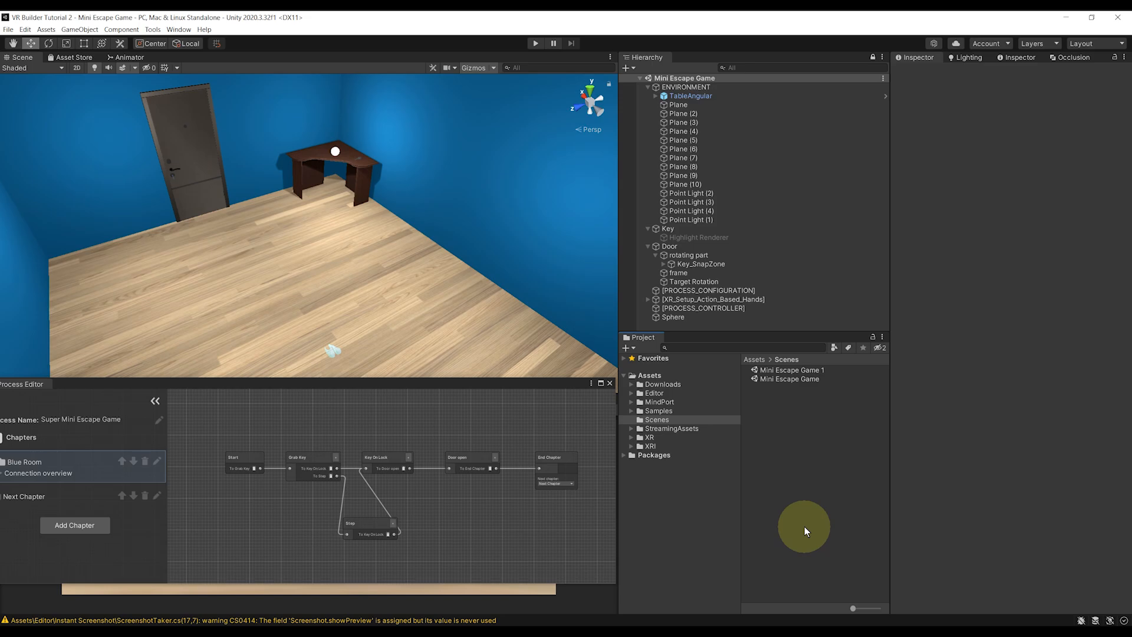
mouse_move(441, 257)
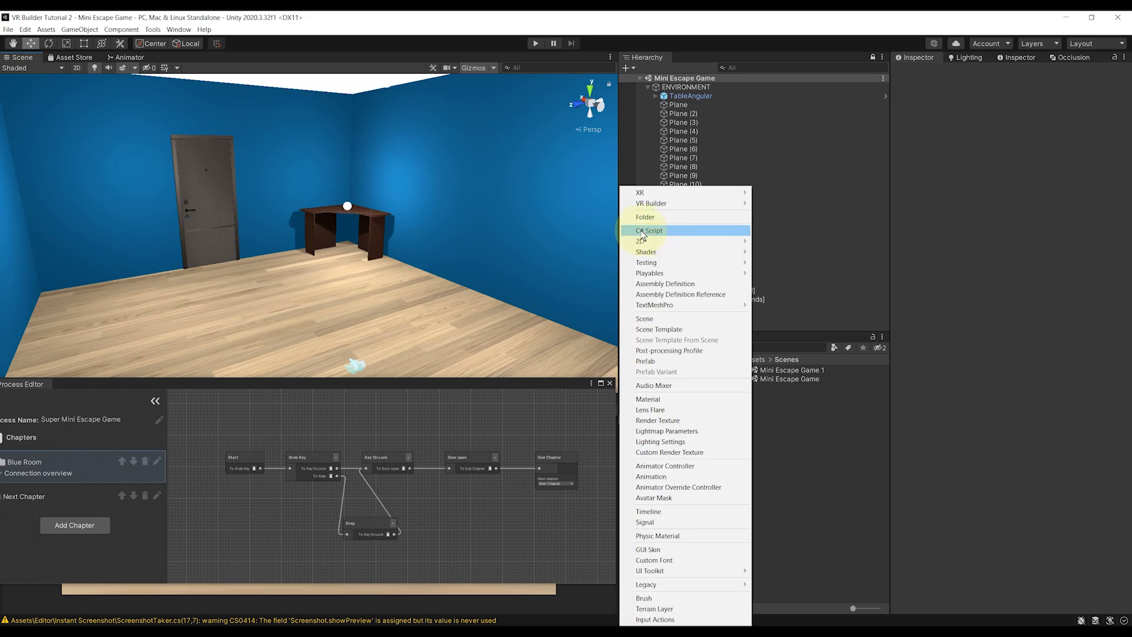
Create the LerpColorBehavior C# script and open it in Visual Studio.
click(648, 231)
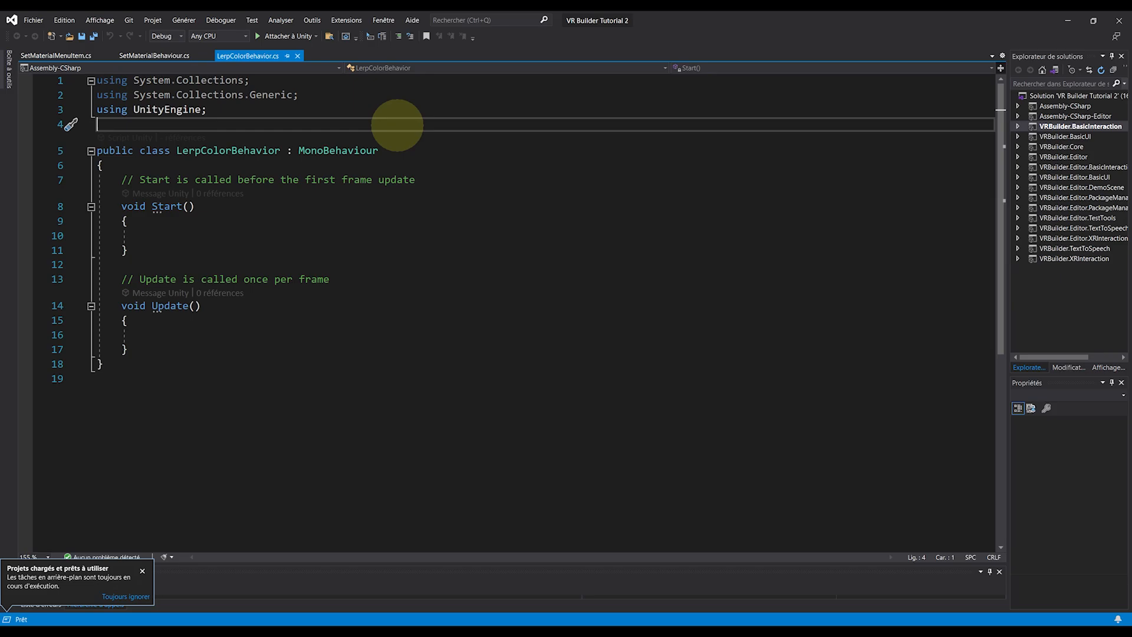
Add using directives for System.Runtime.Serialization and VRBuilder.Core, Core.Attributes, Core.Behaviors and Core.SceneObjects.
text(using System.Runtime.Serialization;)
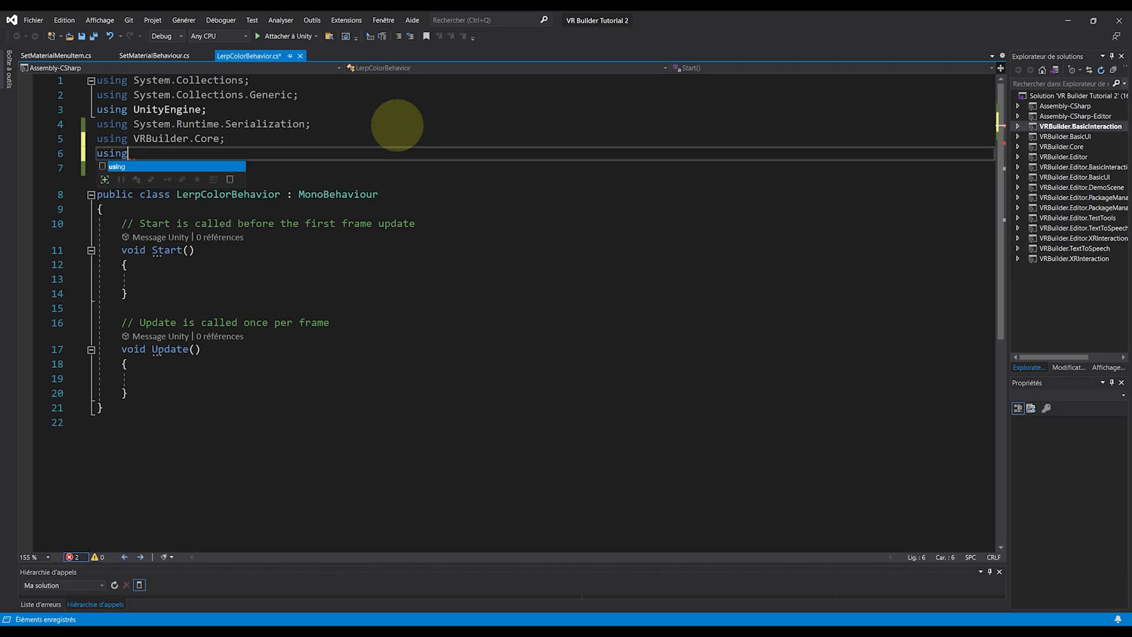
text(VRBuilder.Core.Attributes;)
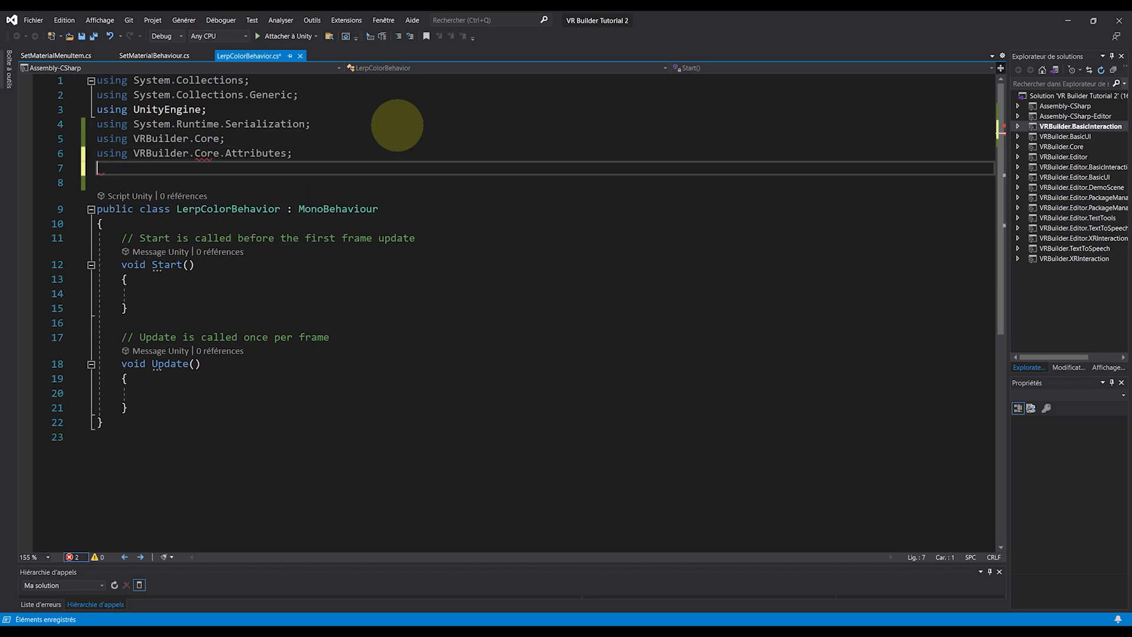
text(using VRBuilder.)
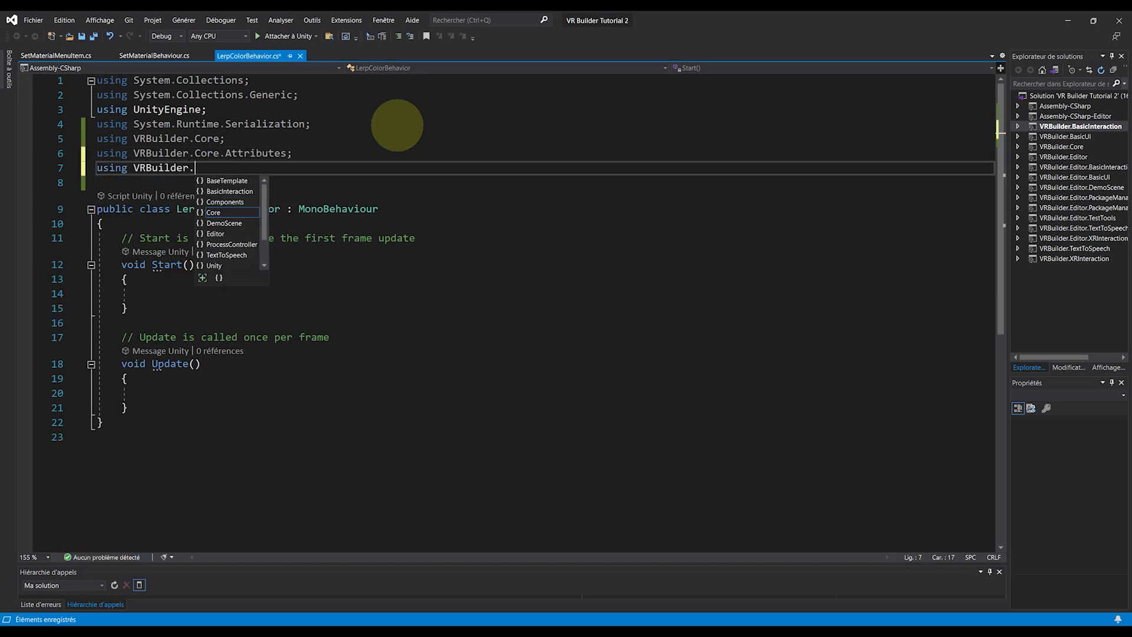
text(Core.b)
click(542, 182)
text(using V)
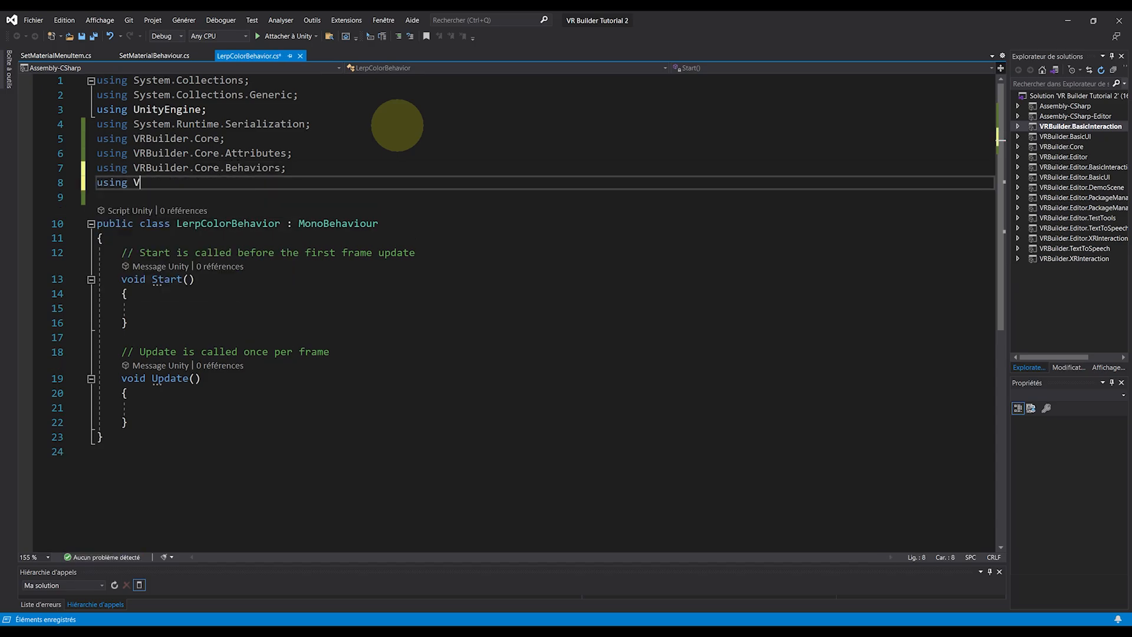
text(RBuilder.Core)
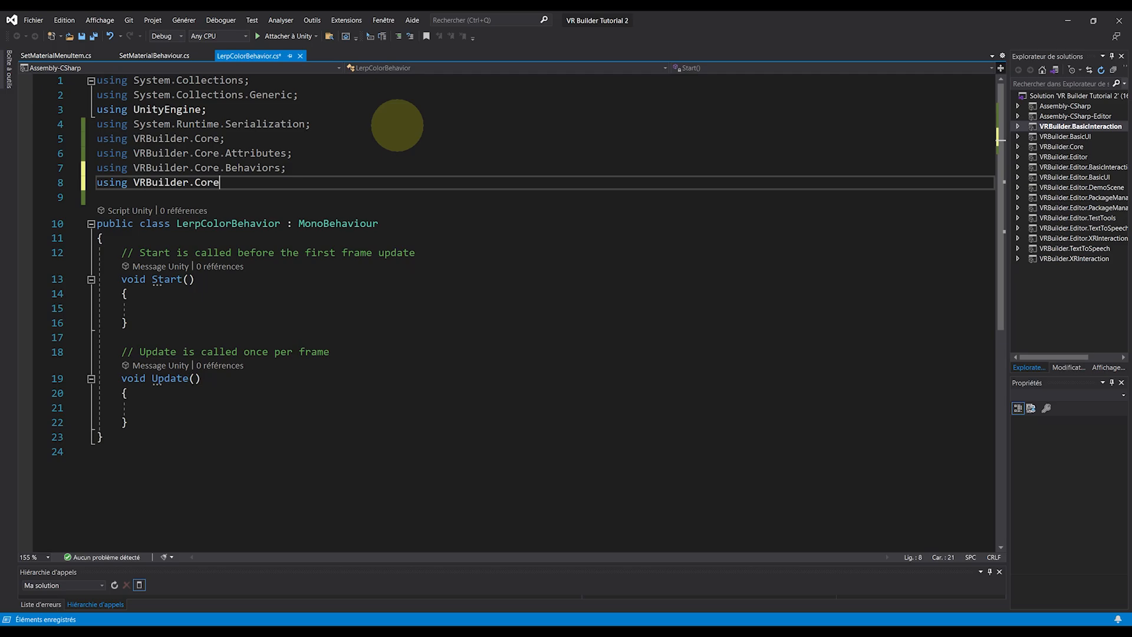
text(.SceneObjects;)
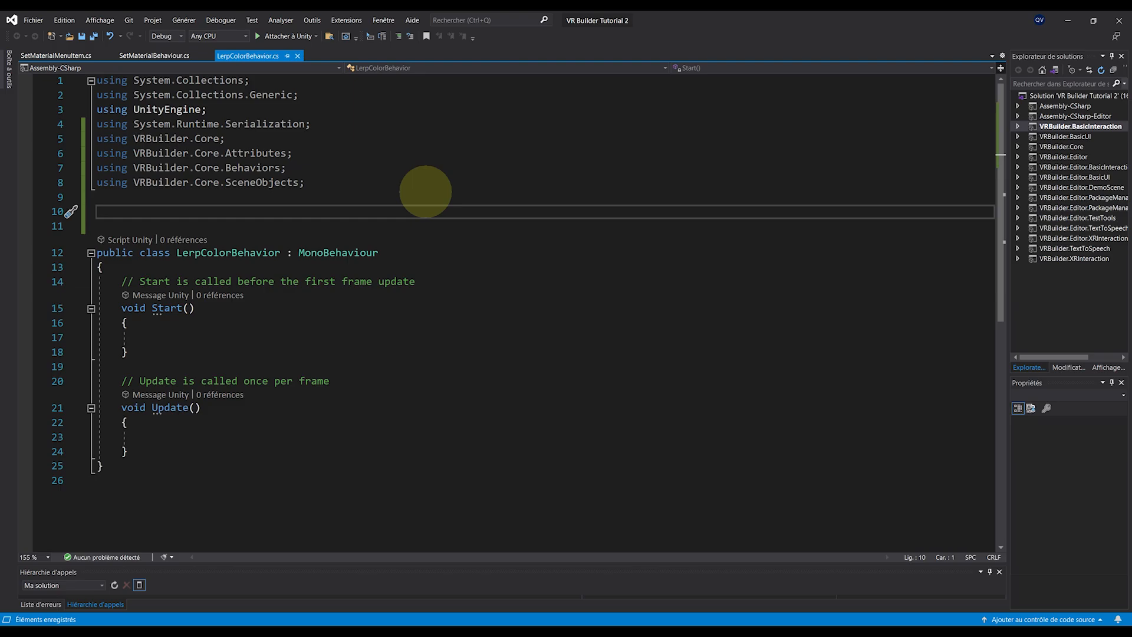
text(public class LerpColorData)
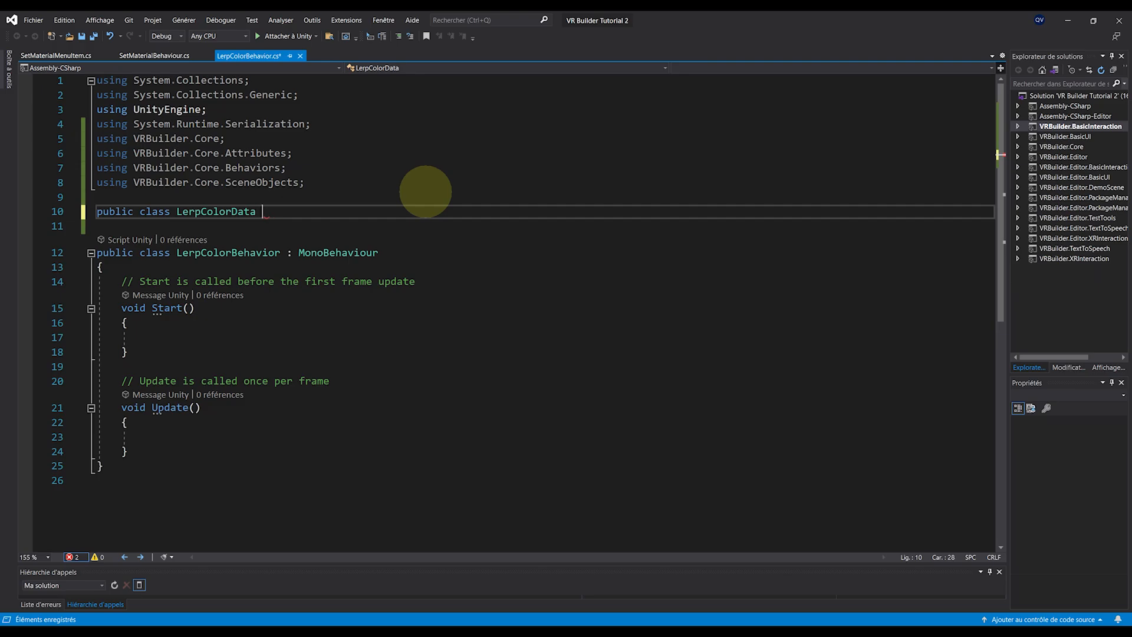
Declare LerpColorData : IBehaviorData with IData.Metadata and INamedData.Name auto-properties.
text(: IBehaviorData)
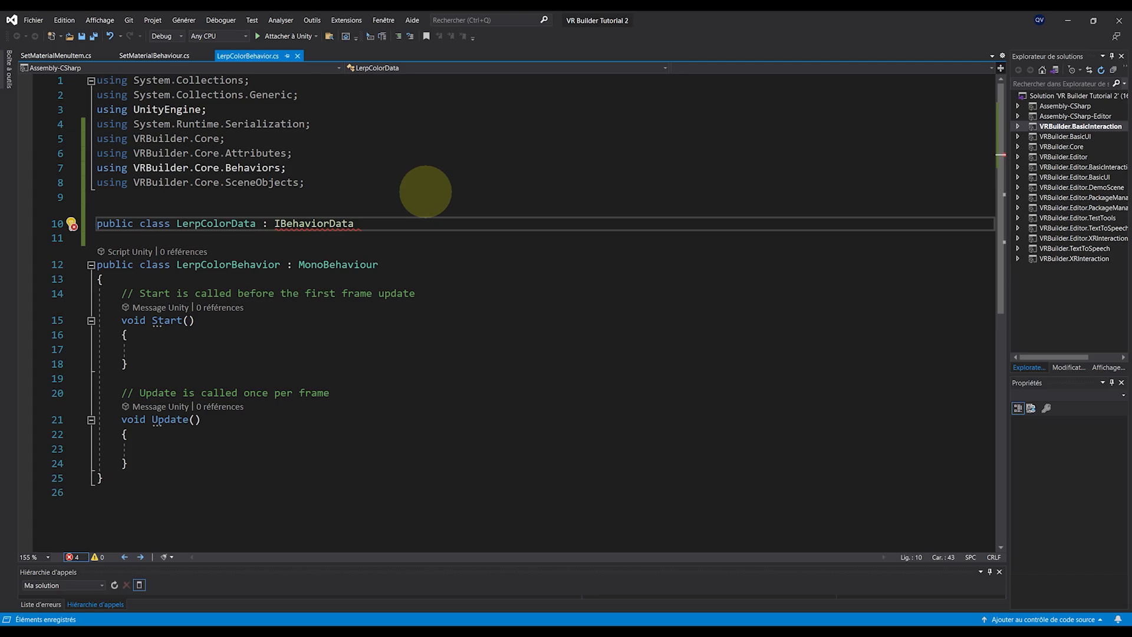
key(Enter)
text({)
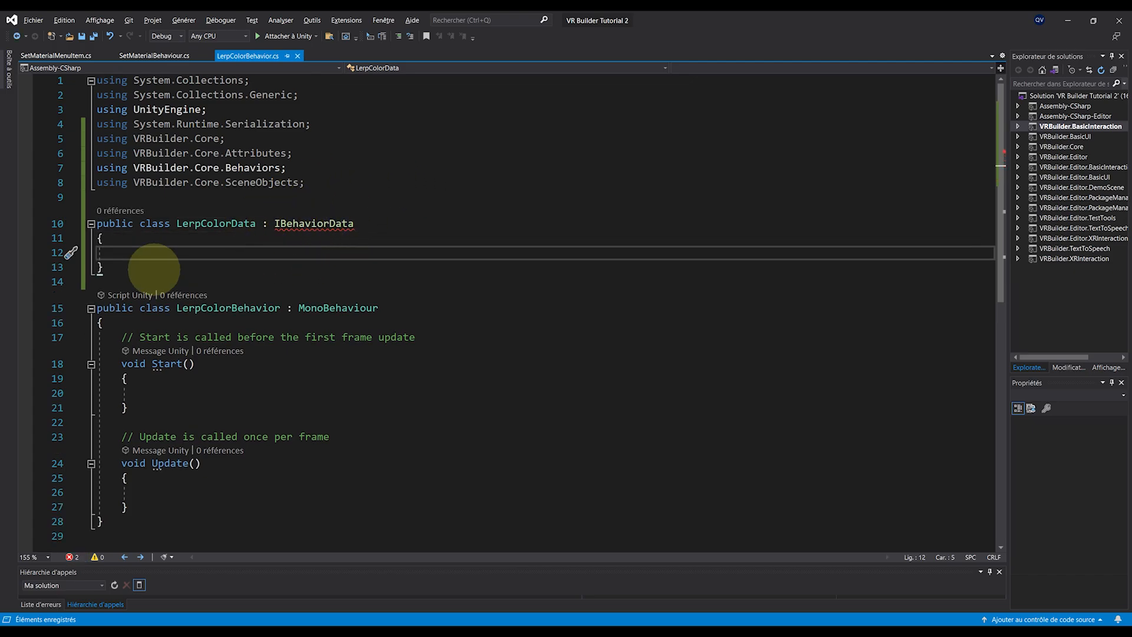
text(MetaD)
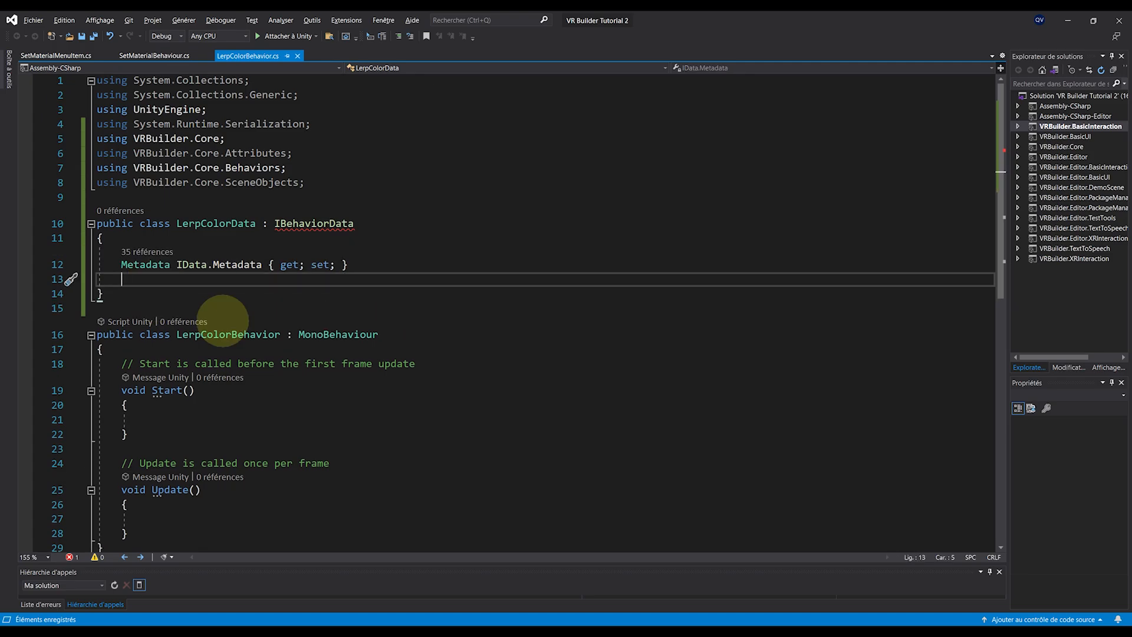
text(string INamedData.Name { get; set;)
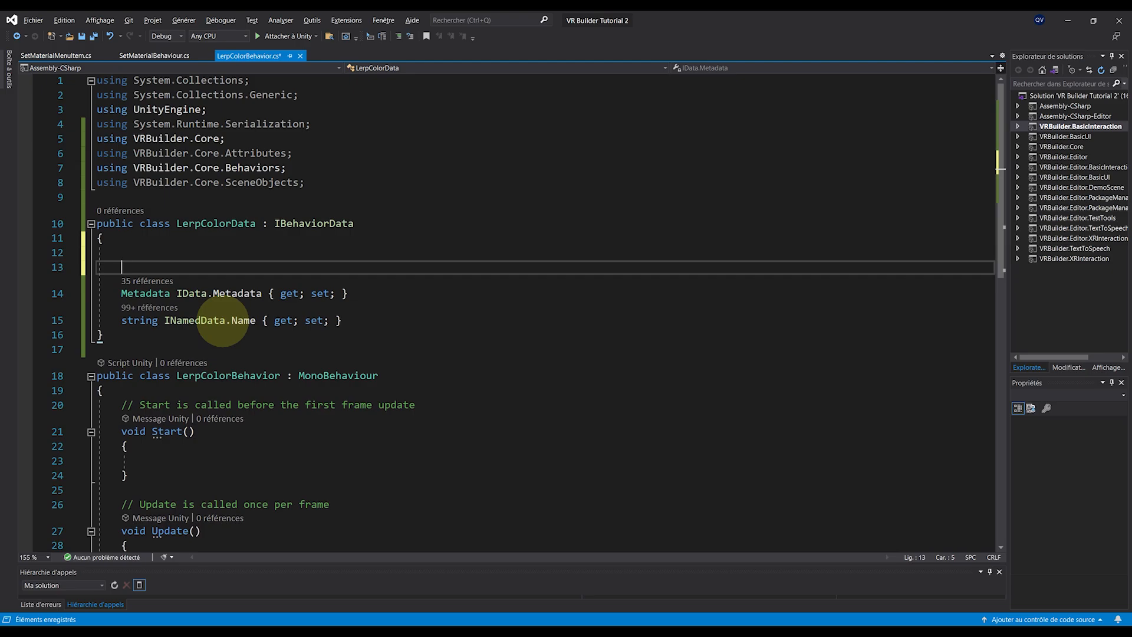
Add public startColor, endColor, duration fields and a SceneObjectReference target to LerpColorData.
text(p)
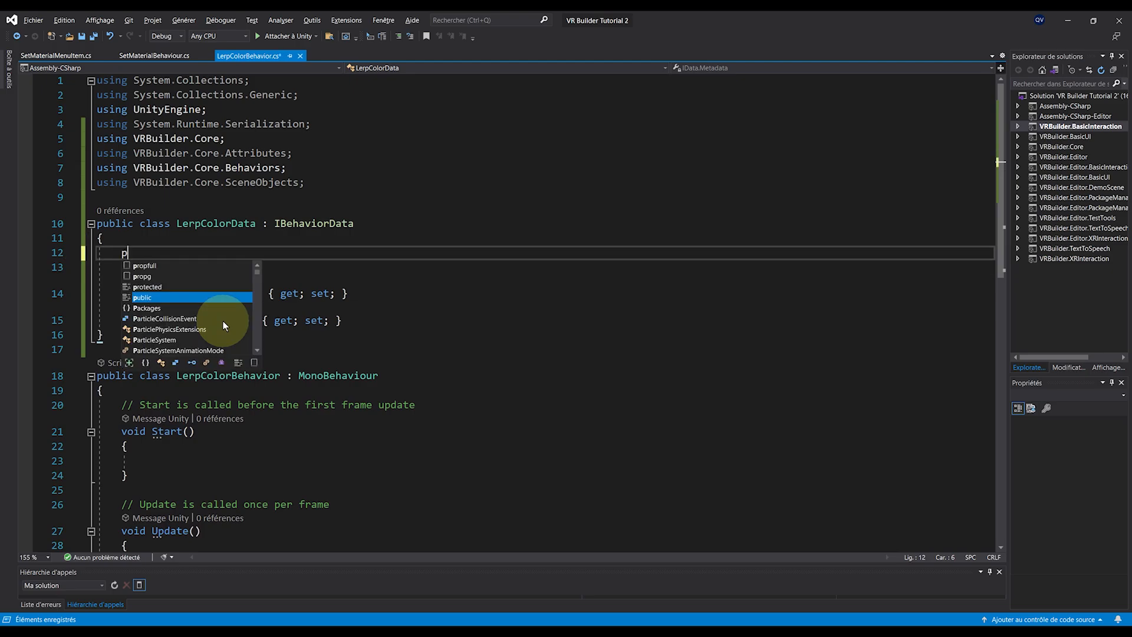
text(ublic Color startColor;)
text(public float duration;)
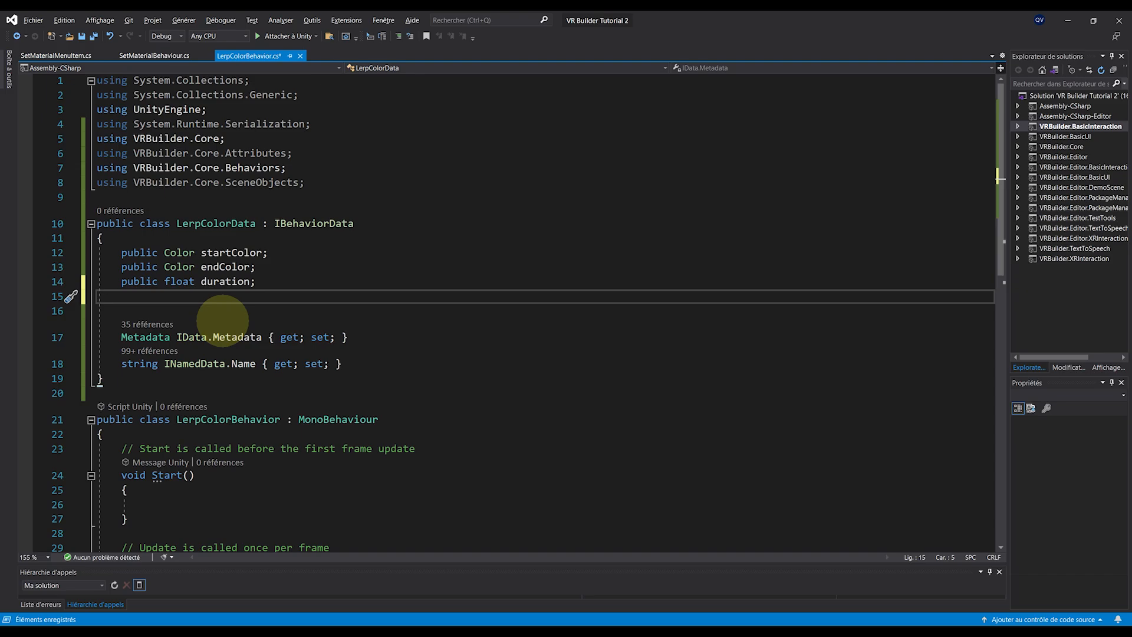
text(public GameObject target;)
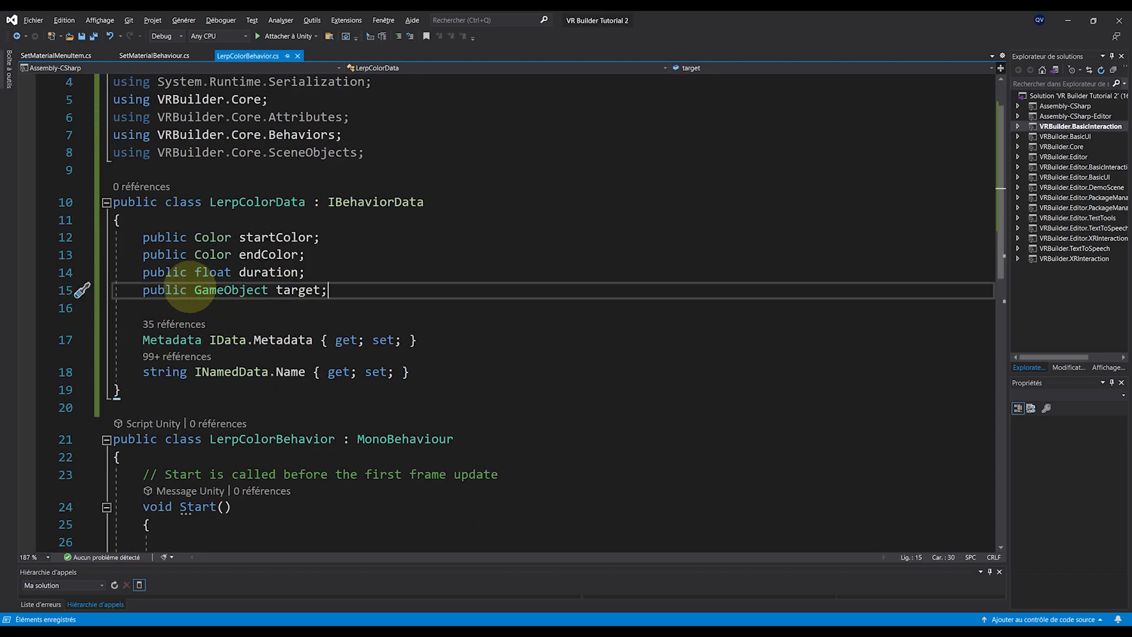
double_click(229, 289)
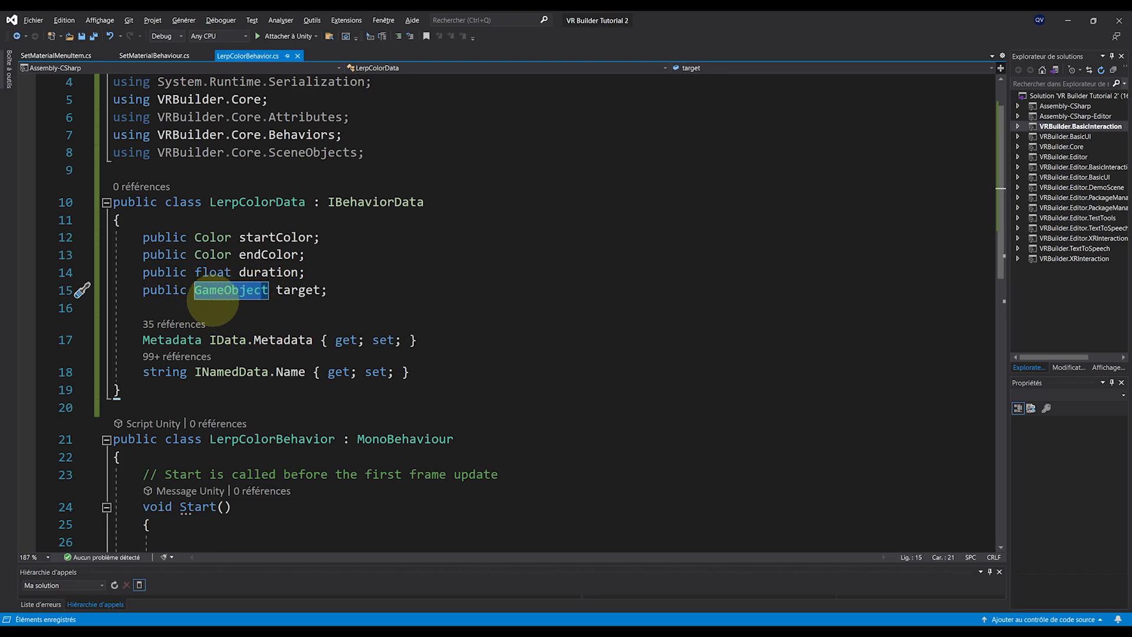
mouse_move(235, 299)
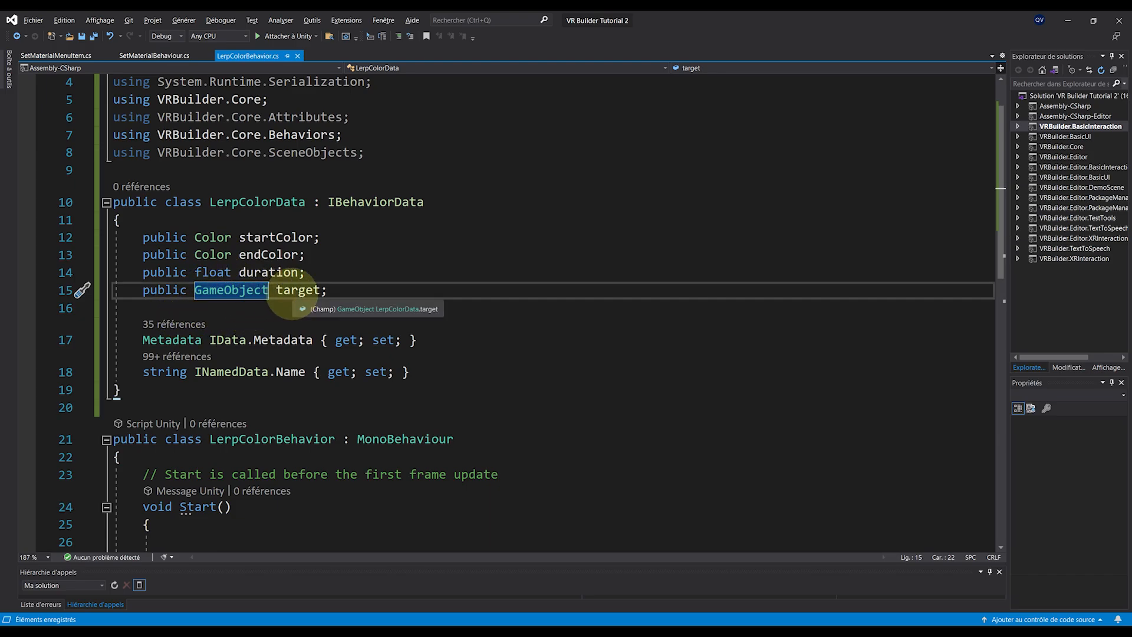
text(SceneObject)
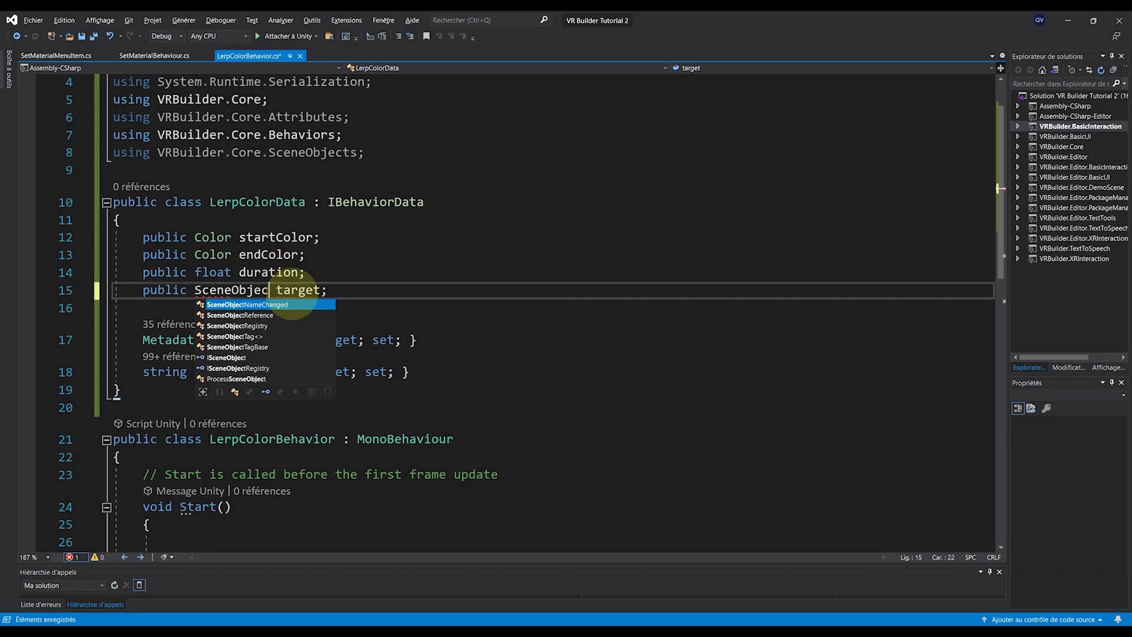
click(254, 315)
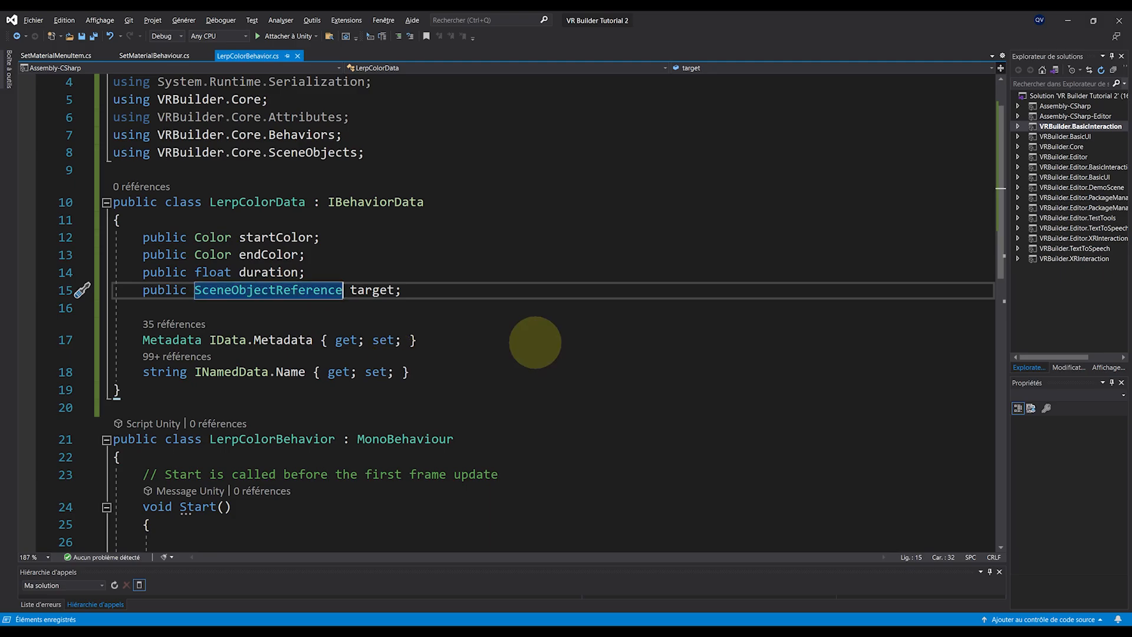
mouse_move(396, 375)
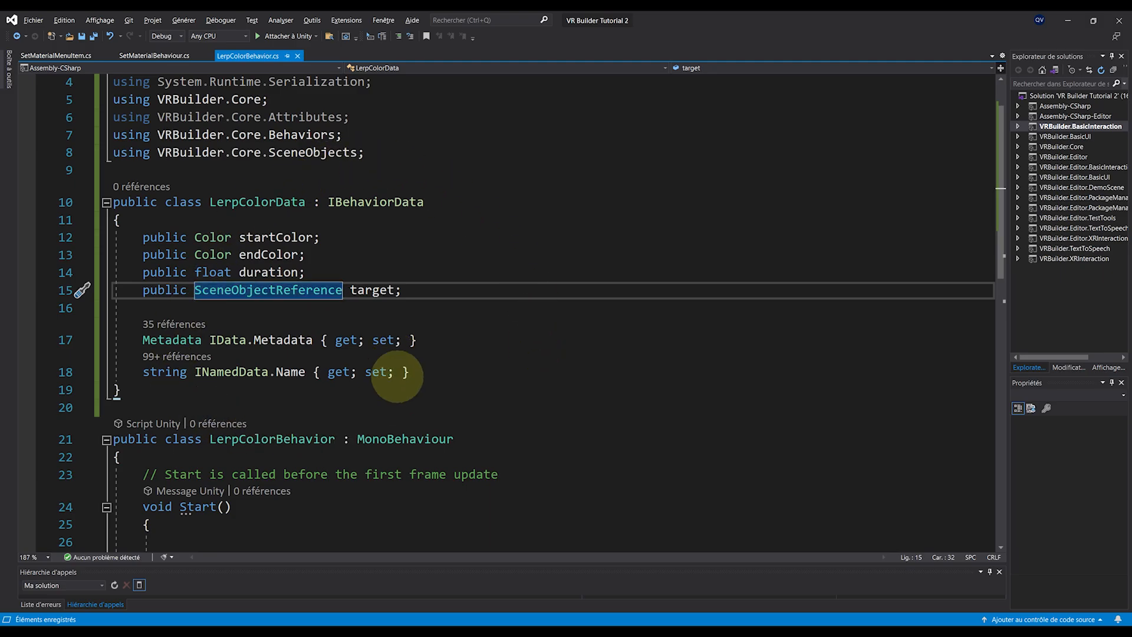
Add [DataMember] attributes above the LerpColorData fields.
key(enter)
text([DataContract(IsReference = true)
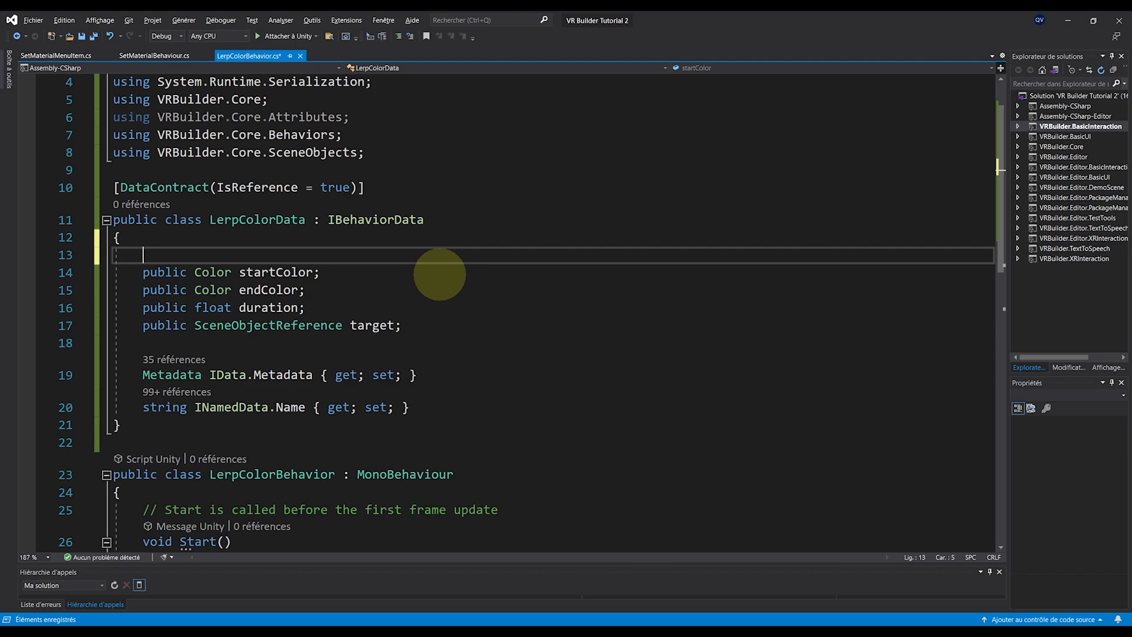
text([])
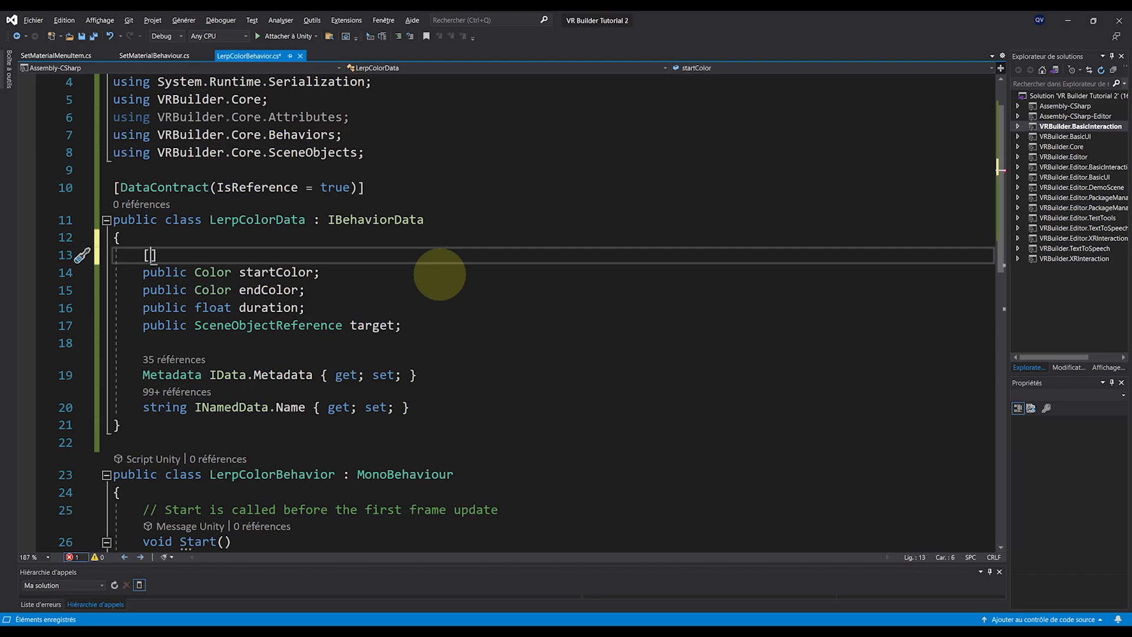
text(DataMember)
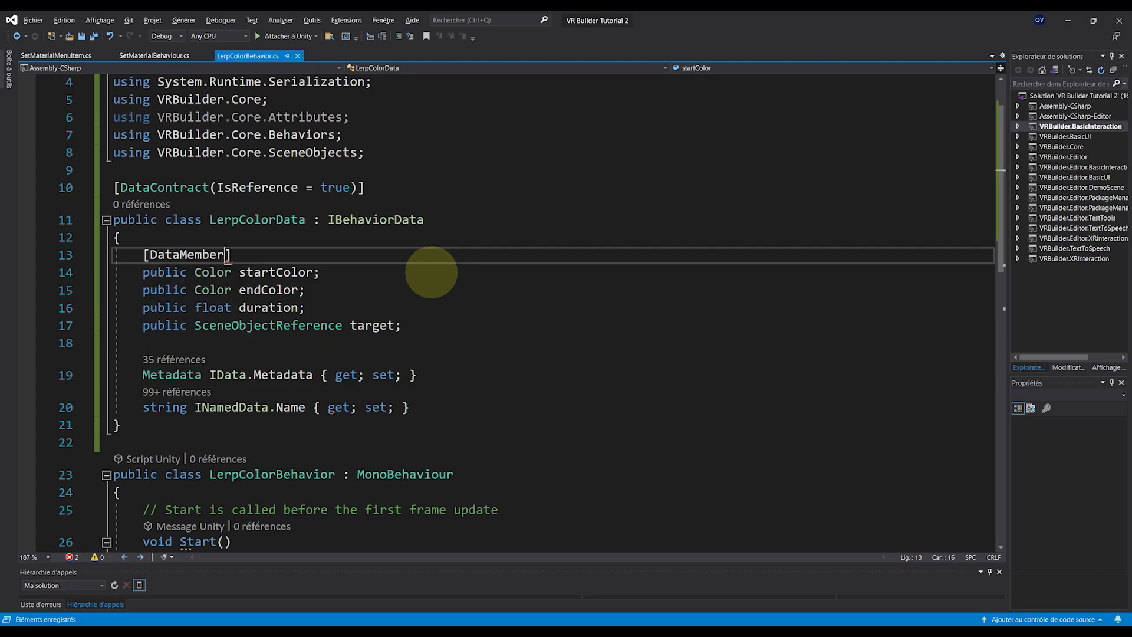
text([DataMember])
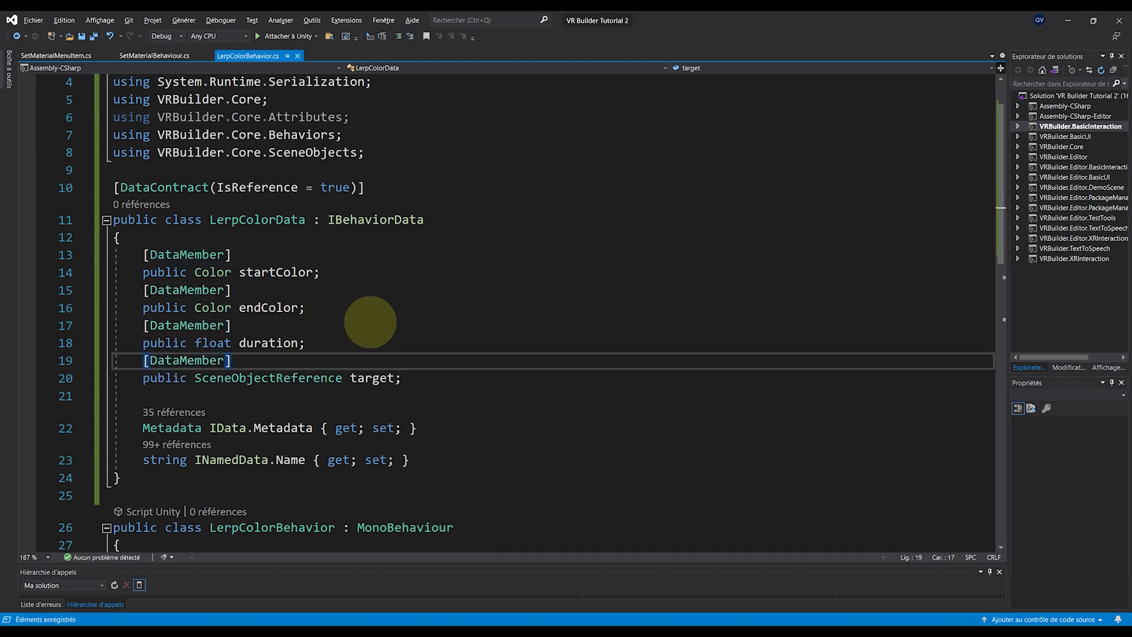
scroll(down, 3)
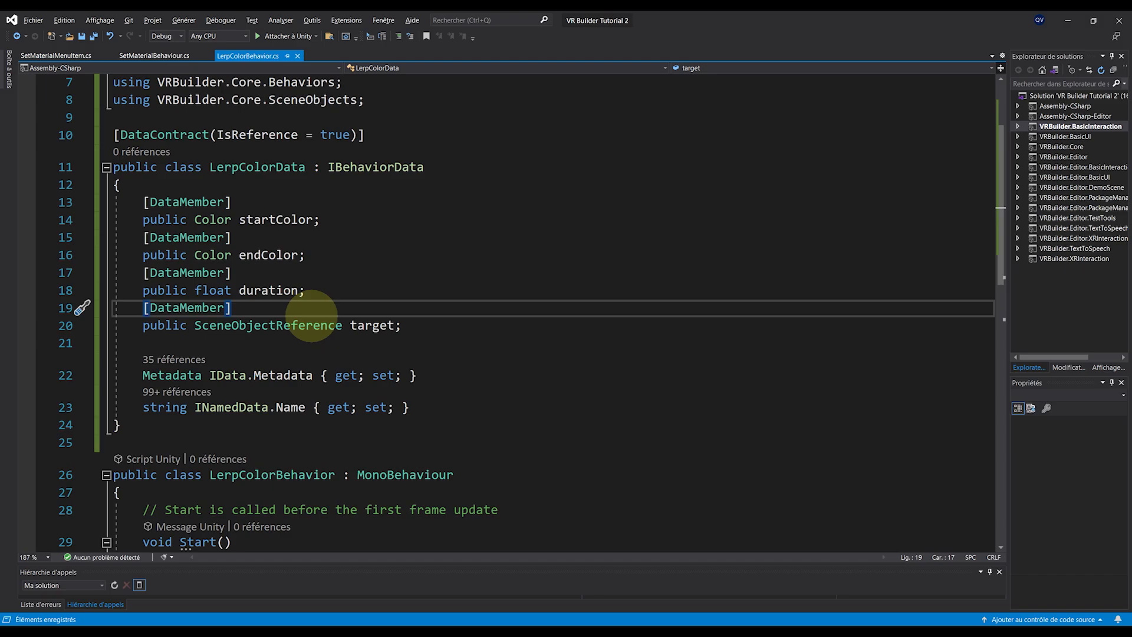
Label the target field with [DisplayName("Target Renderer")].
text([DisplayName])
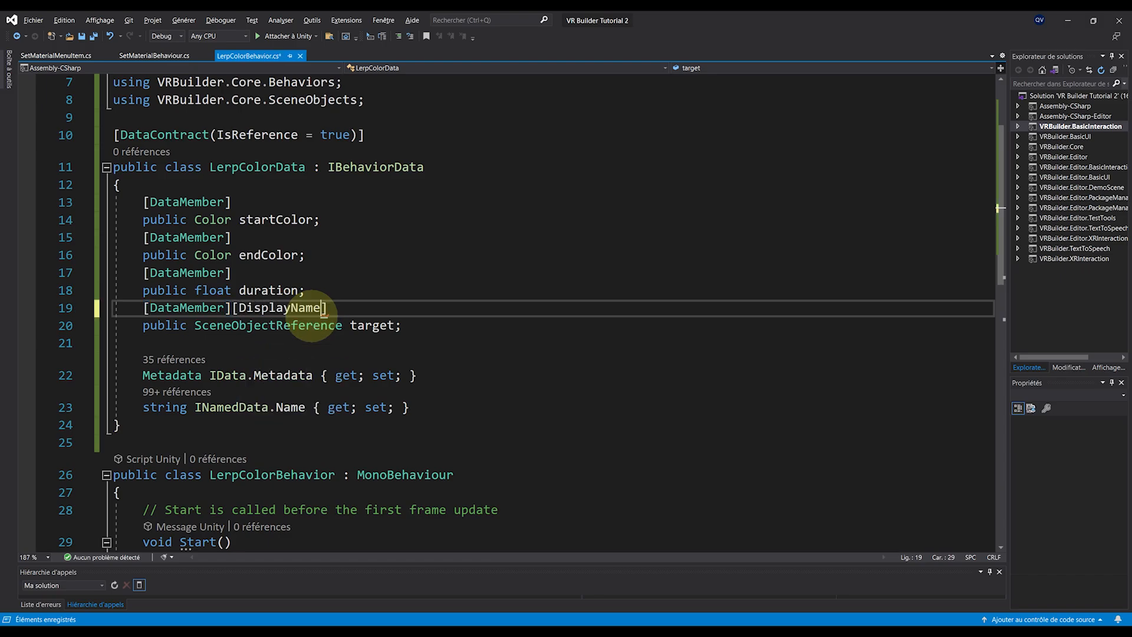
text(())
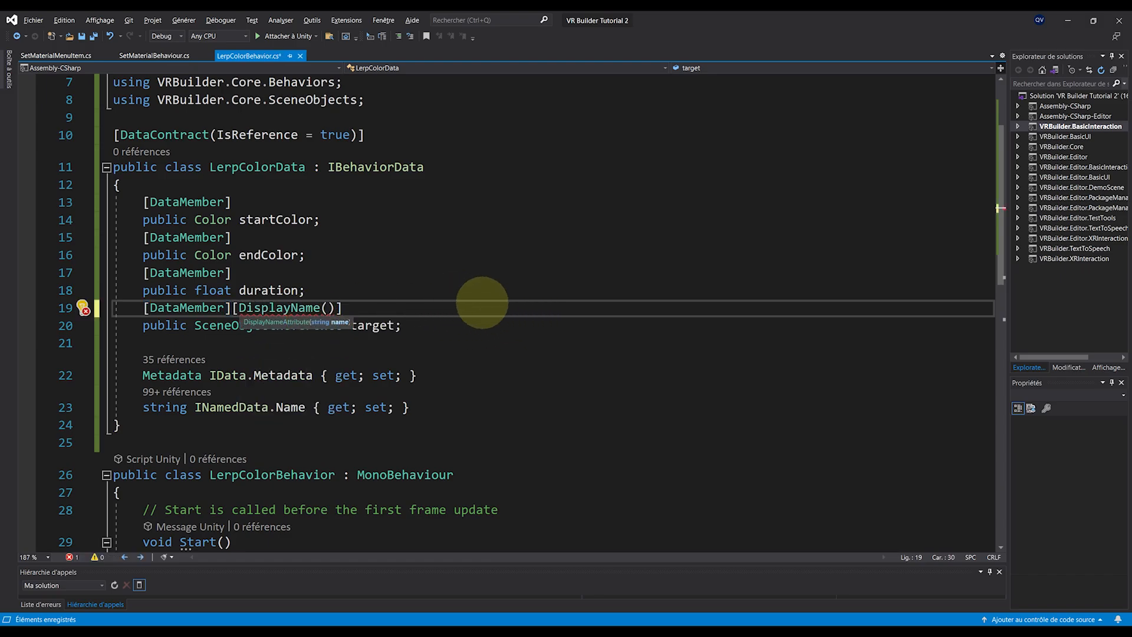
text("Target")
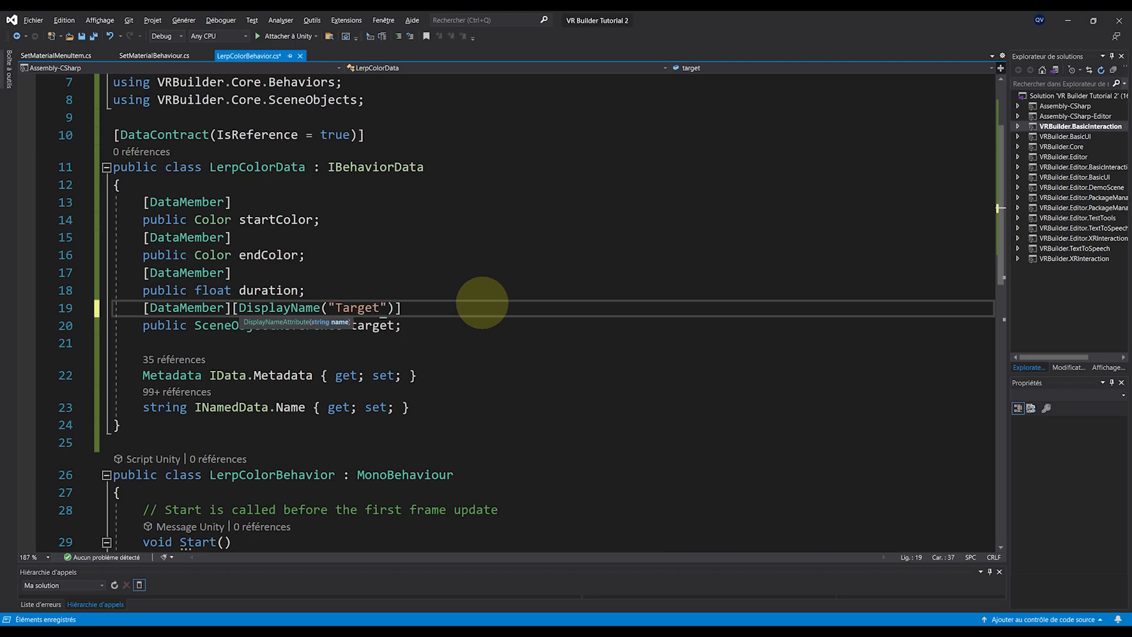
text(Renderer)
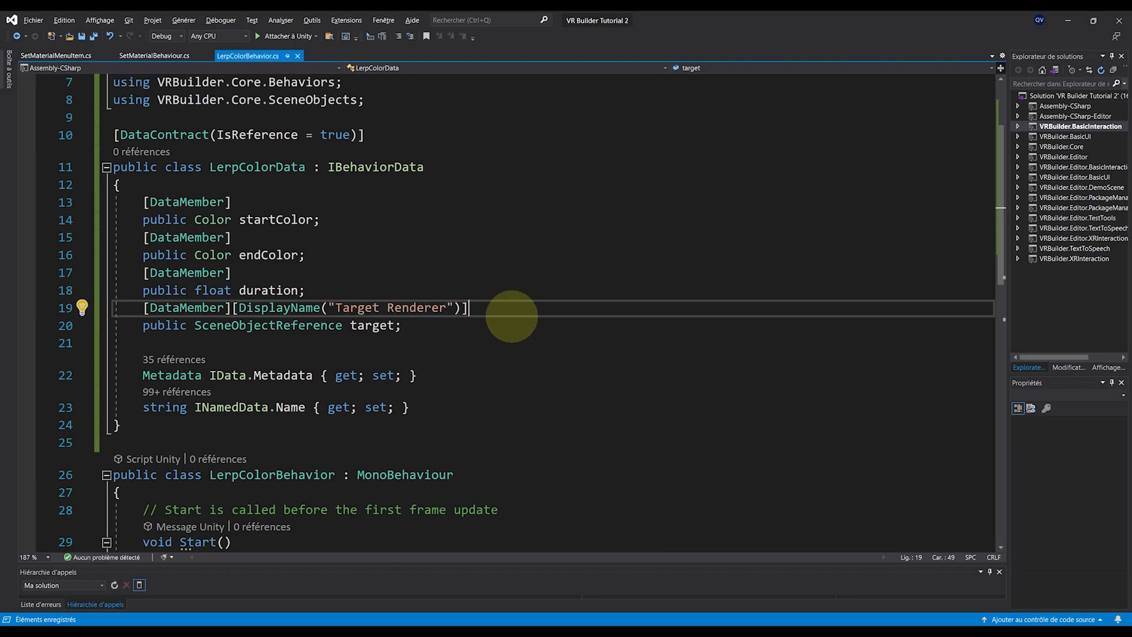
mouse_move(557, 336)
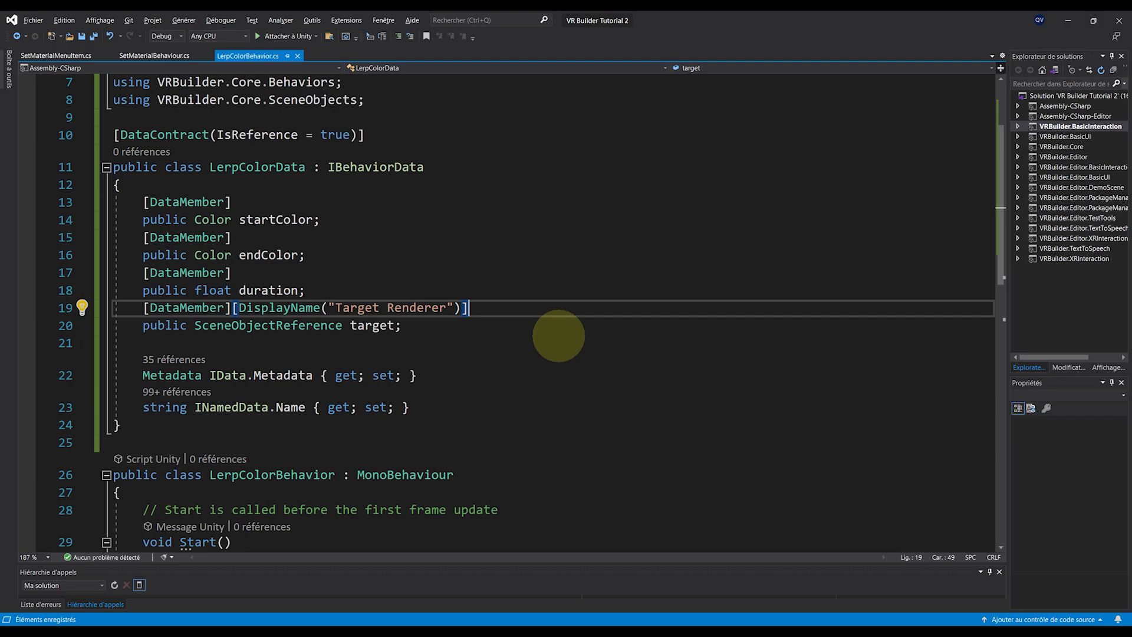
mouse_move(542, 338)
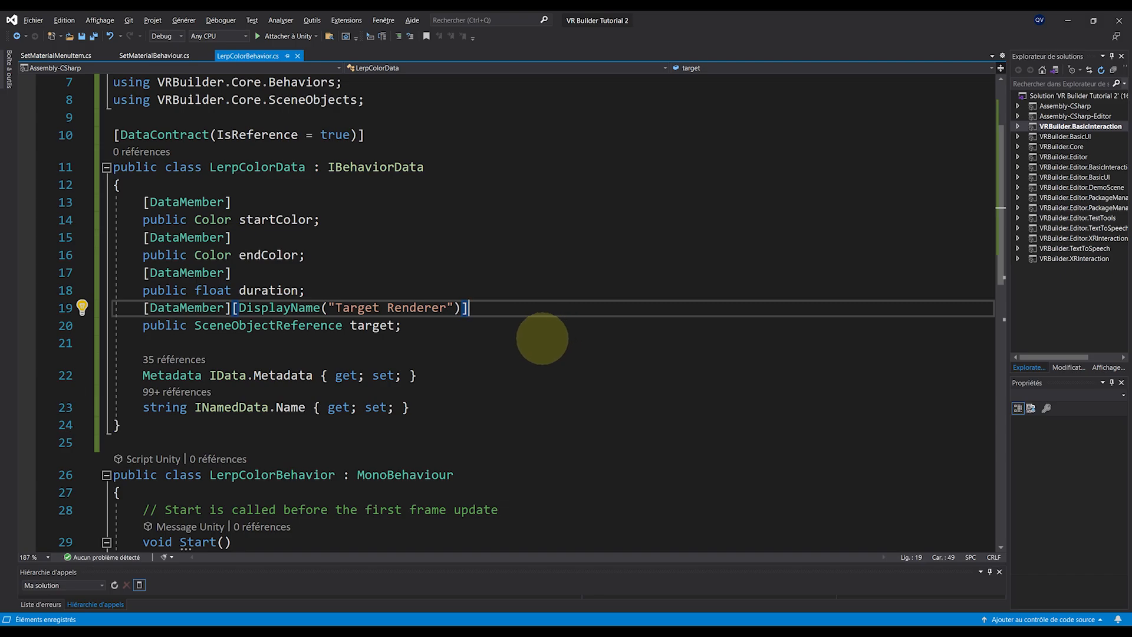
mouse_move(537, 357)
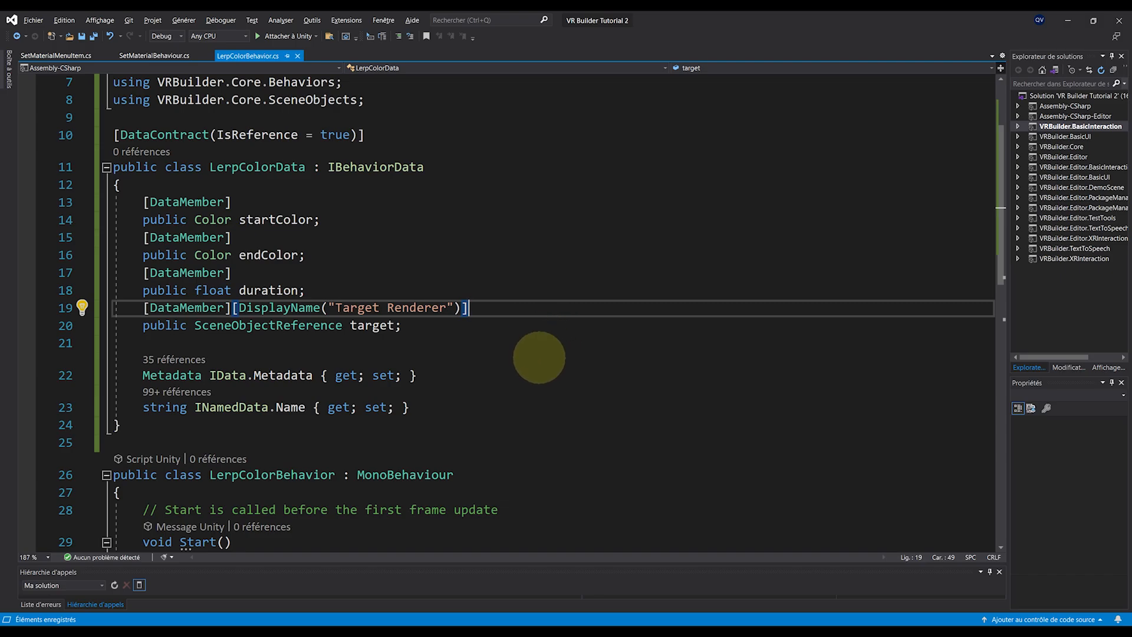
Declare public class LerpColorActivatingProcess : StageProcess<LerpColorData> with an empty body.
scroll(down, 3)
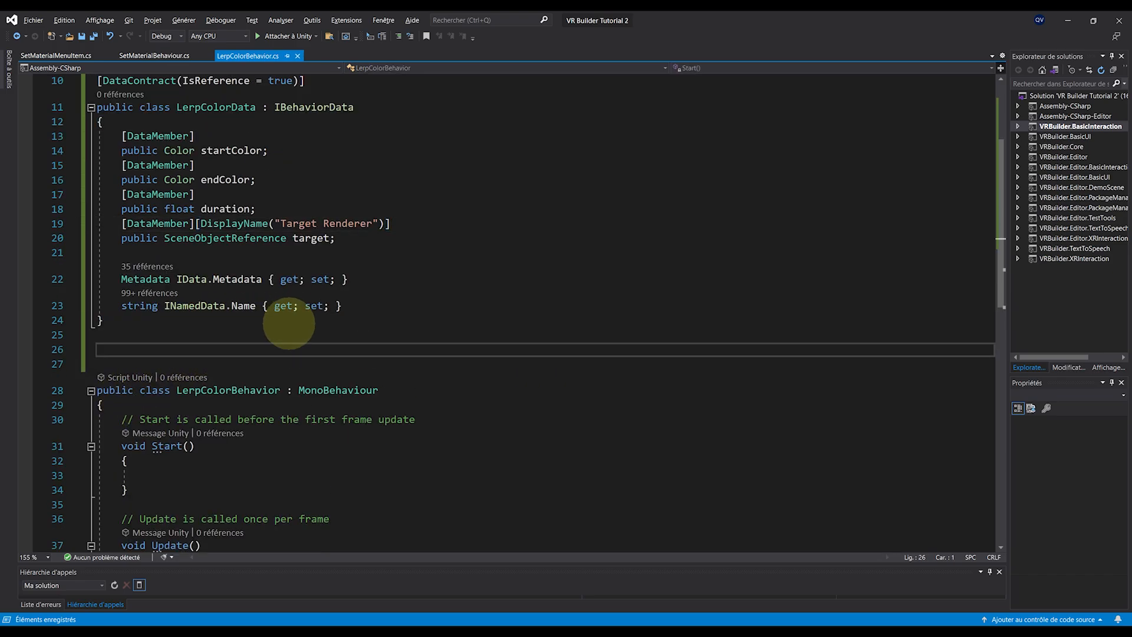
text(public)
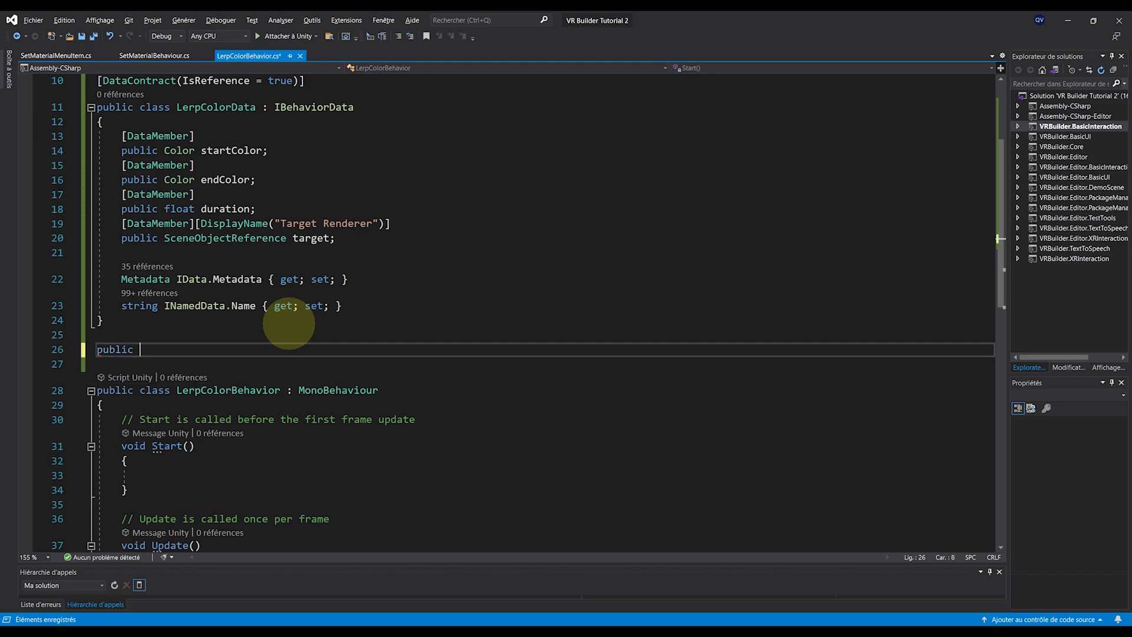
text(class LerpColorActivatingProcess)
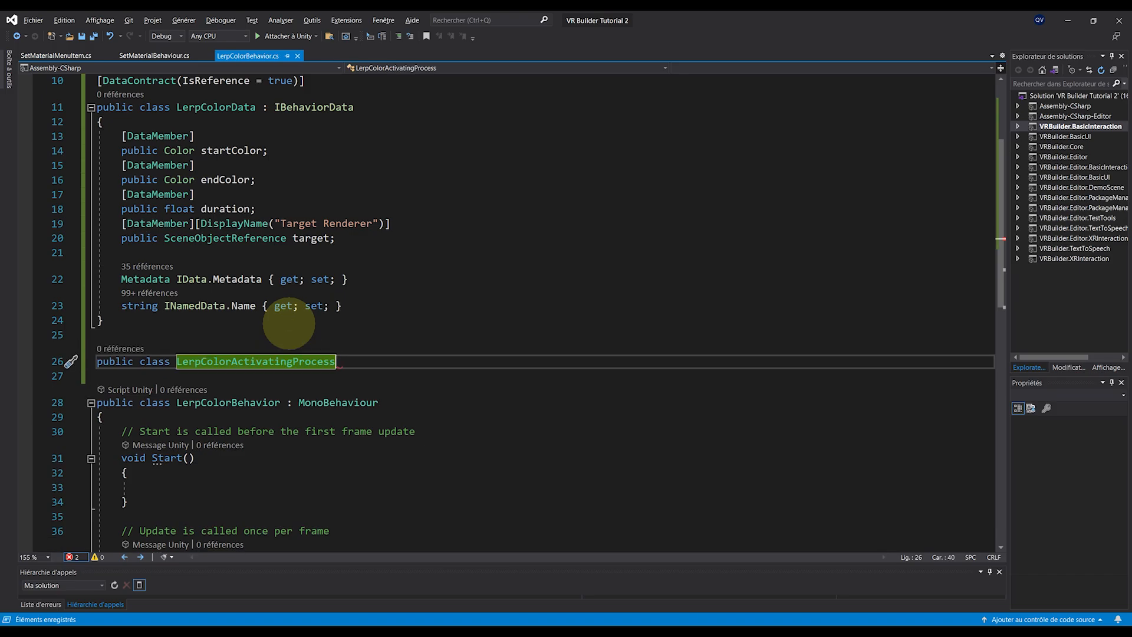
text(: StageProcess<LerpColorData>)
click(542, 376)
text({ })
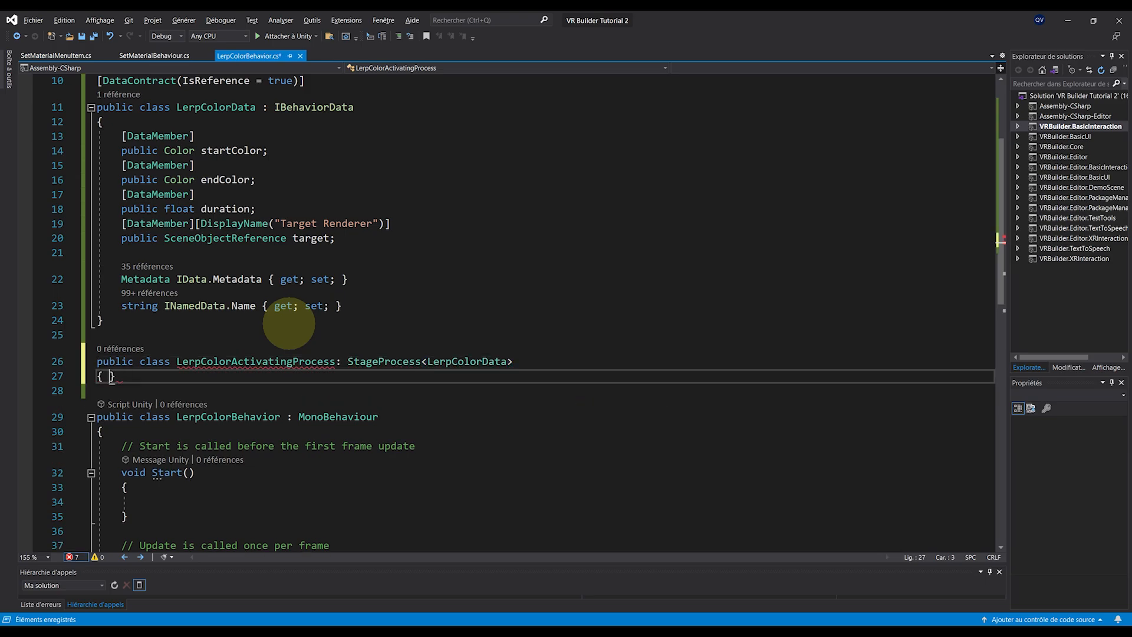
key(enter)
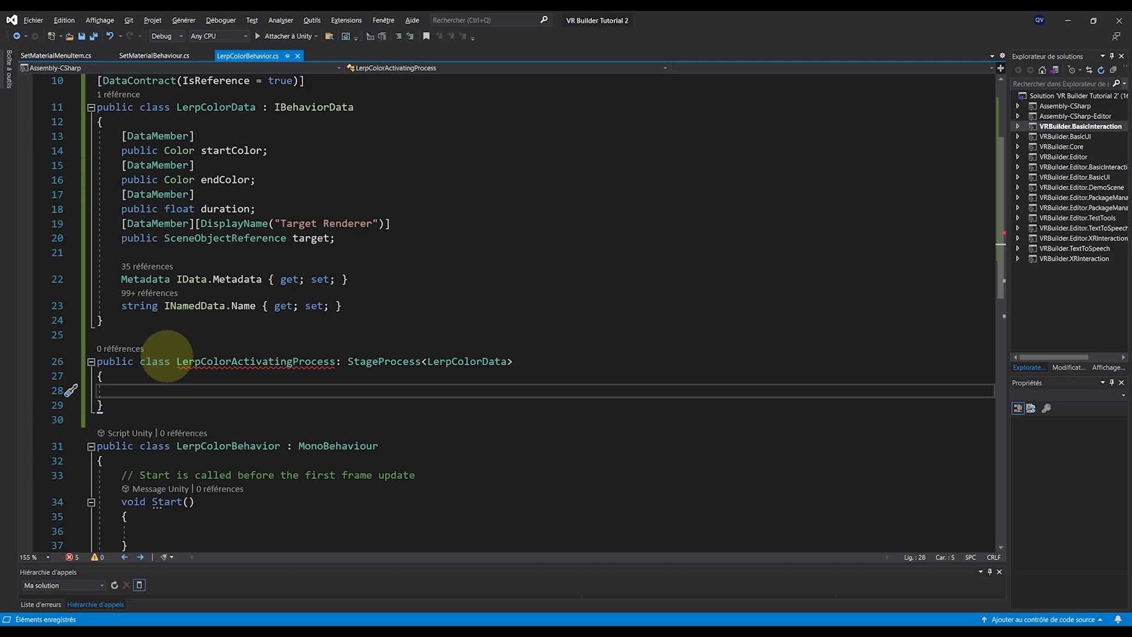
double_click(254, 361)
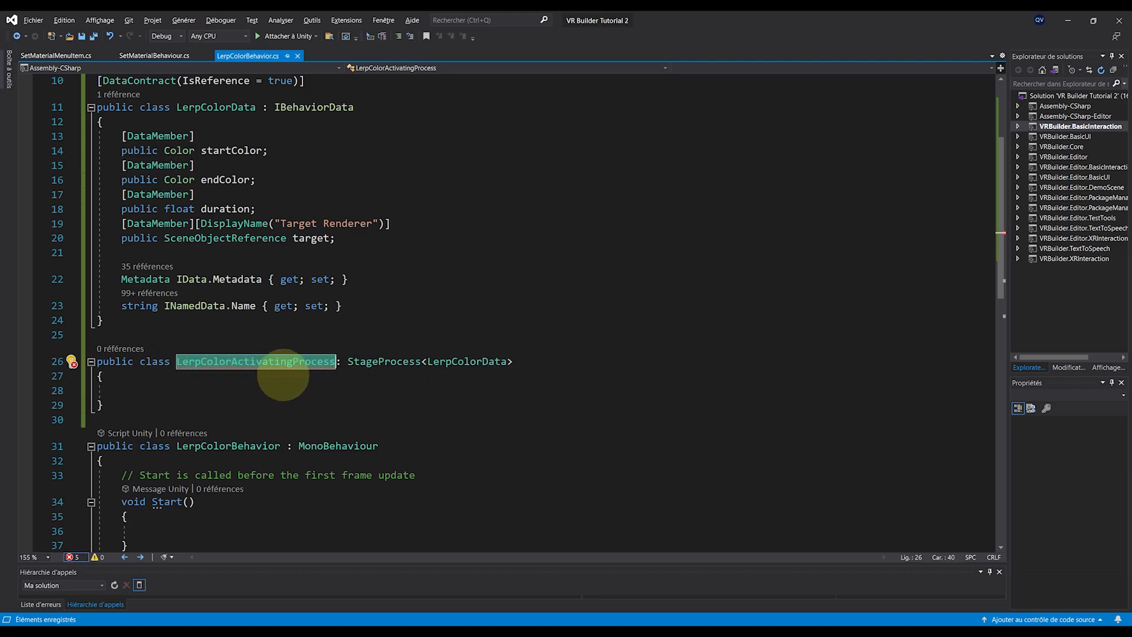
click(126, 390)
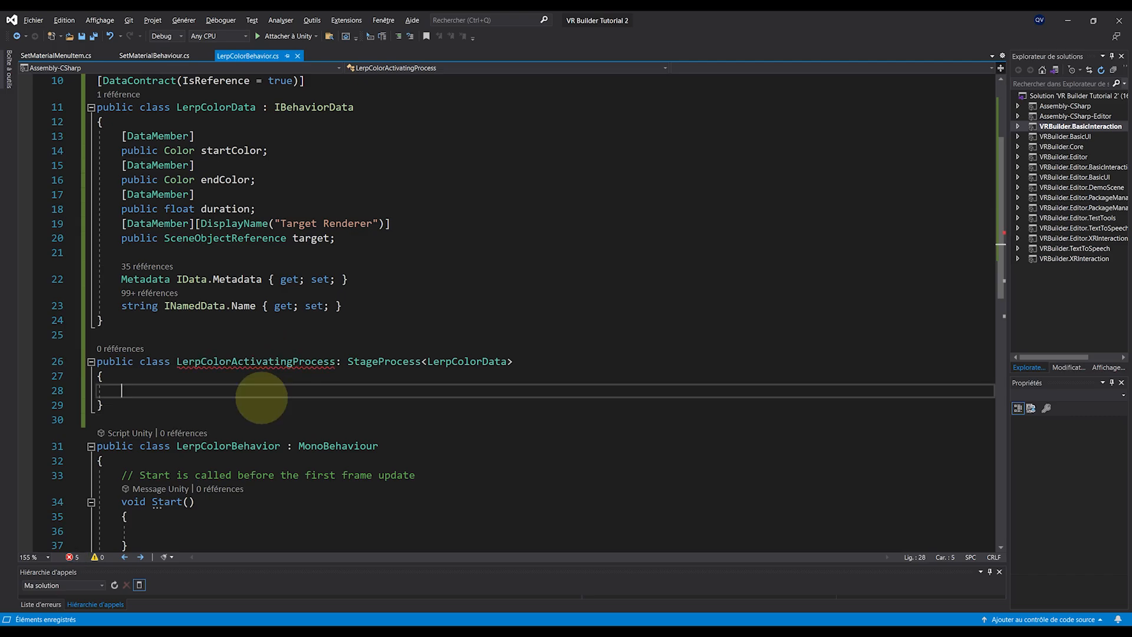
right_click(253, 361)
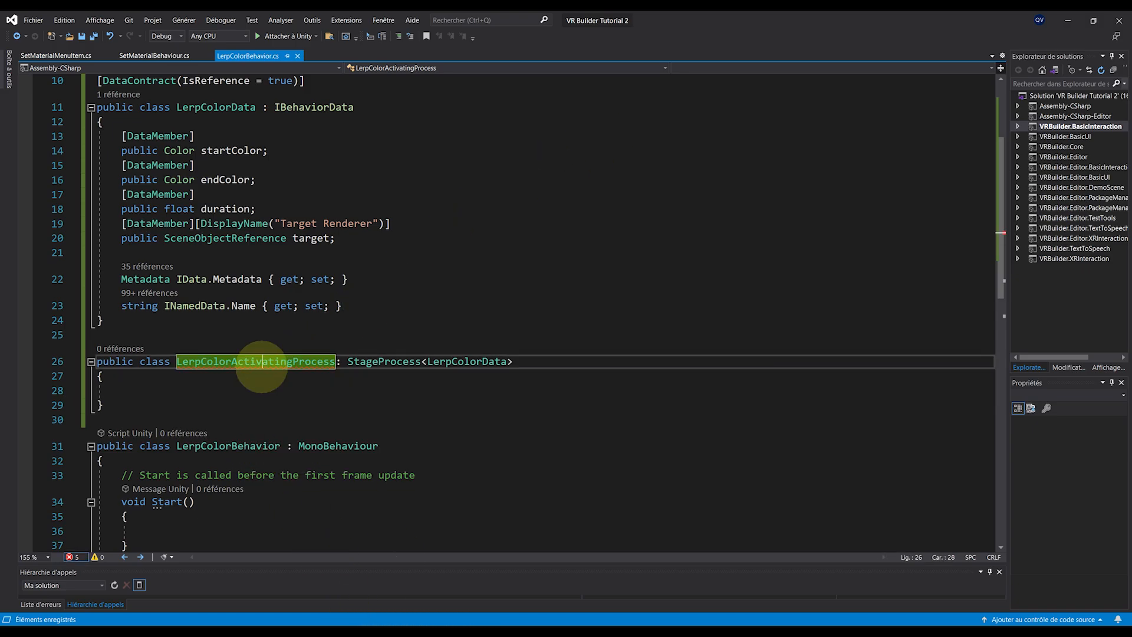
Generate Start, Update, End and FastForward override stubs via Implement abstract class.
click(222, 376)
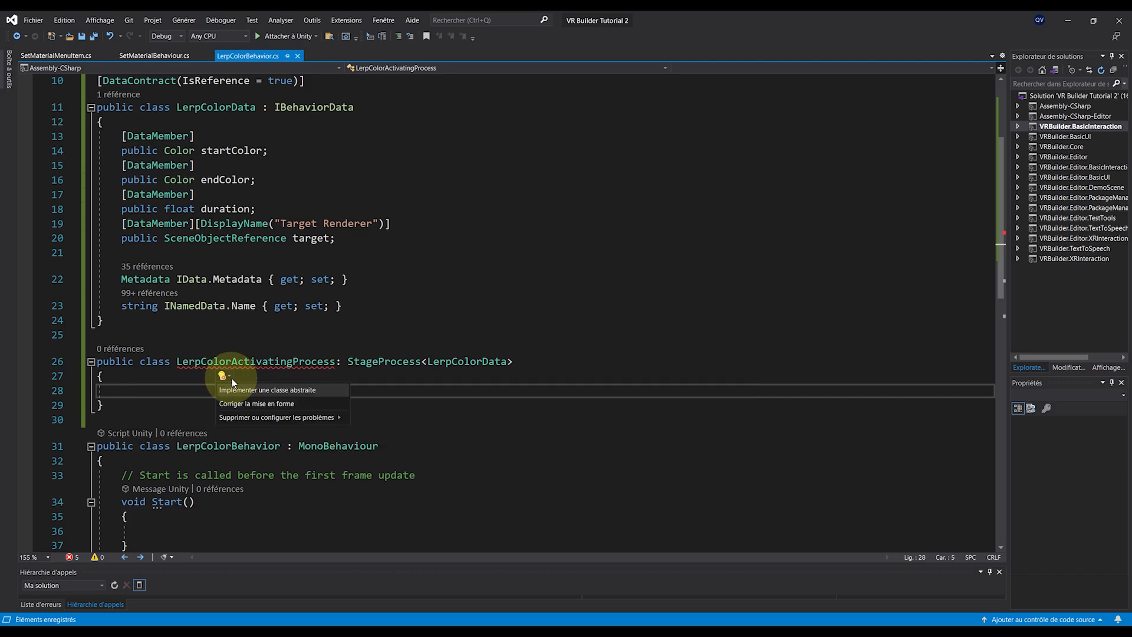
mouse_move(268, 390)
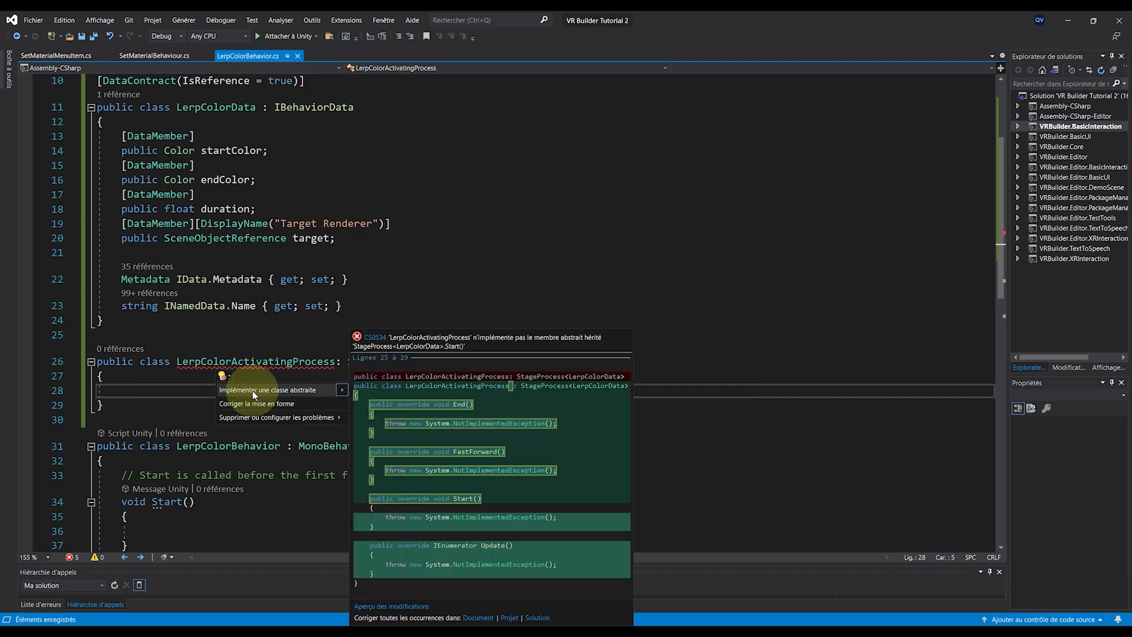
click(268, 389)
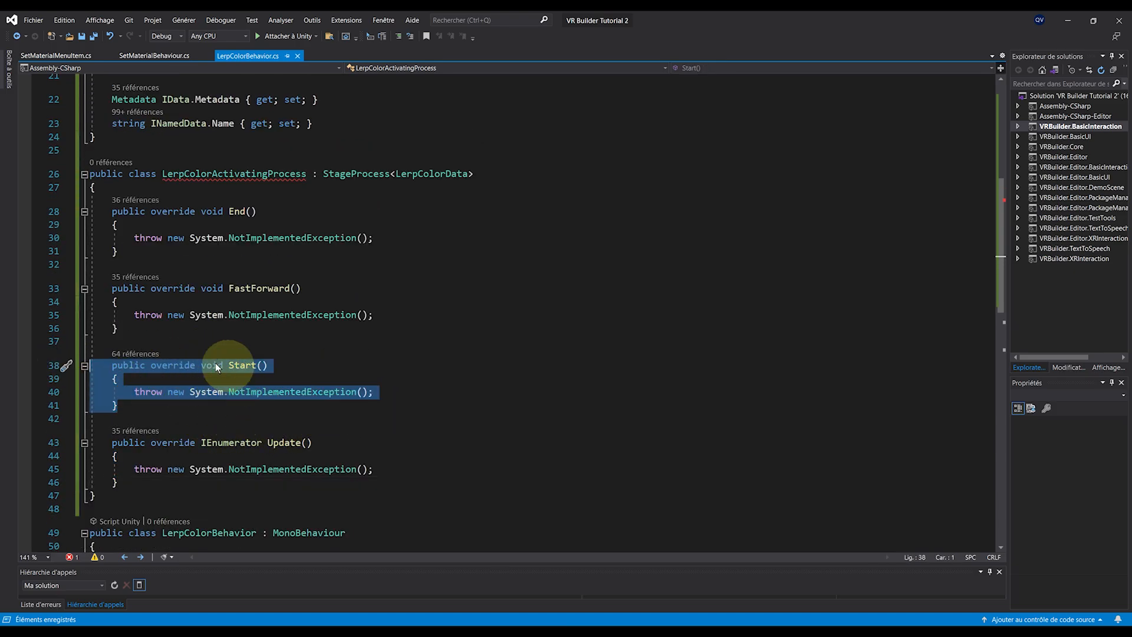
click(217, 238)
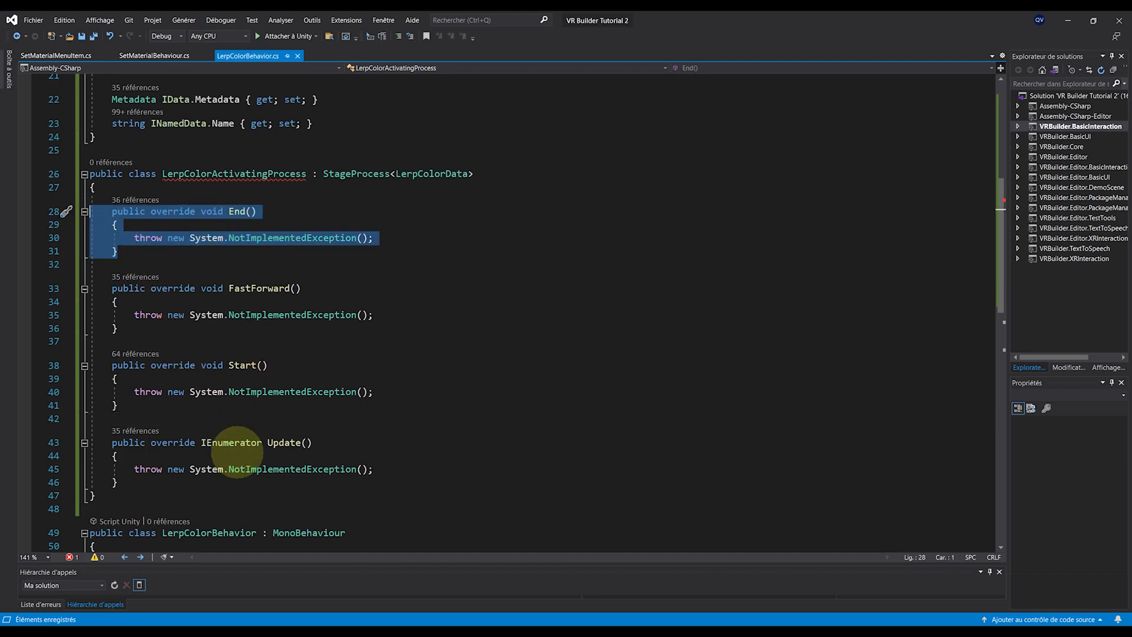
click(222, 442)
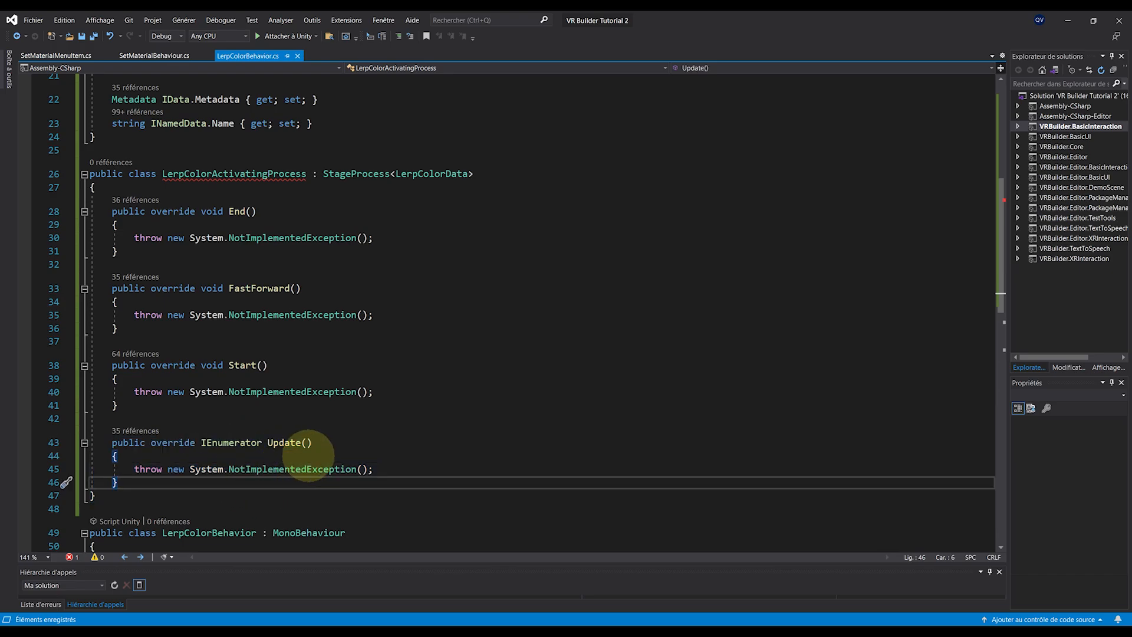
mouse_move(163, 306)
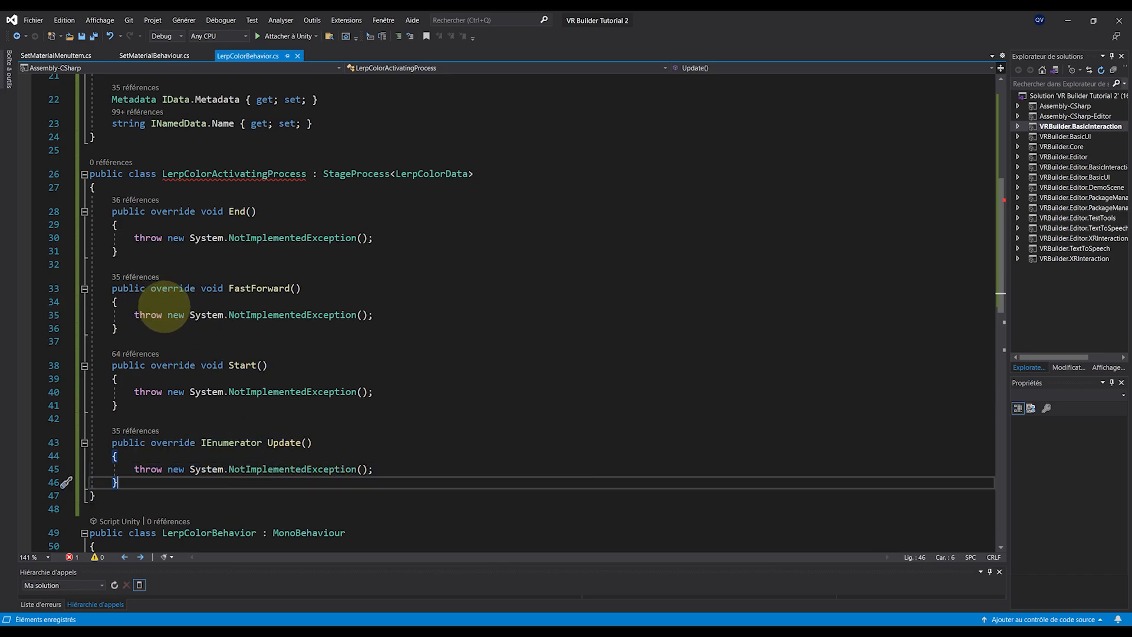
mouse_move(189, 211)
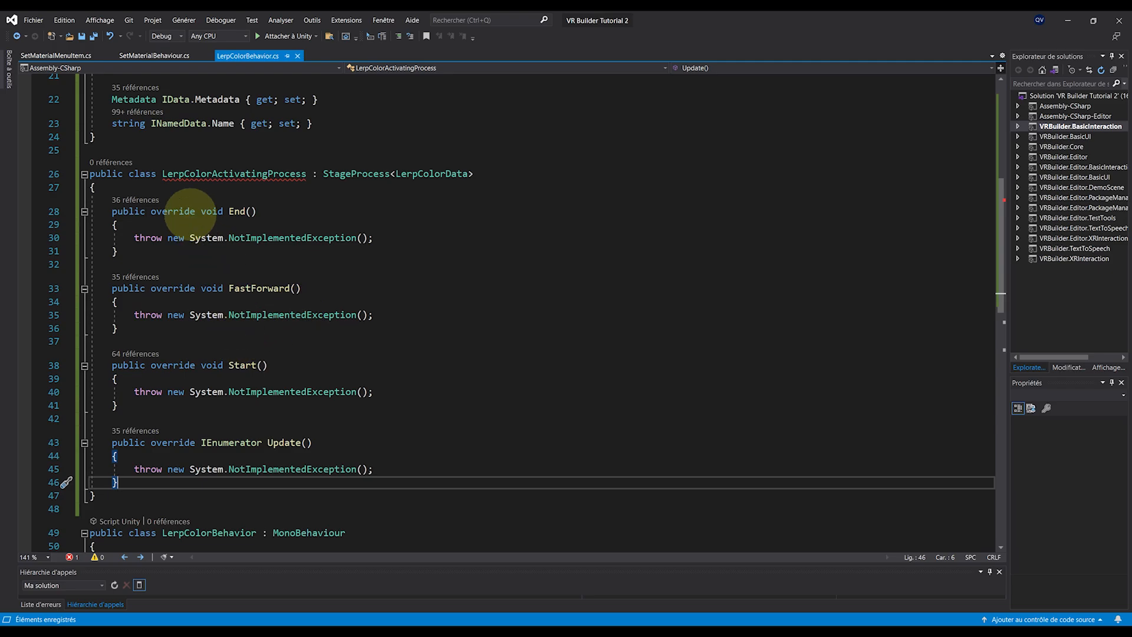
Add constructor LerpColorActivatingProcess(LerpColorData Data) : base(Data) with an empty body.
text(public)
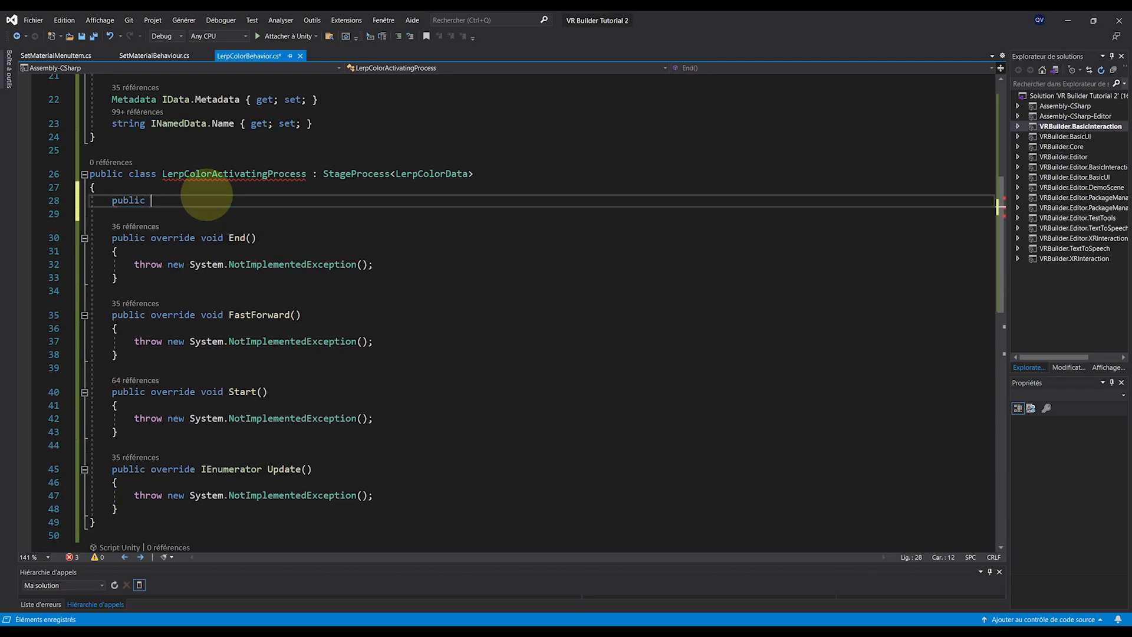
text(LerpColorActivatingProcess)
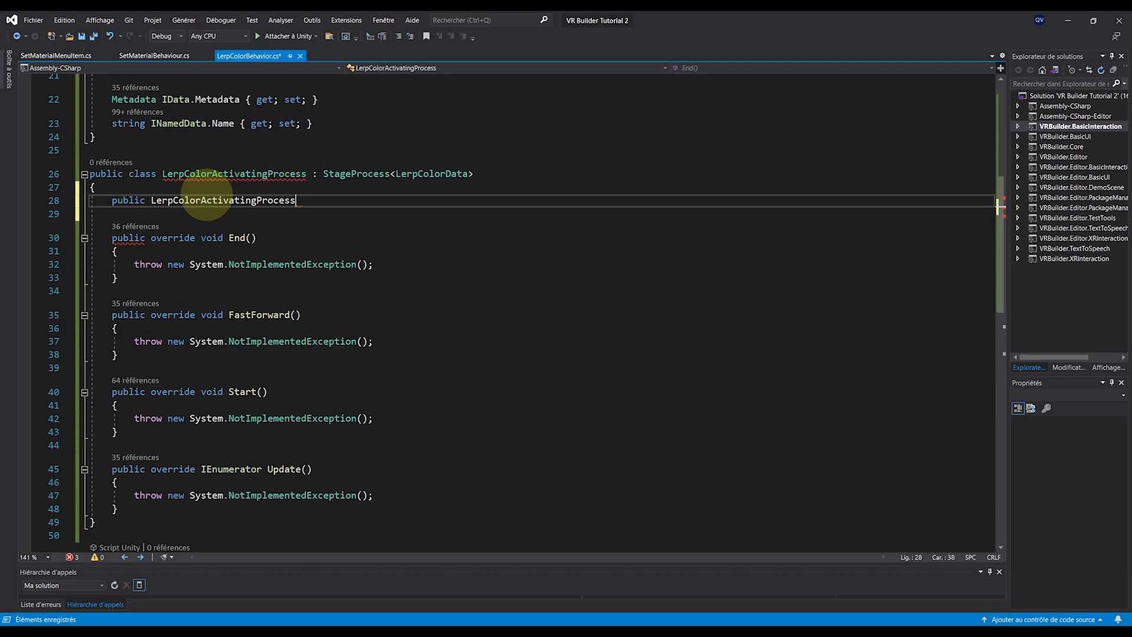
text(())
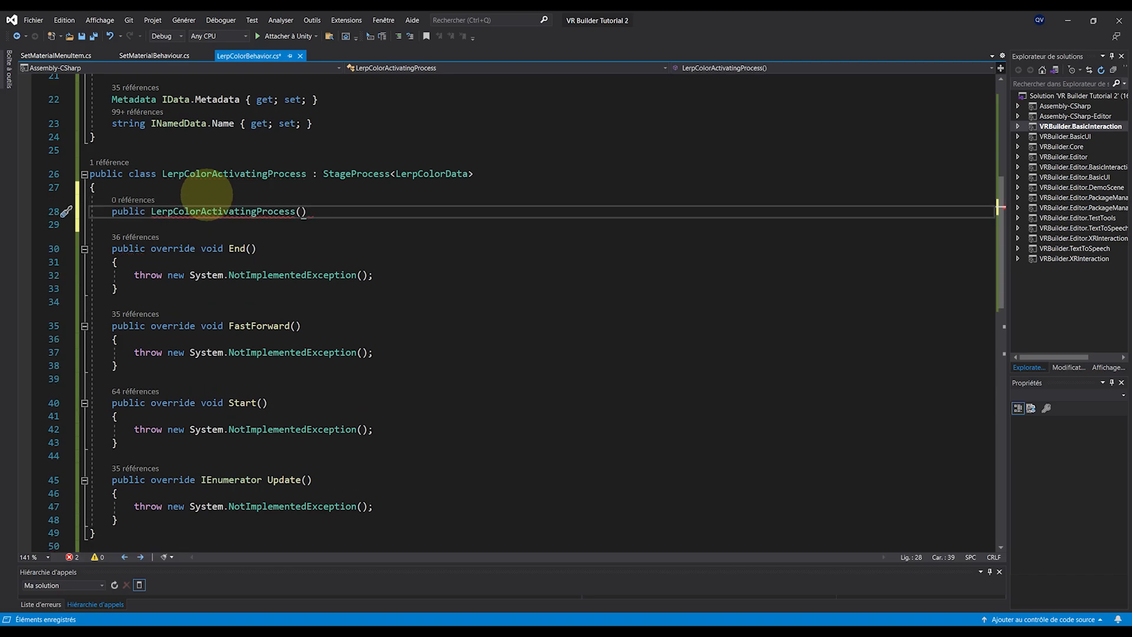
text(LerpColorData Data) :)
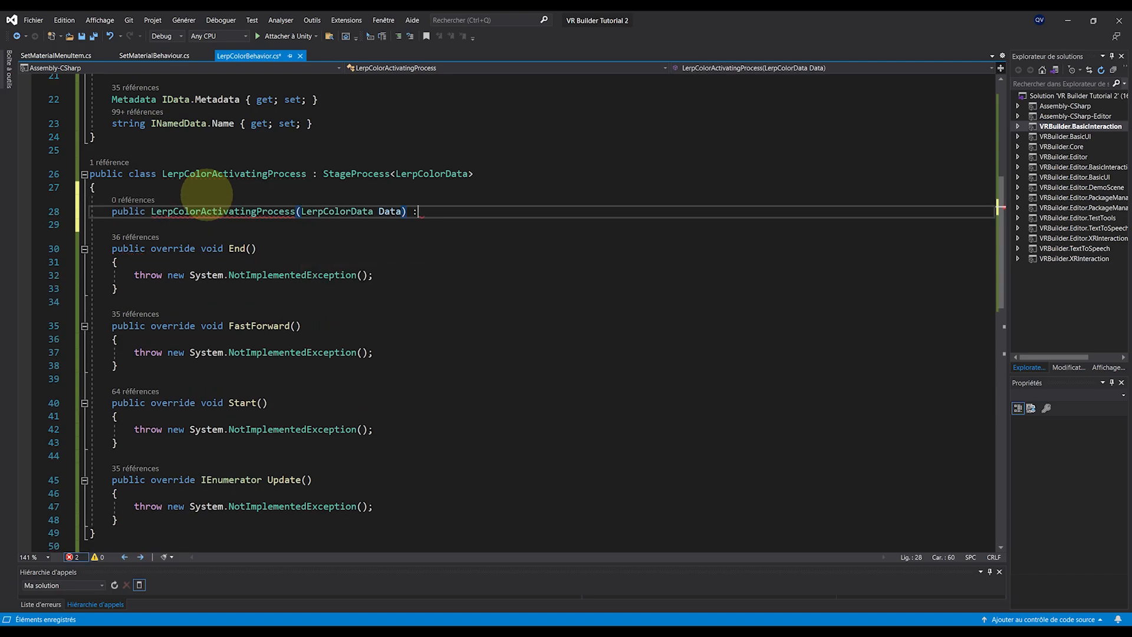
text(base(Data))
click(542, 223)
text({)
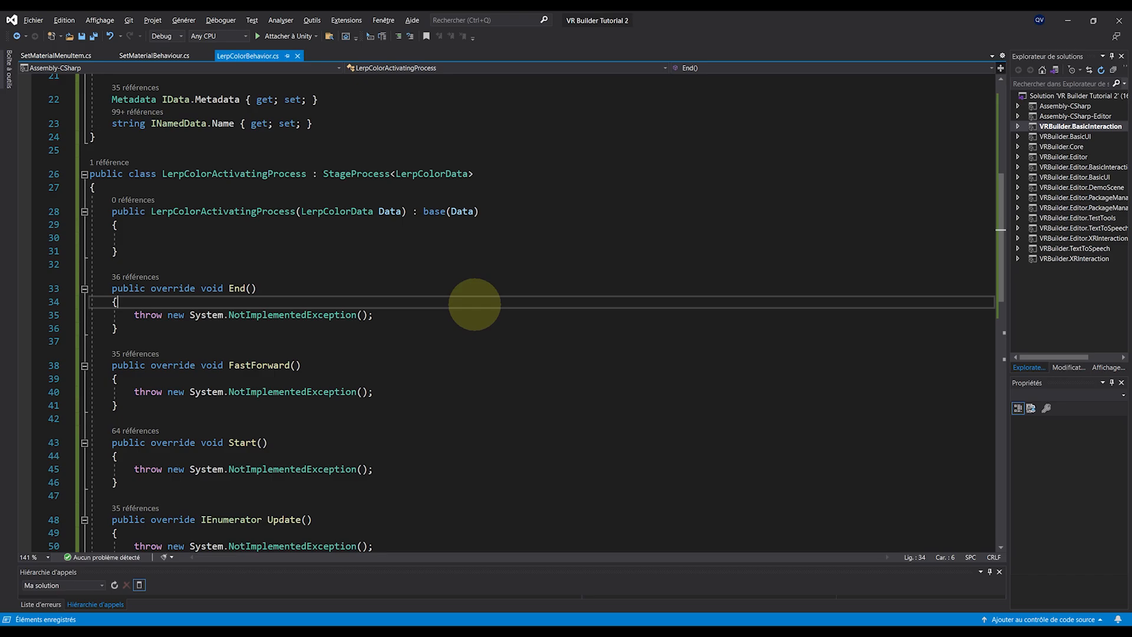
click(92, 187)
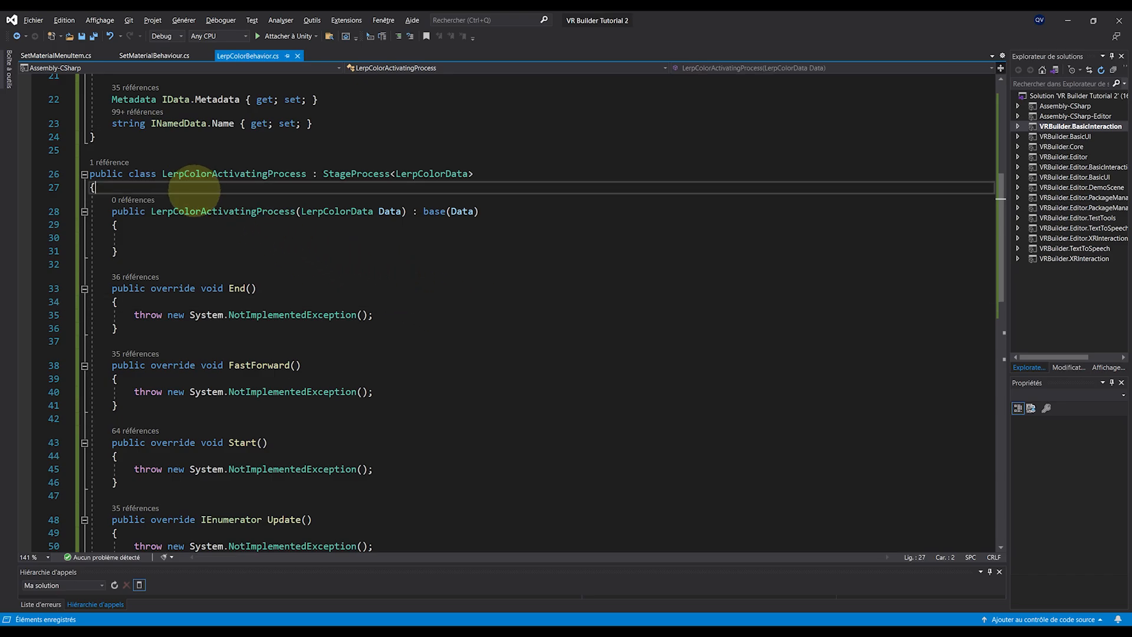
Declare public Renderer targetRenderer and public float timer fields.
text(public f)
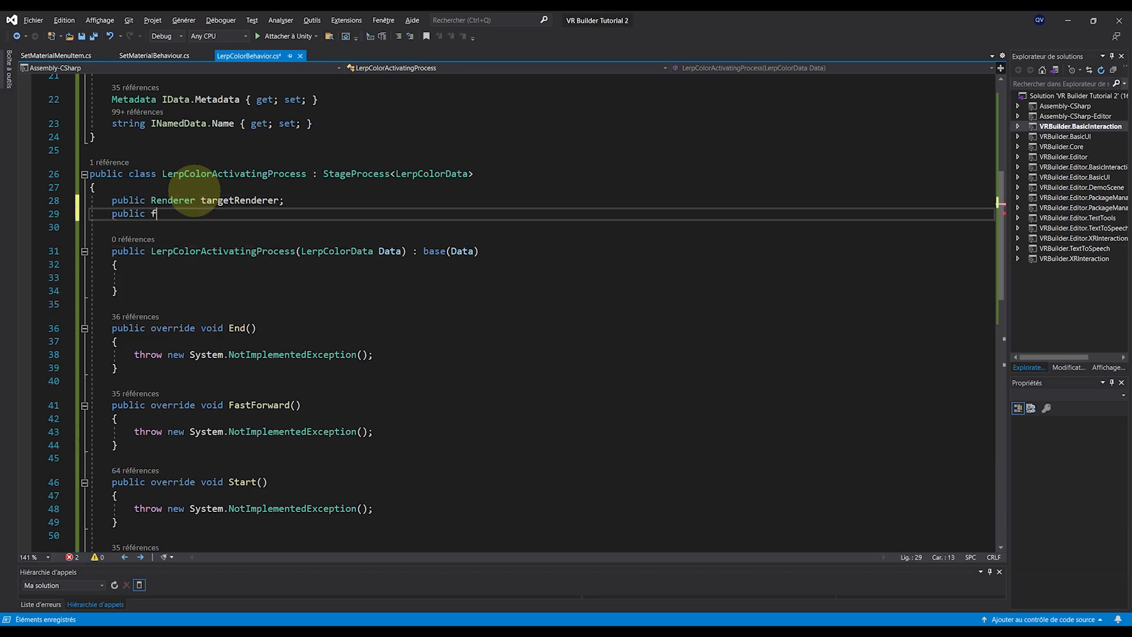
text(loat timer;)
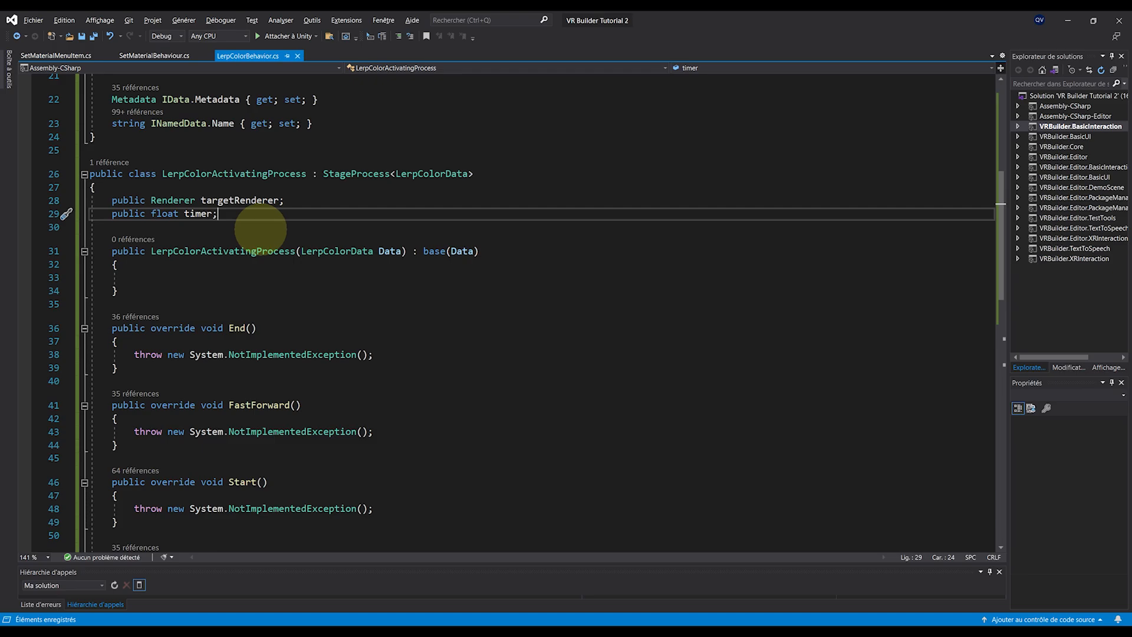
mouse_move(386, 282)
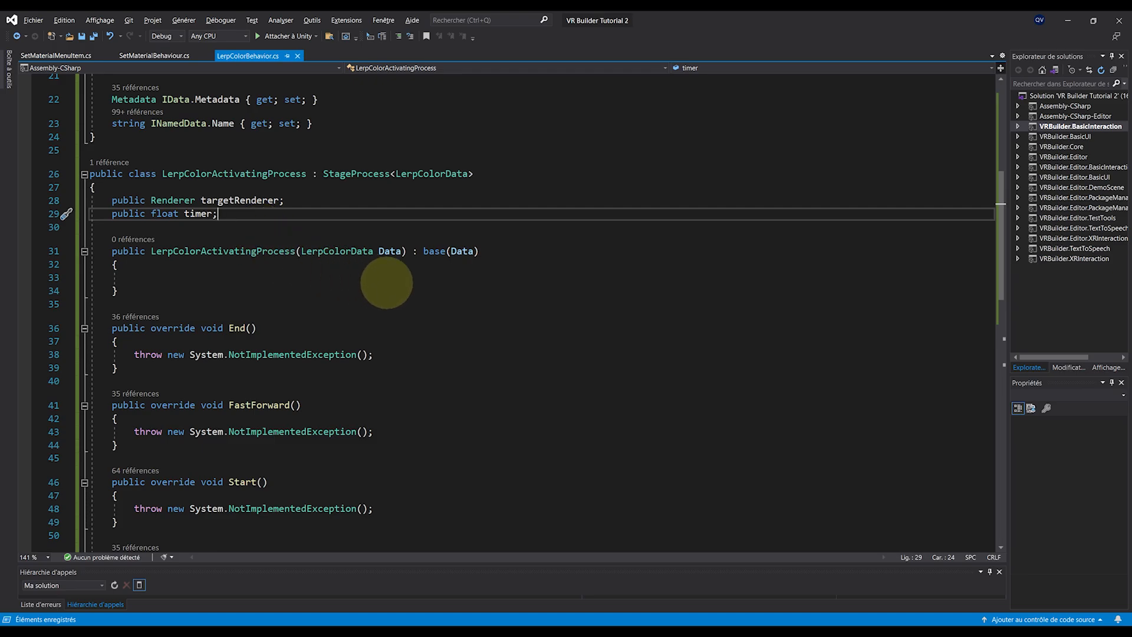
scroll(down, 3)
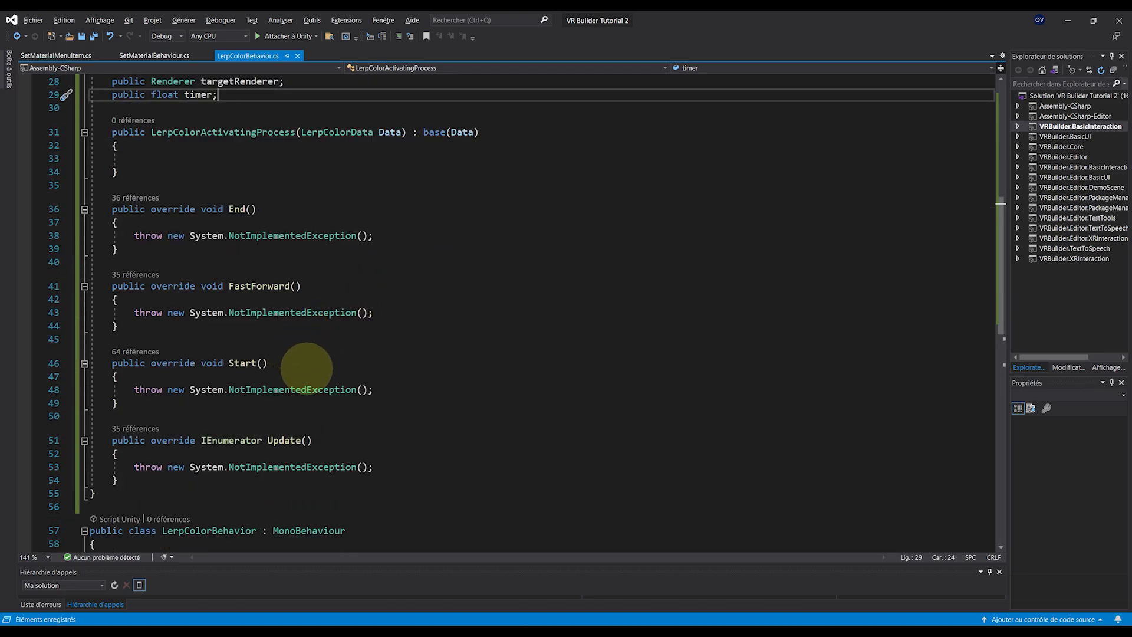
Make Start() reset timer, get the target's Renderer and apply Data.startColor, then save.
text(timer = 0;)
text(targetRenderer = Data.)
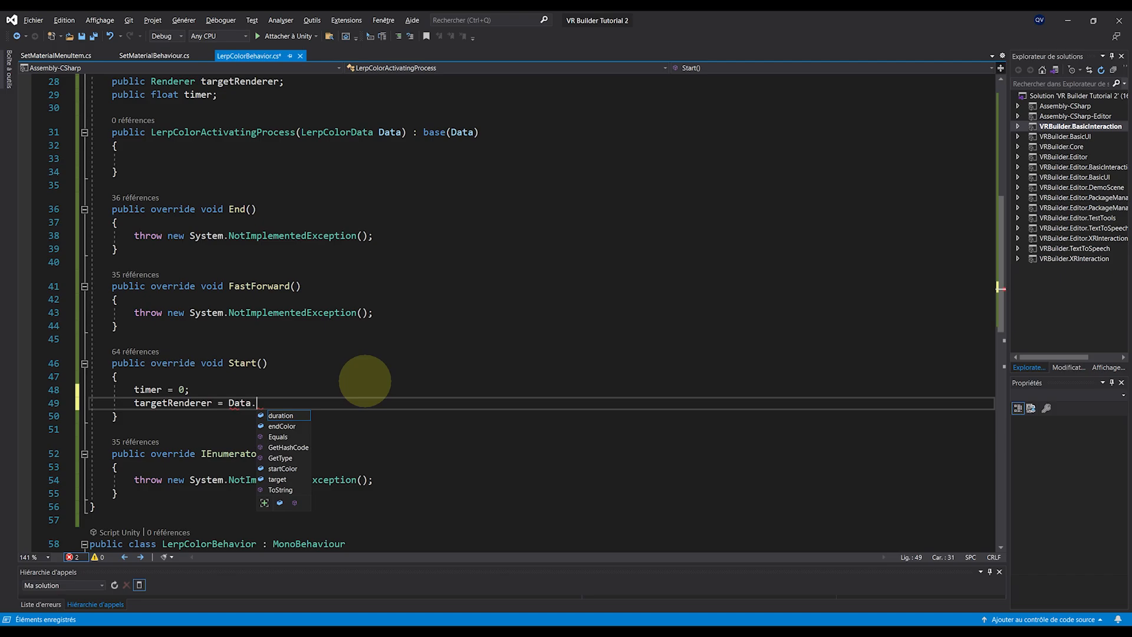
text(target.Value.GameObject)
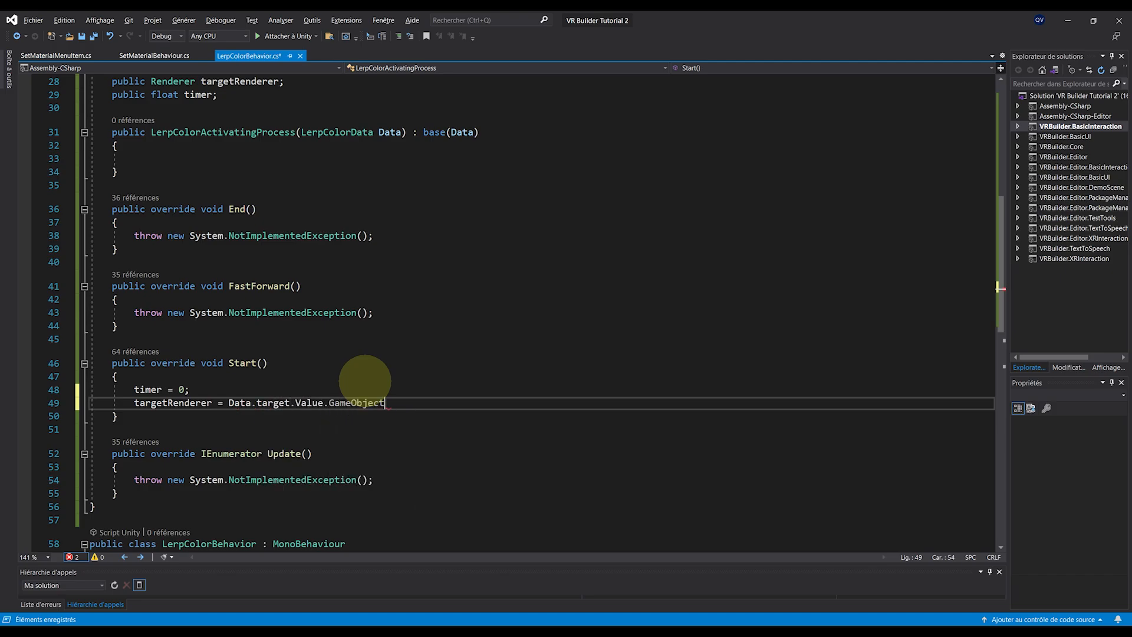
text(.GetComponent<Renderer>();)
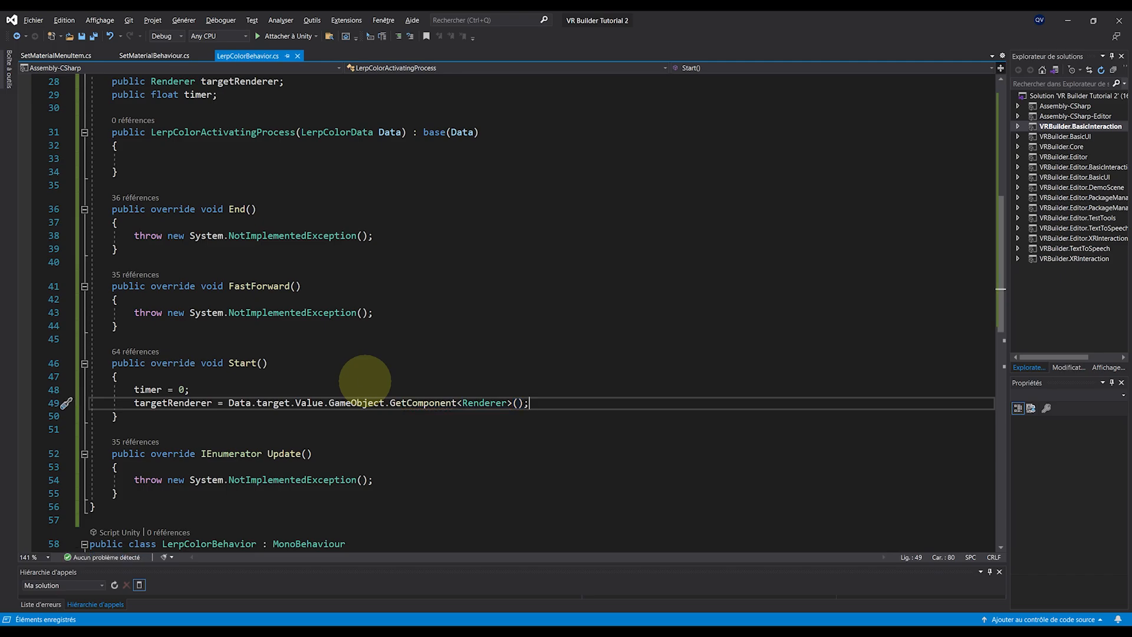
text(targetRenderer)
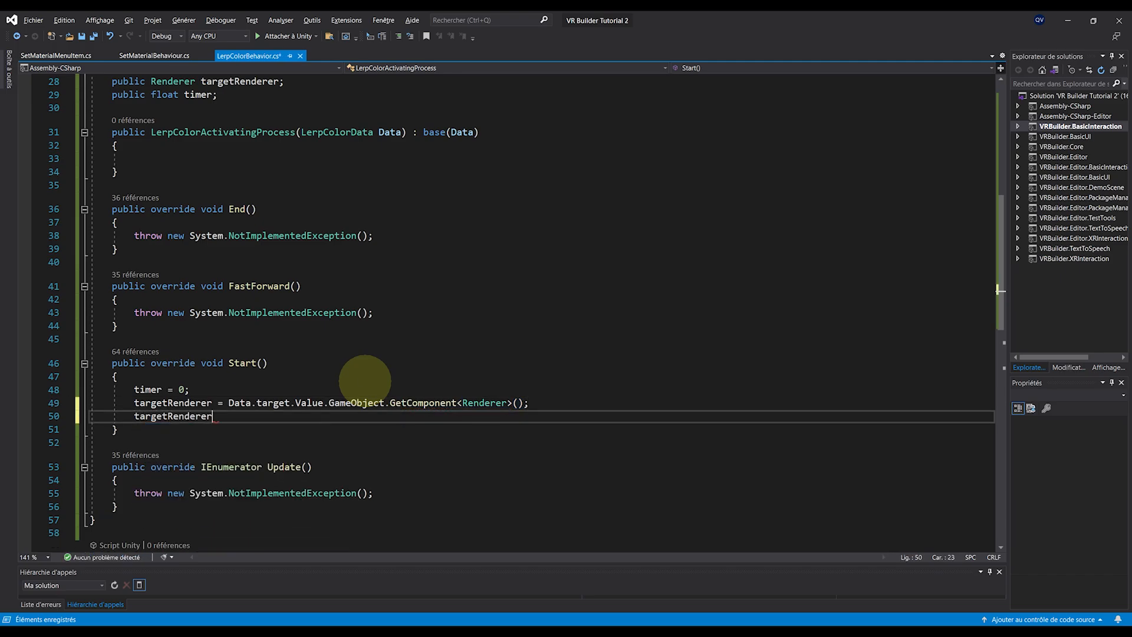
text(.material.ma)
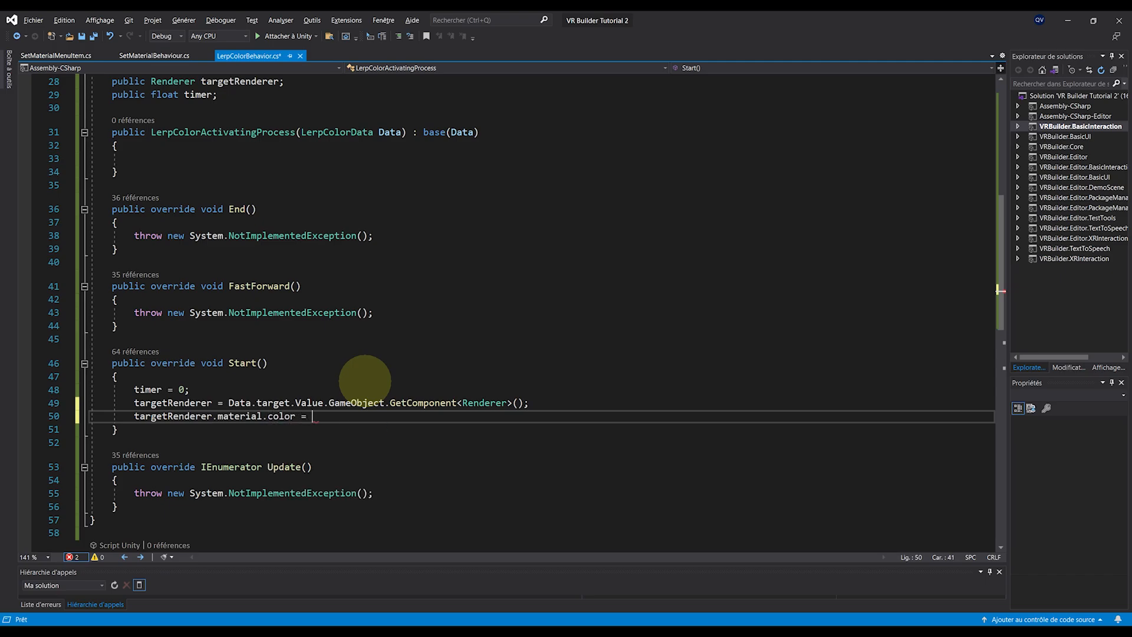
text(Data.startColor;)
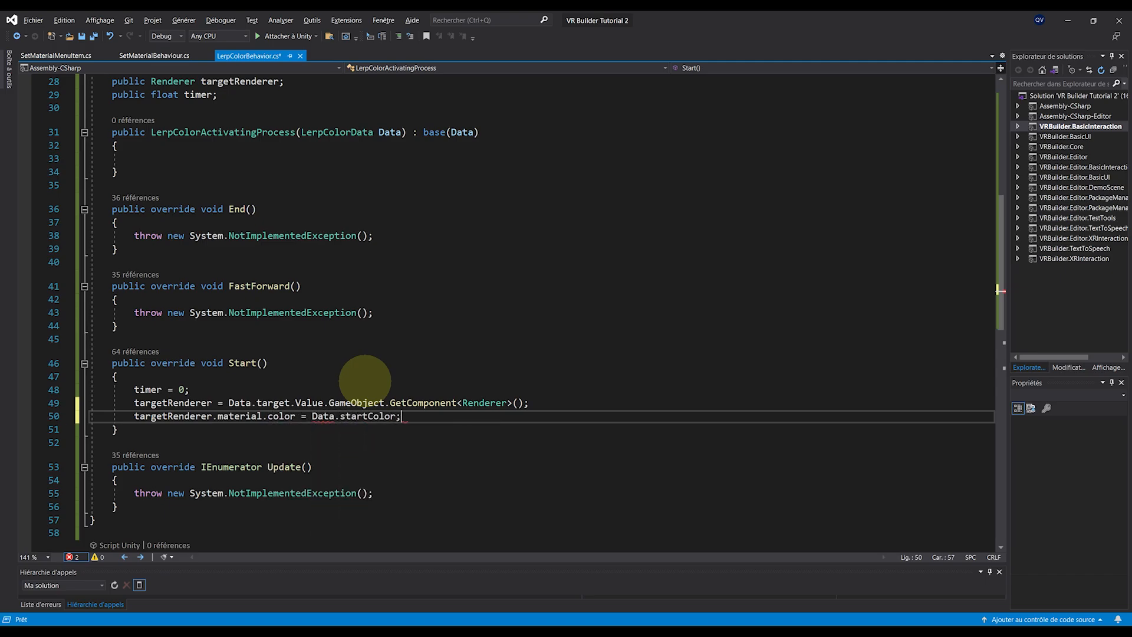
key(ctrl+s)
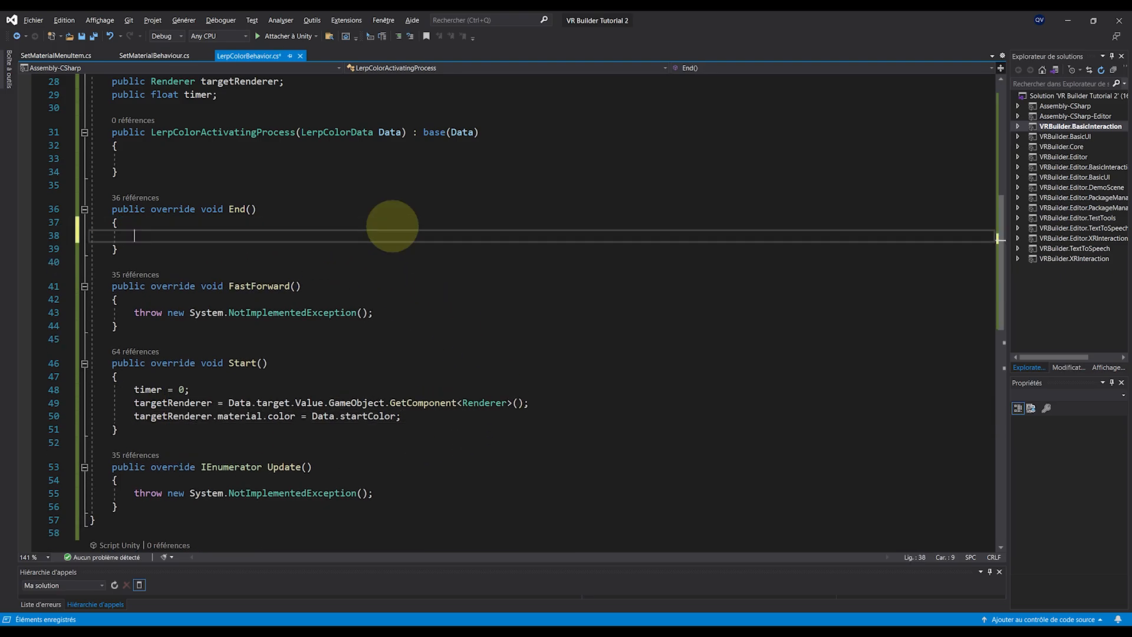
Make End() set targetRenderer.material.color to Data.endColor.
text(targetRenderer.)
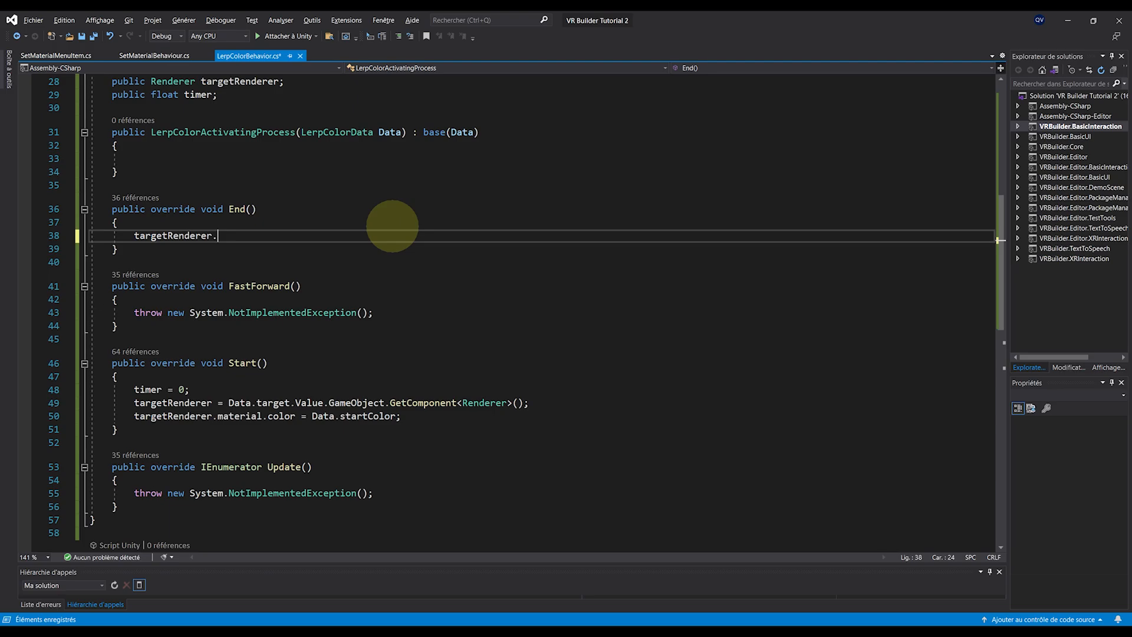
text(material.color)
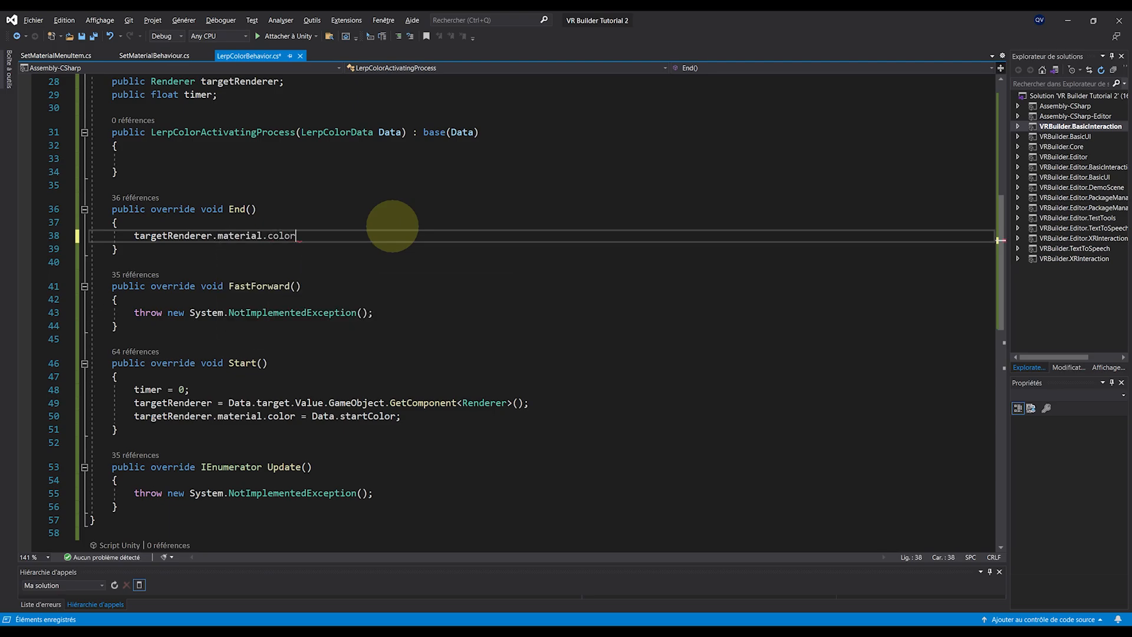
text(= Data.endColor;)
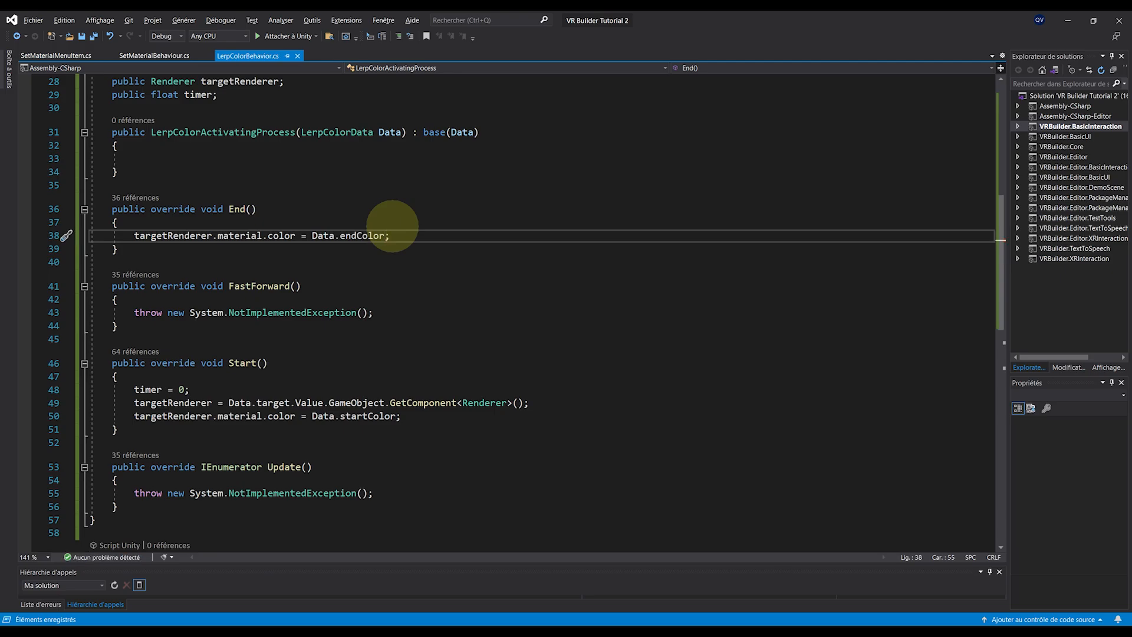
mouse_move(426, 248)
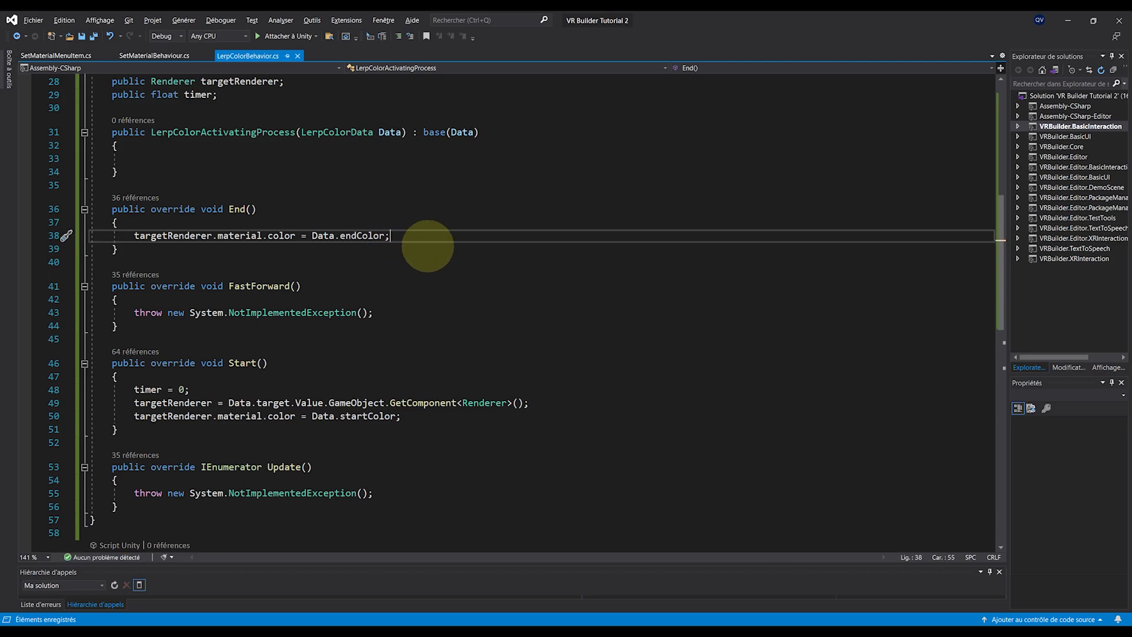
mouse_move(406, 291)
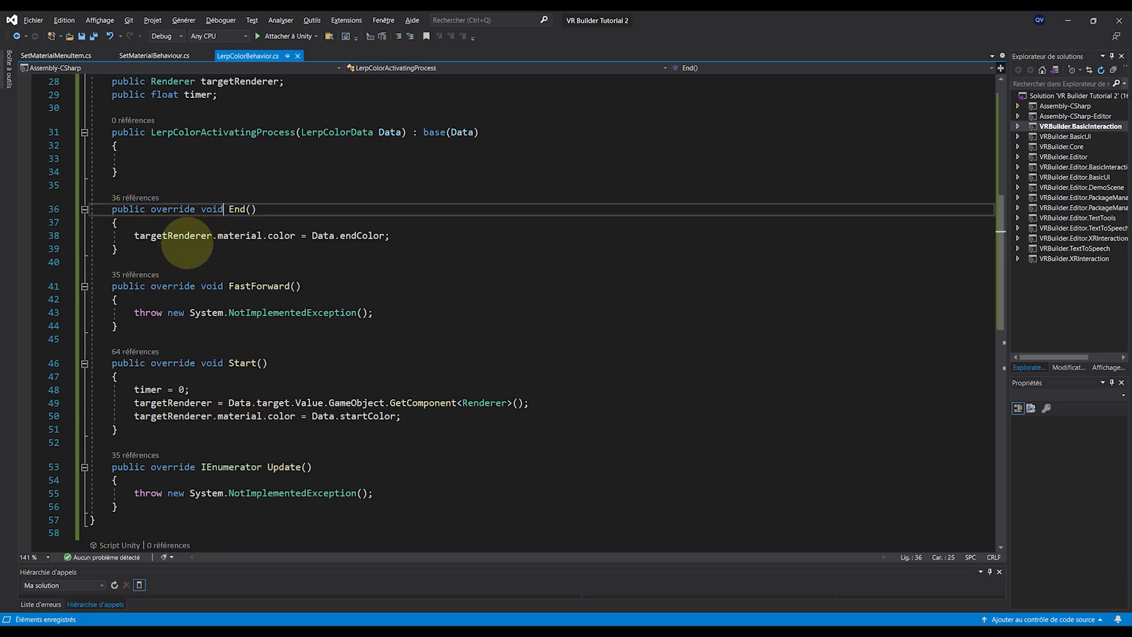
mouse_move(502, 338)
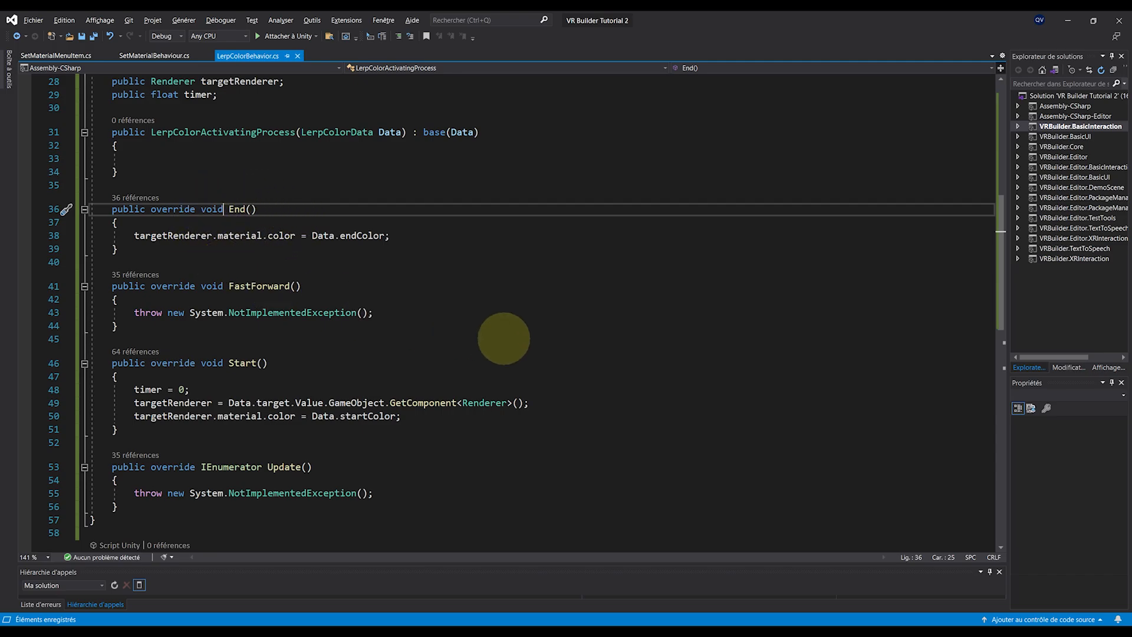
scroll(down, 3)
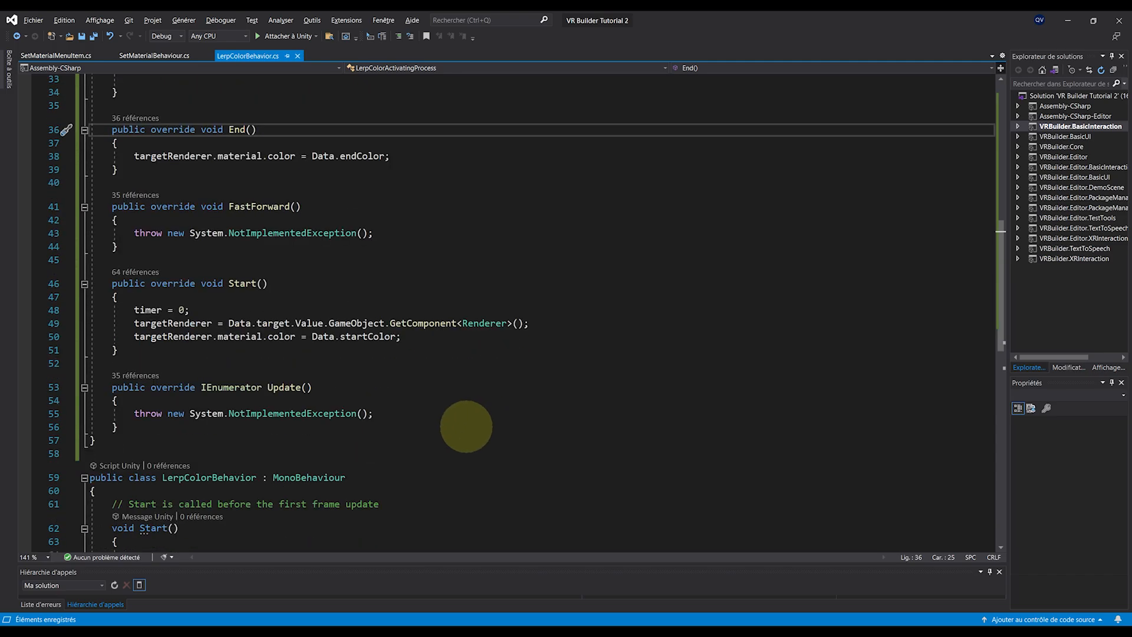
scroll(up, 3)
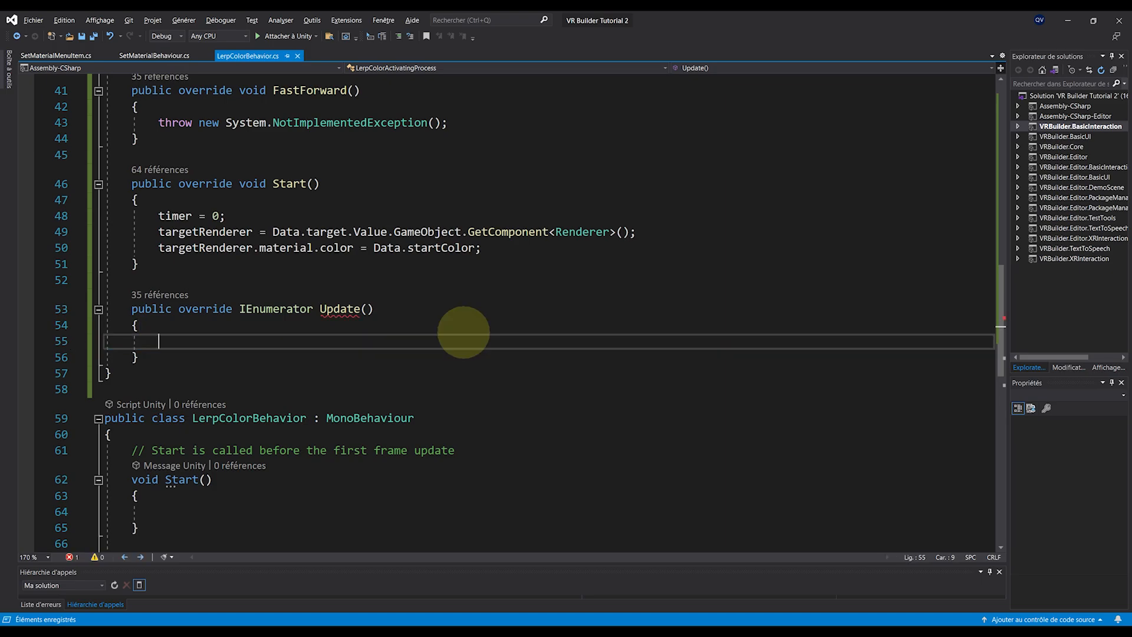
Add a while (timer < Data.duration) loop computing progress = timer / Data.duration.
text(while(timer ))
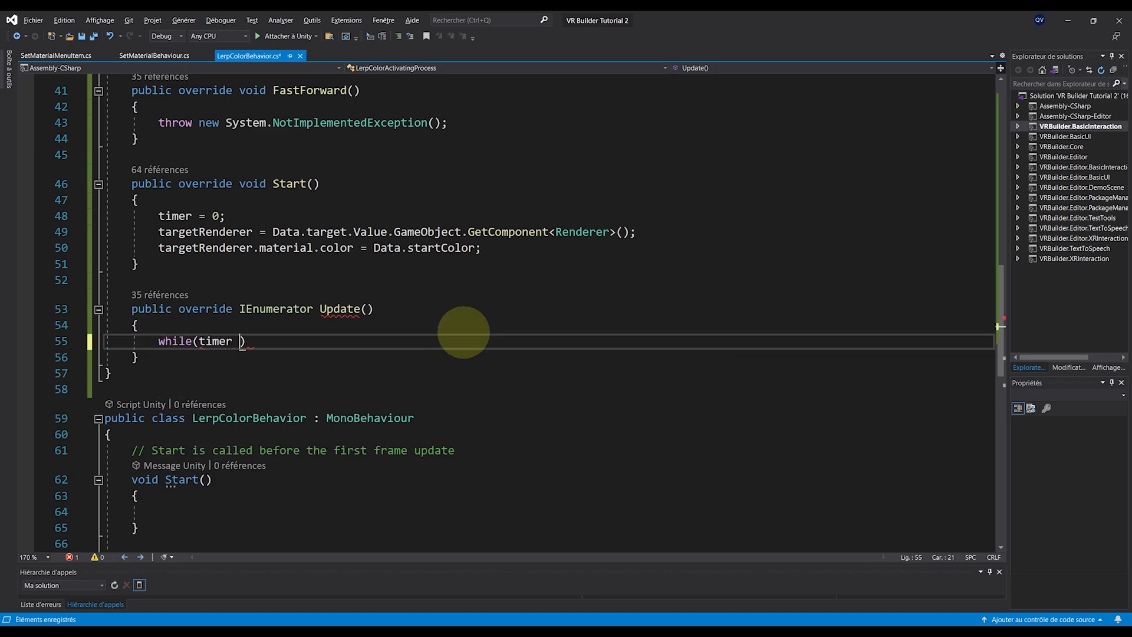
text(< Data.duration)
text(float prog)
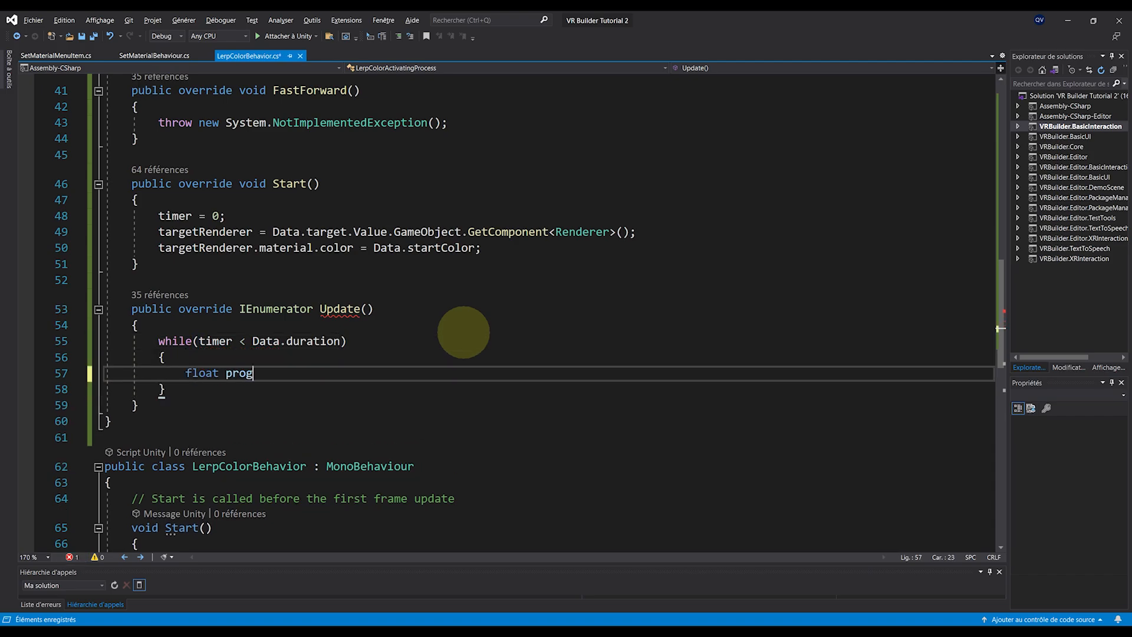
text(ress = timer /)
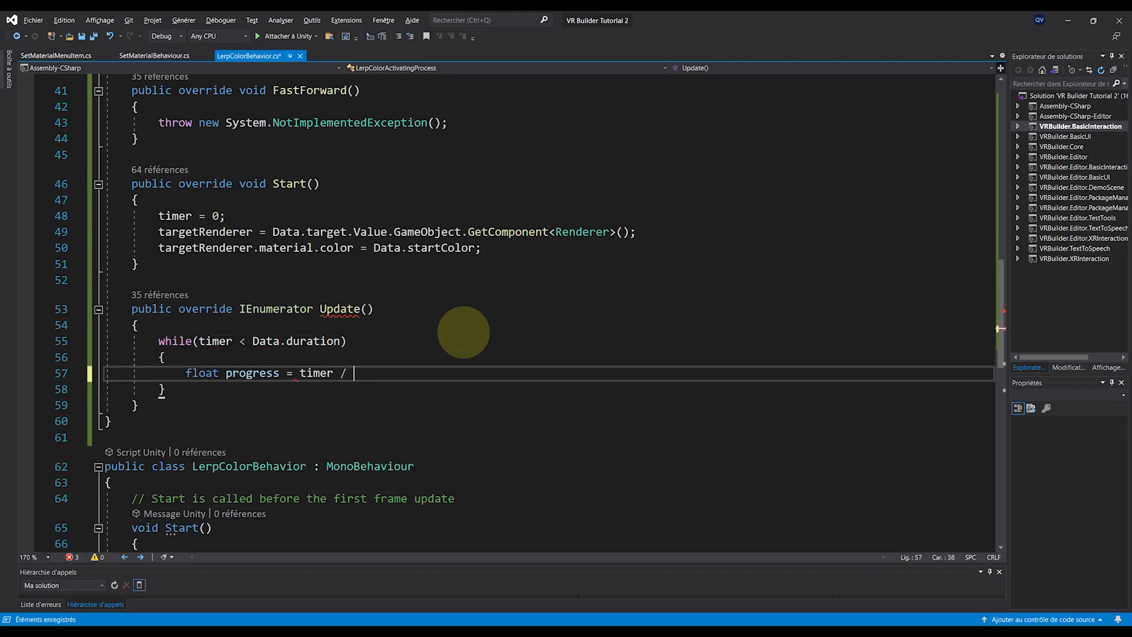
text(Data/DurationUnit)
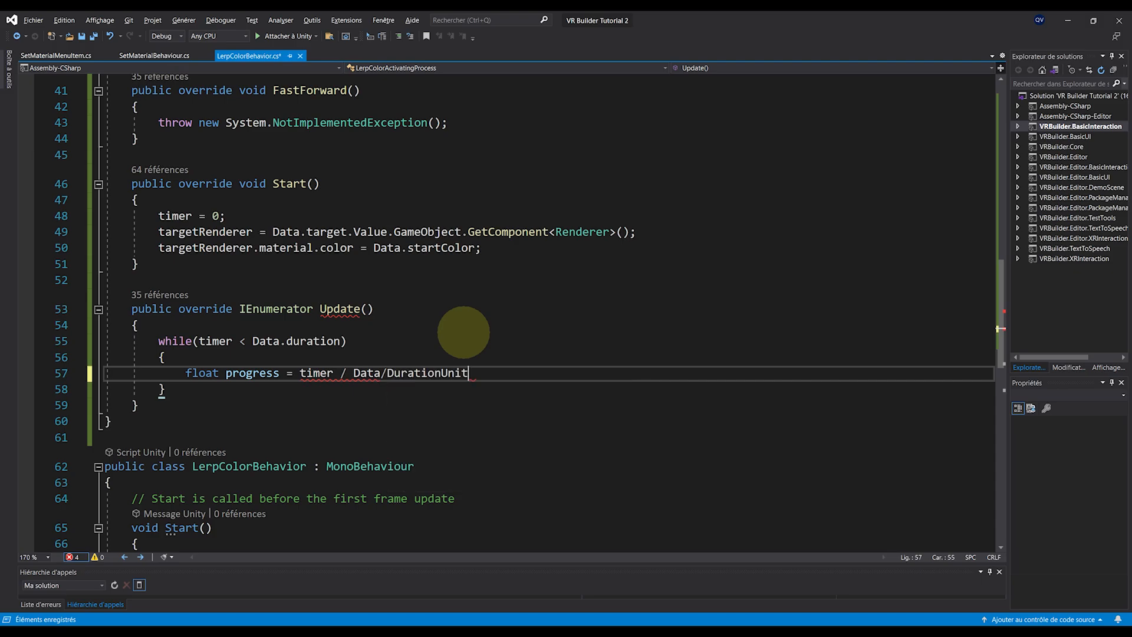
key(Backspace)
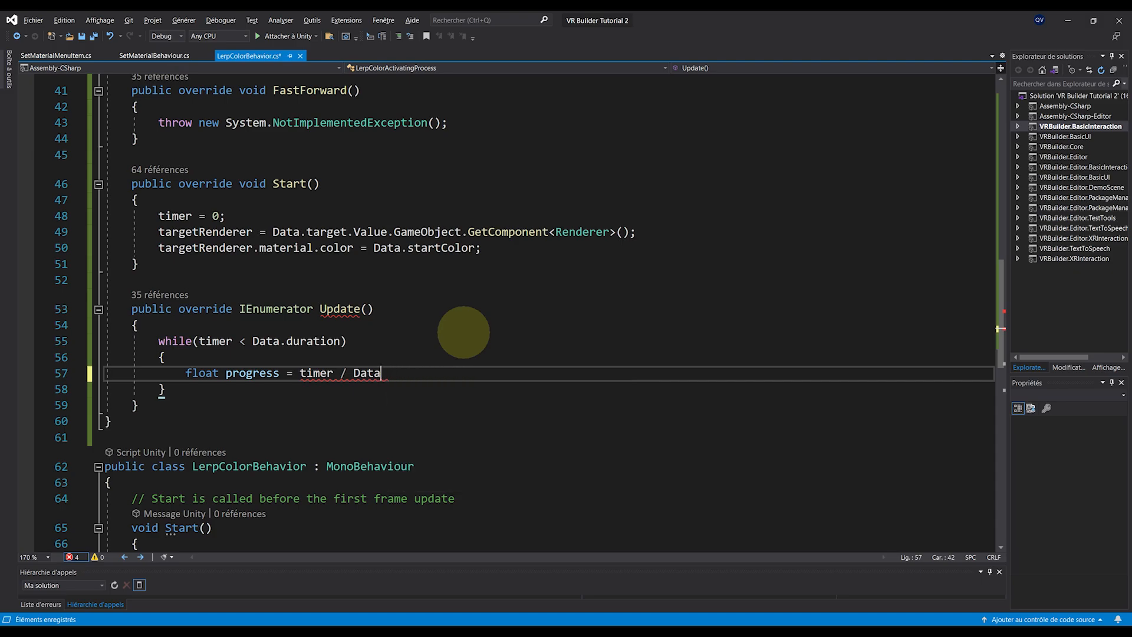
text(.duration;)
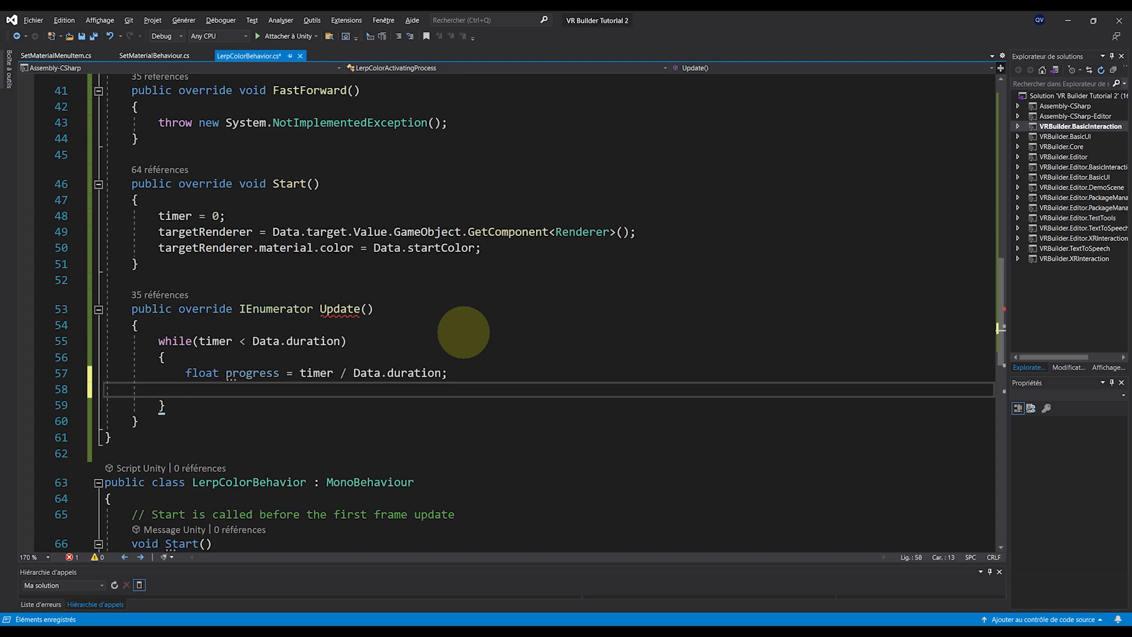
Lerp the renderer colour from startColor to endColor, add Time.deltaTime to timer, and yield null.
text(targetRenderer.material.color = Color.)
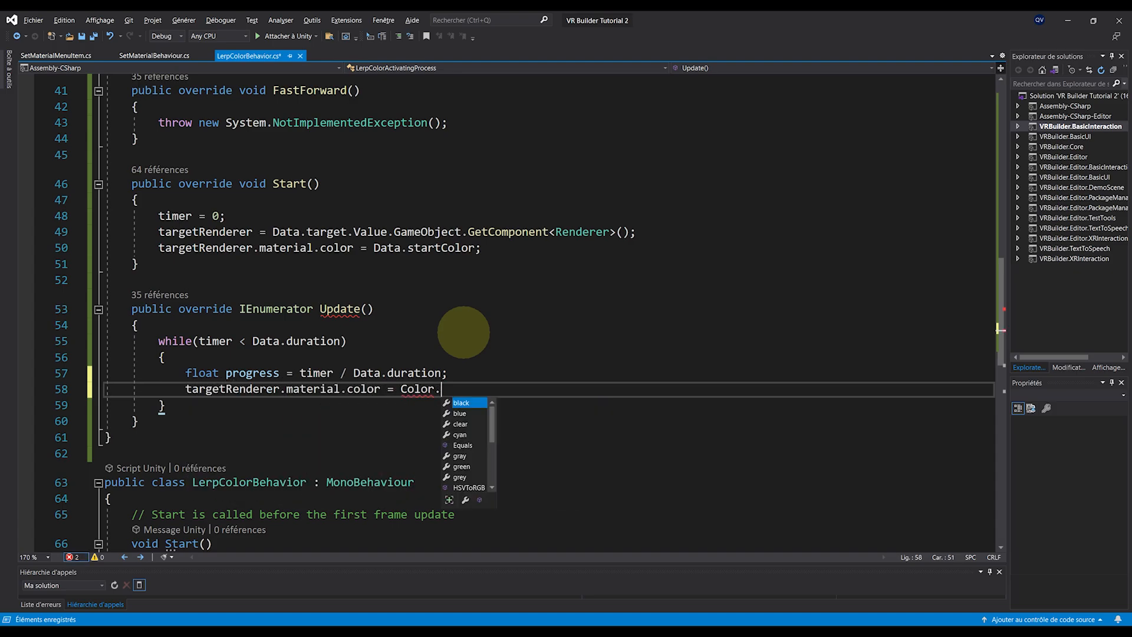
text(Lerp(Data.startColor))
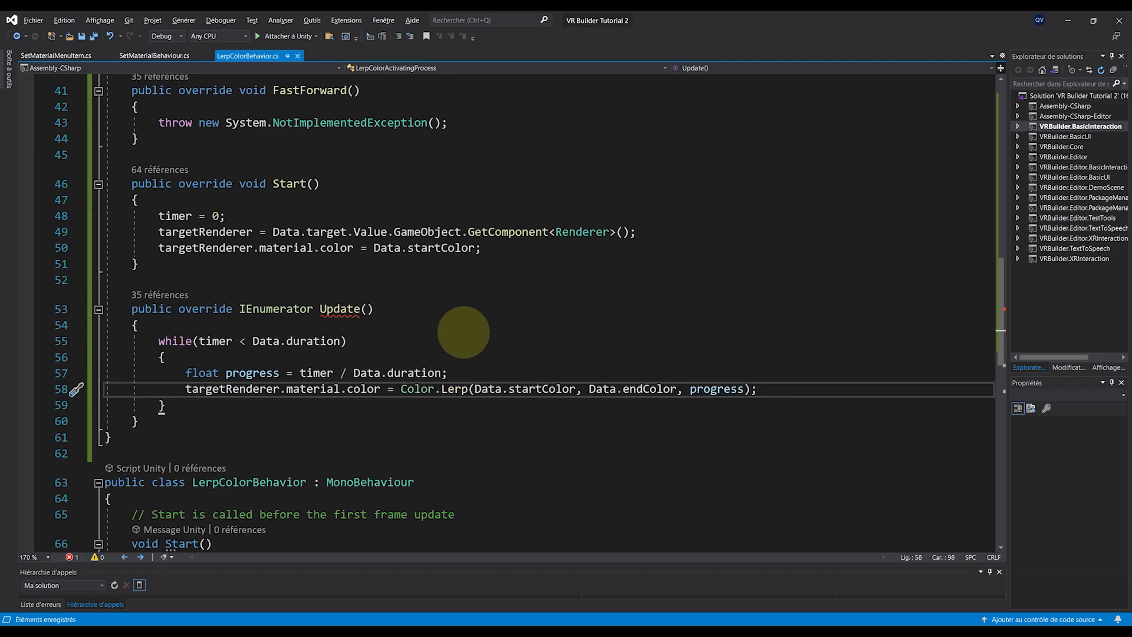
key(enter)
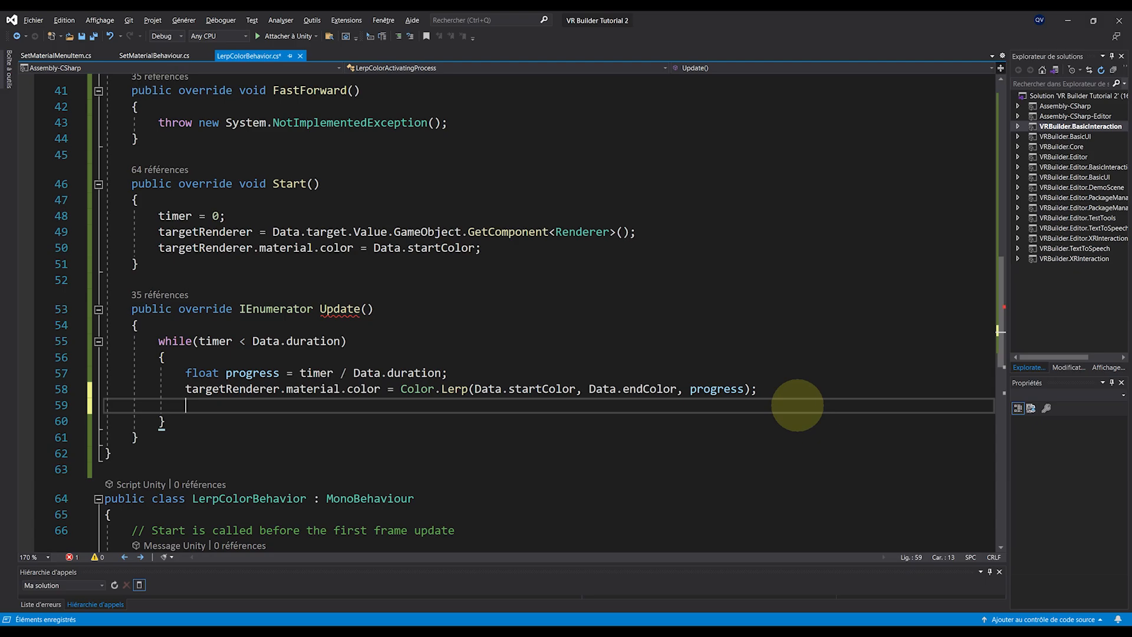
text(timer += Time.deltaTime;)
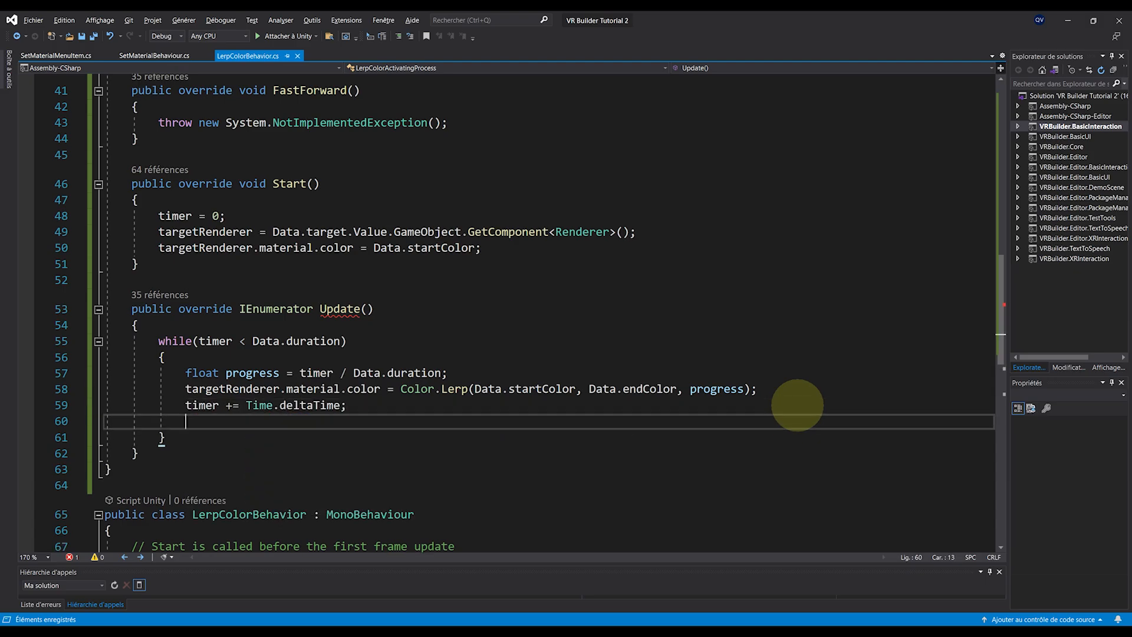
text(yield return null;)
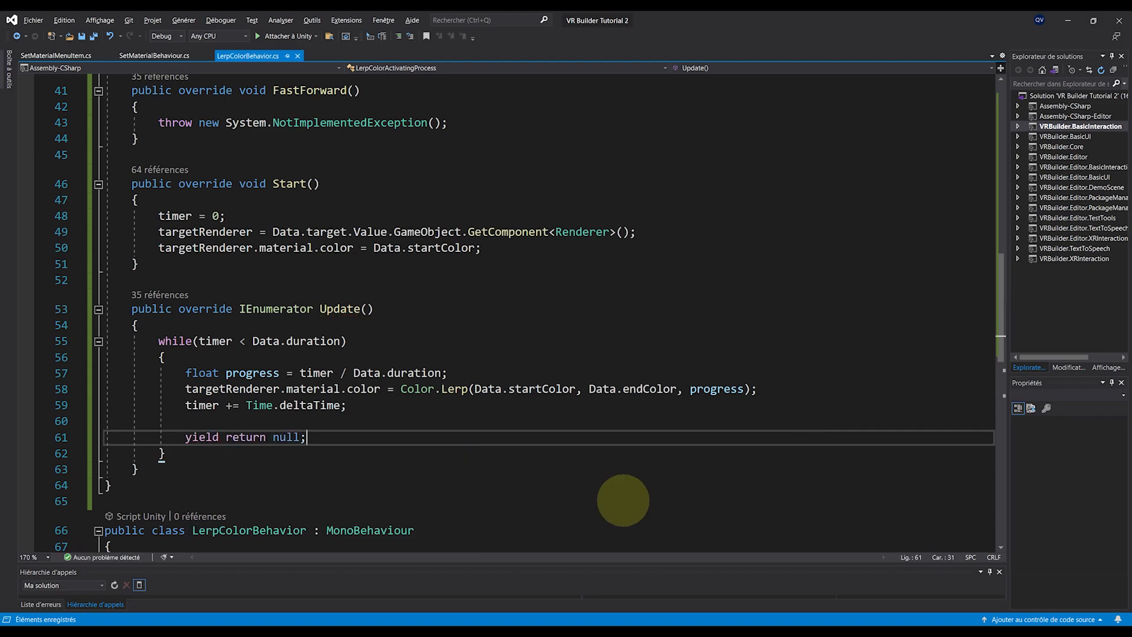
double_click(209, 437)
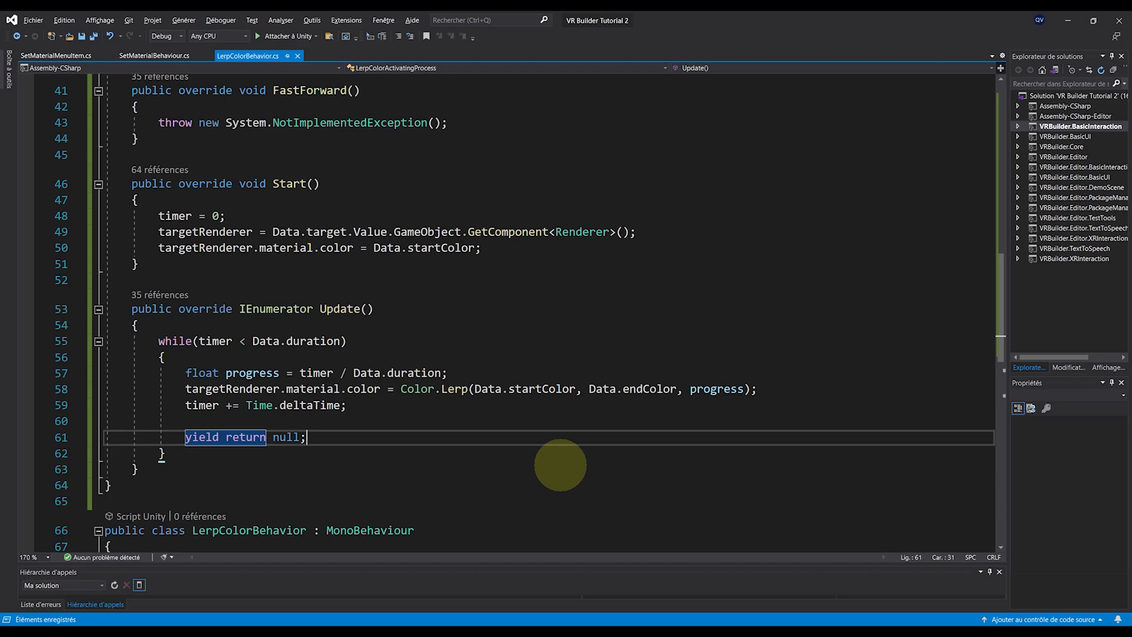
mouse_move(508, 451)
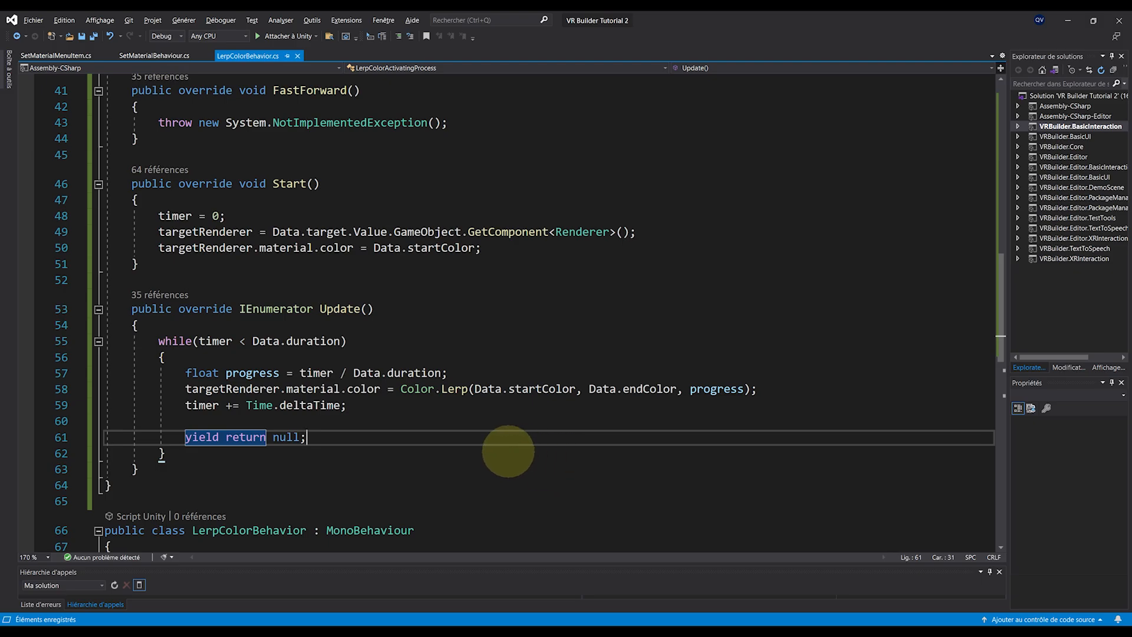
mouse_move(412, 412)
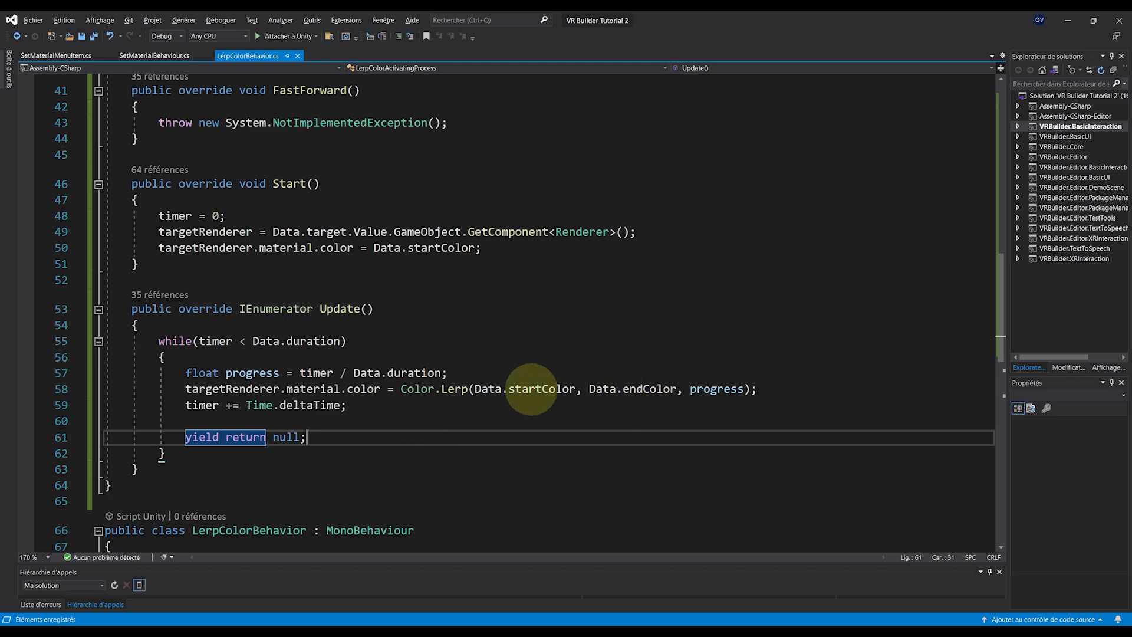
mouse_move(518, 509)
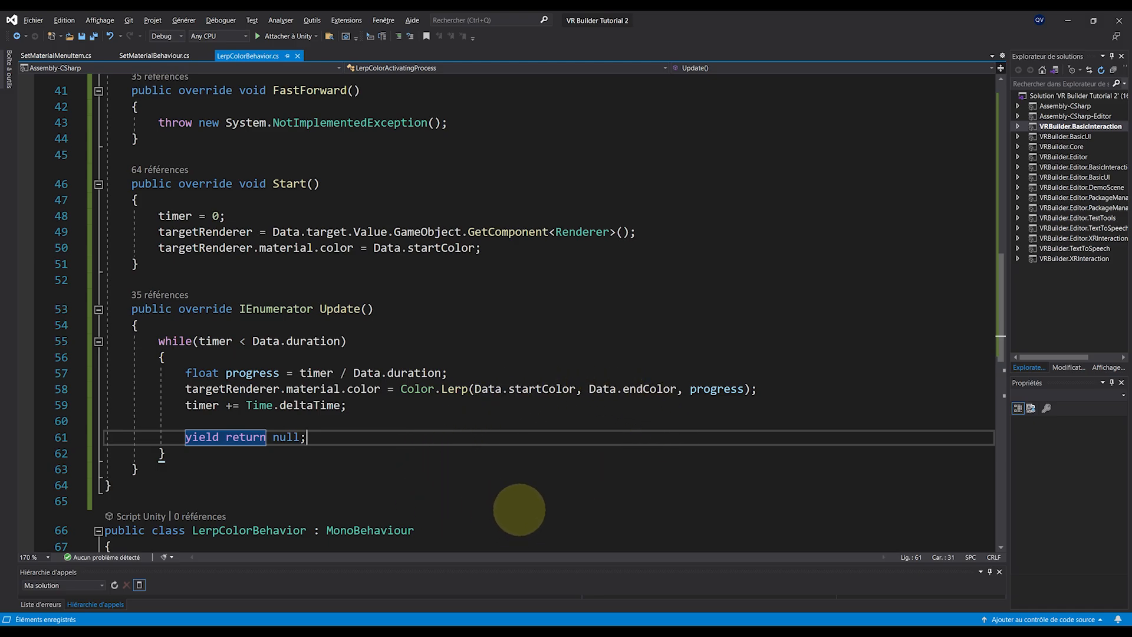
mouse_move(377, 465)
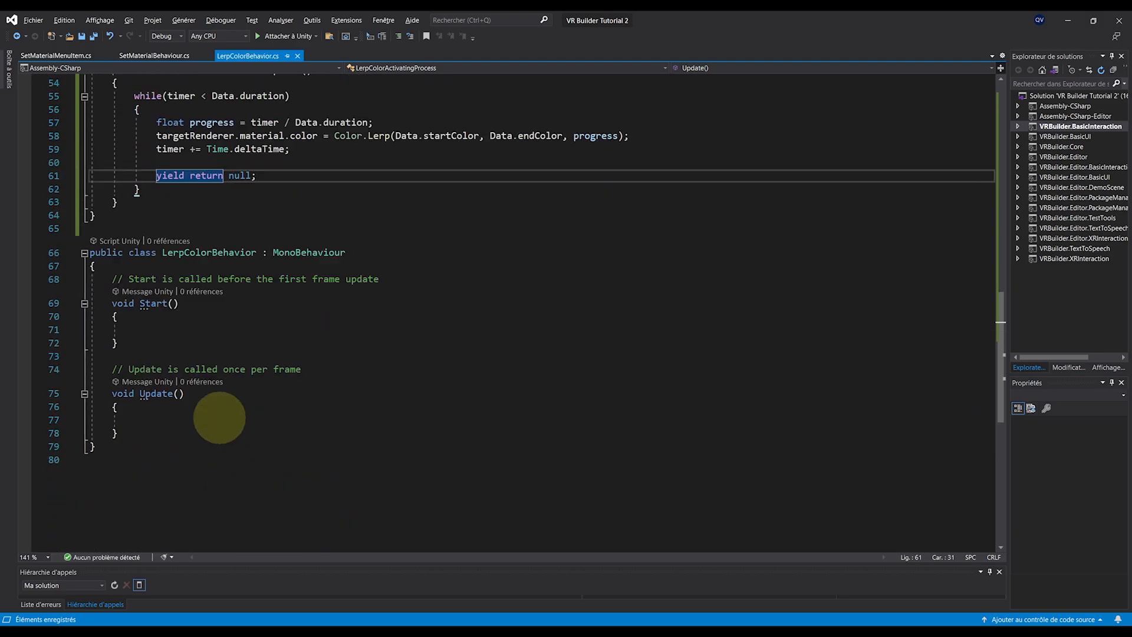
Add [DataContract(IsReference = true)], derive from Behavior<LerpColorData>, and start writing the constructor.
text([DataContract(IsReference = true)
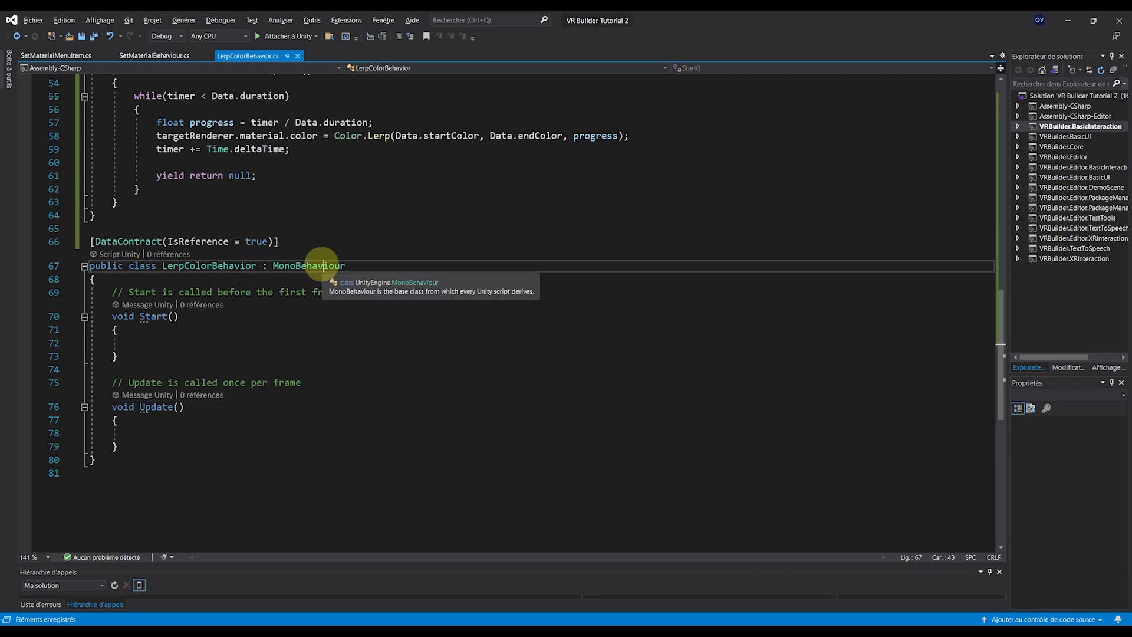
text(Behav)
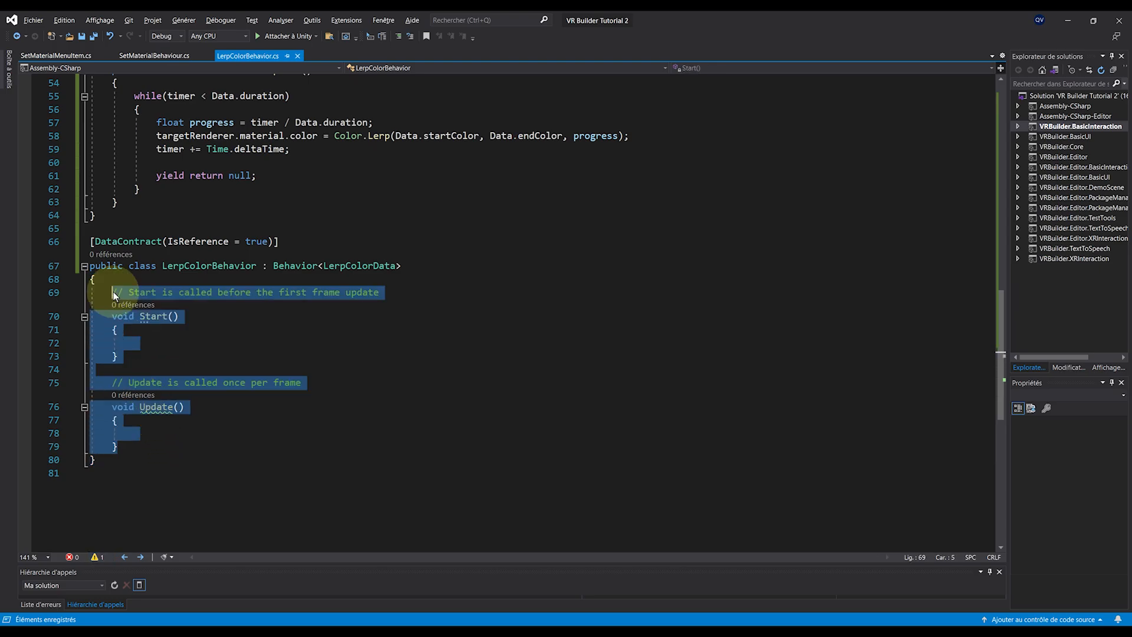
text(public LerpColorBehavior()
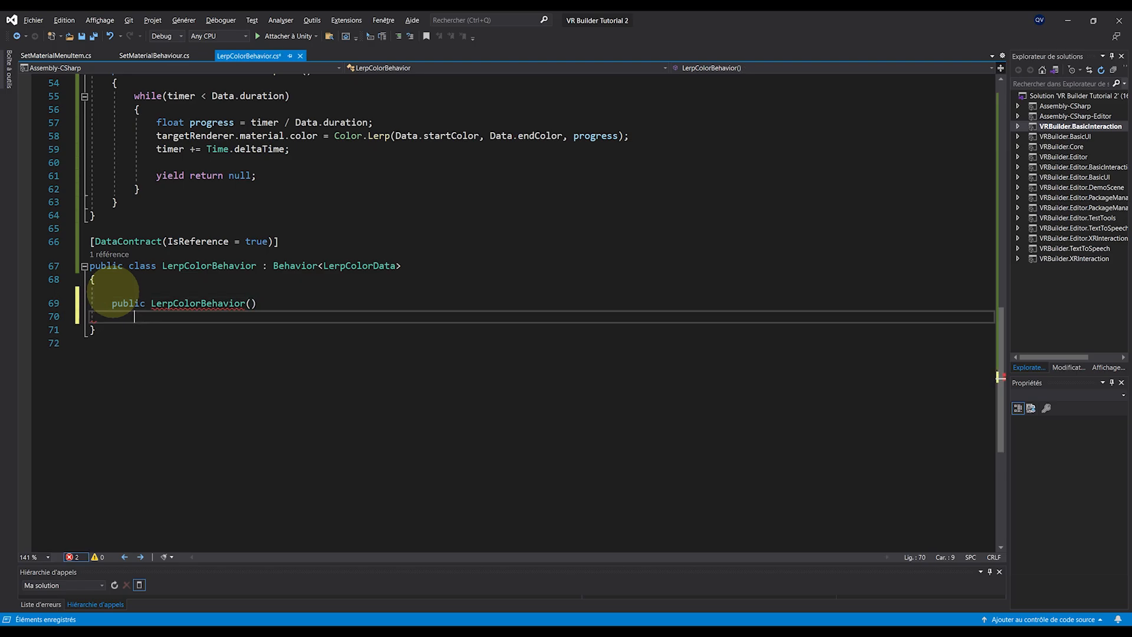
Write the constructor defaulting to duration 1, white-to-black colours and an empty SceneObjectReference target.
text(Data.dur)
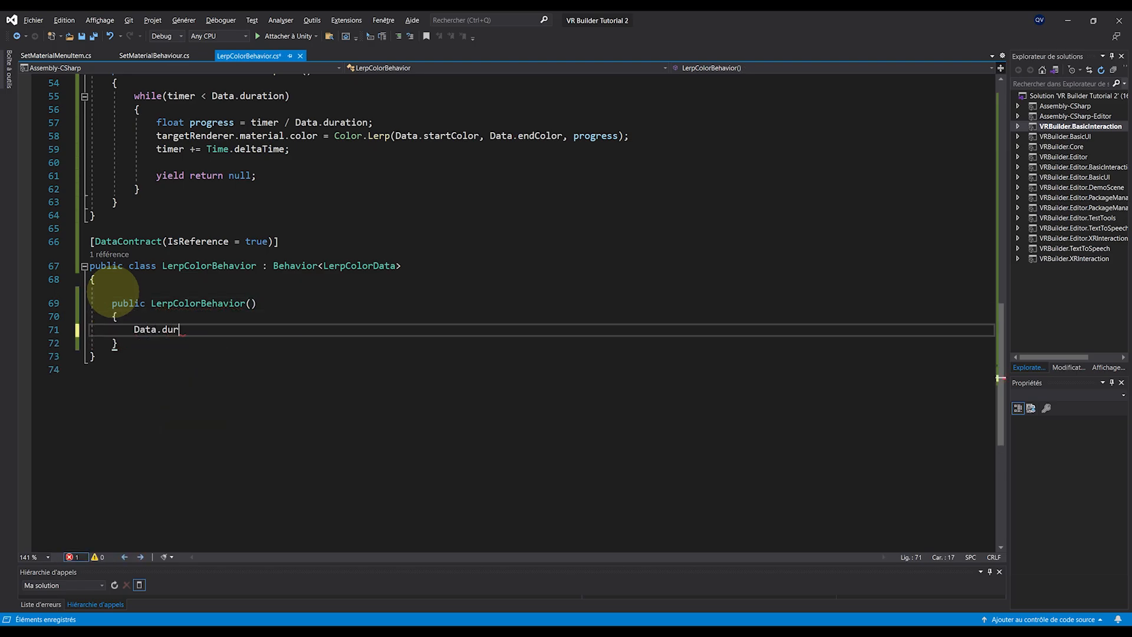
click(484, 19)
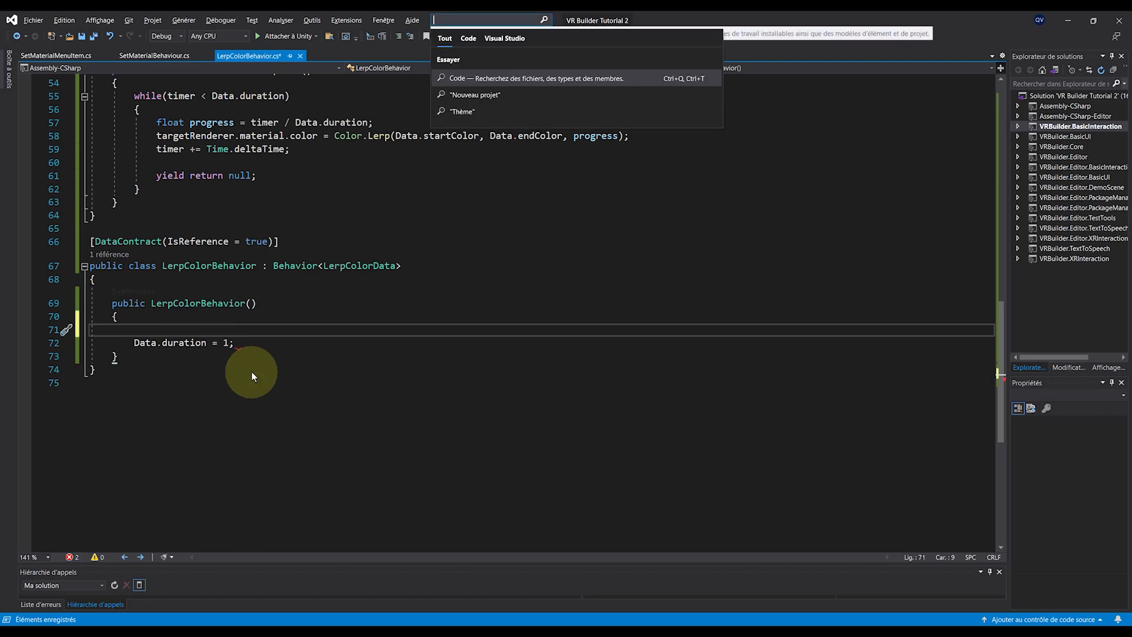
text(Data.startColor = Color.white;)
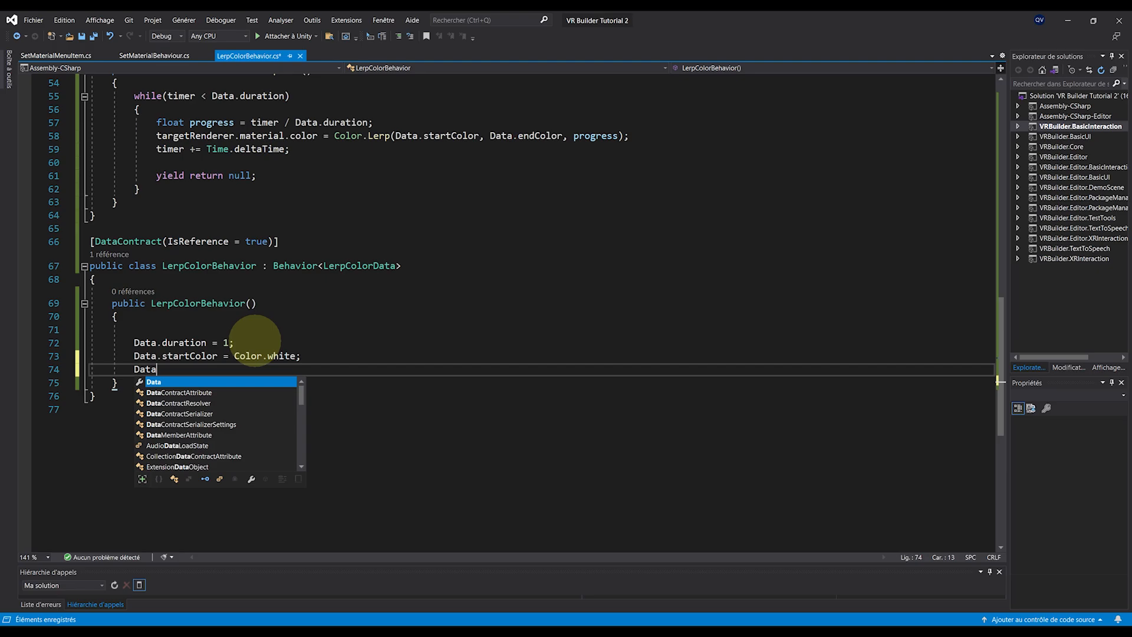
text(.endColor = Color.)
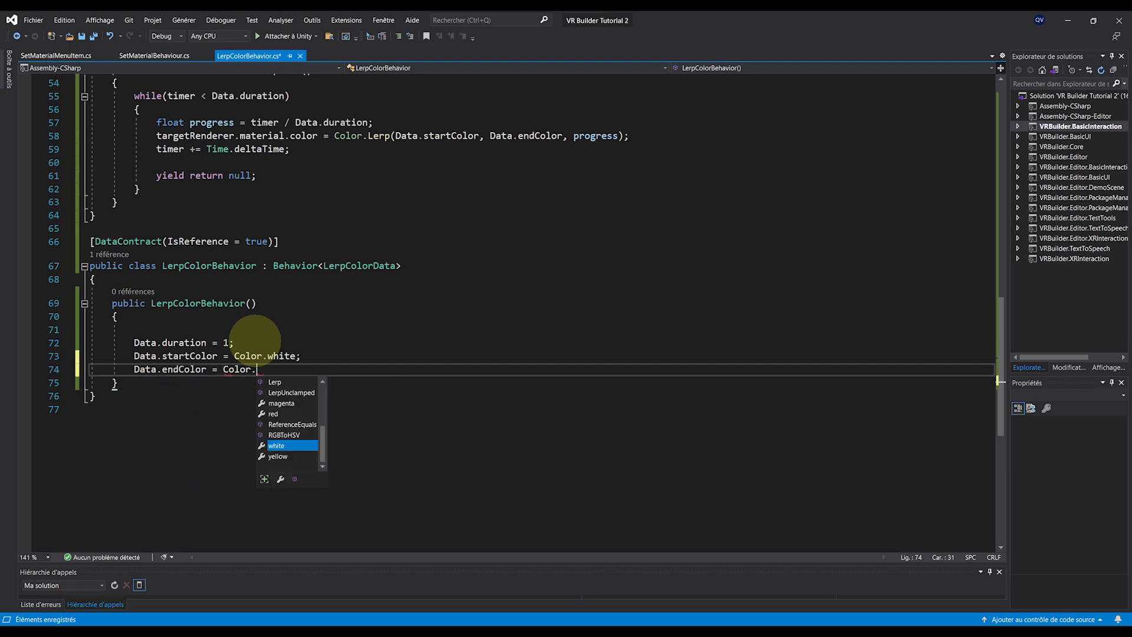
text(black;)
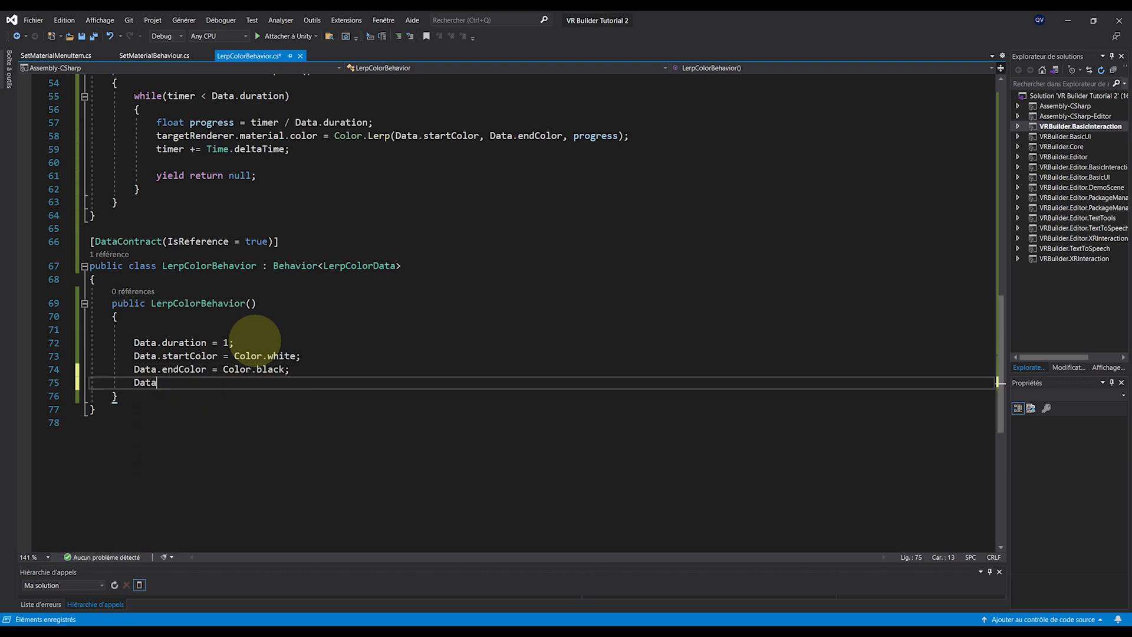
text(.target =)
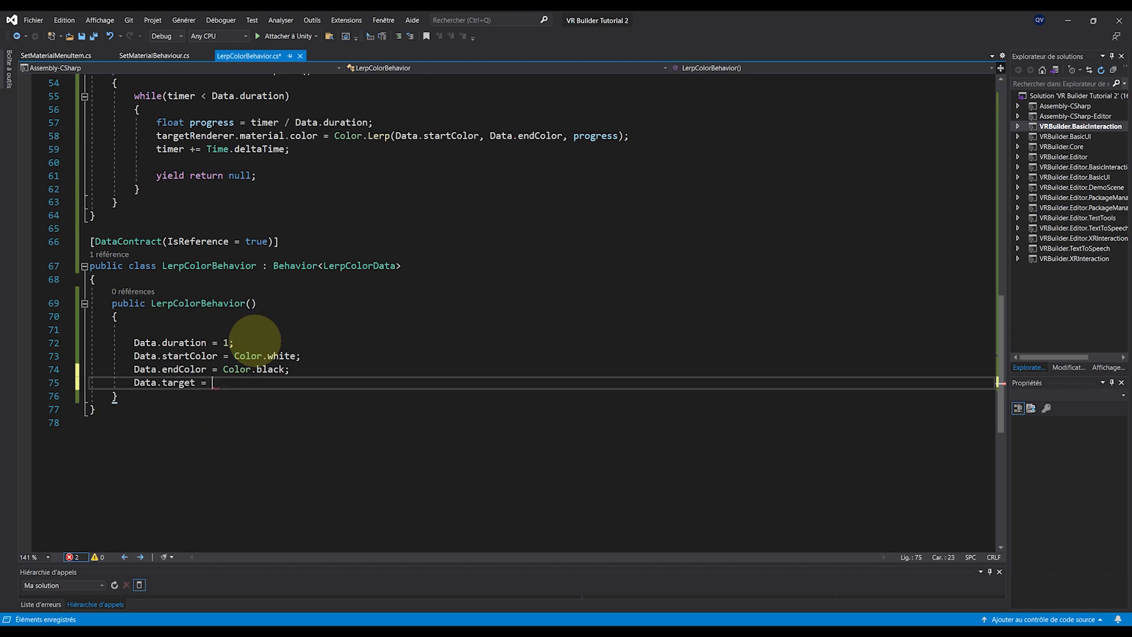
text(new SceneObjectReference())
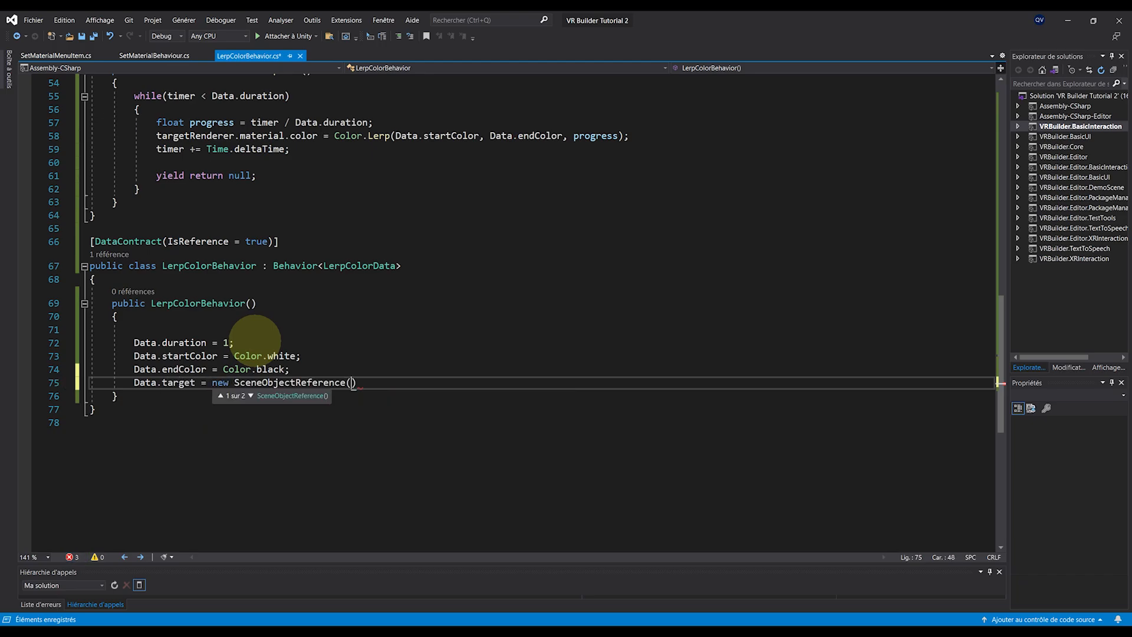
text(")
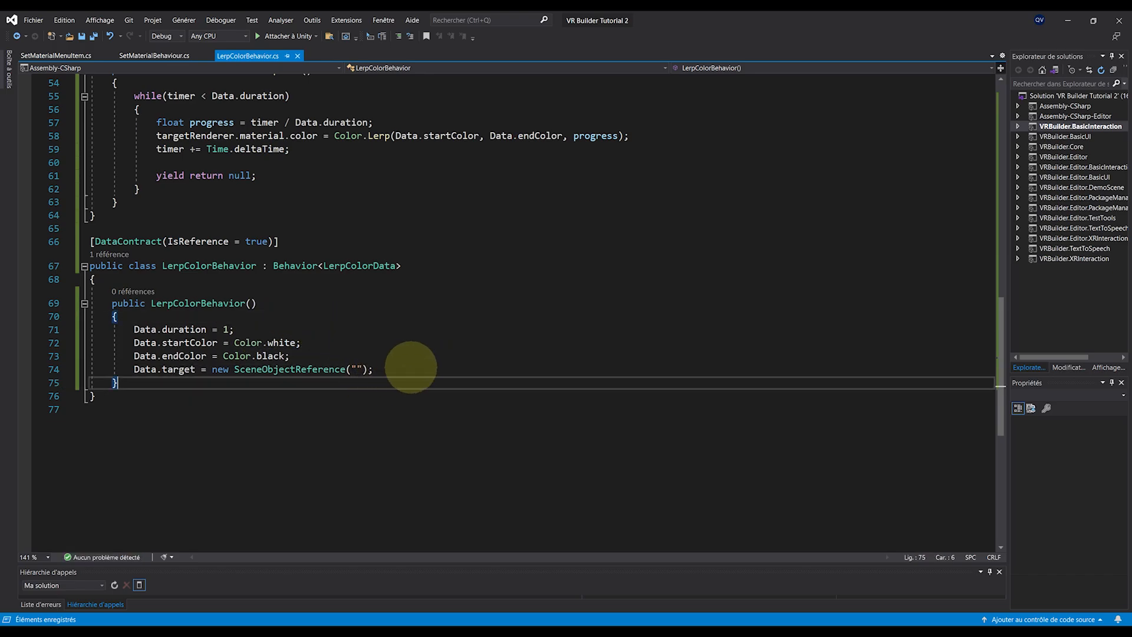
Begin a public override of GetActivatingProcess returning IStageProcess.
key(enter)
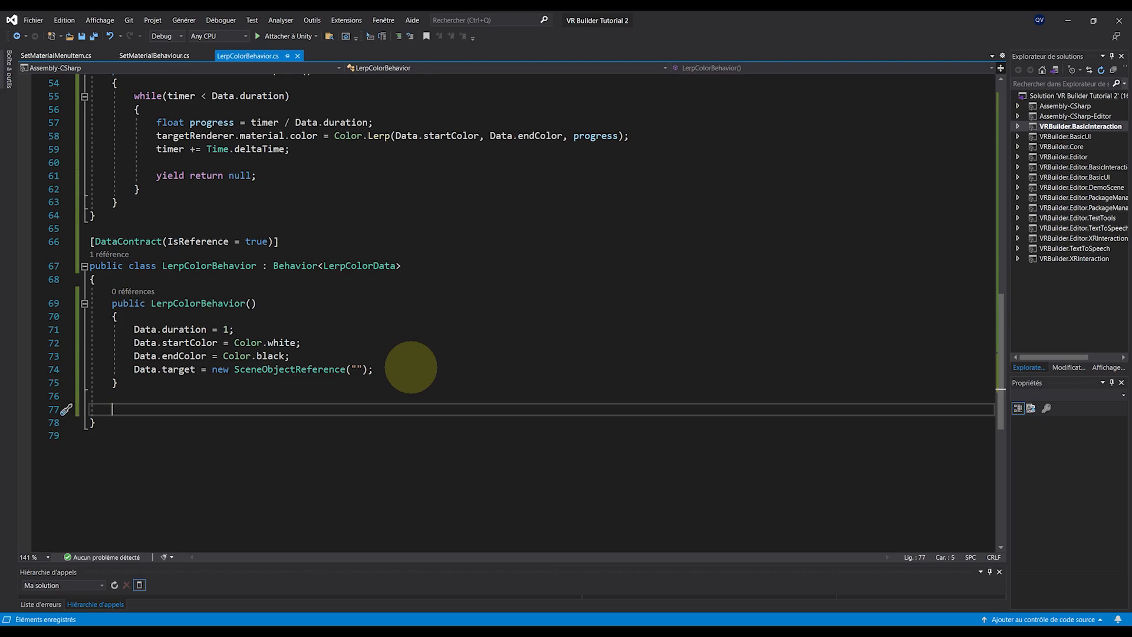
text(public)
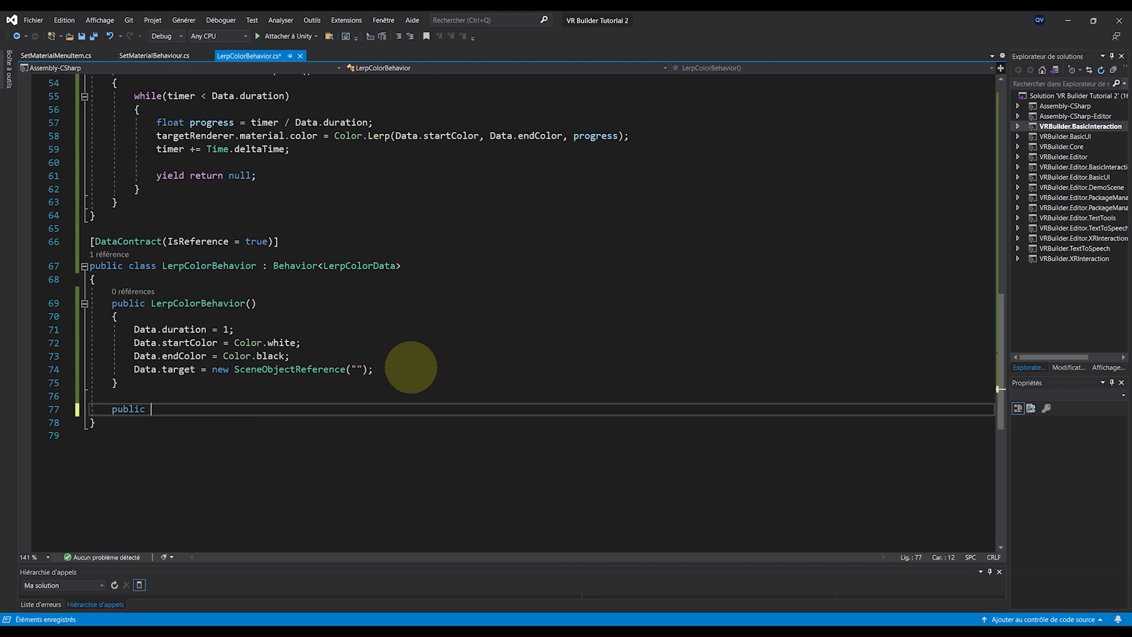
text(override IStageProcess GetActivatingProcess()
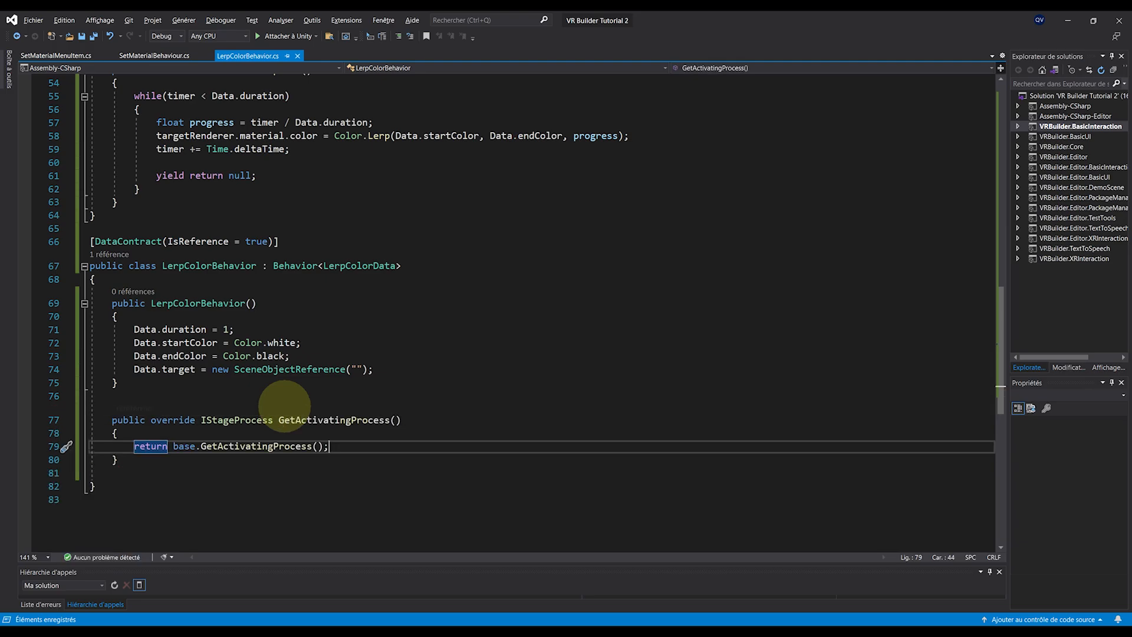
mouse_move(184, 446)
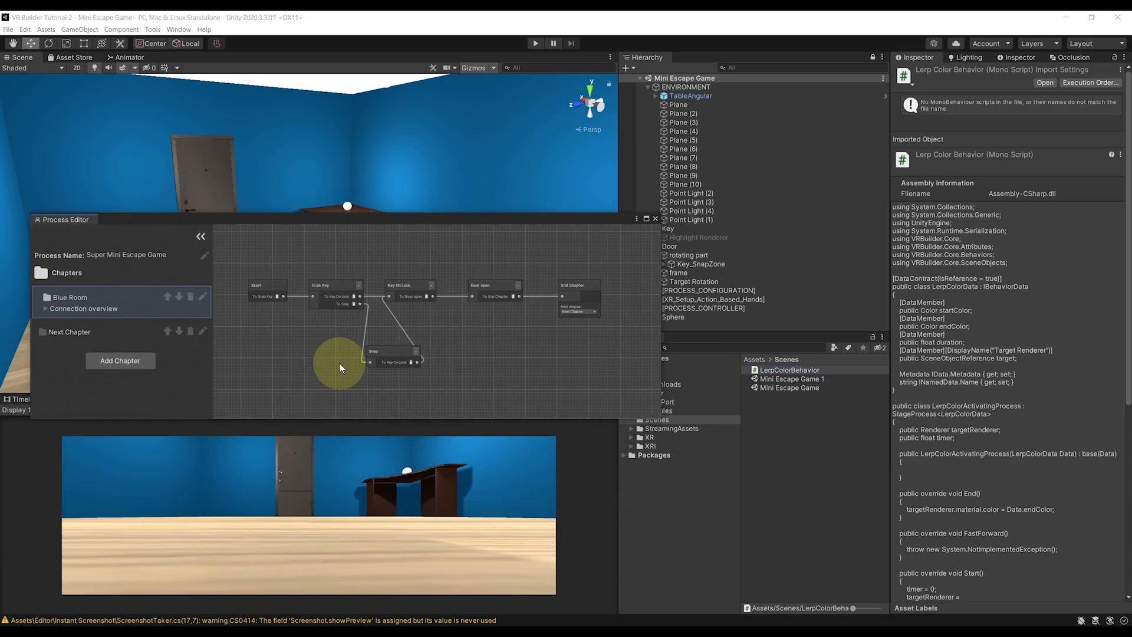
Create the LerpColorMenuItem C# script in Assets/Scenes and open it in Visual Studio.
click(491, 286)
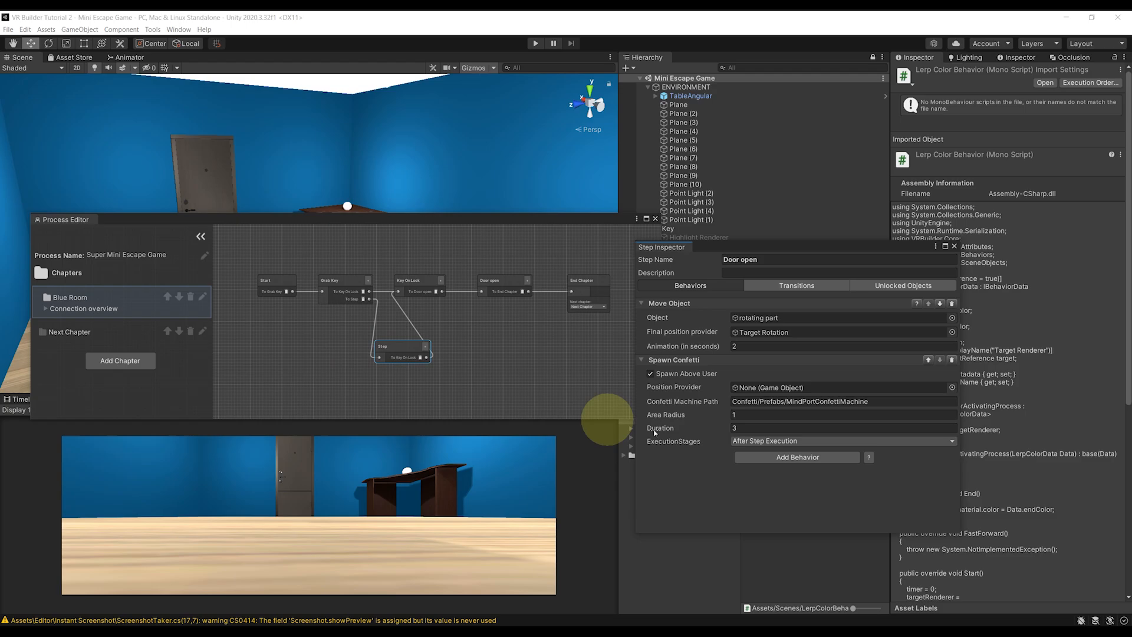
click(797, 456)
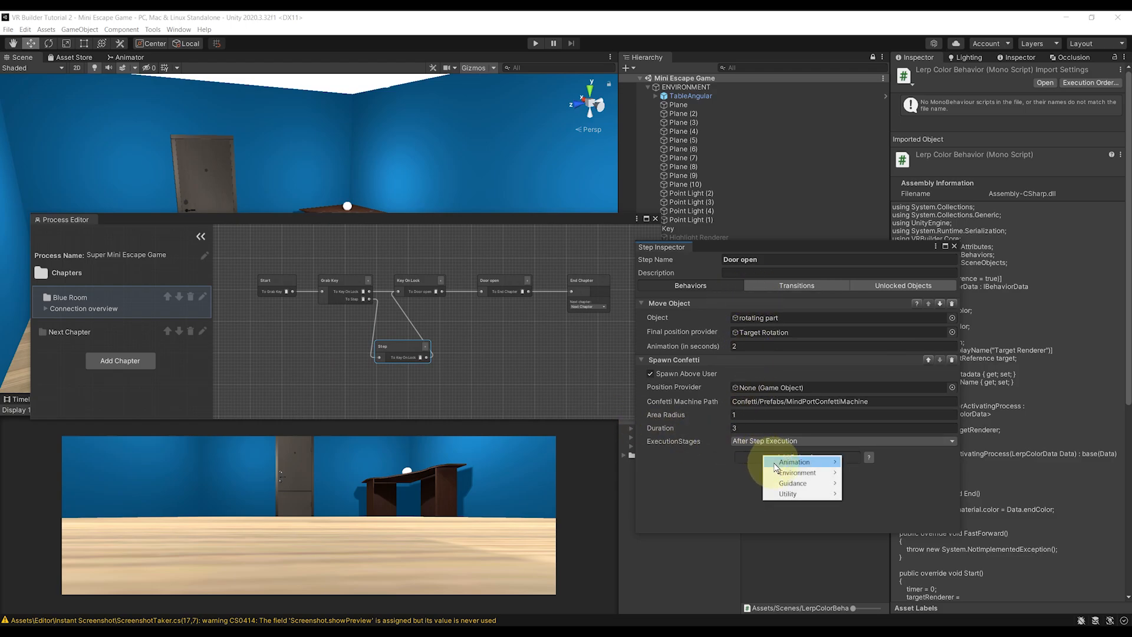
mouse_move(797, 472)
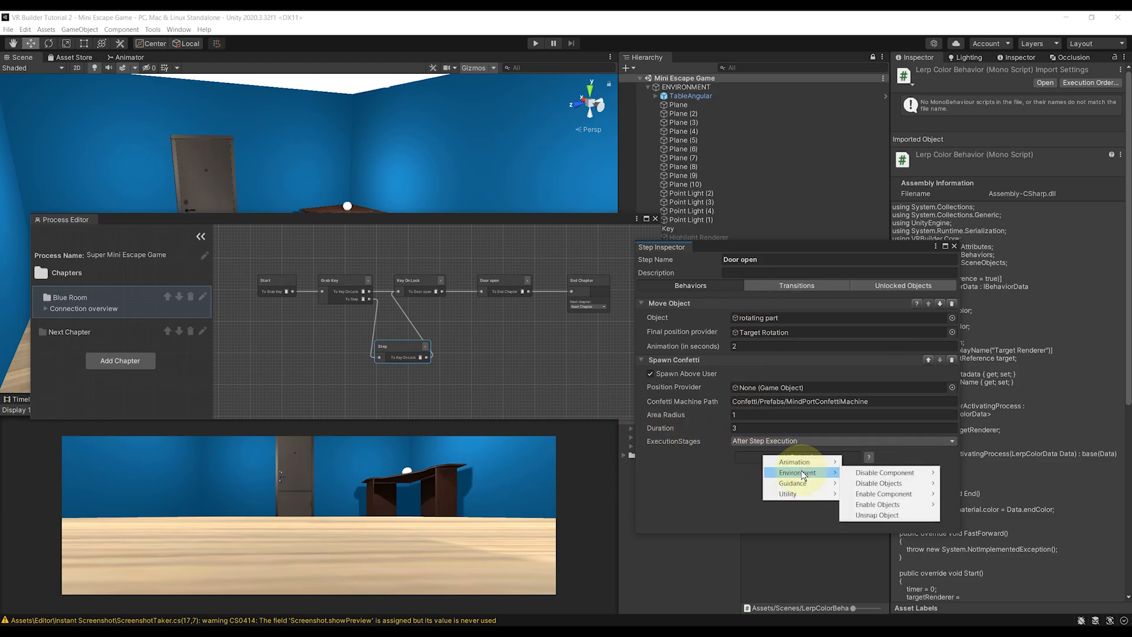
mouse_move(792, 493)
text(LerpCol)
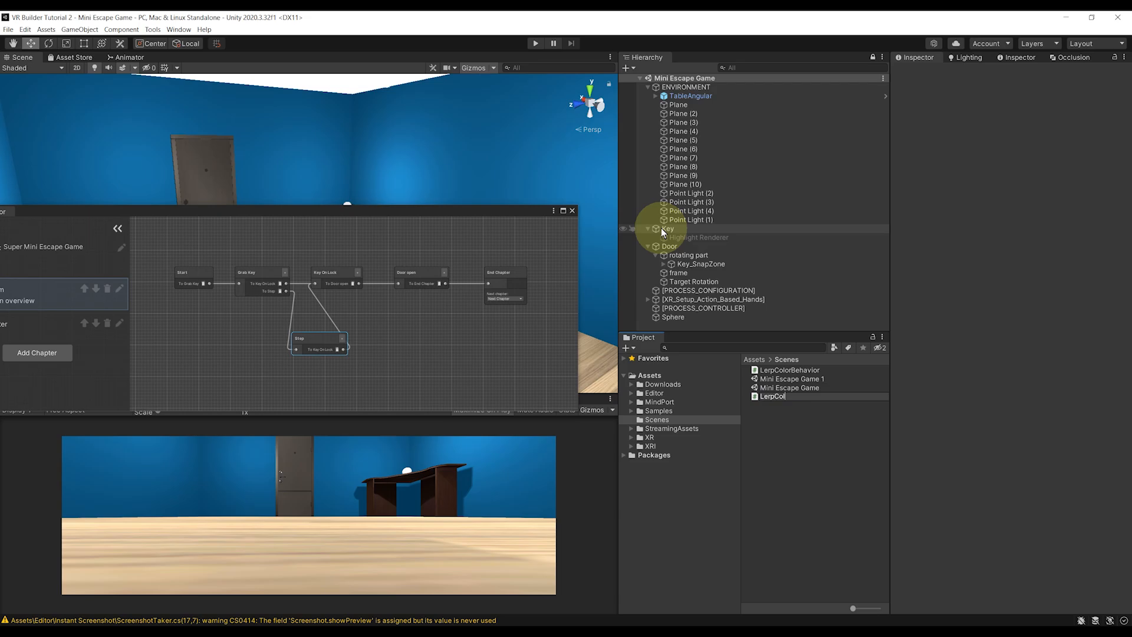
click(791, 378)
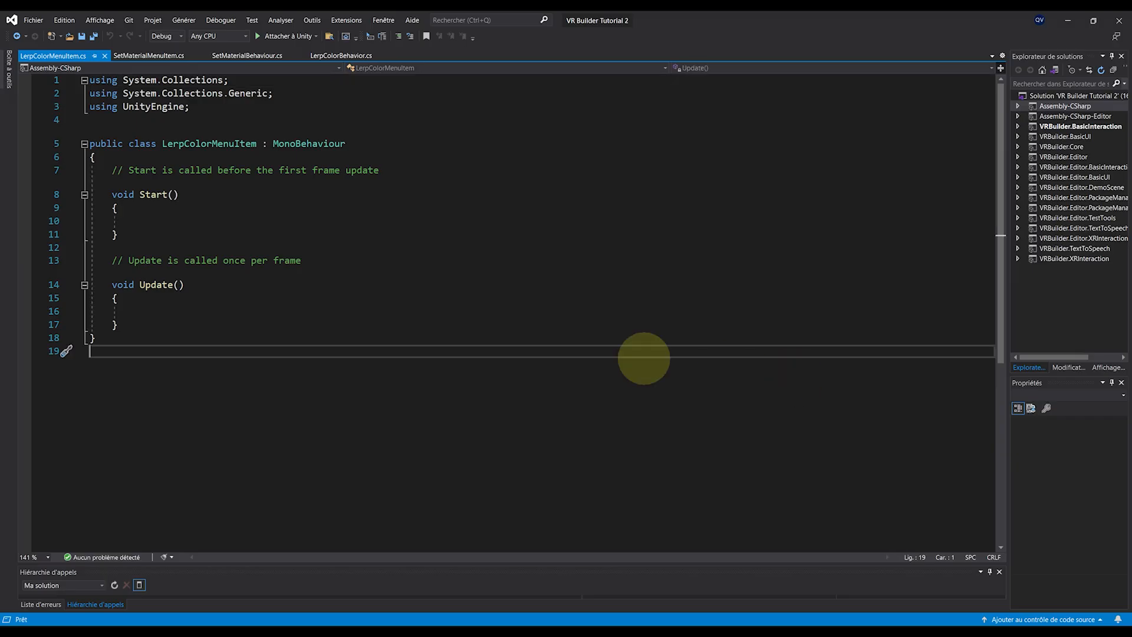
Add the VRBuilder Editor UI using directives and make the class inherit MenuItem<IBehavior>.
text(usi)
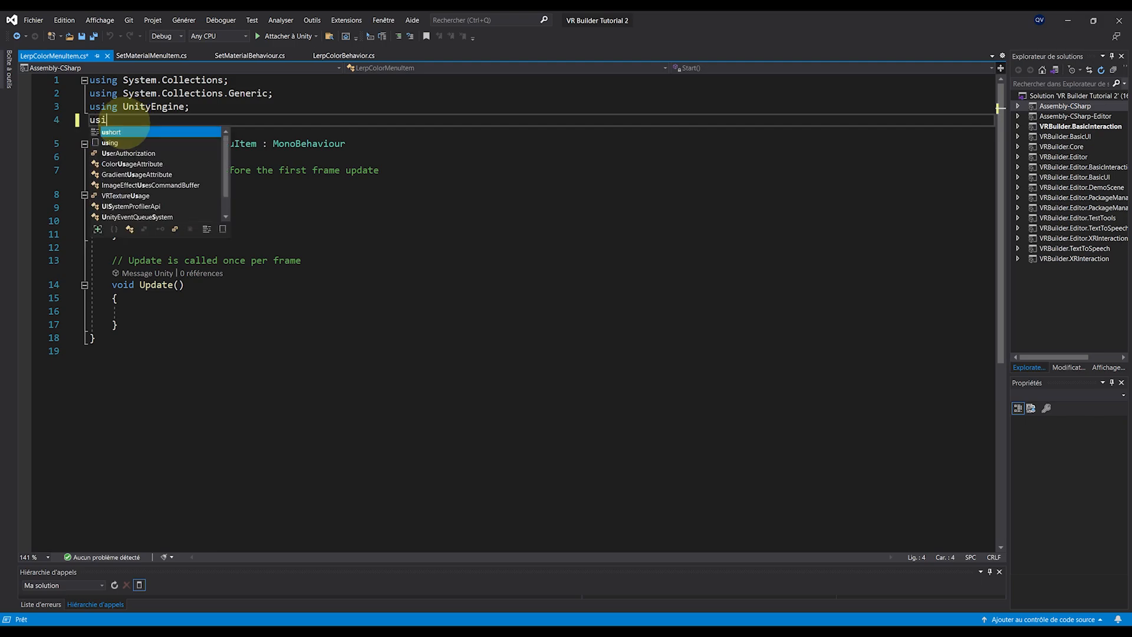
text(ng VRBuilder.co)
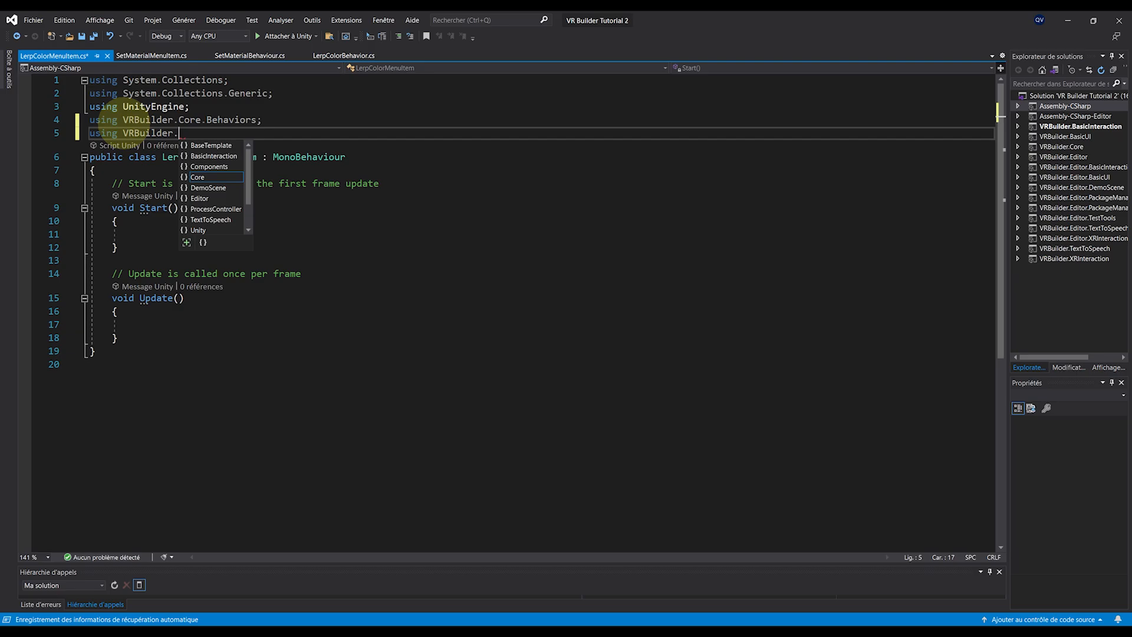
text(Editor.UI.set)
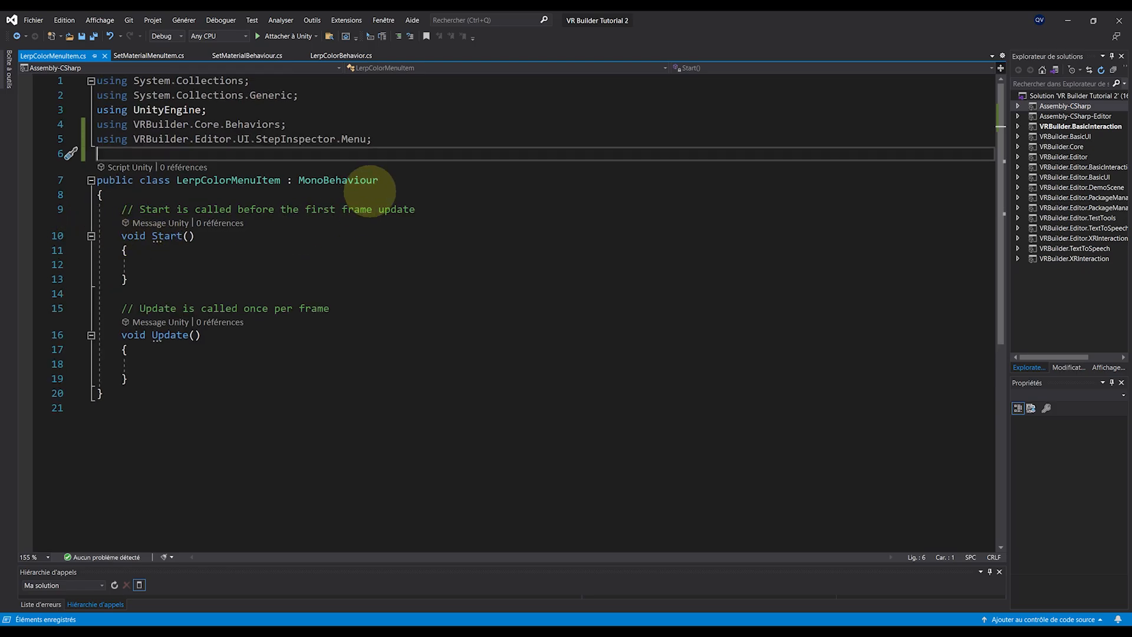
text(MenuItem<I>)
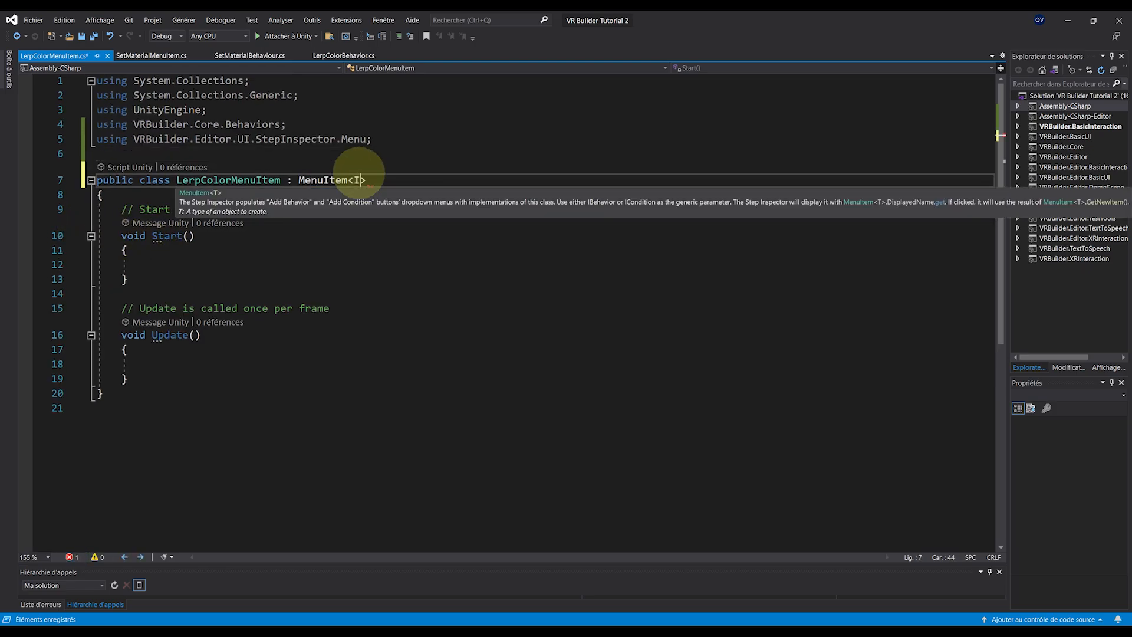
text(Behavior)
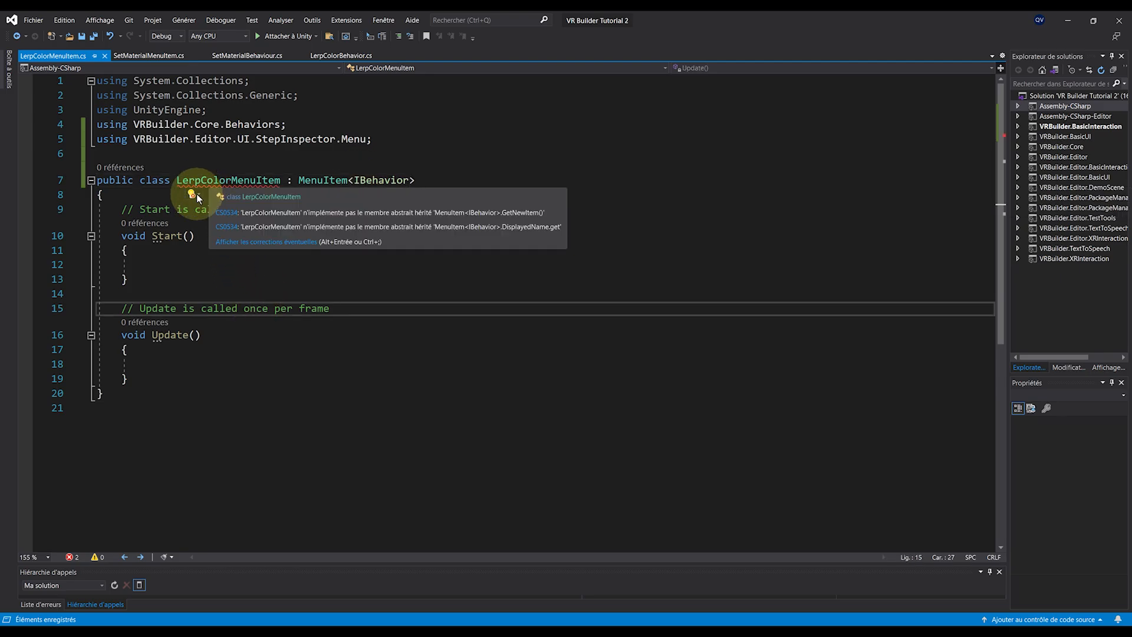
Implement the members: DisplayedName 'Custom/Lerp Color', returning a new LerpColorBehavior.
click(266, 241)
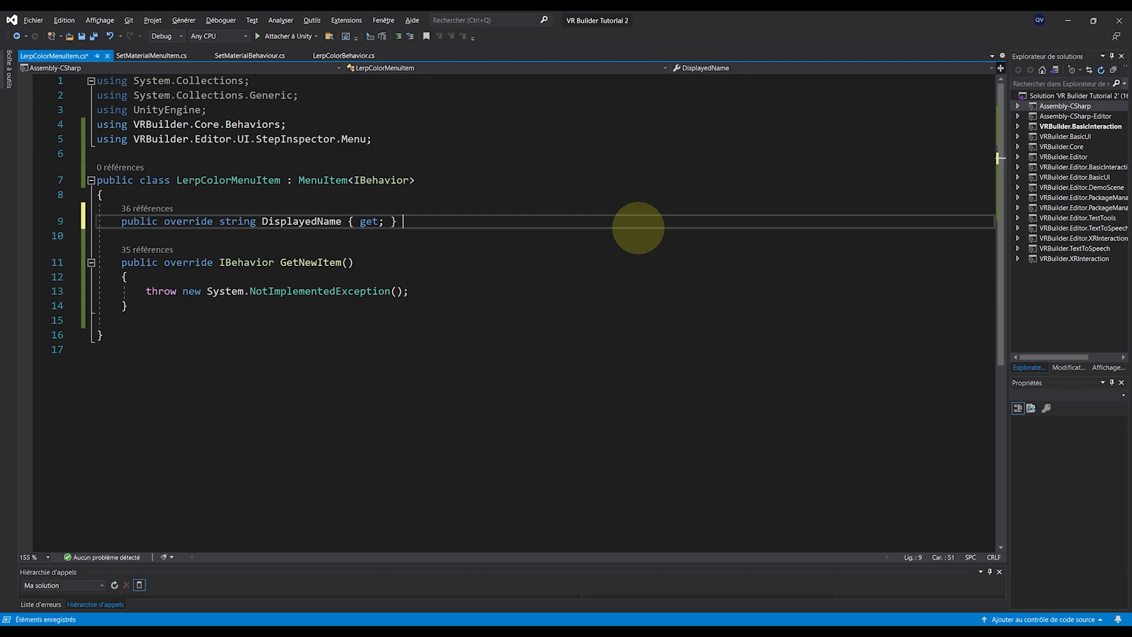
text(= C)
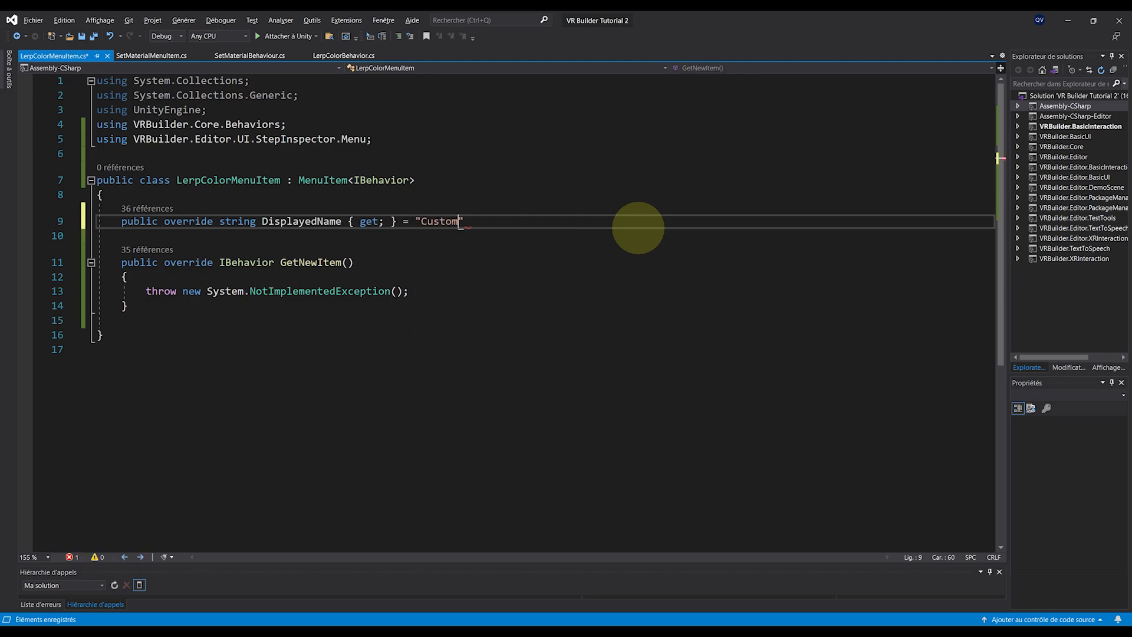
text(/Lerp Color";)
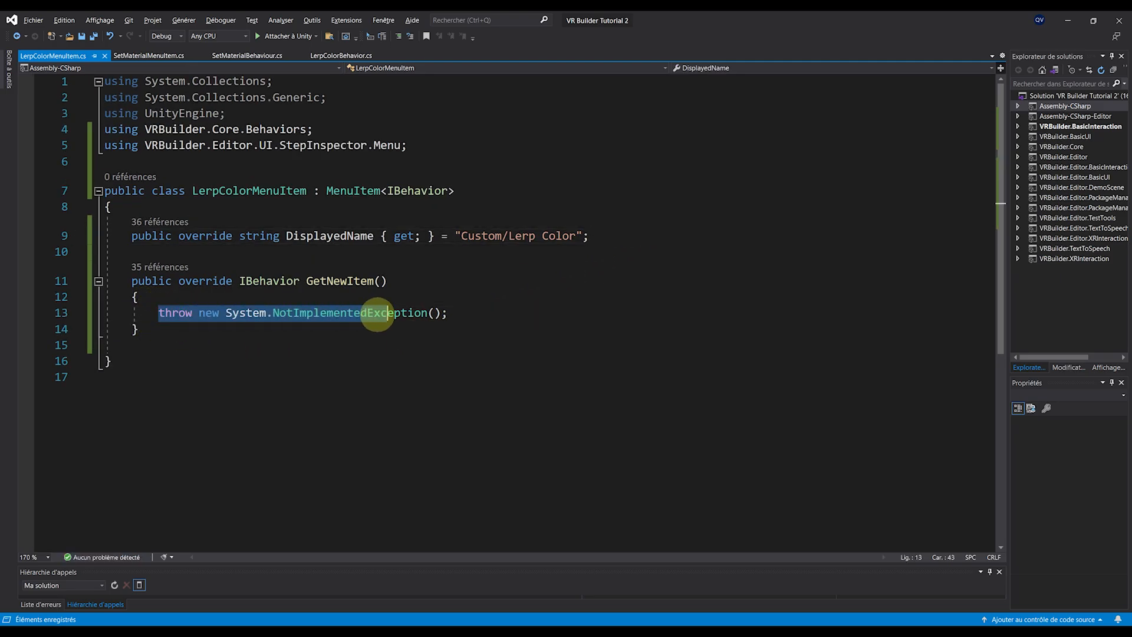
text(return new LerpColorBehavior();)
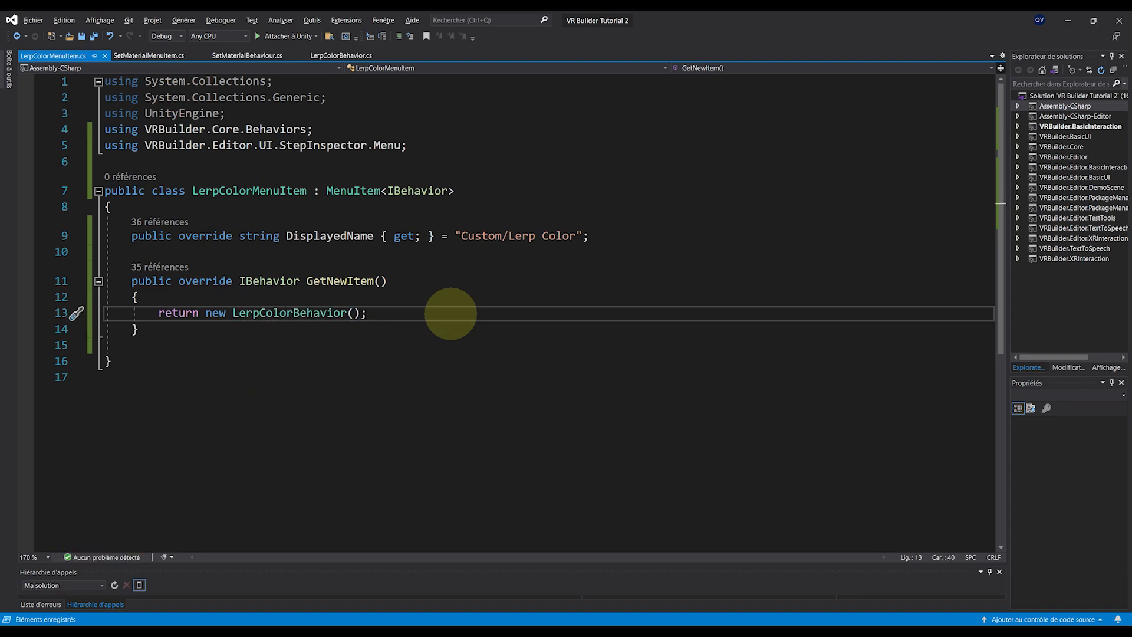
double_click(178, 312)
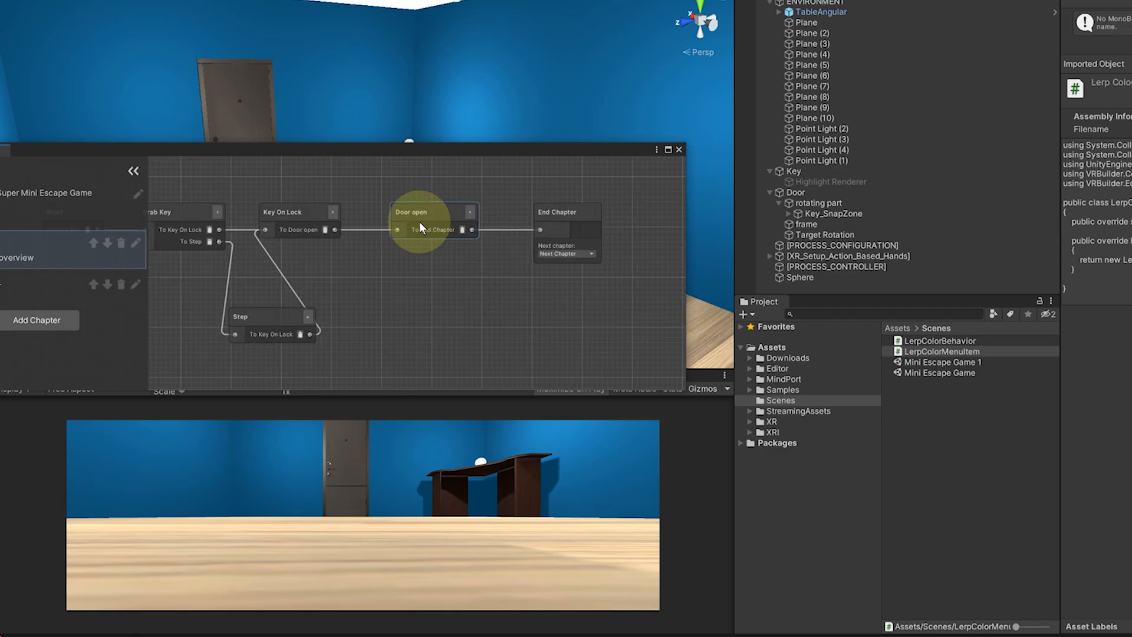
Select the Door open step and add Custom > Lerp Color via Add Behavior.
click(433, 221)
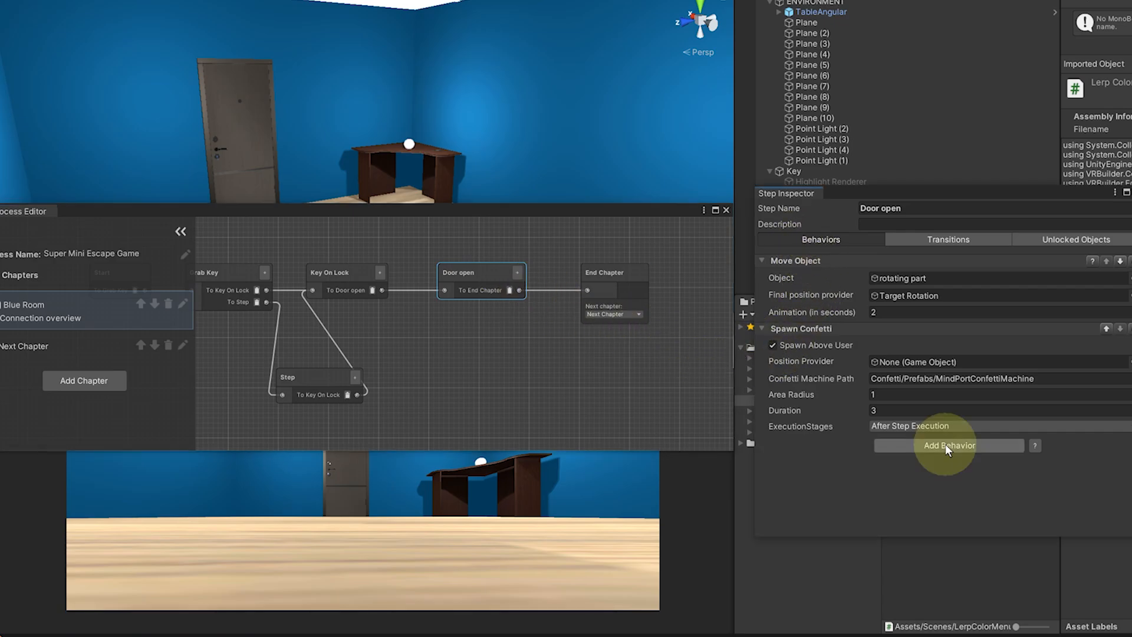
click(948, 444)
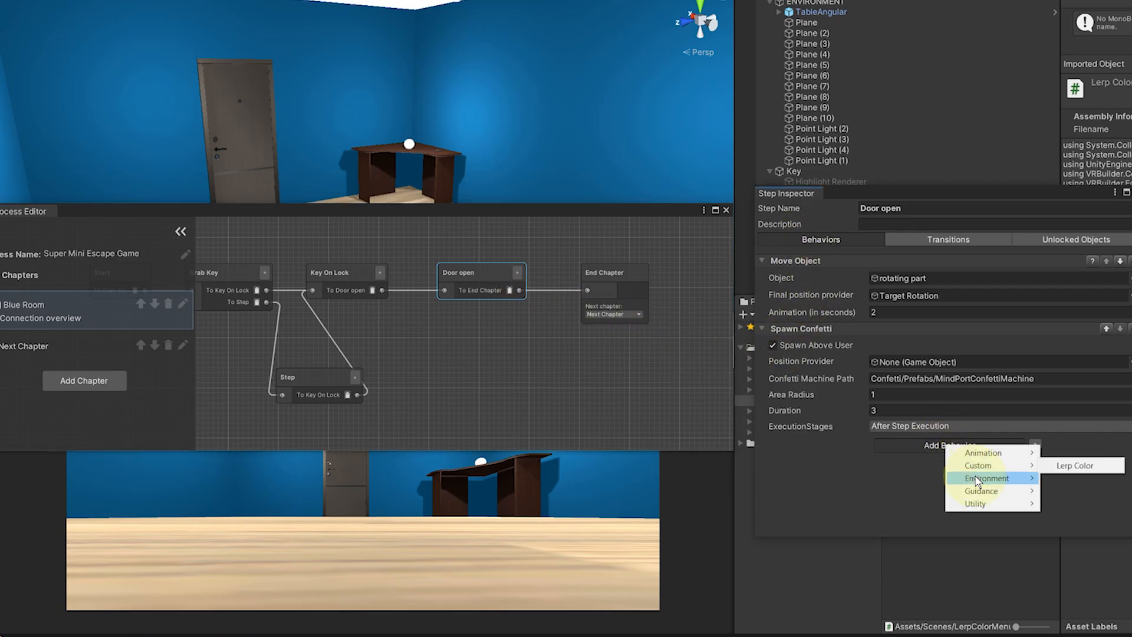
mouse_move(978, 465)
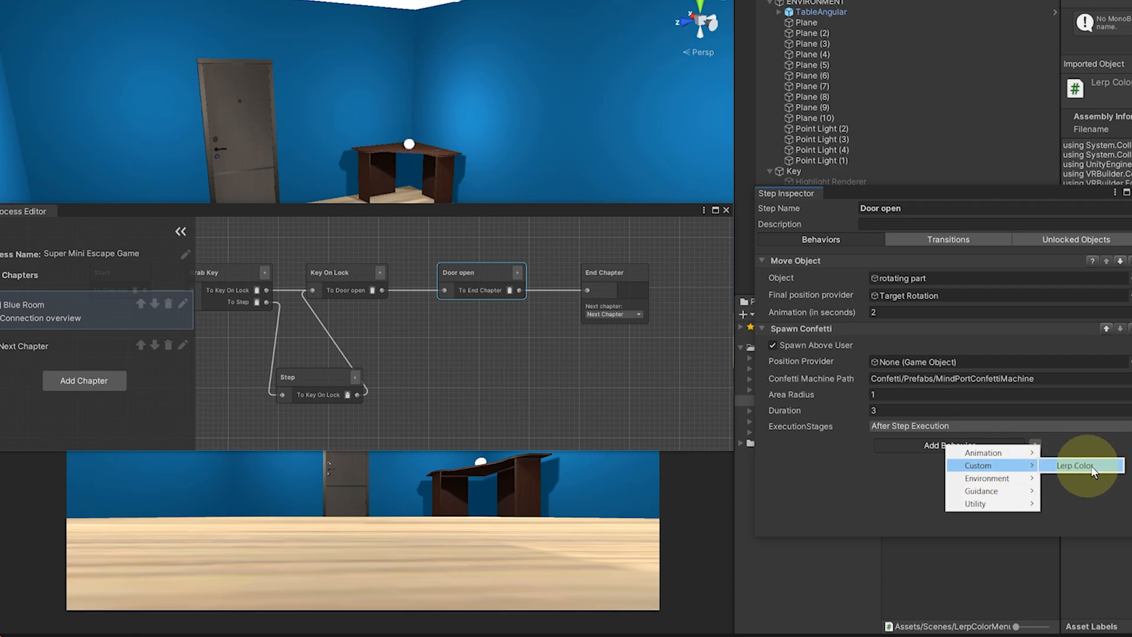
mouse_move(1082, 474)
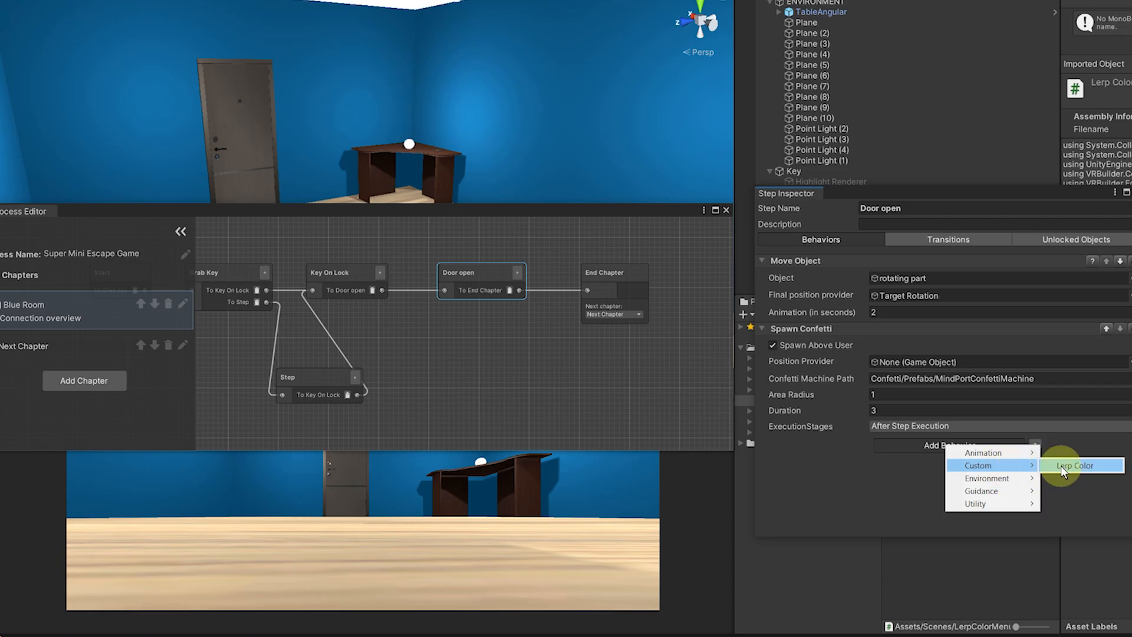
click(1076, 465)
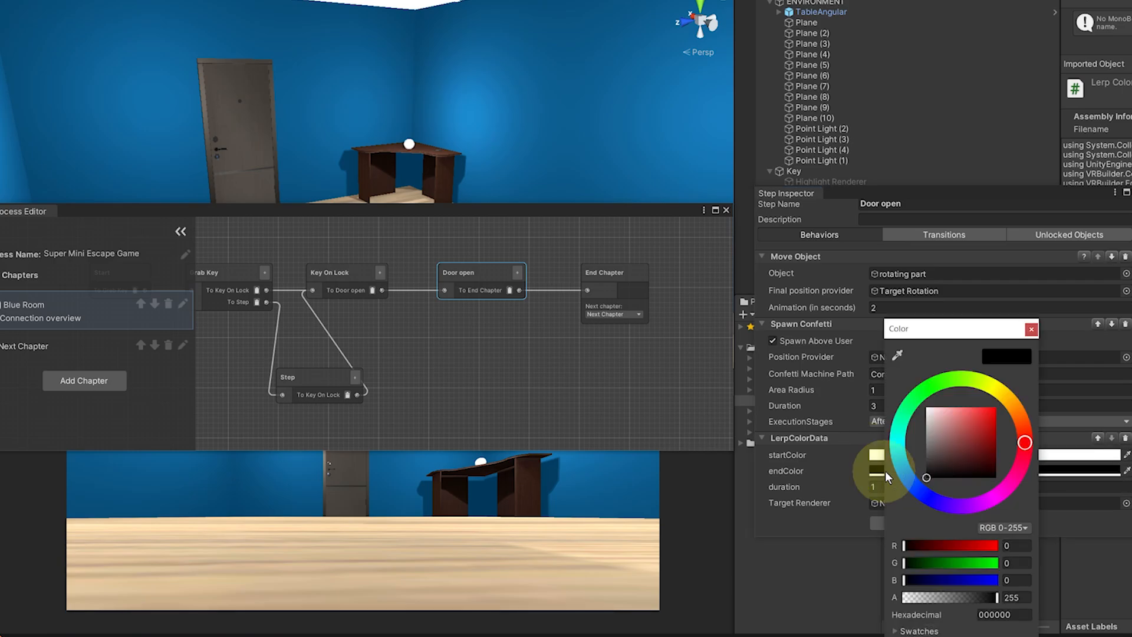
Set the Lerp Color behavior's end colour to red.
click(1031, 329)
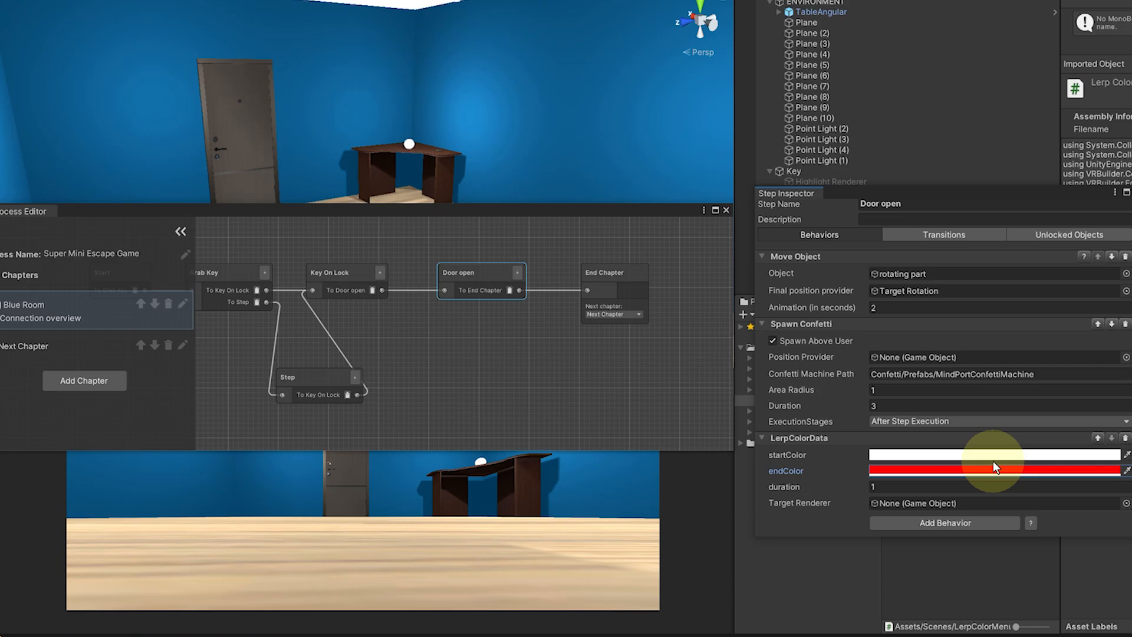
mouse_move(946, 509)
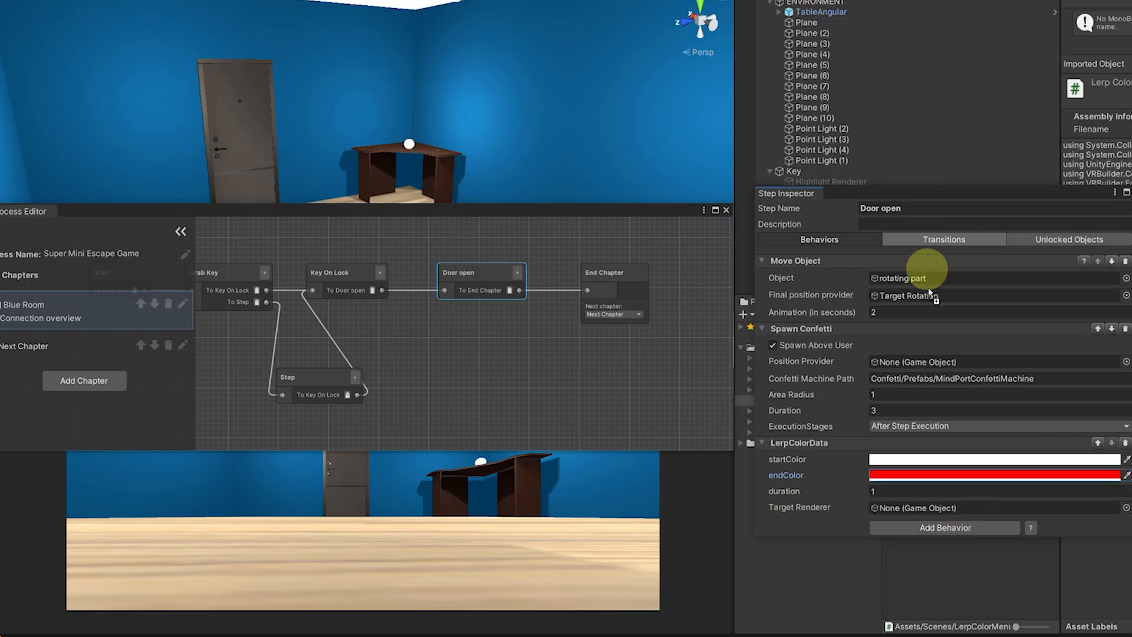
click(807, 21)
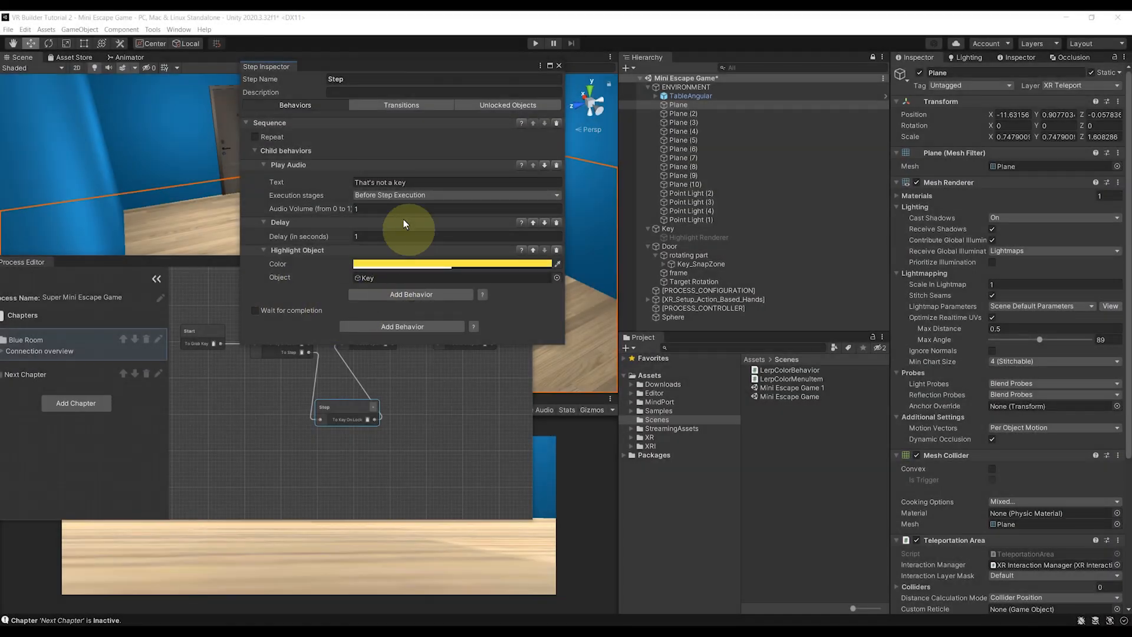
mouse_move(285, 236)
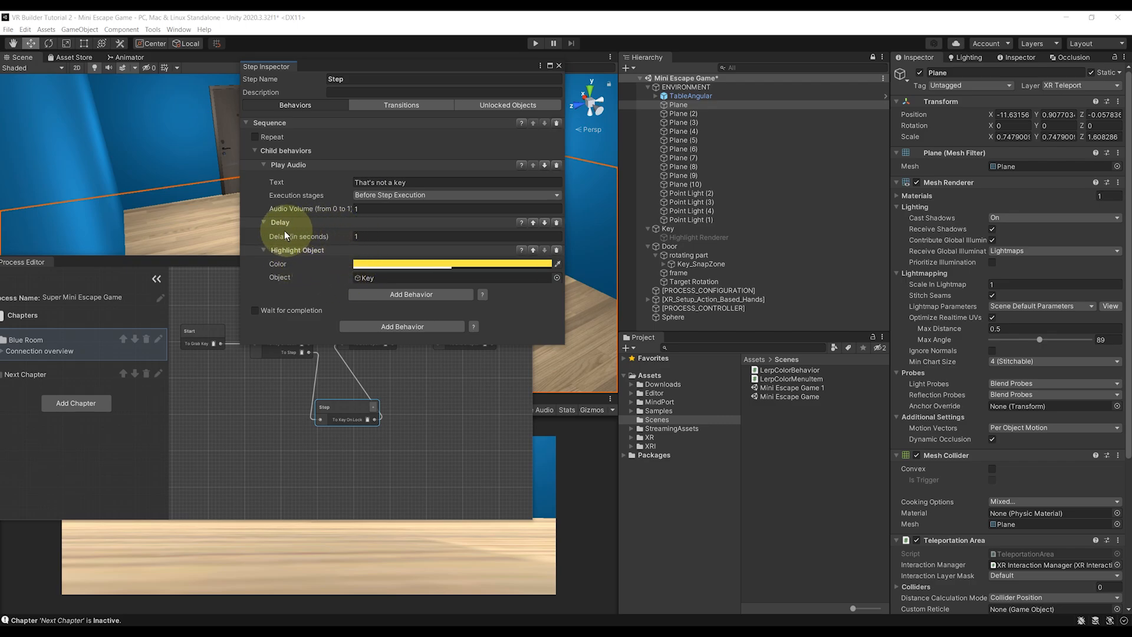
mouse_move(537, 226)
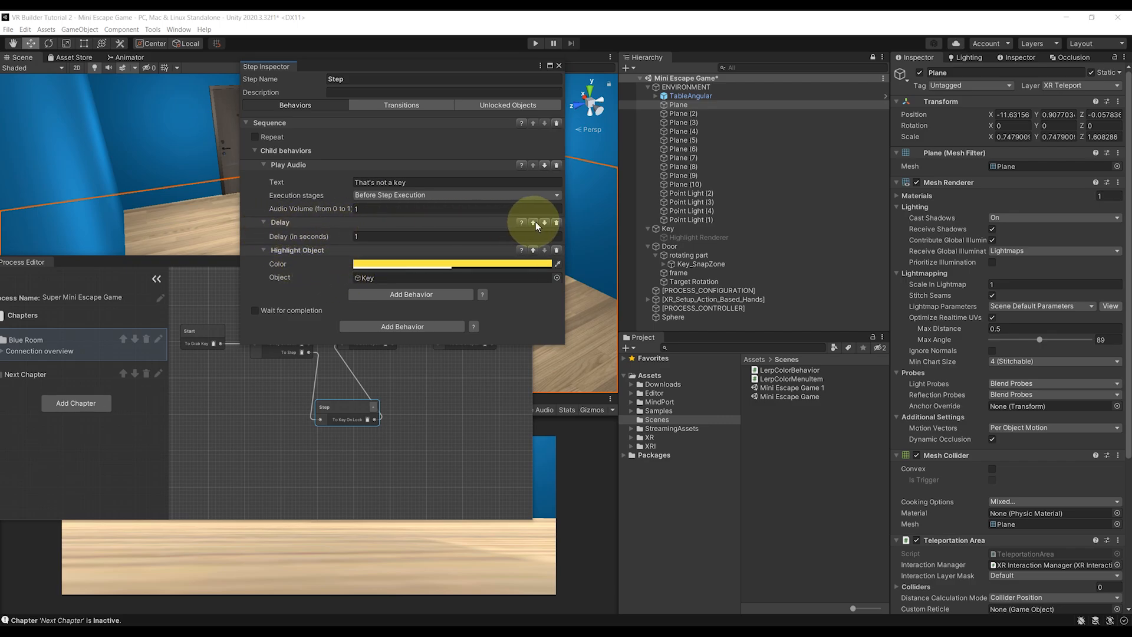
mouse_move(686, 343)
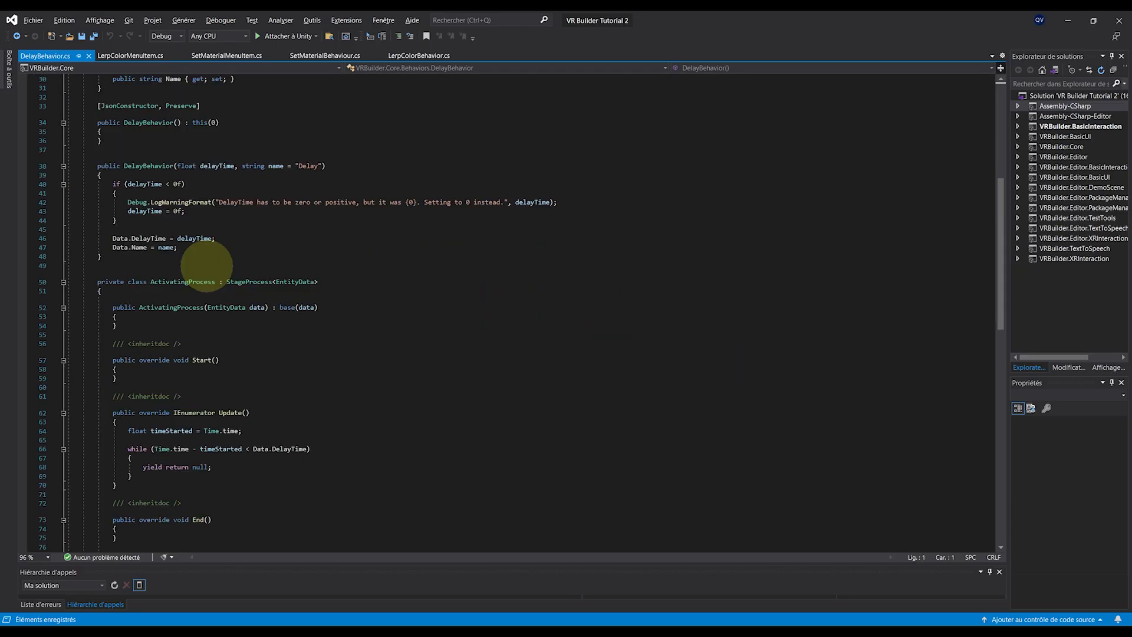
Scroll through DelayBehavior.cs to review its Update coroutine.
scroll(down, 3)
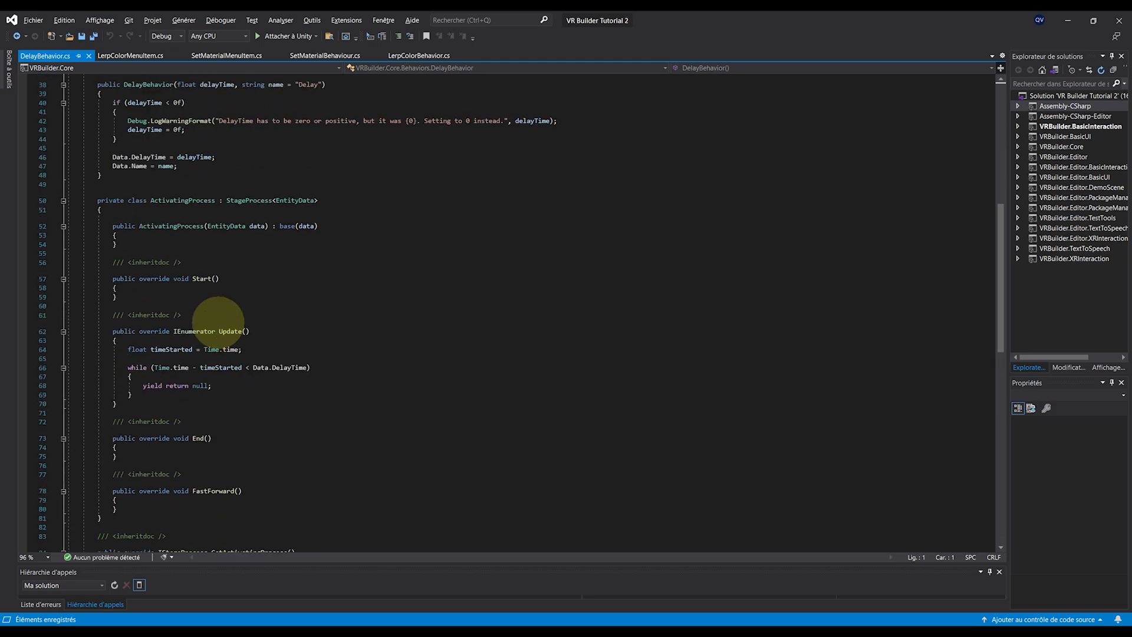
scroll(up, 3)
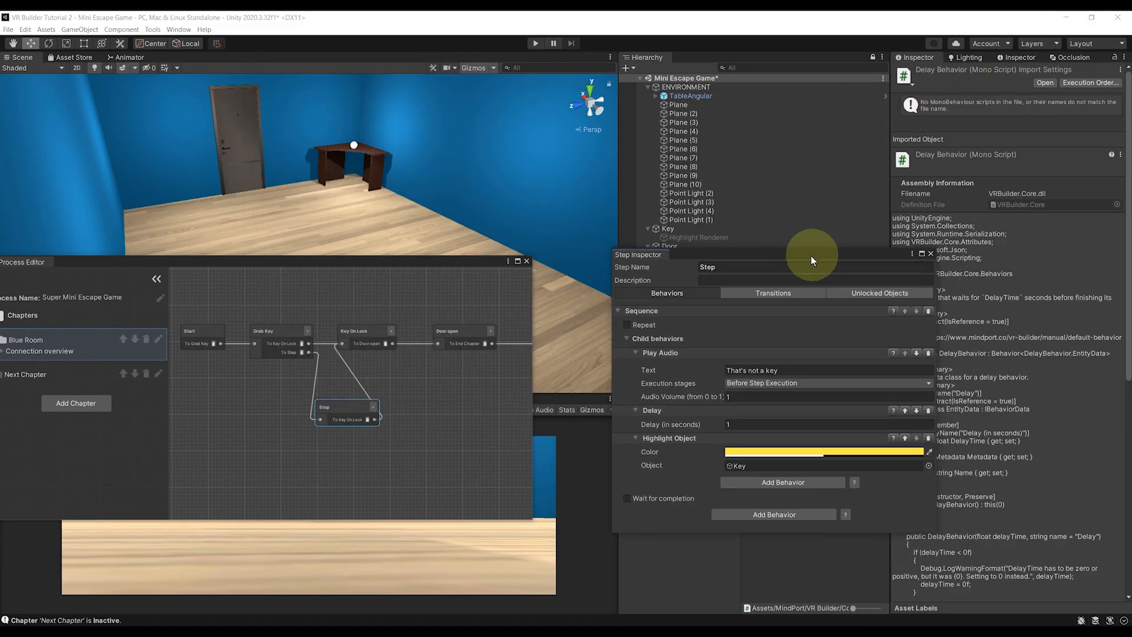
click(772, 293)
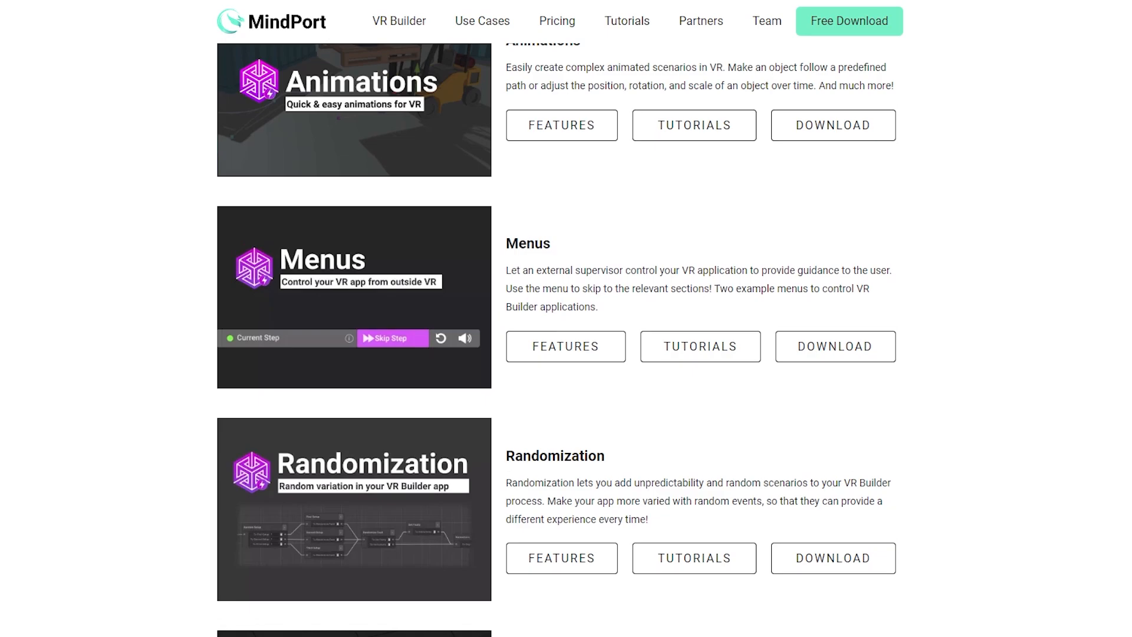
Scroll the MindPort add-ons page down to the Integrations section.
scroll(down, 3)
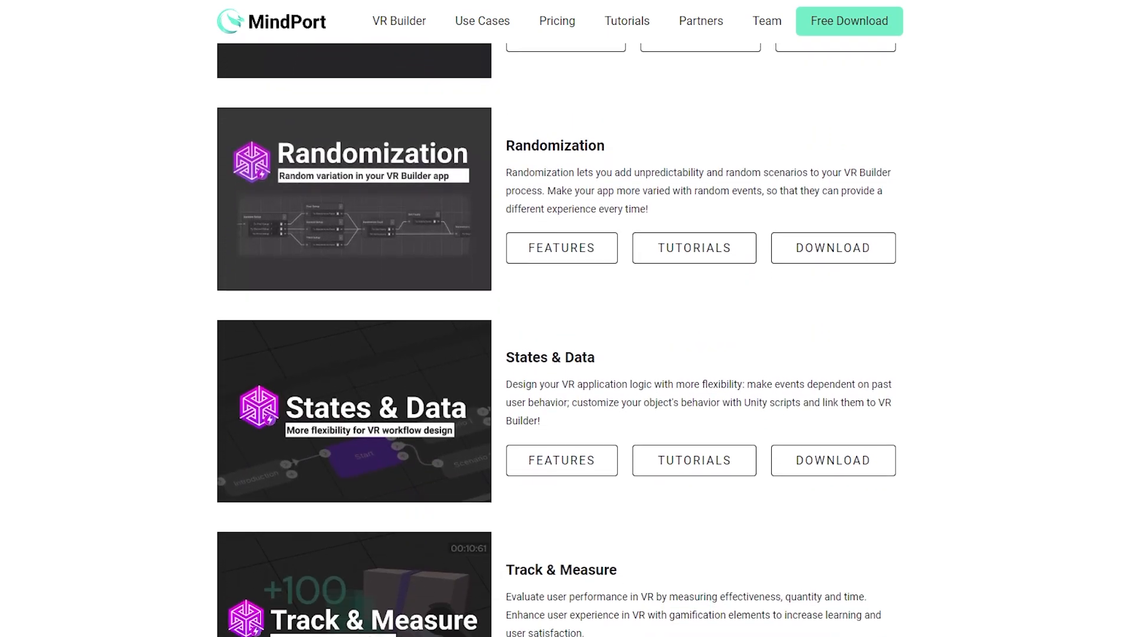
scroll(down, 3)
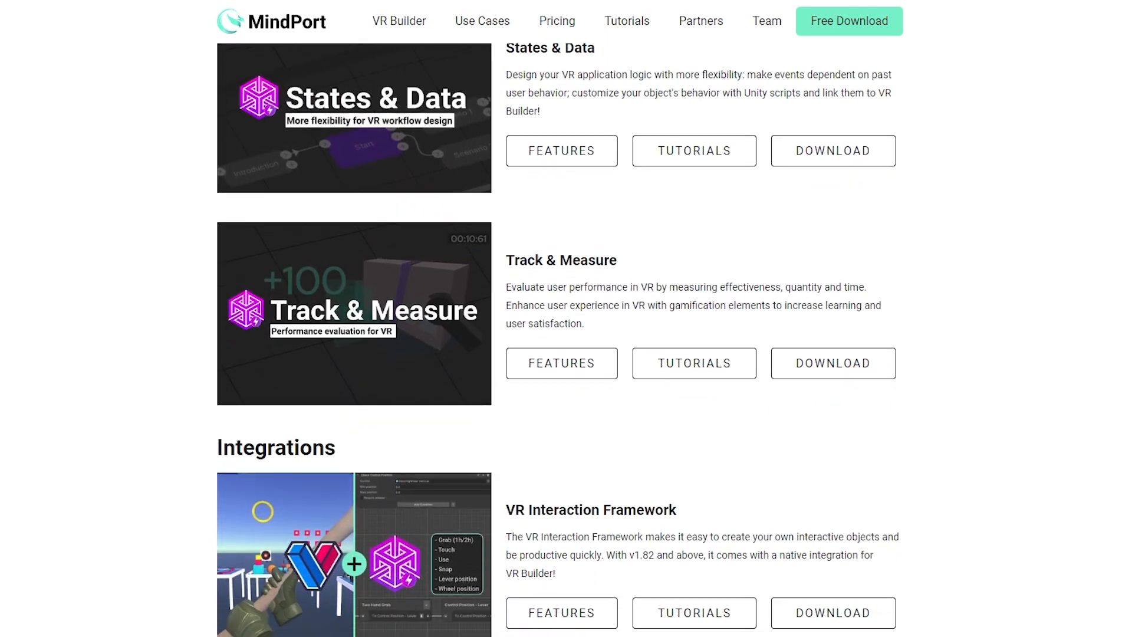